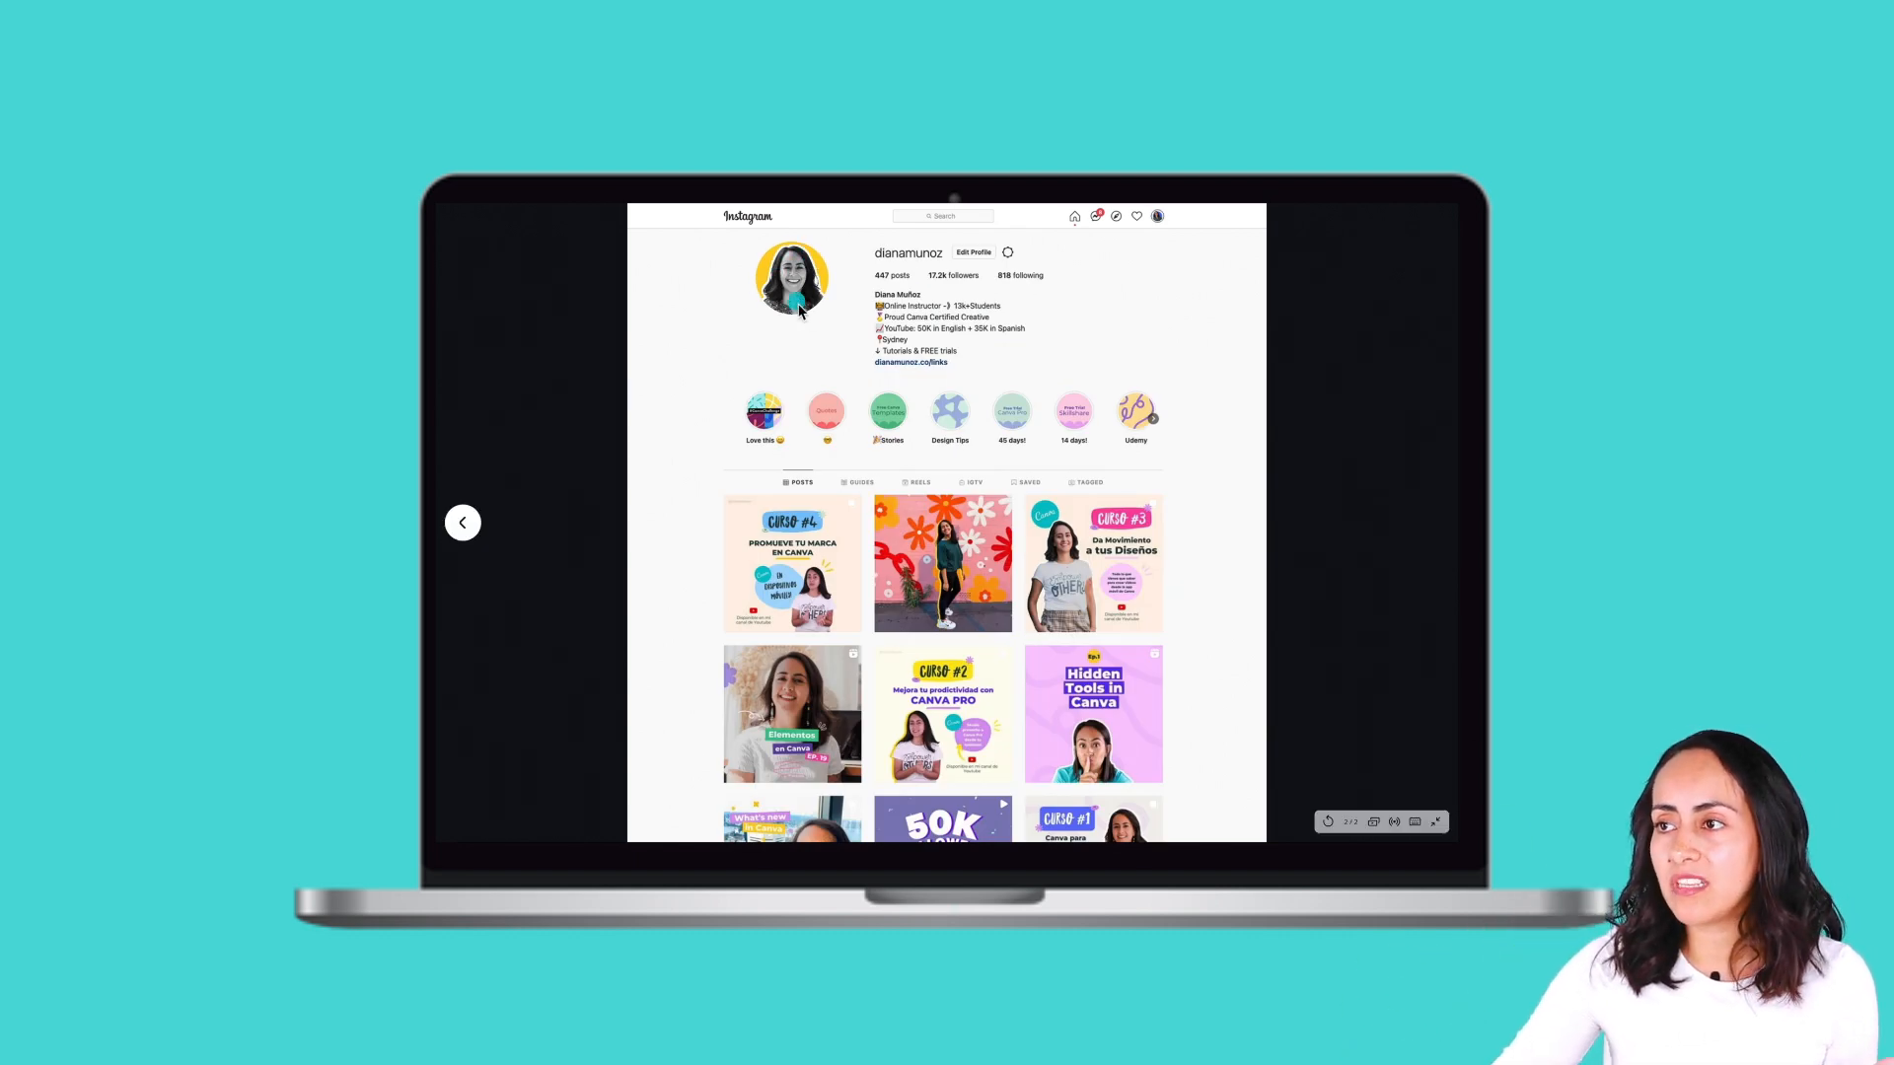
mouse_move(795, 383)
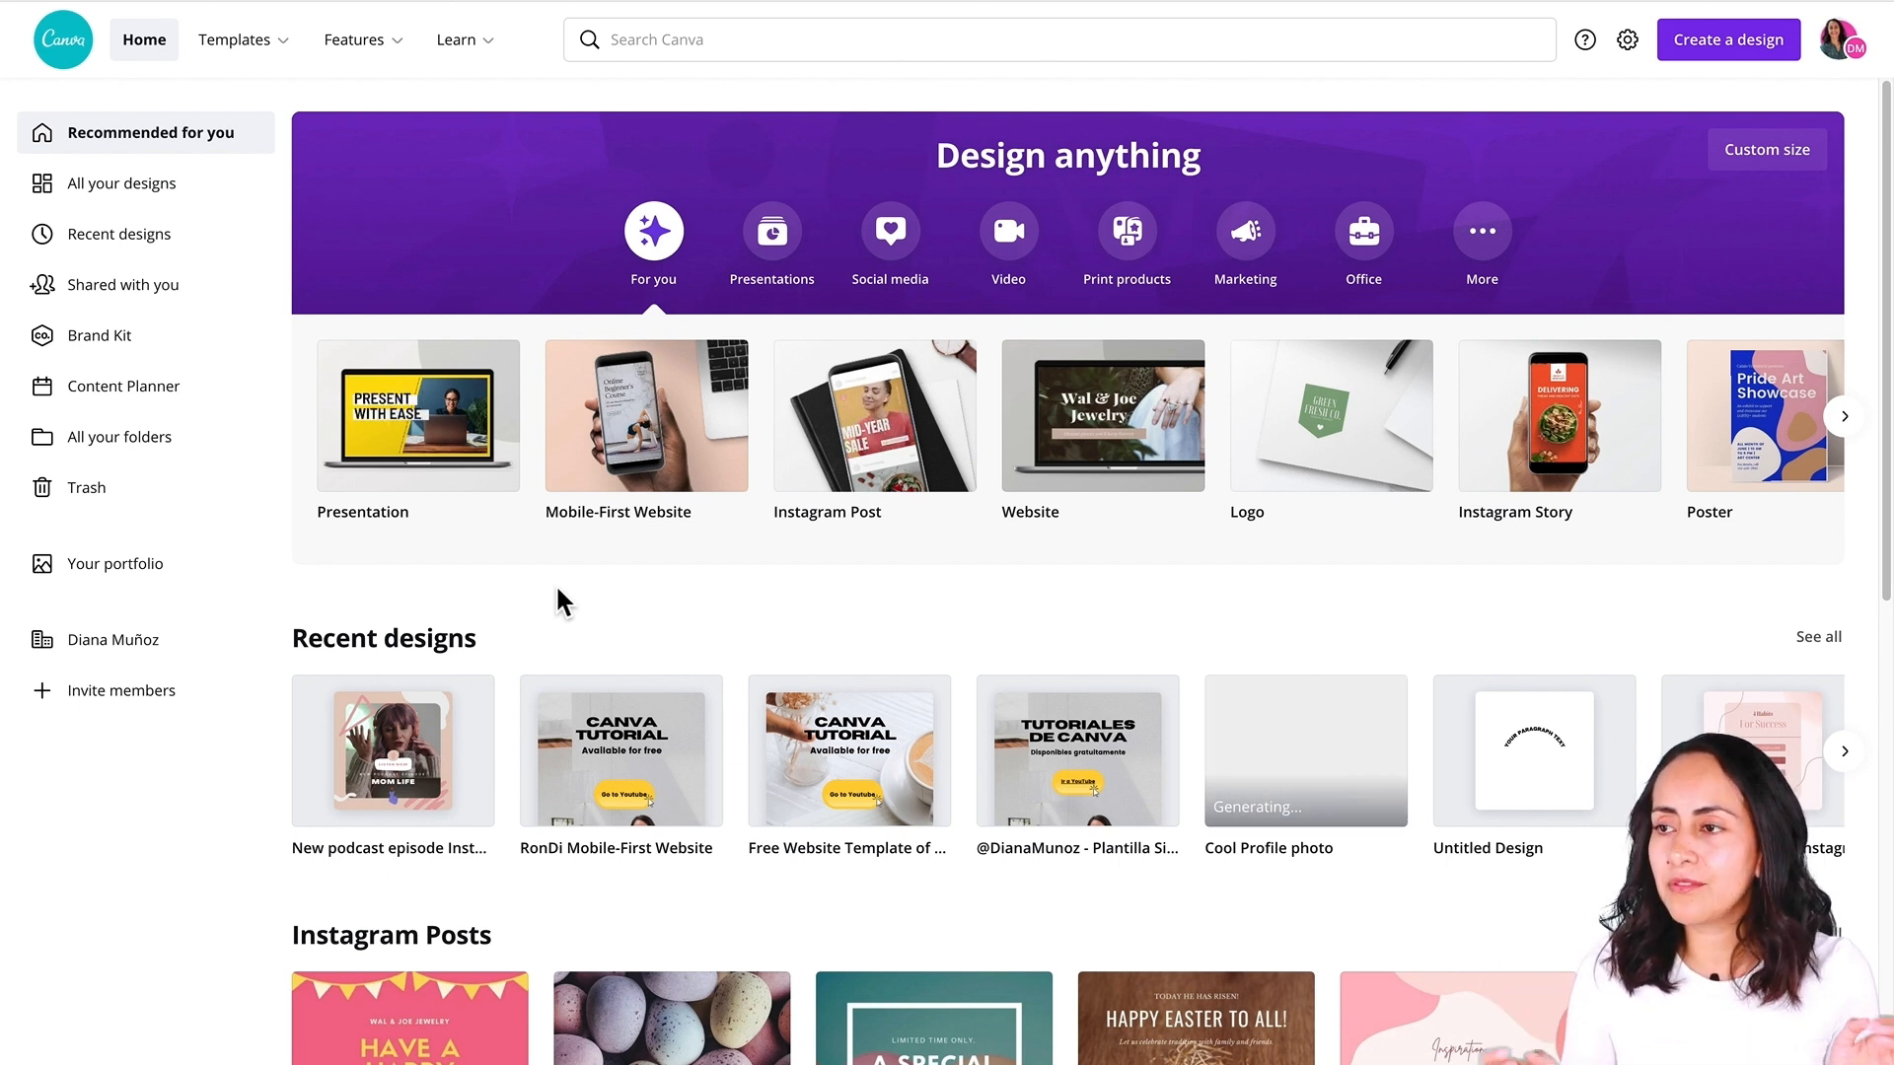
mouse_move(854, 622)
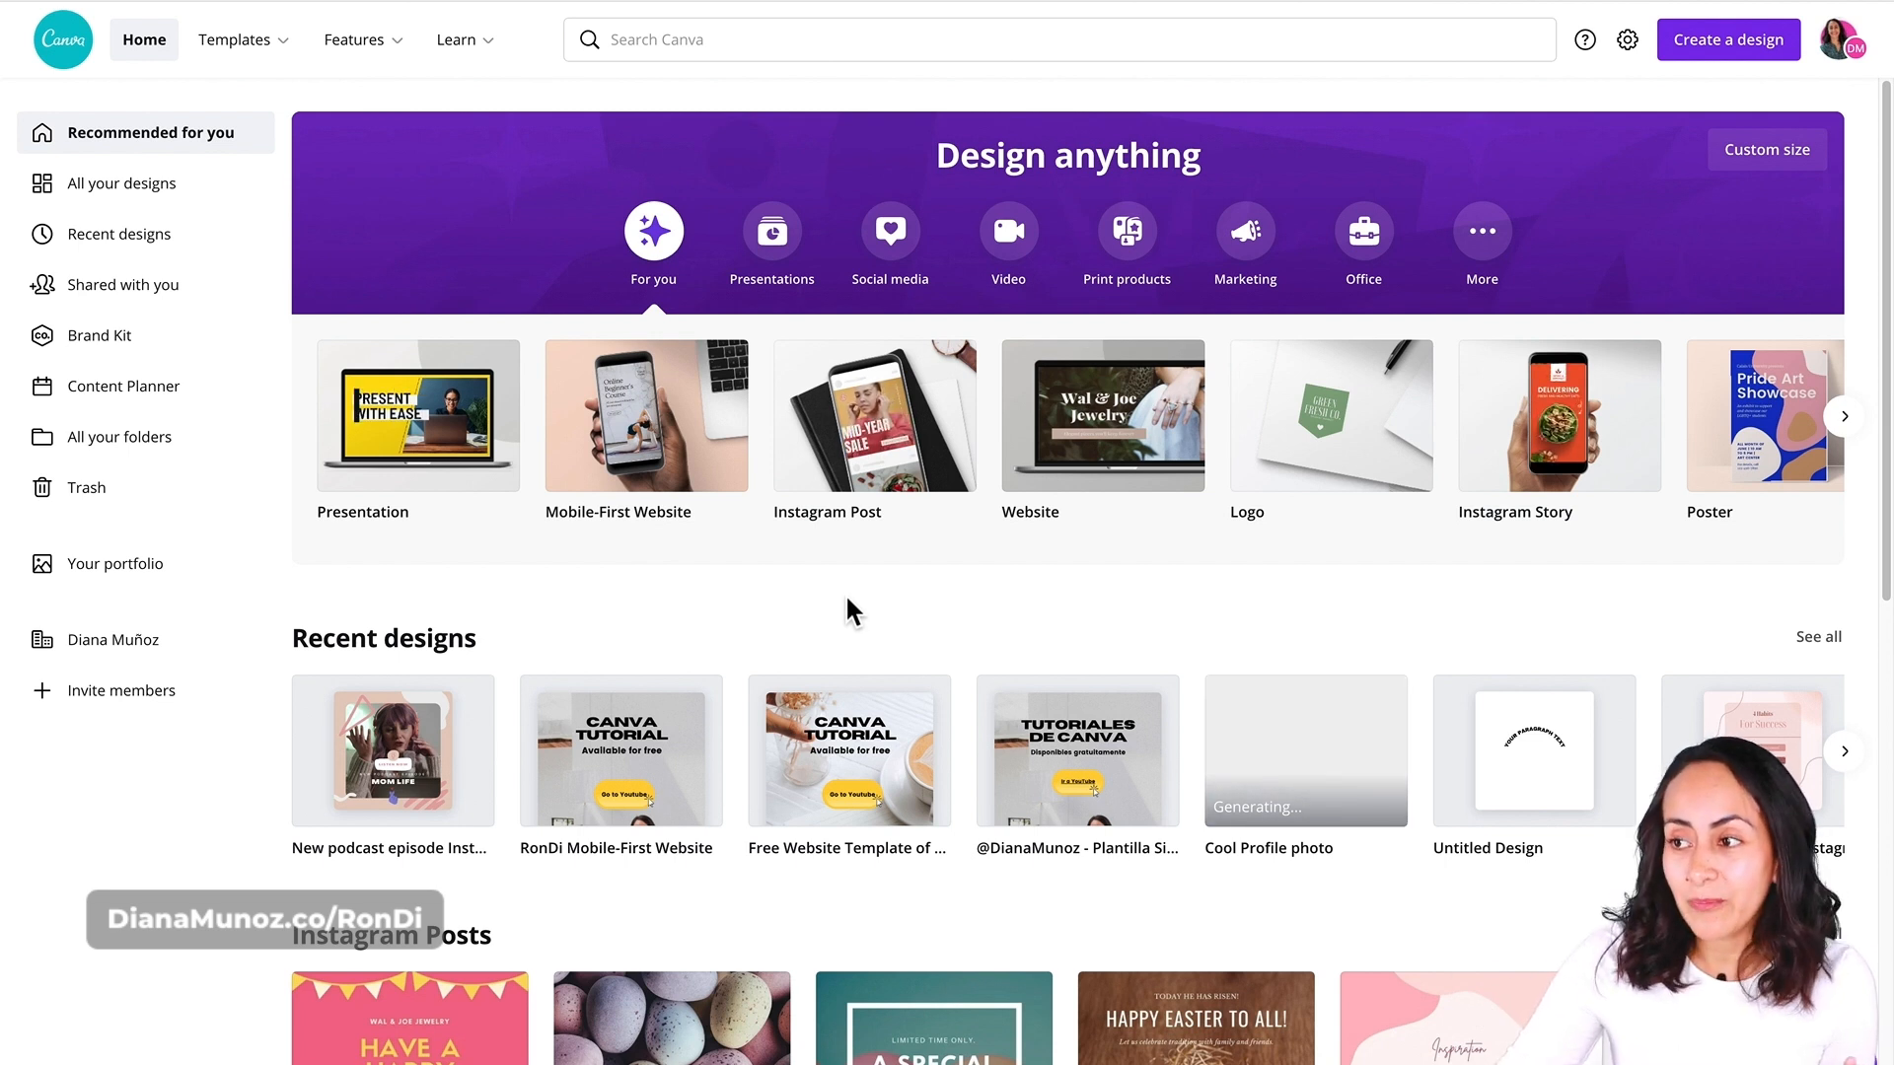
mouse_move(831, 458)
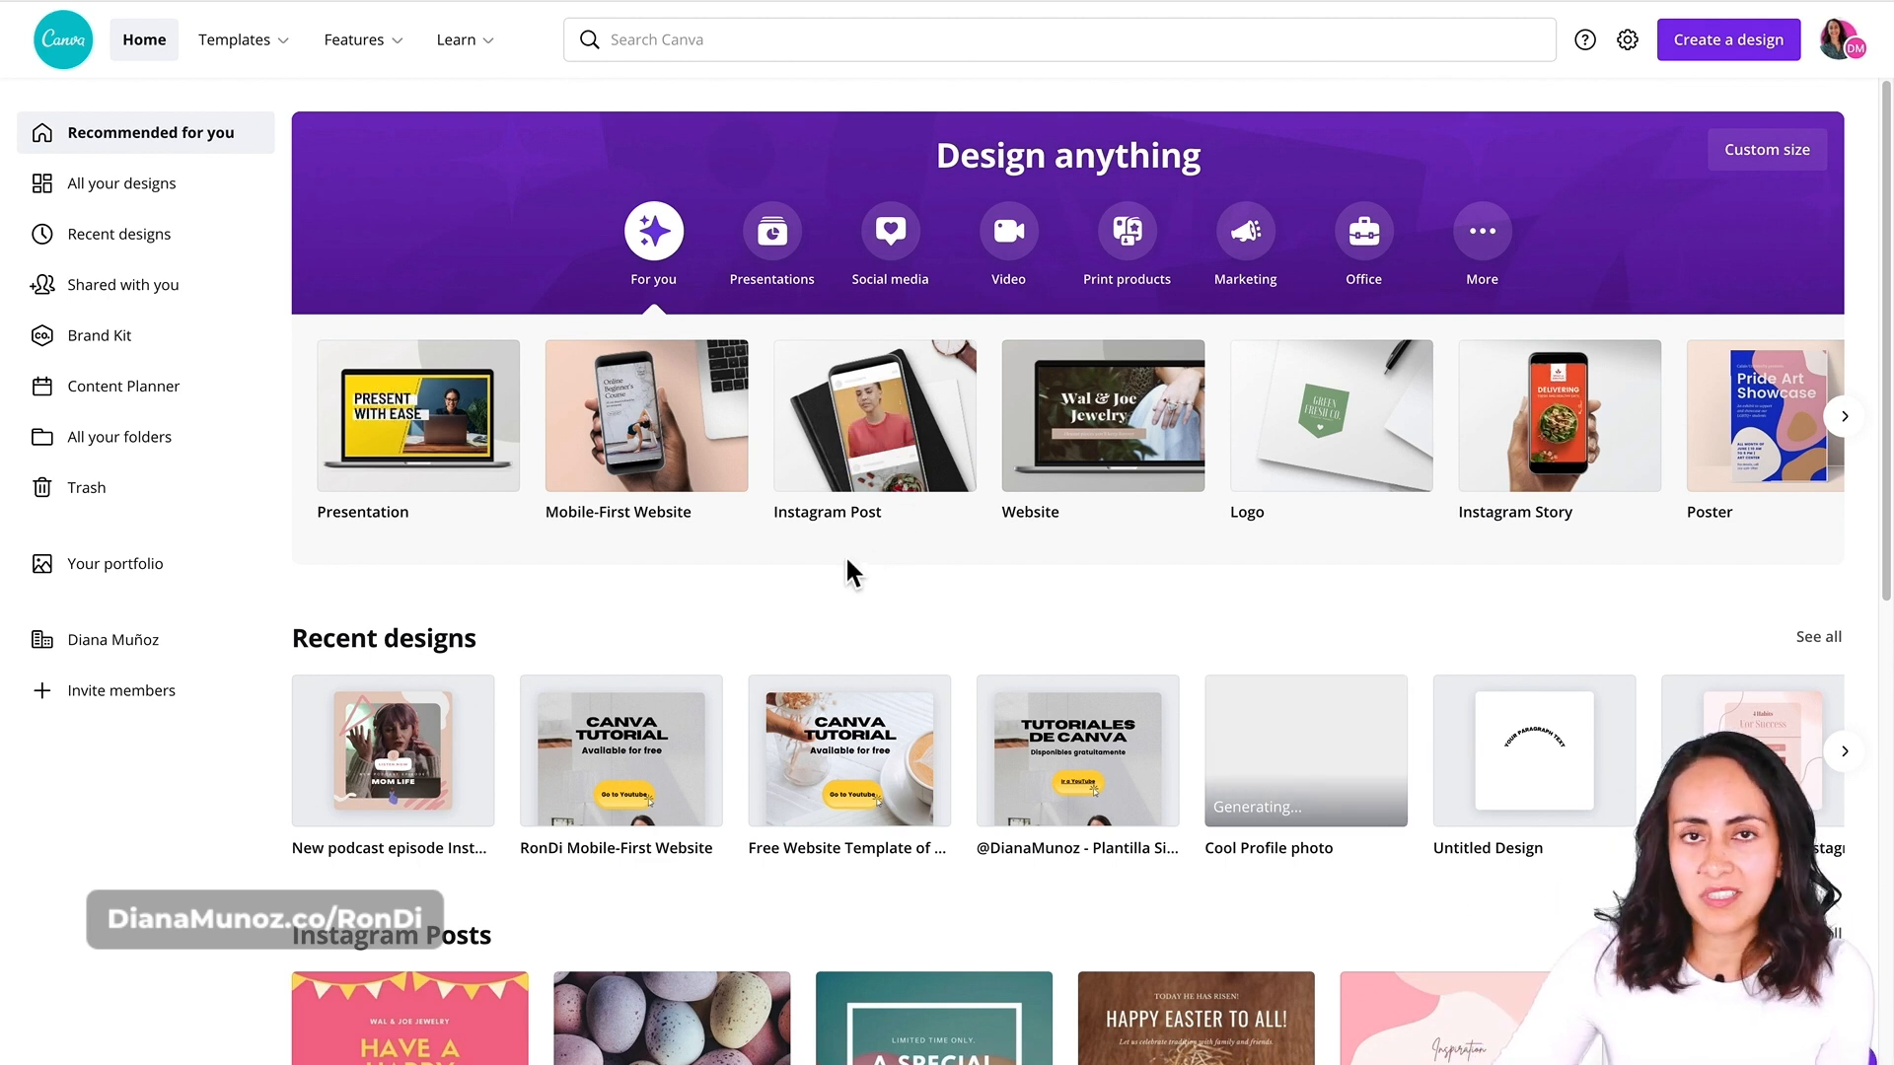
mouse_move(848, 489)
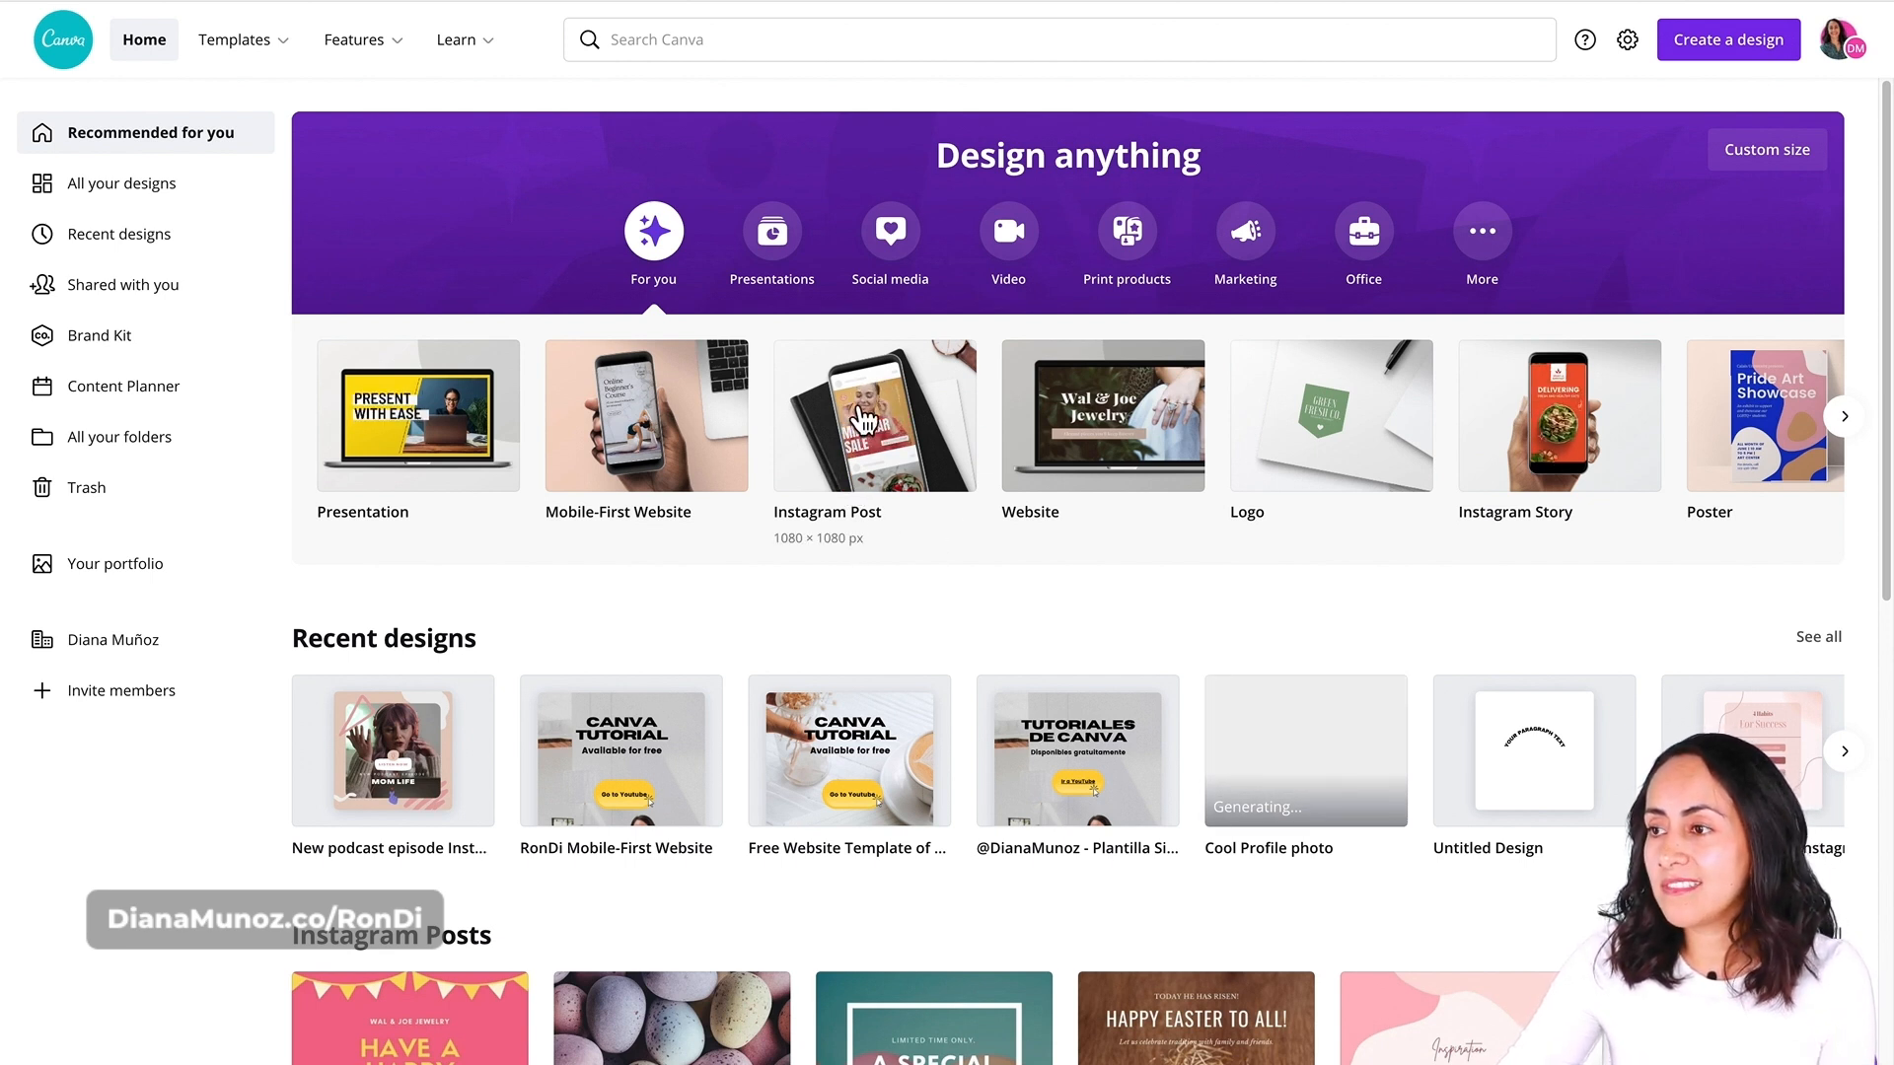
mouse_move(837, 560)
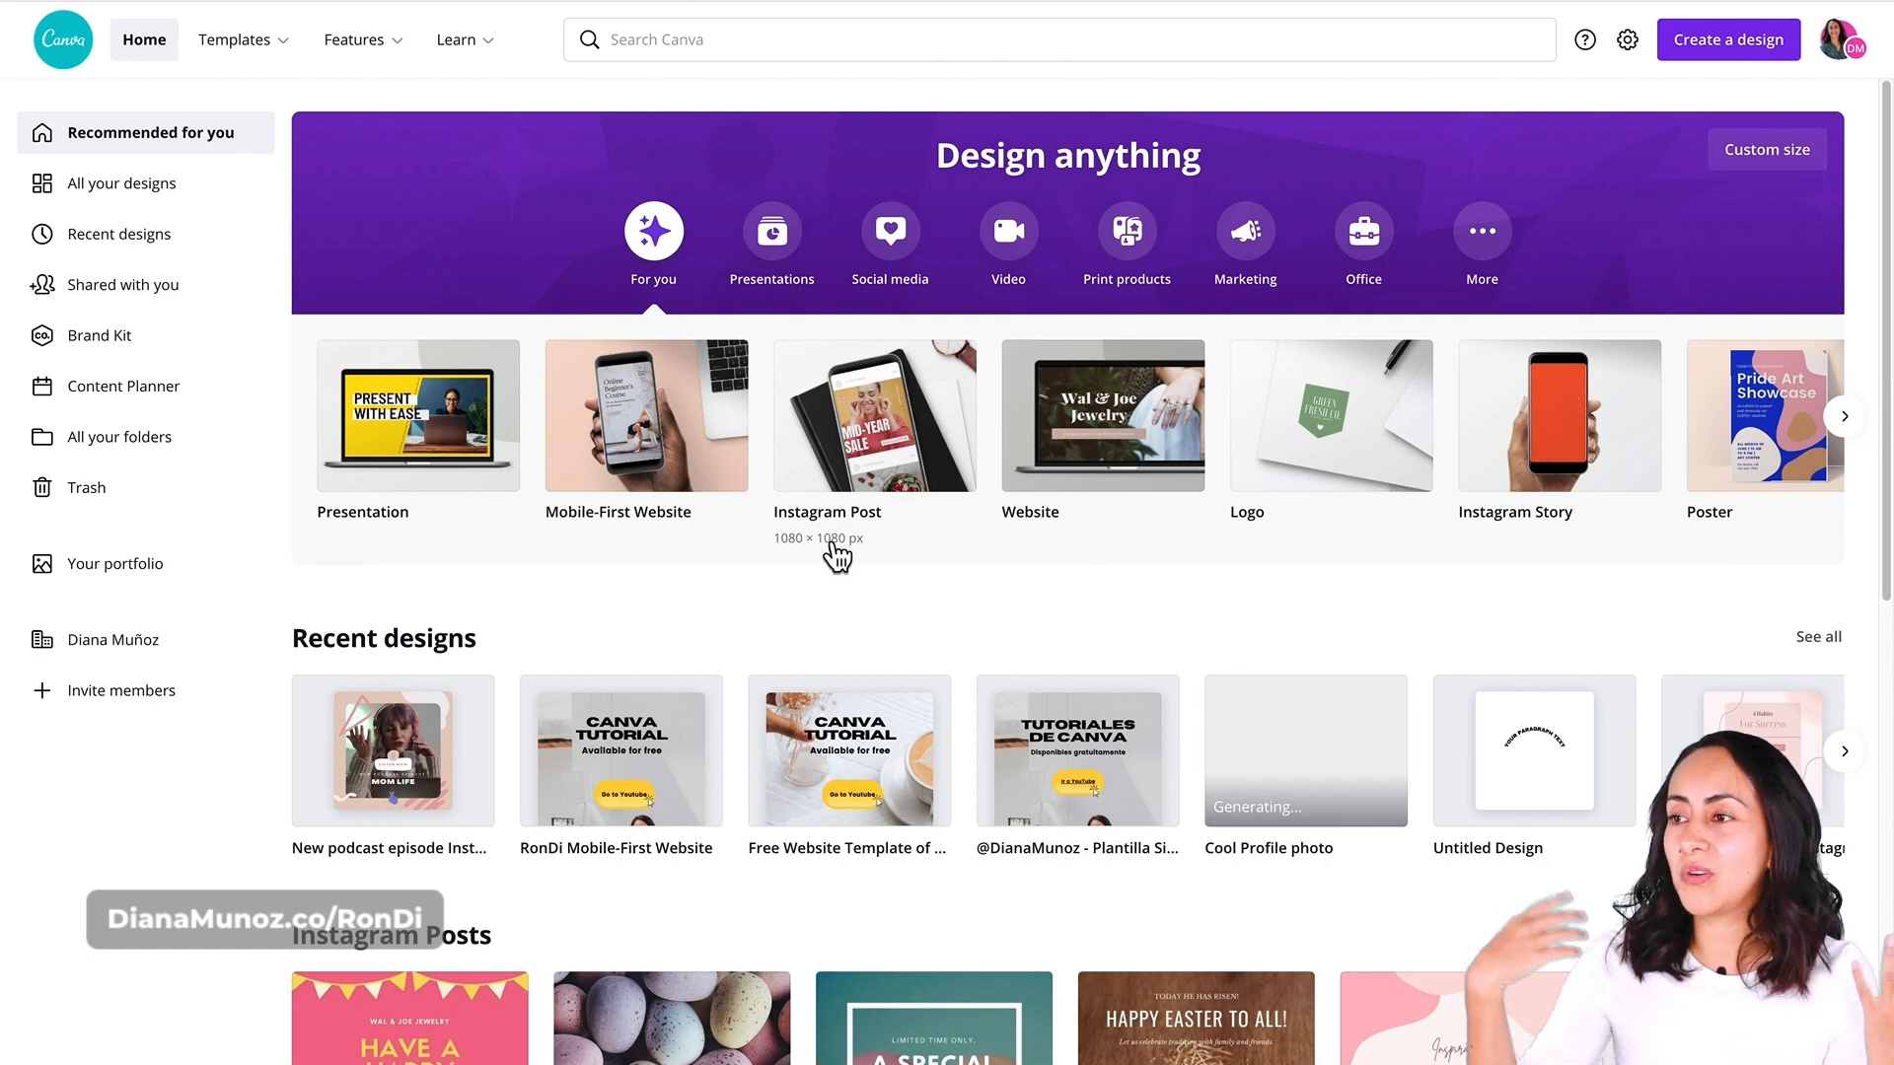
mouse_move(836, 568)
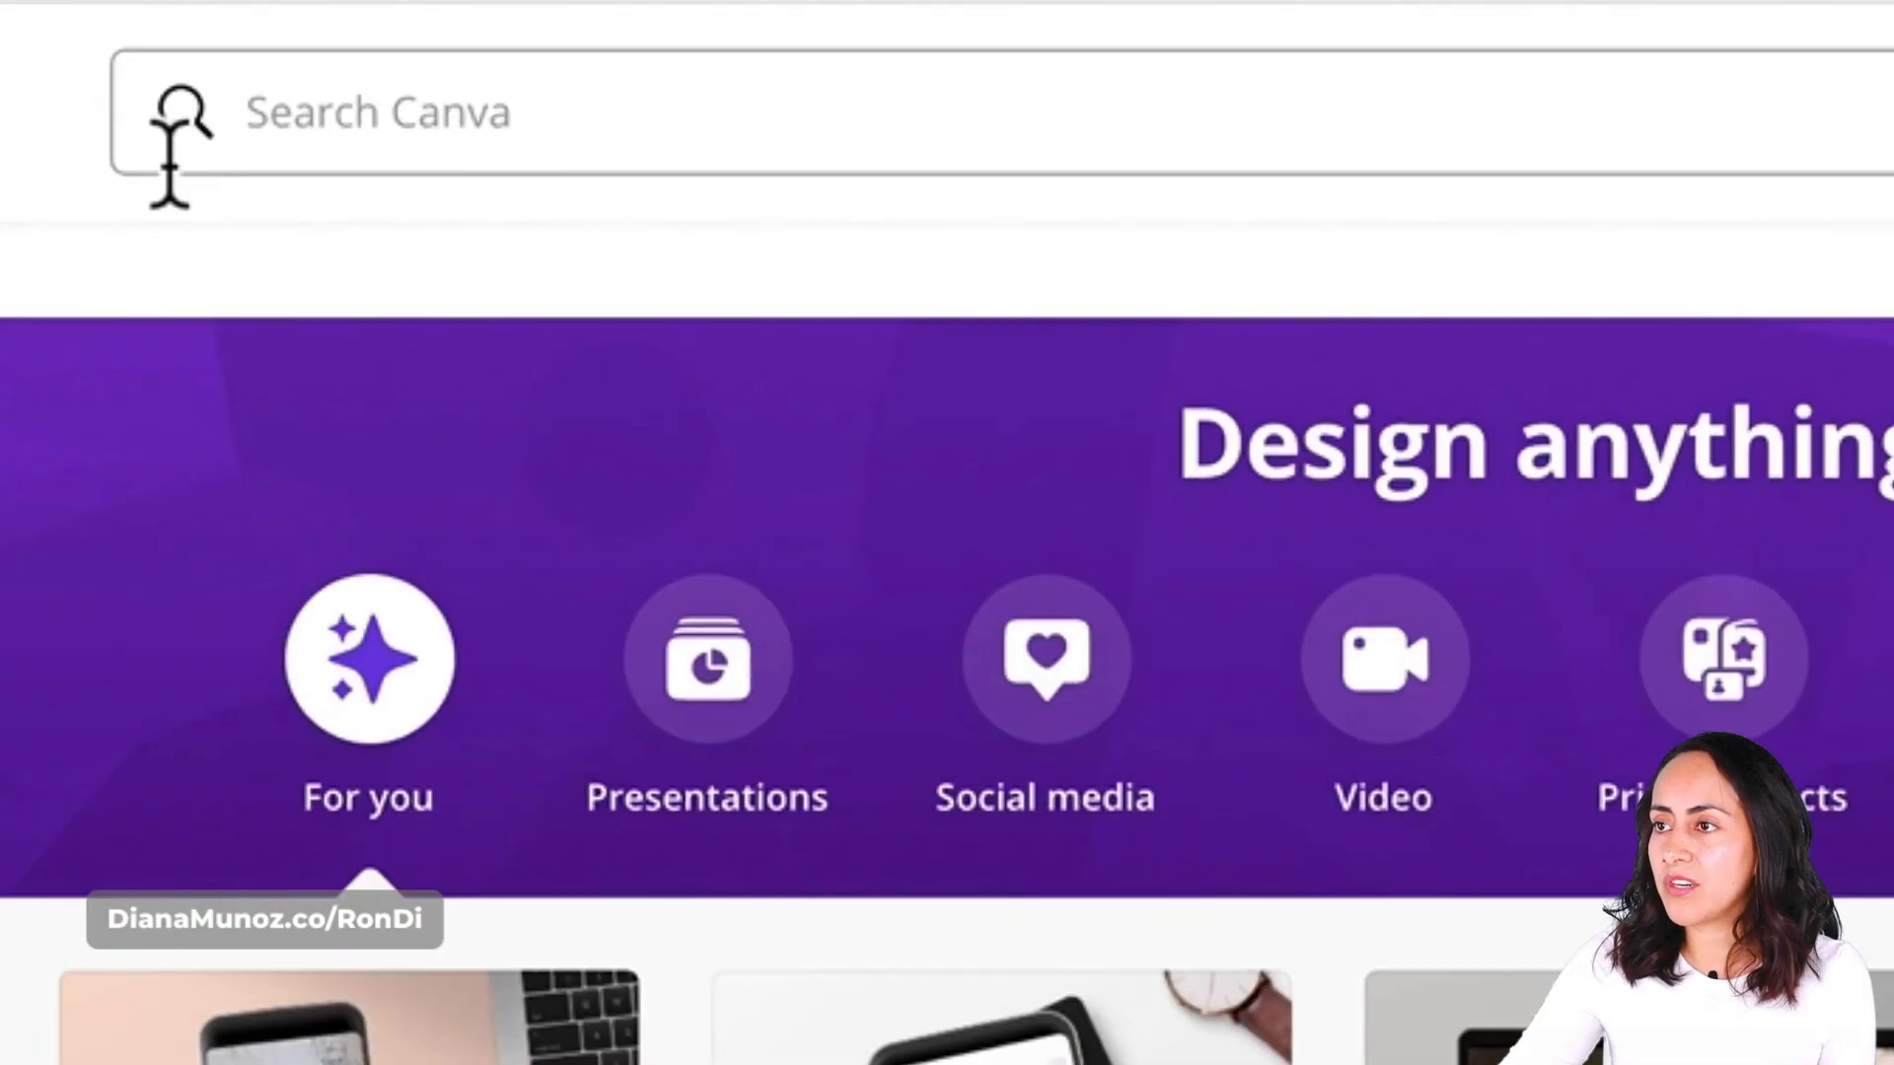
- Search Canva for the 'instagram post' design format
click(422, 111)
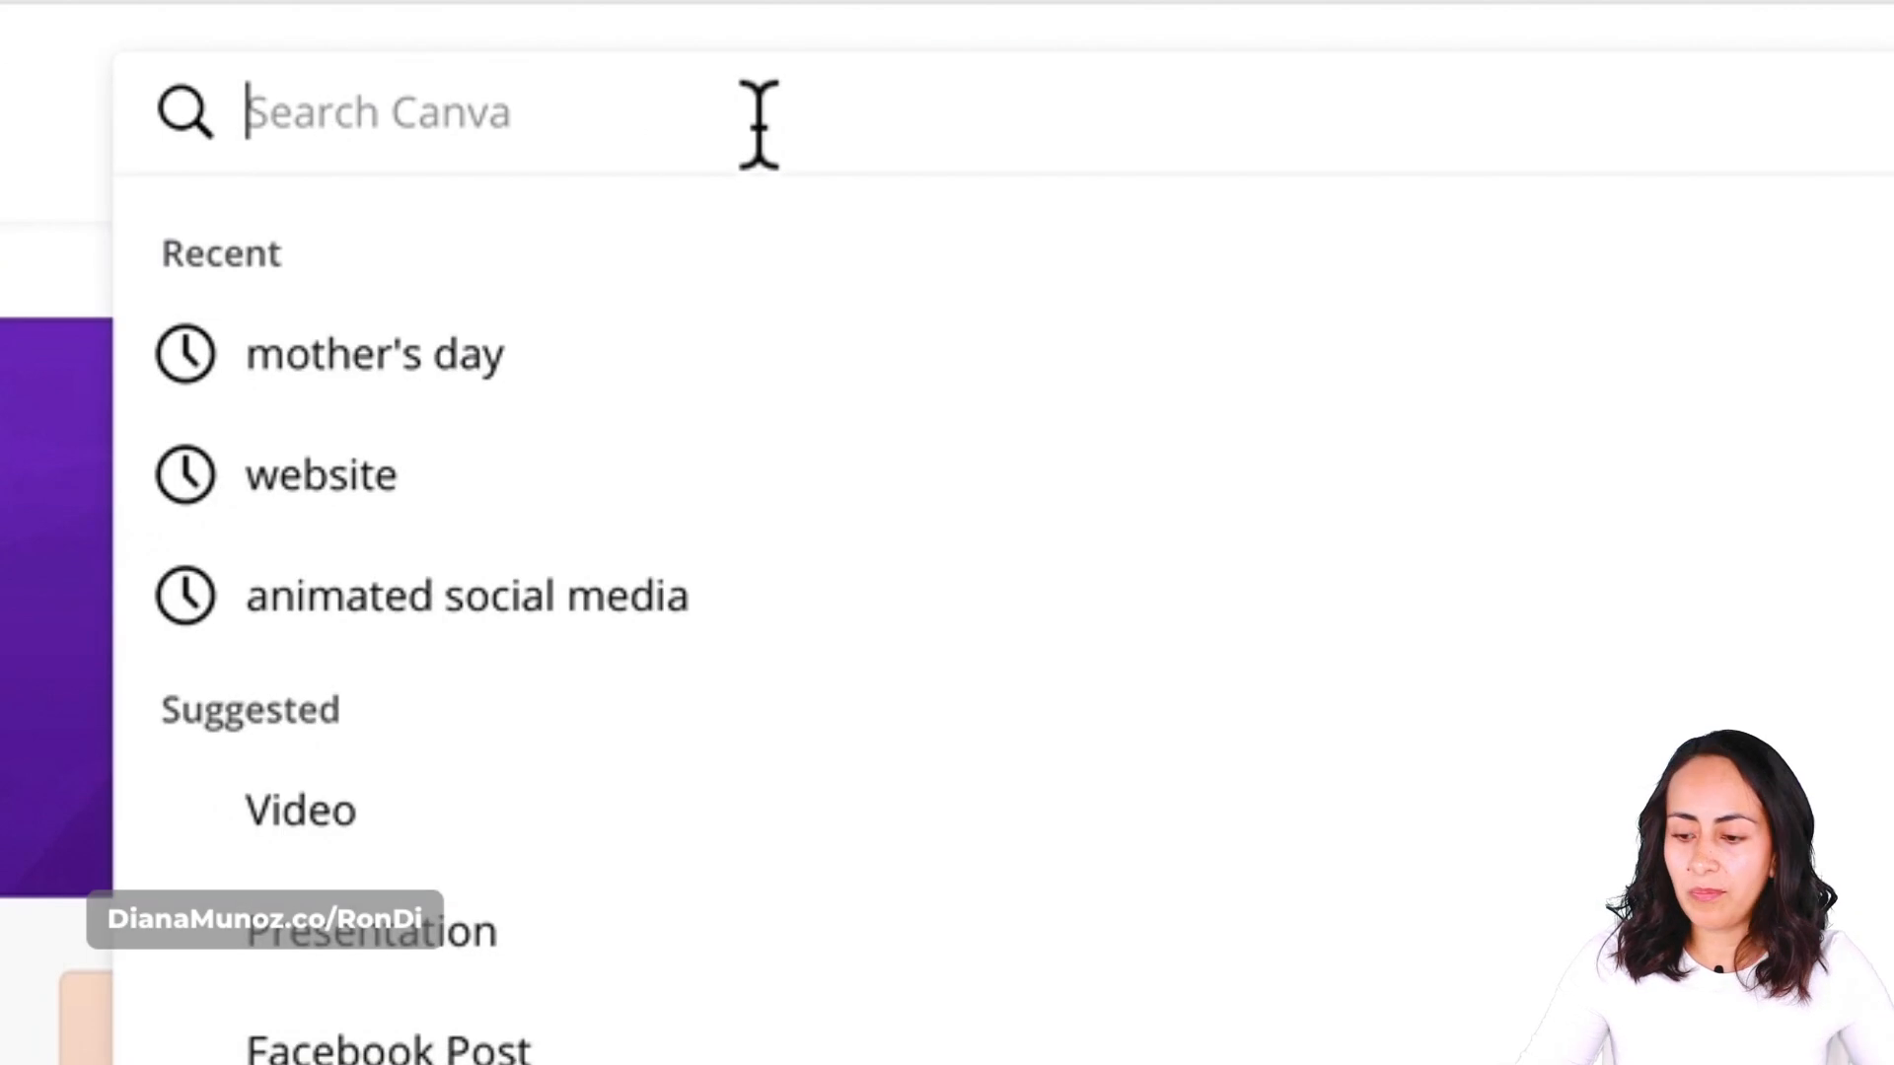
text(instagram post)
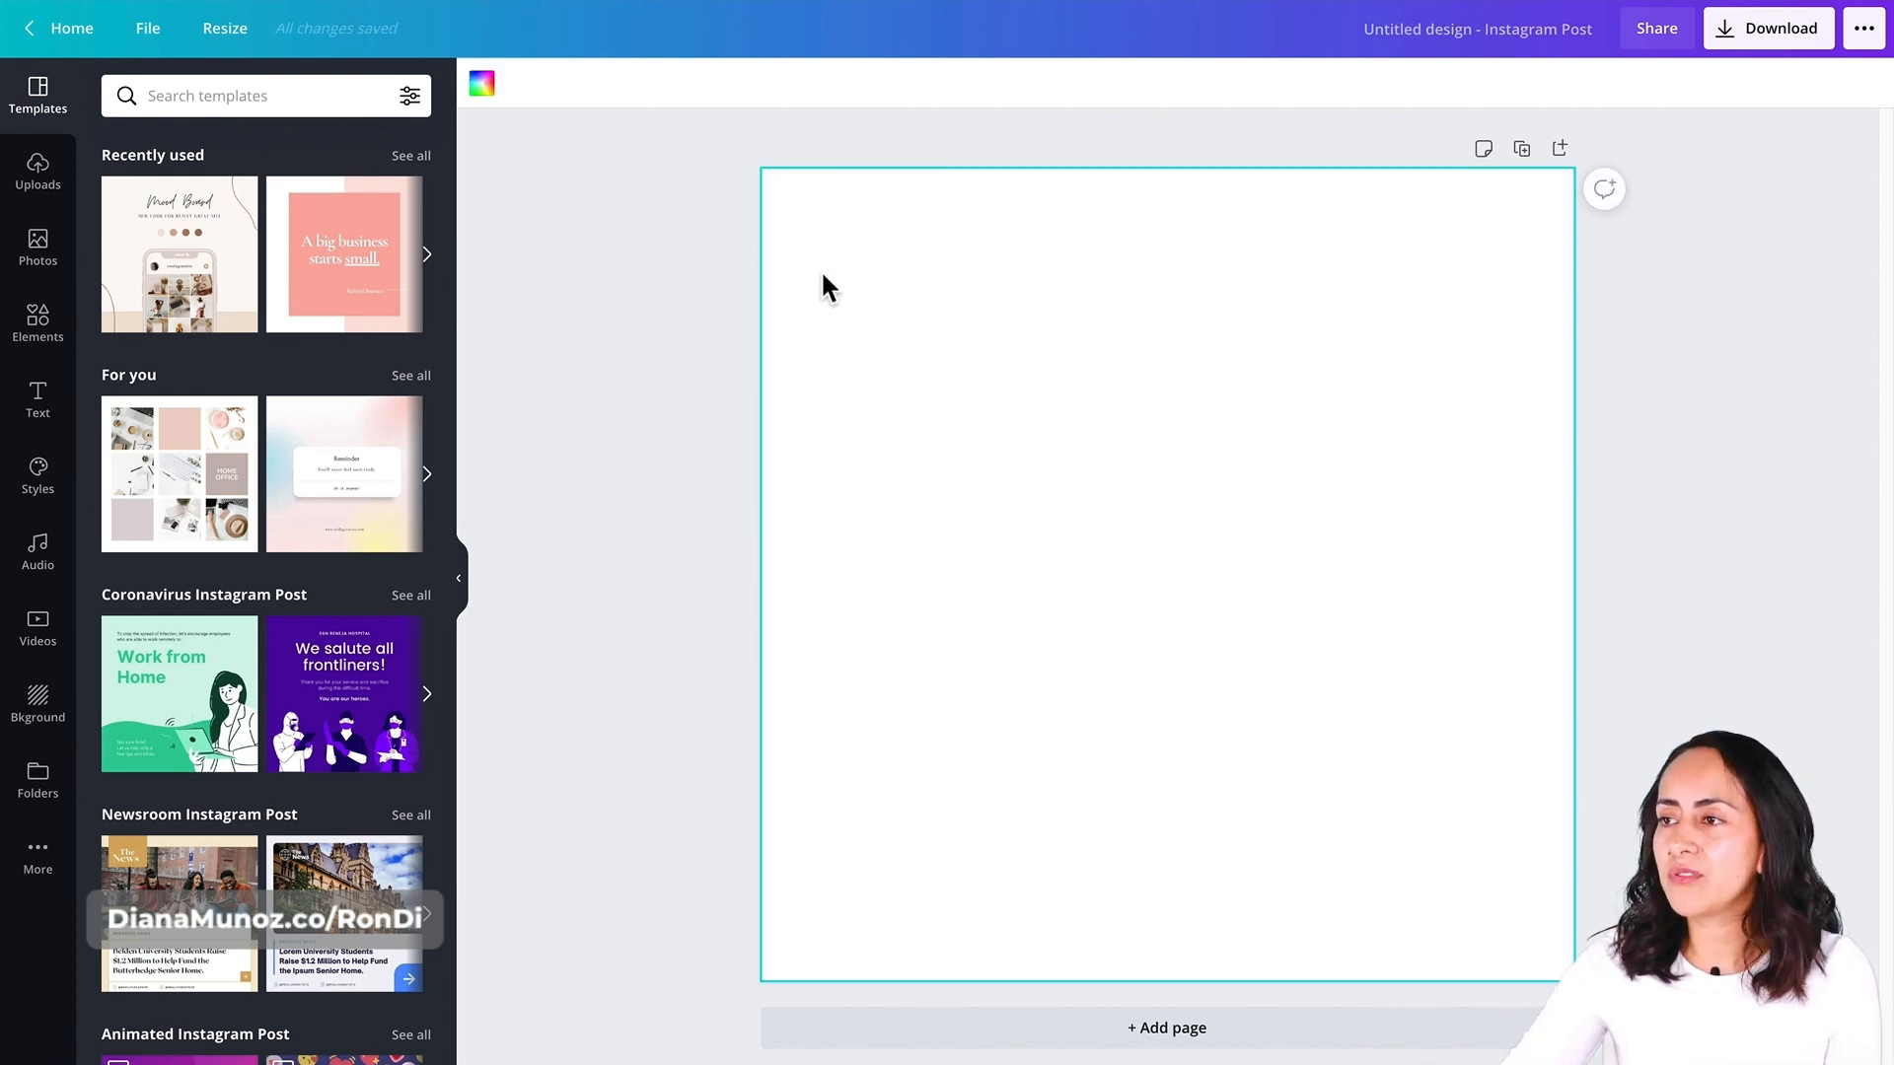
mouse_move(483, 103)
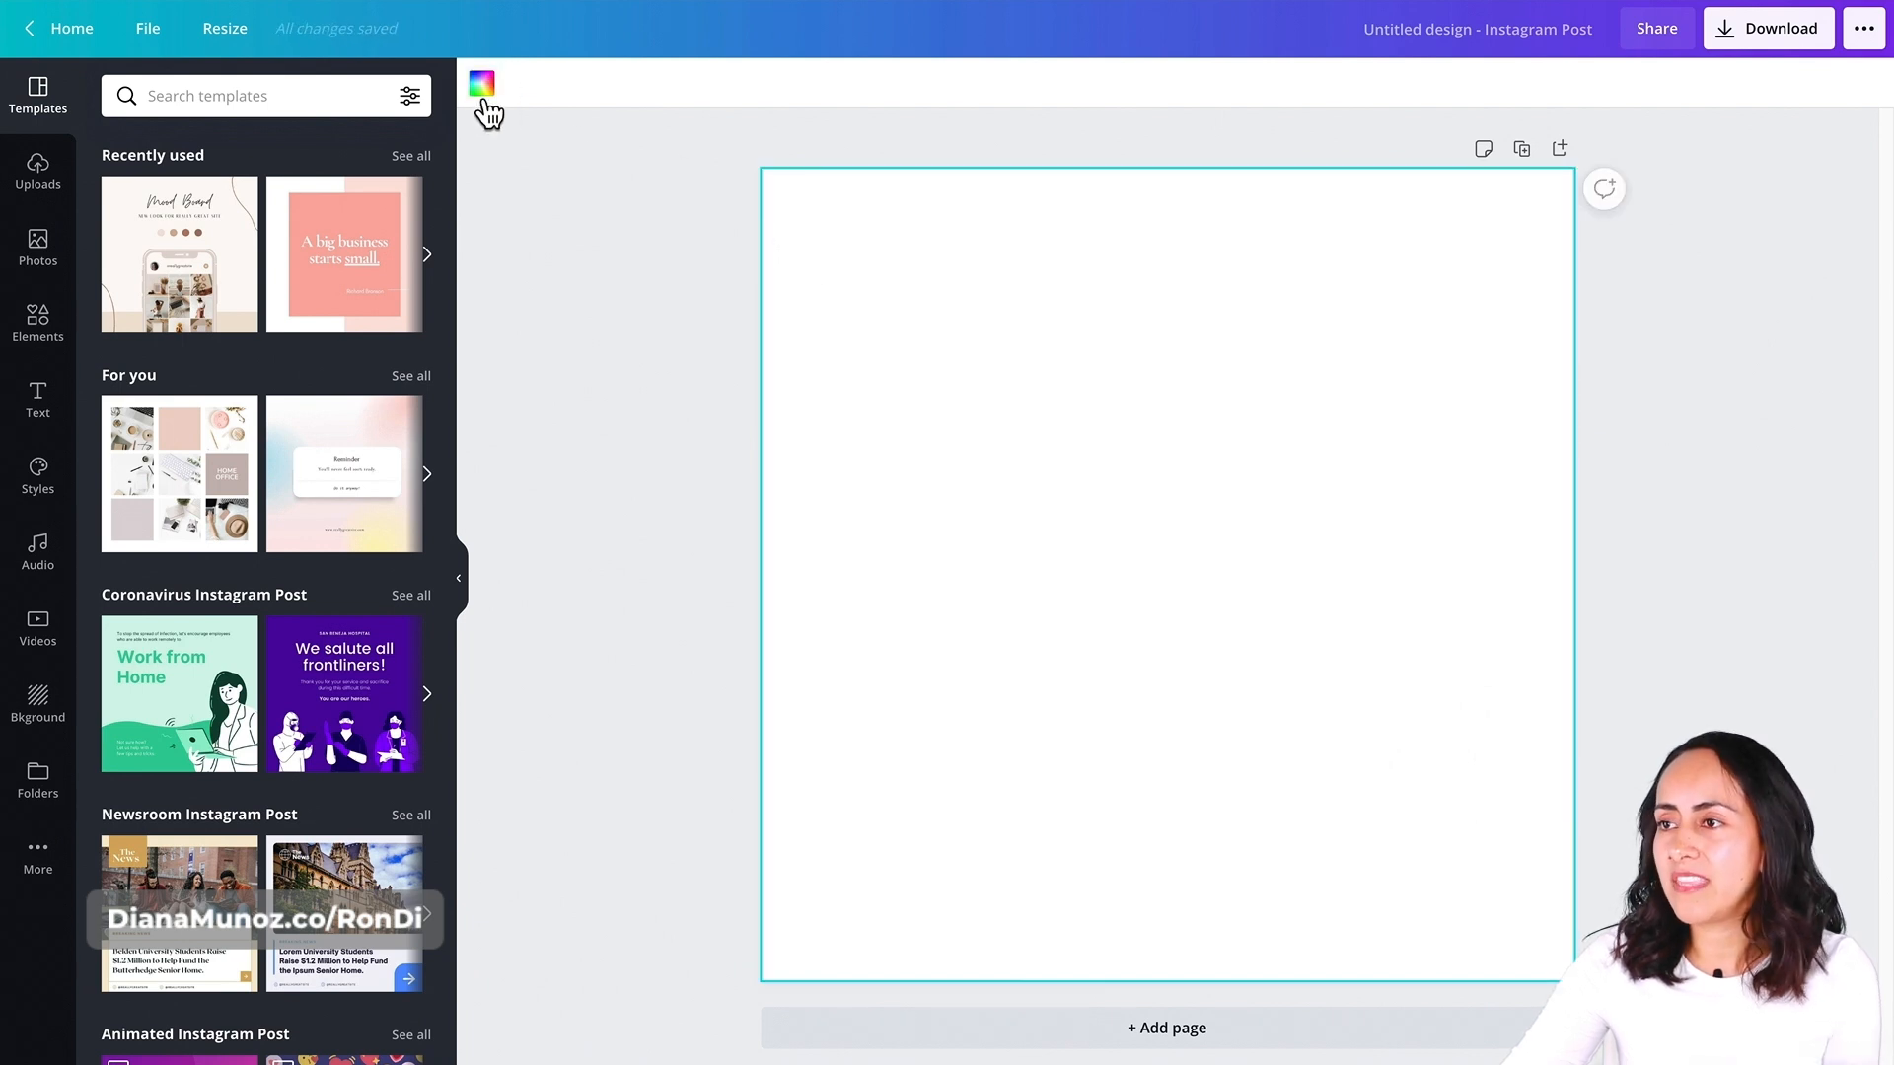
- Set the blank Instagram Post page background to the yellow swatch
click(481, 83)
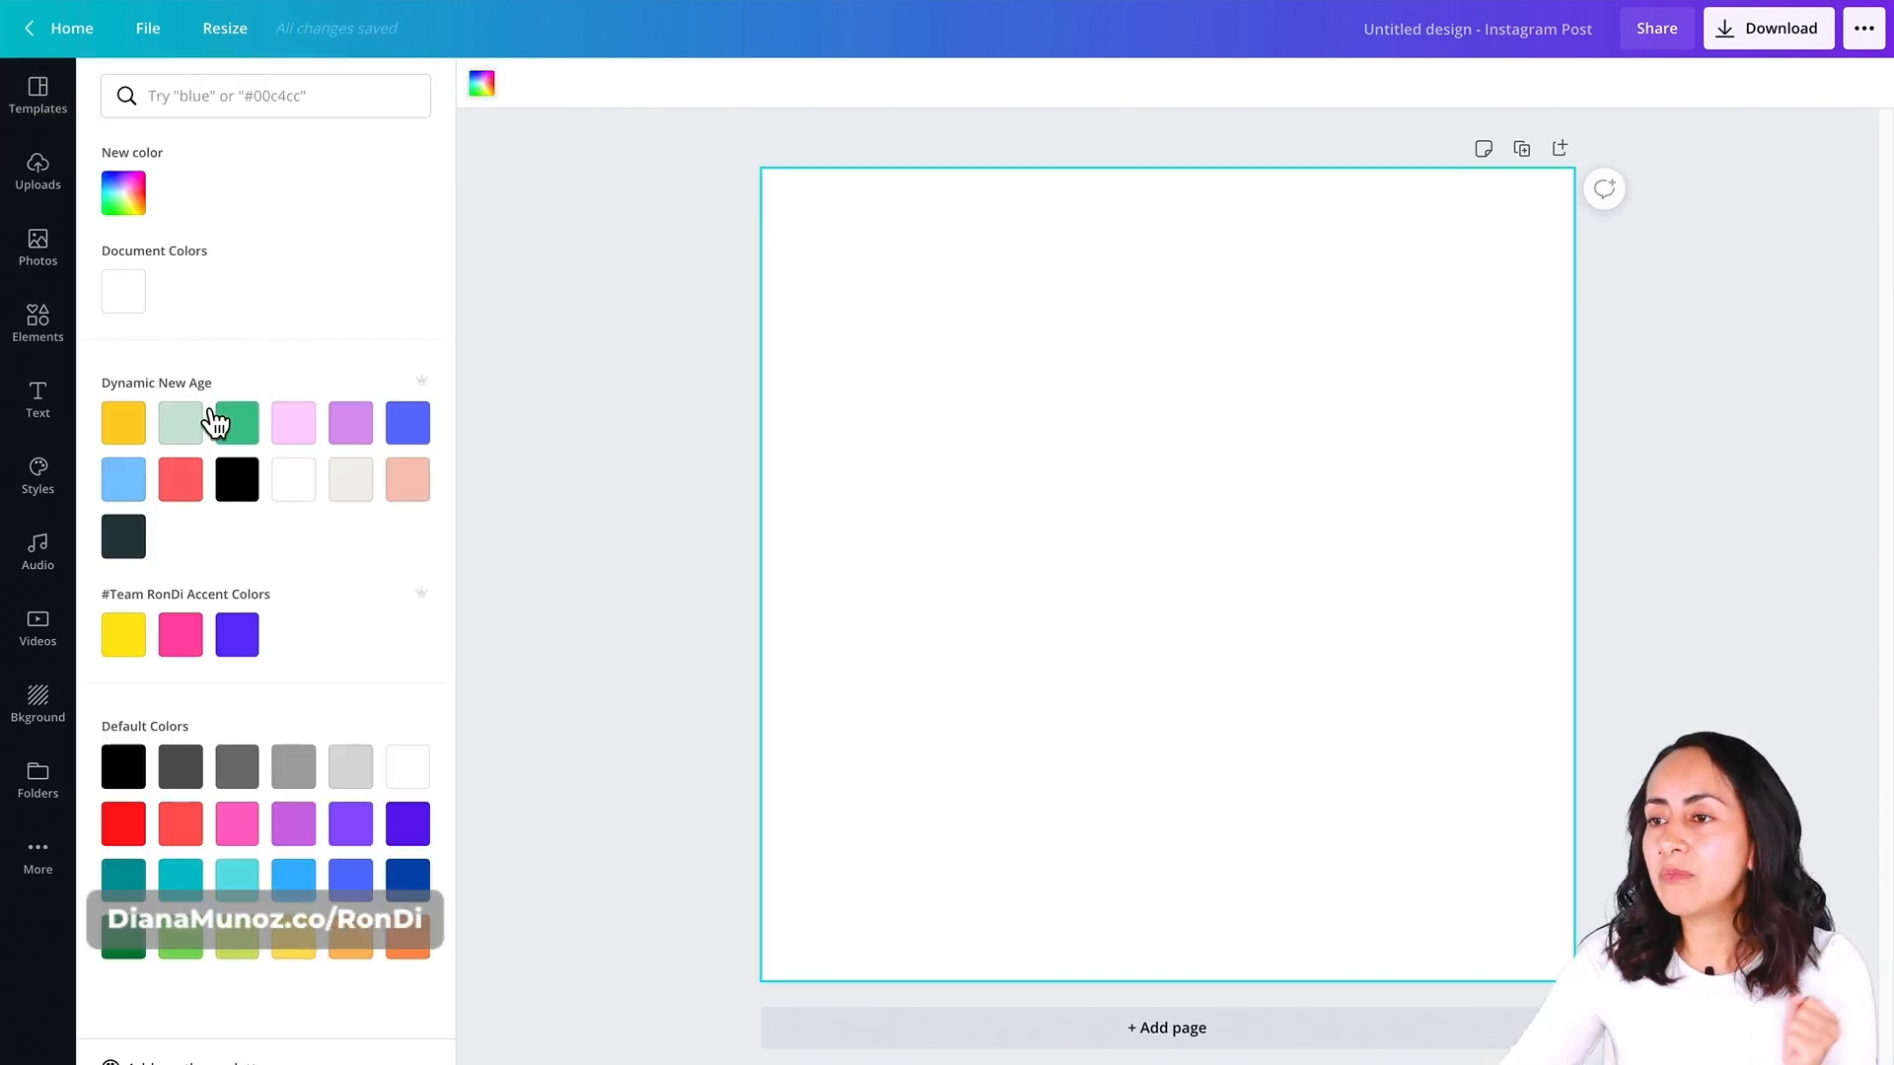
click(122, 422)
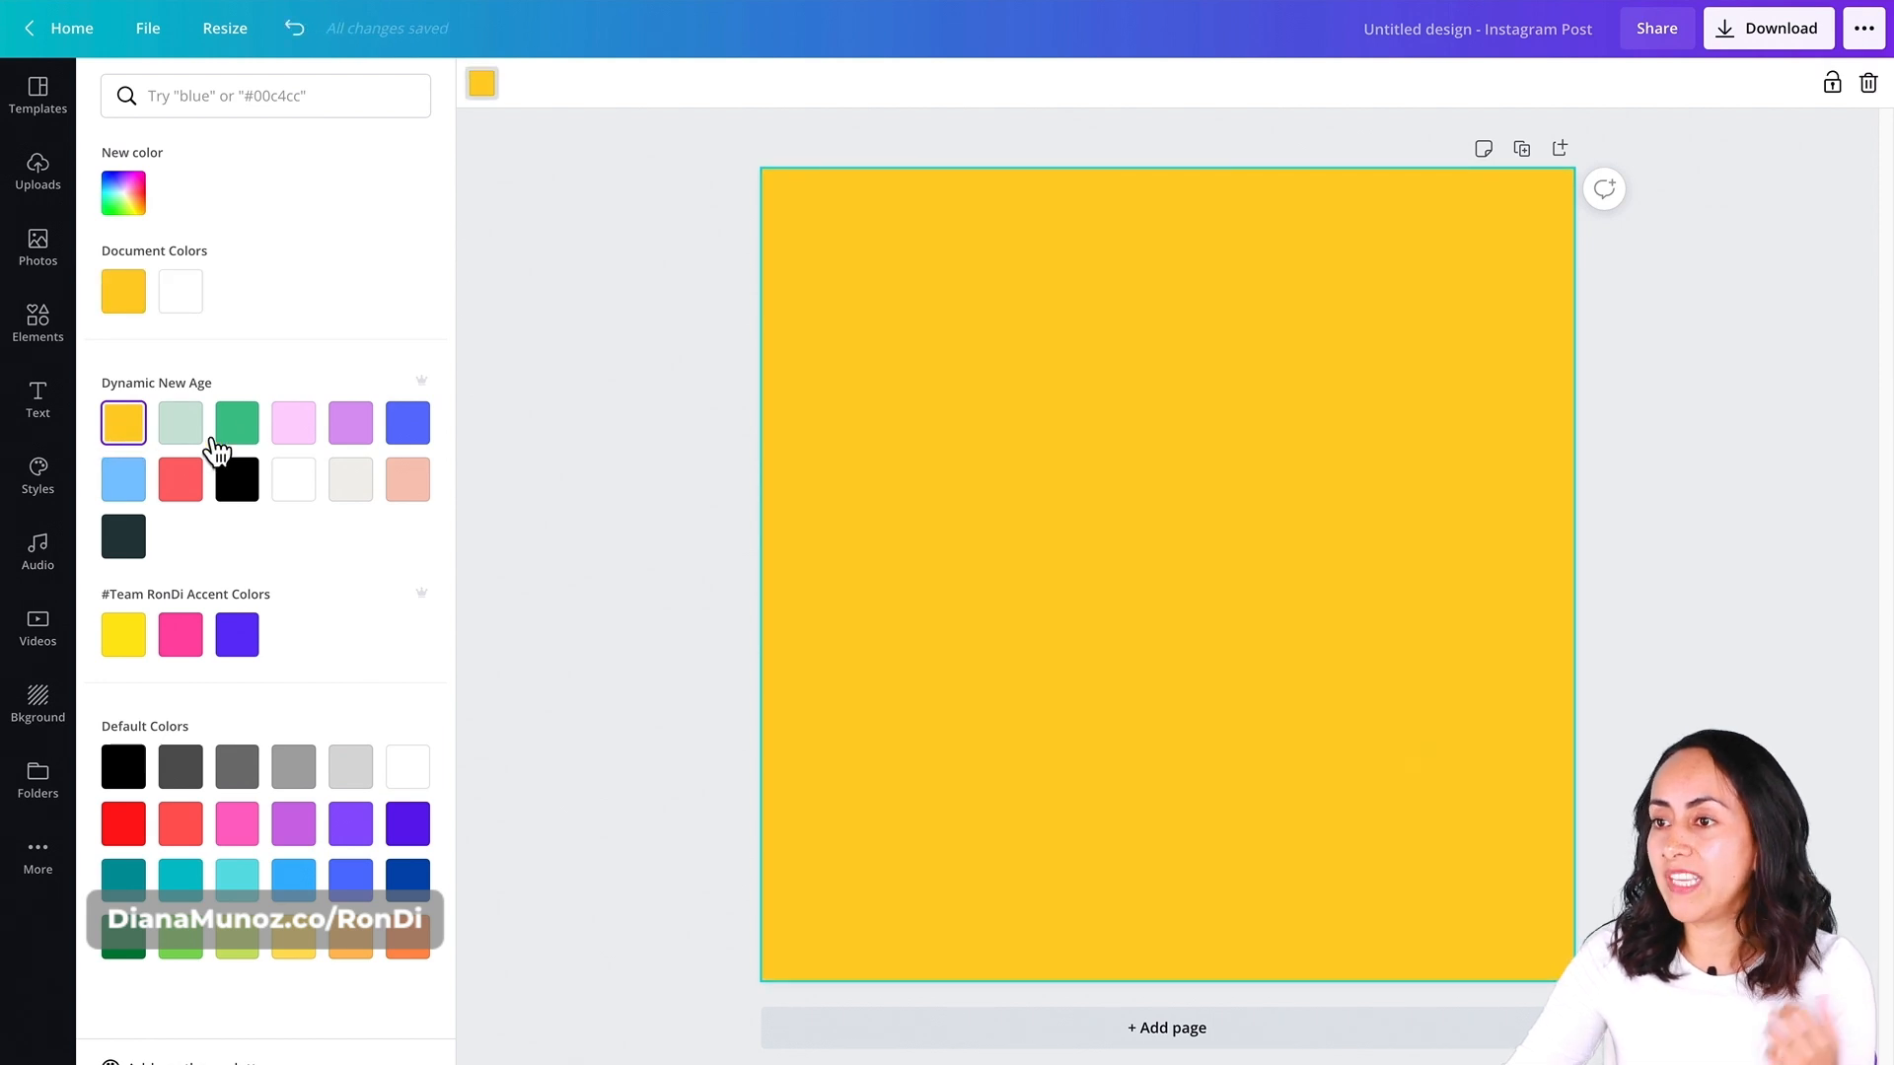
mouse_move(331, 552)
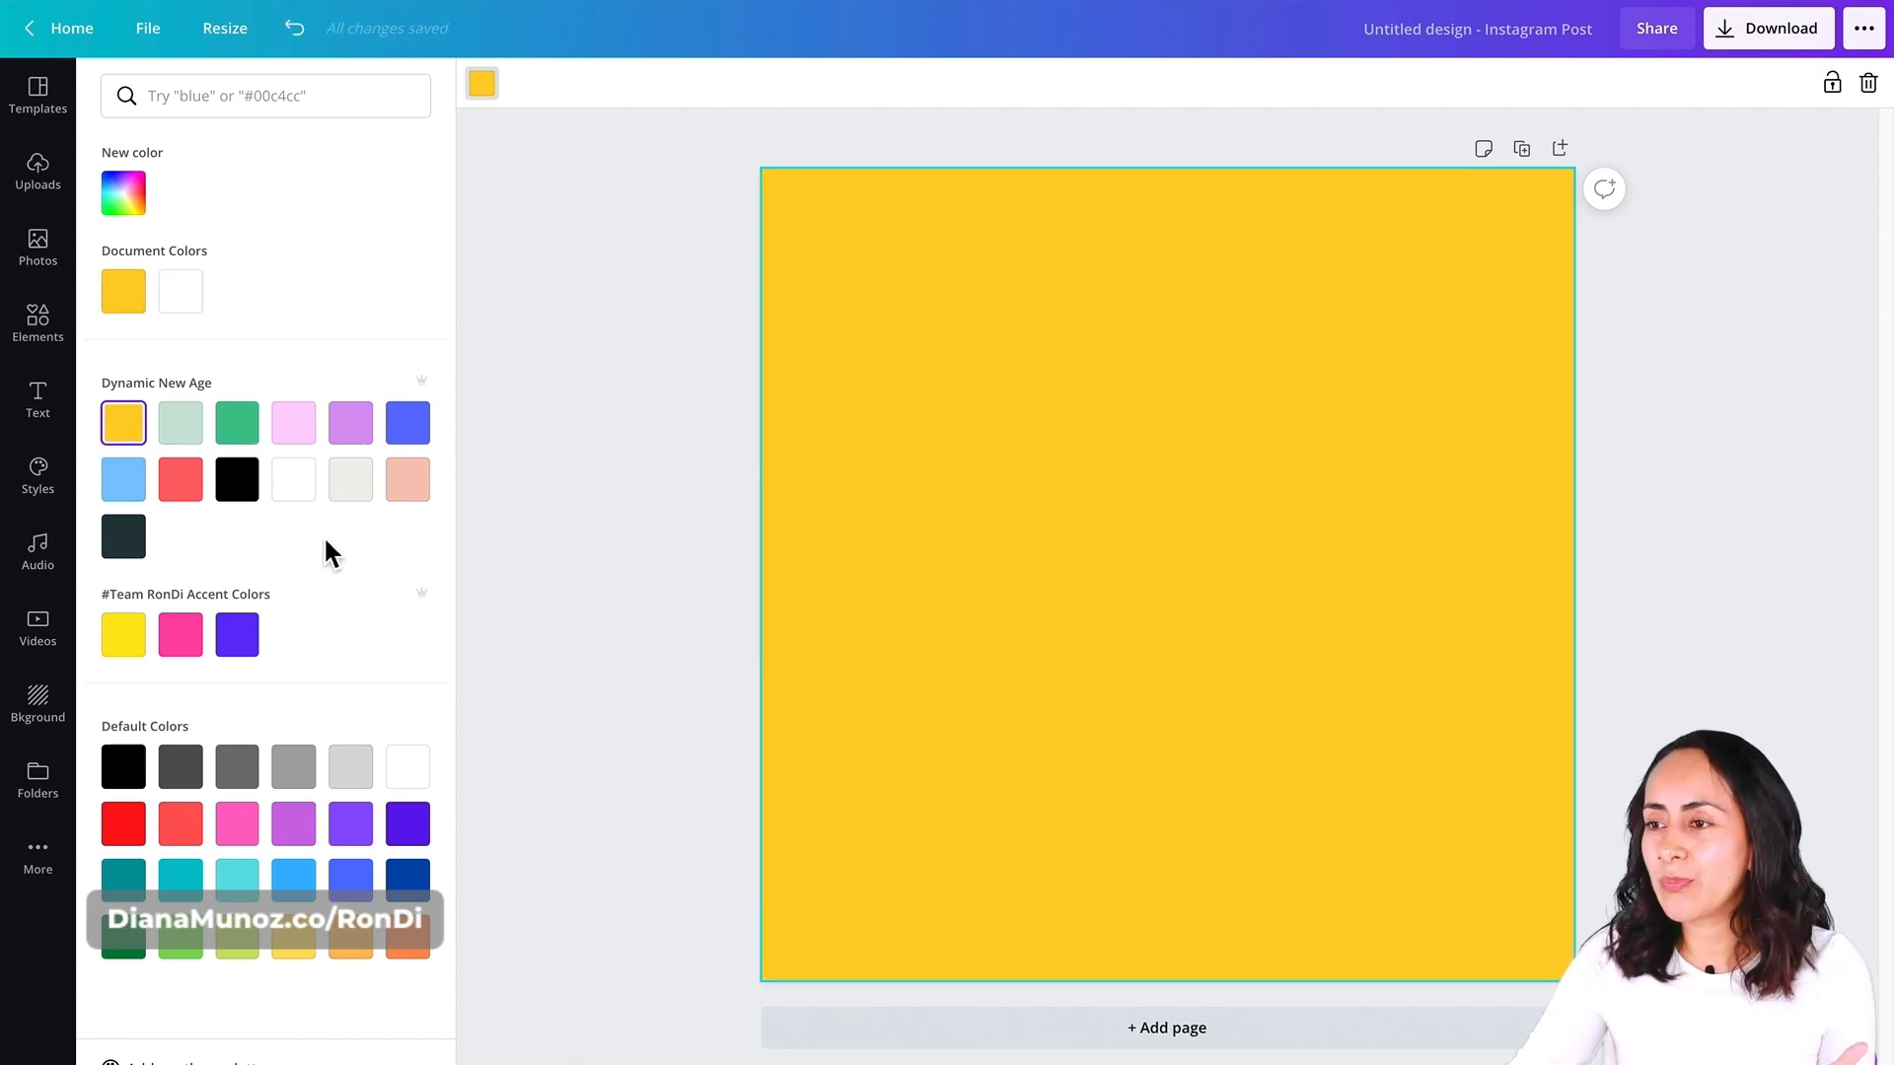
mouse_move(643, 501)
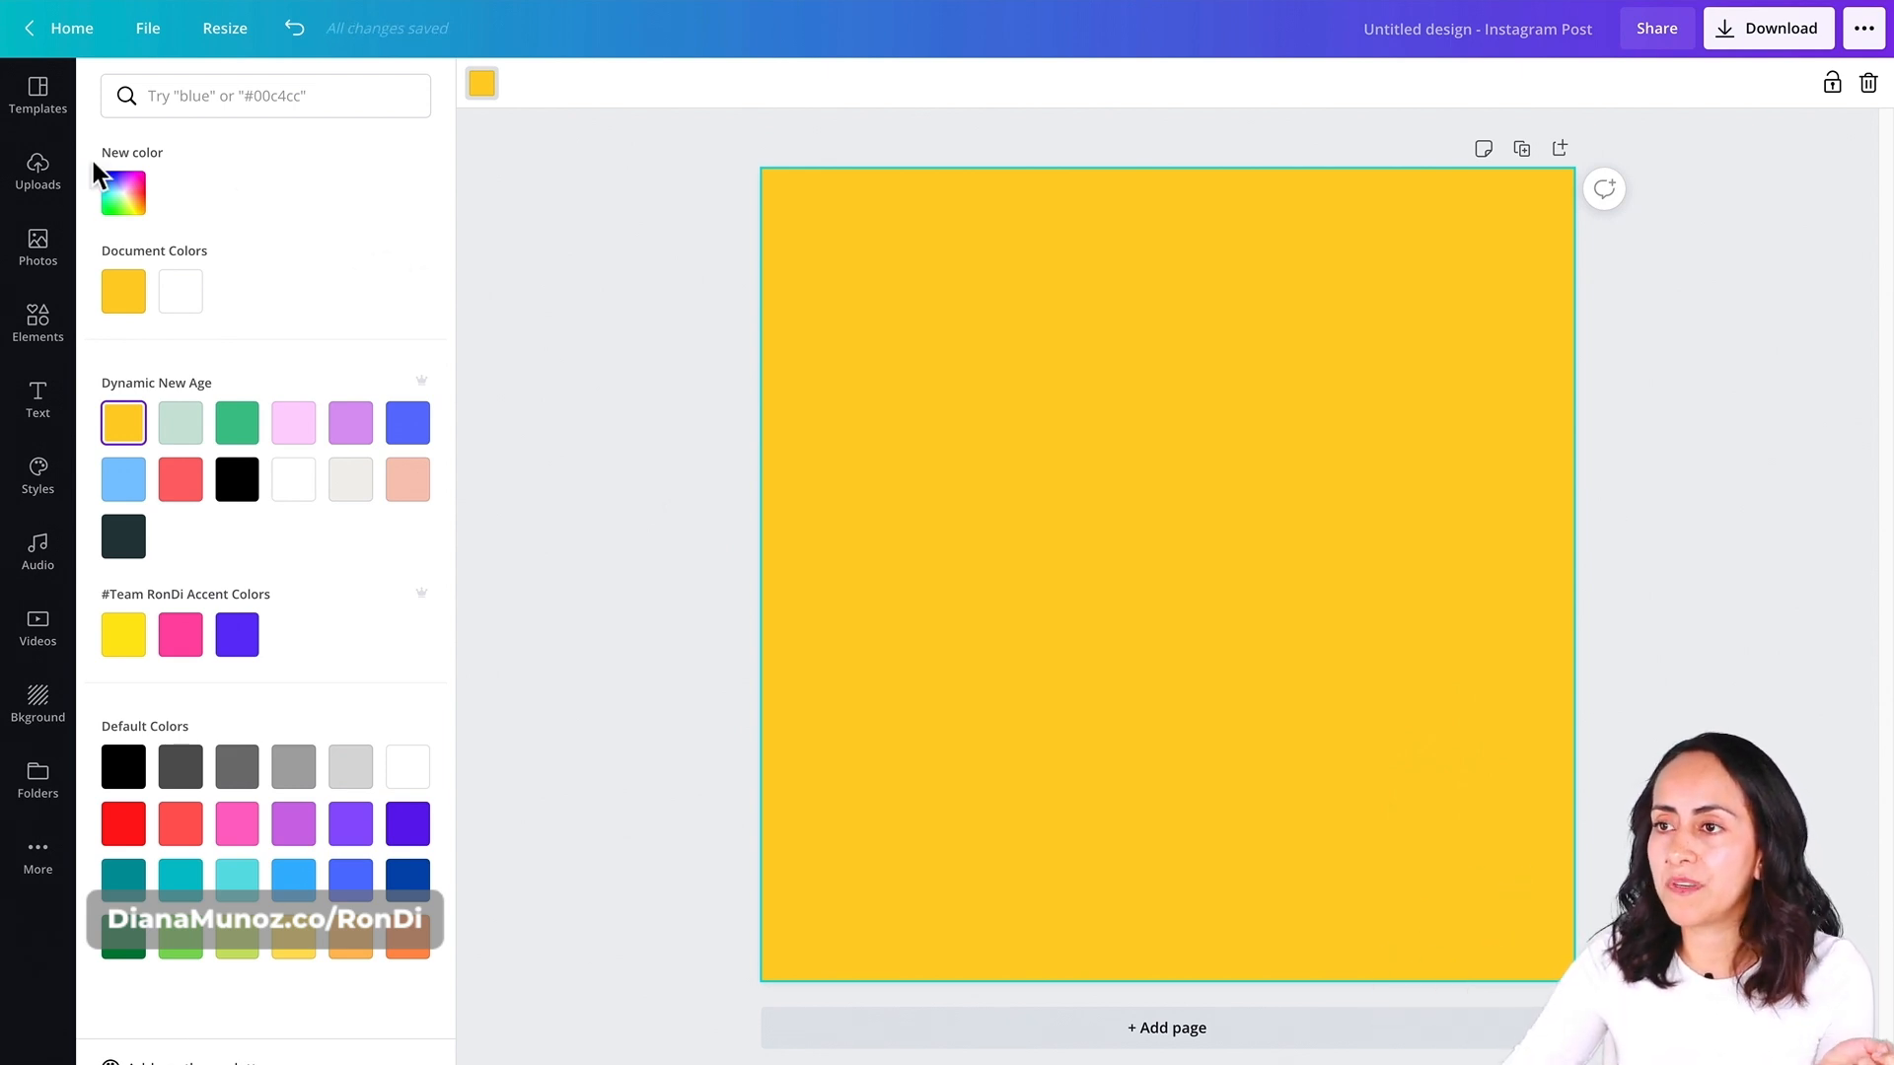
mouse_move(59, 192)
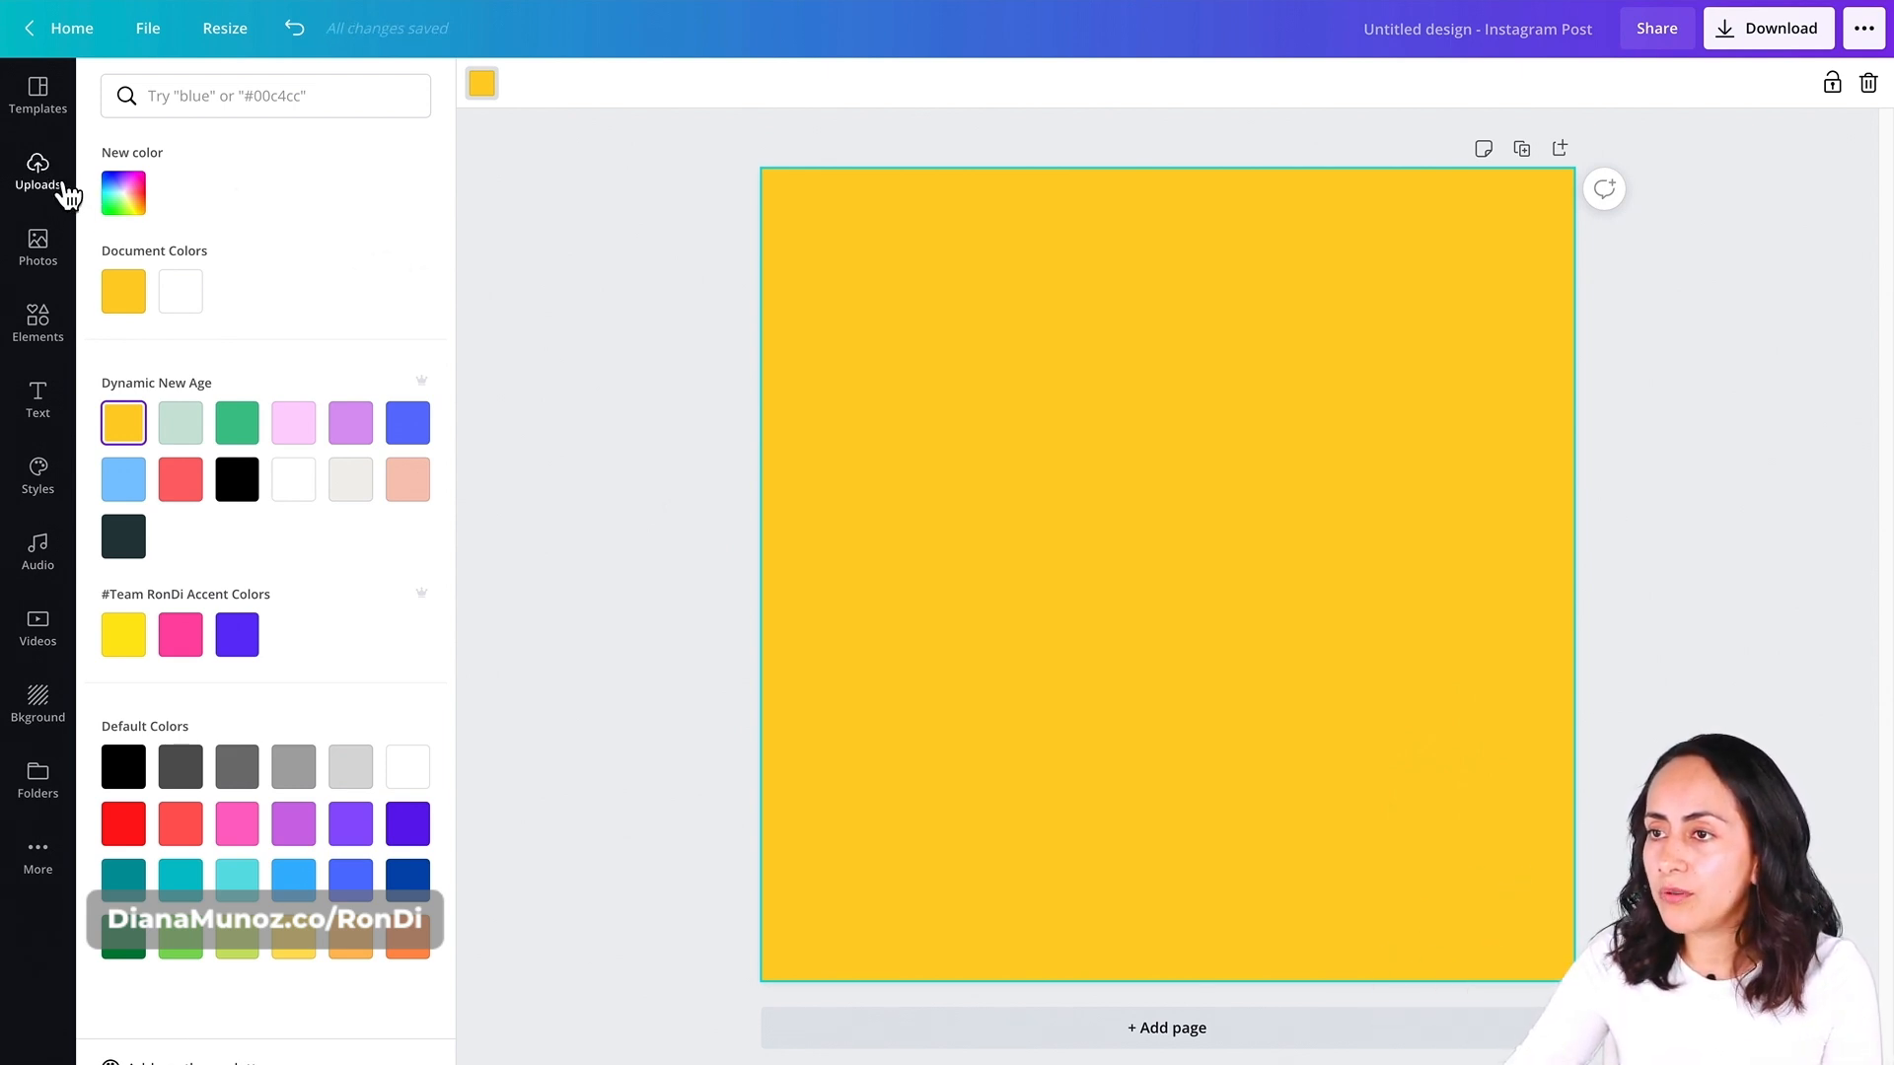
- Add the uploaded portrait photo from Uploads onto the yellow page
click(38, 176)
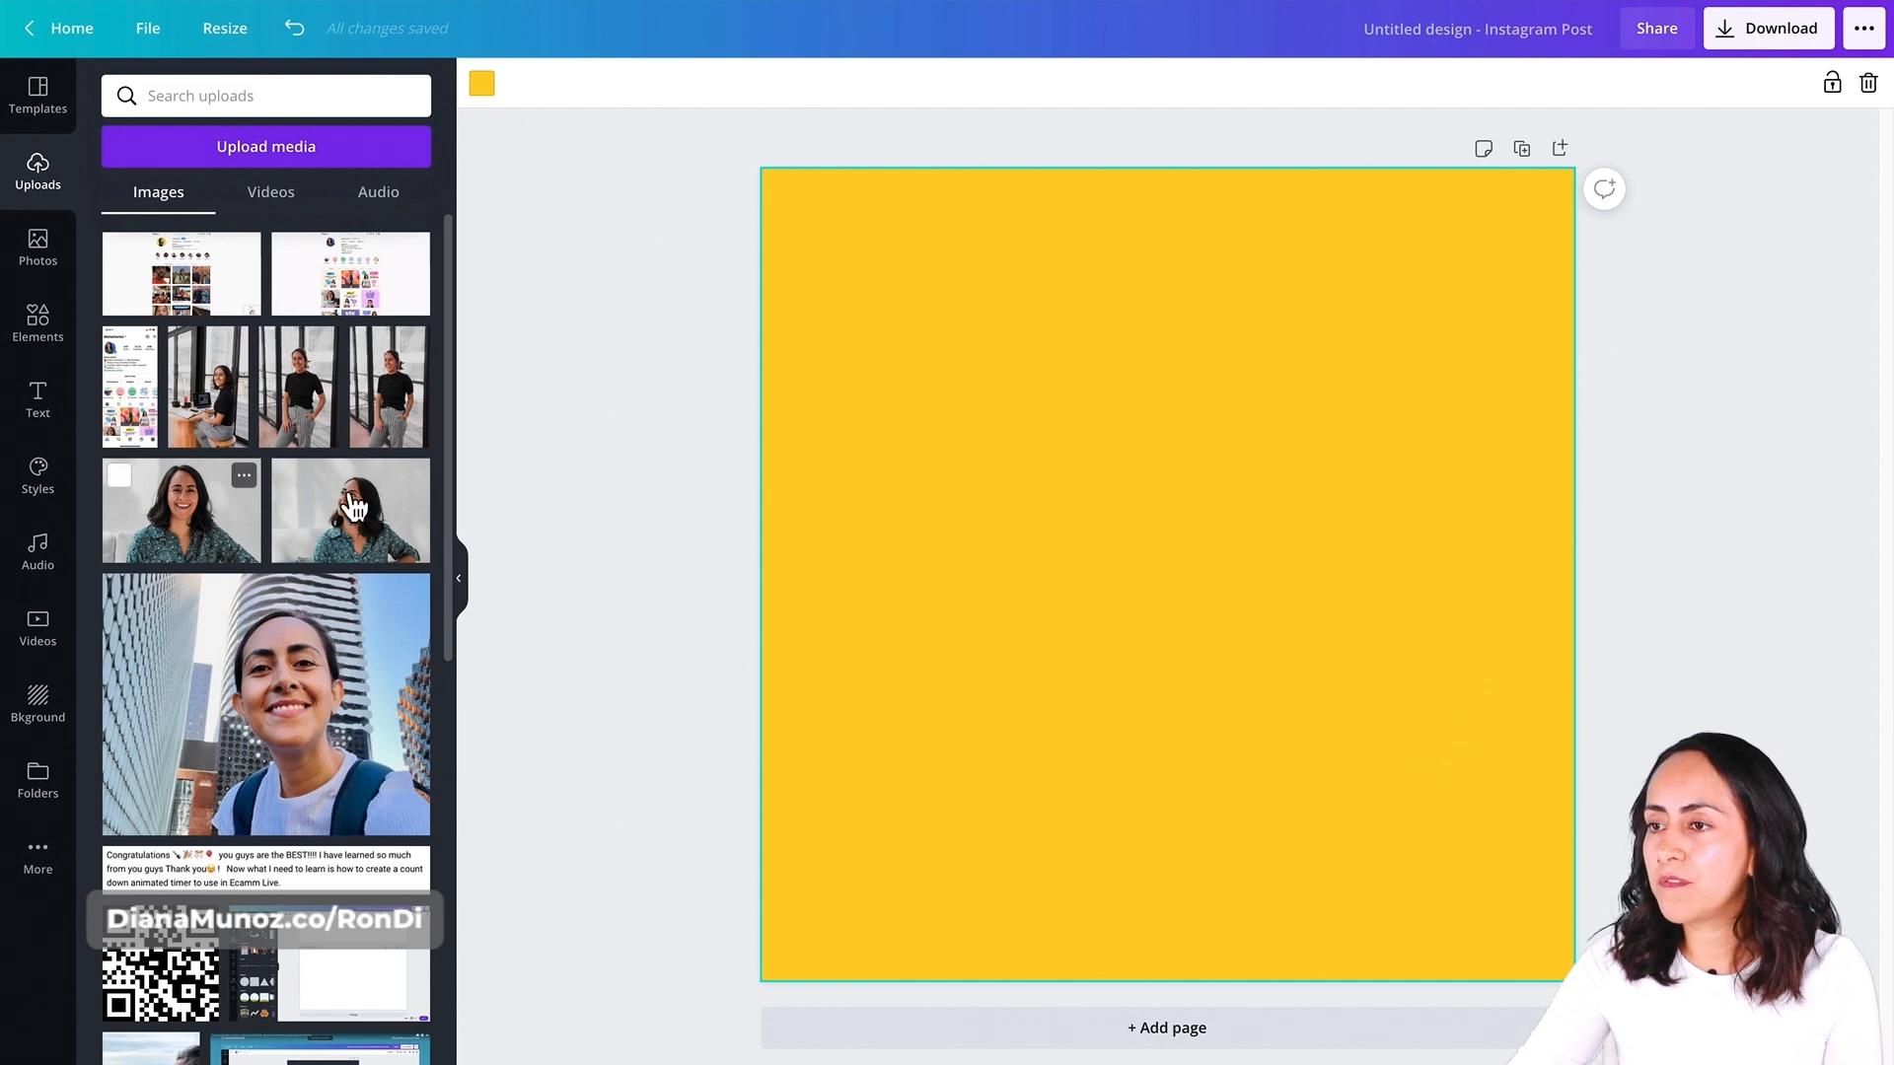
mouse_move(354, 704)
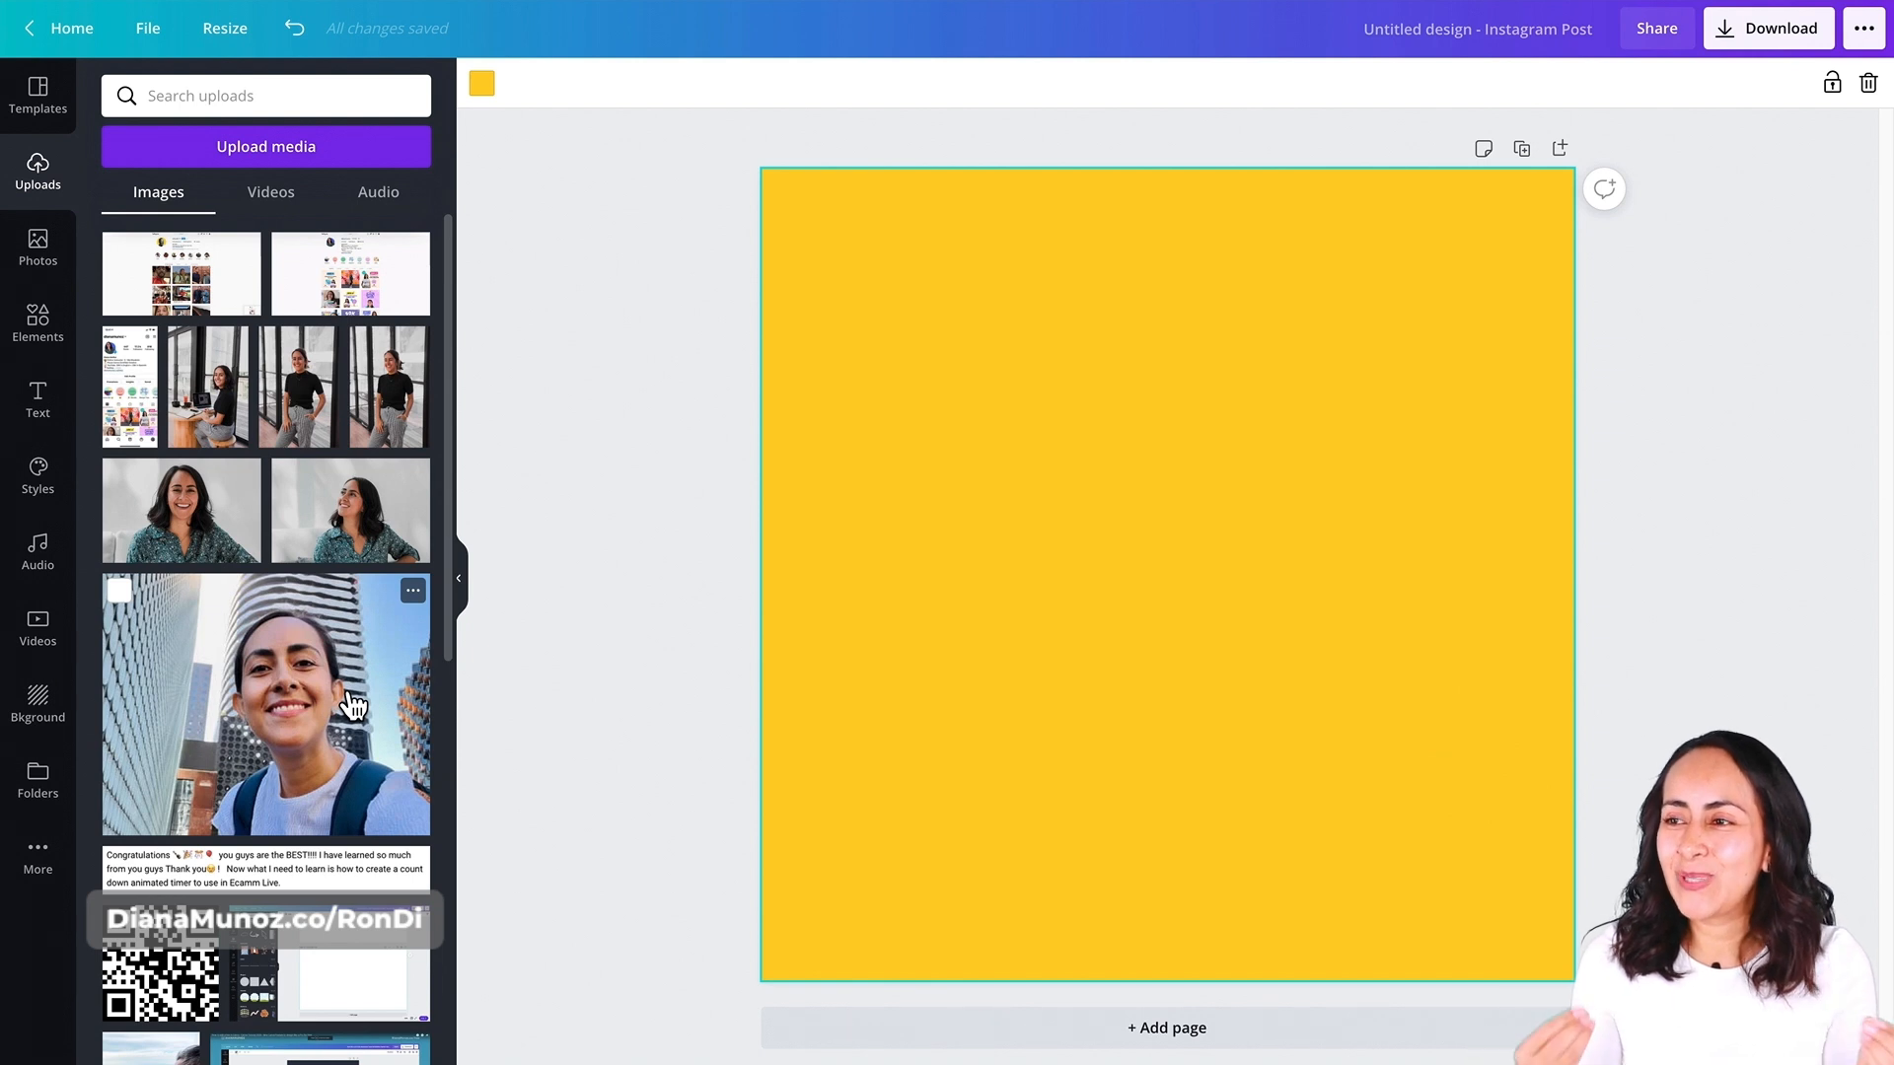
click(181, 508)
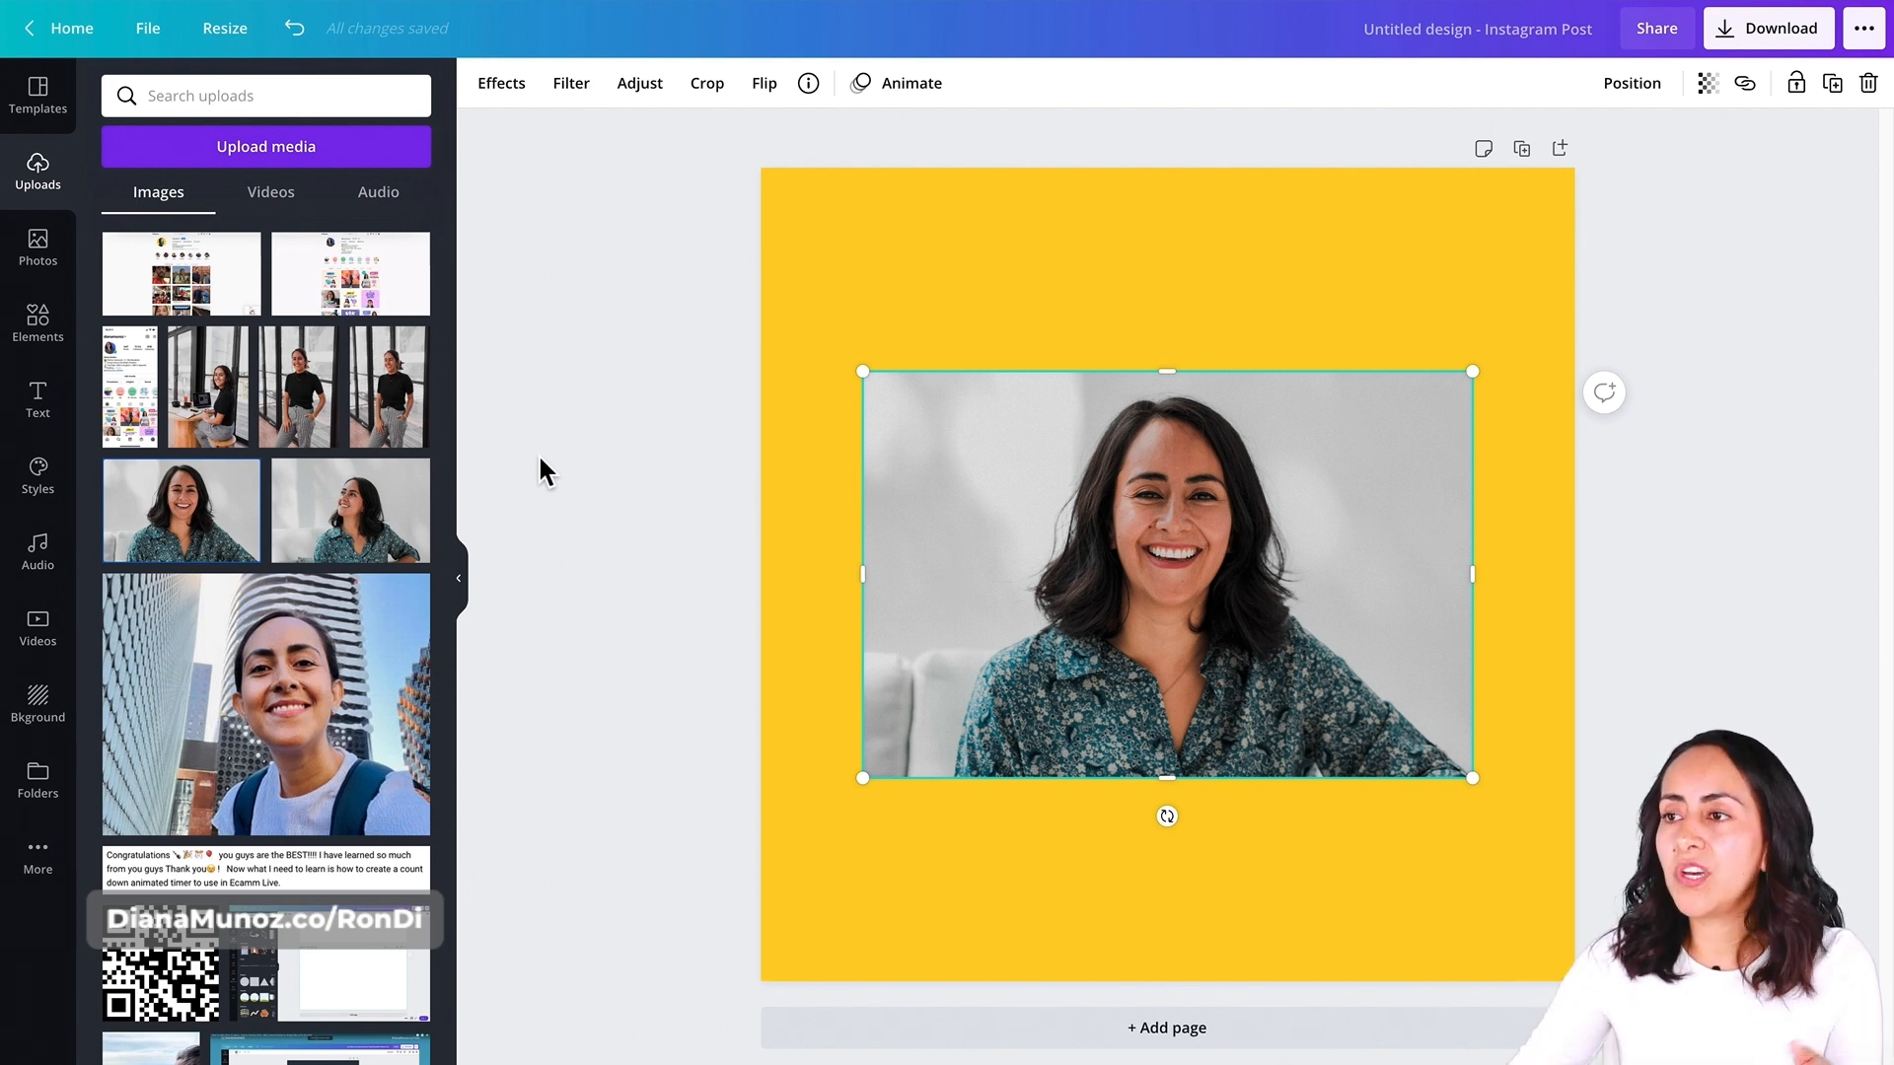
mouse_move(205, 134)
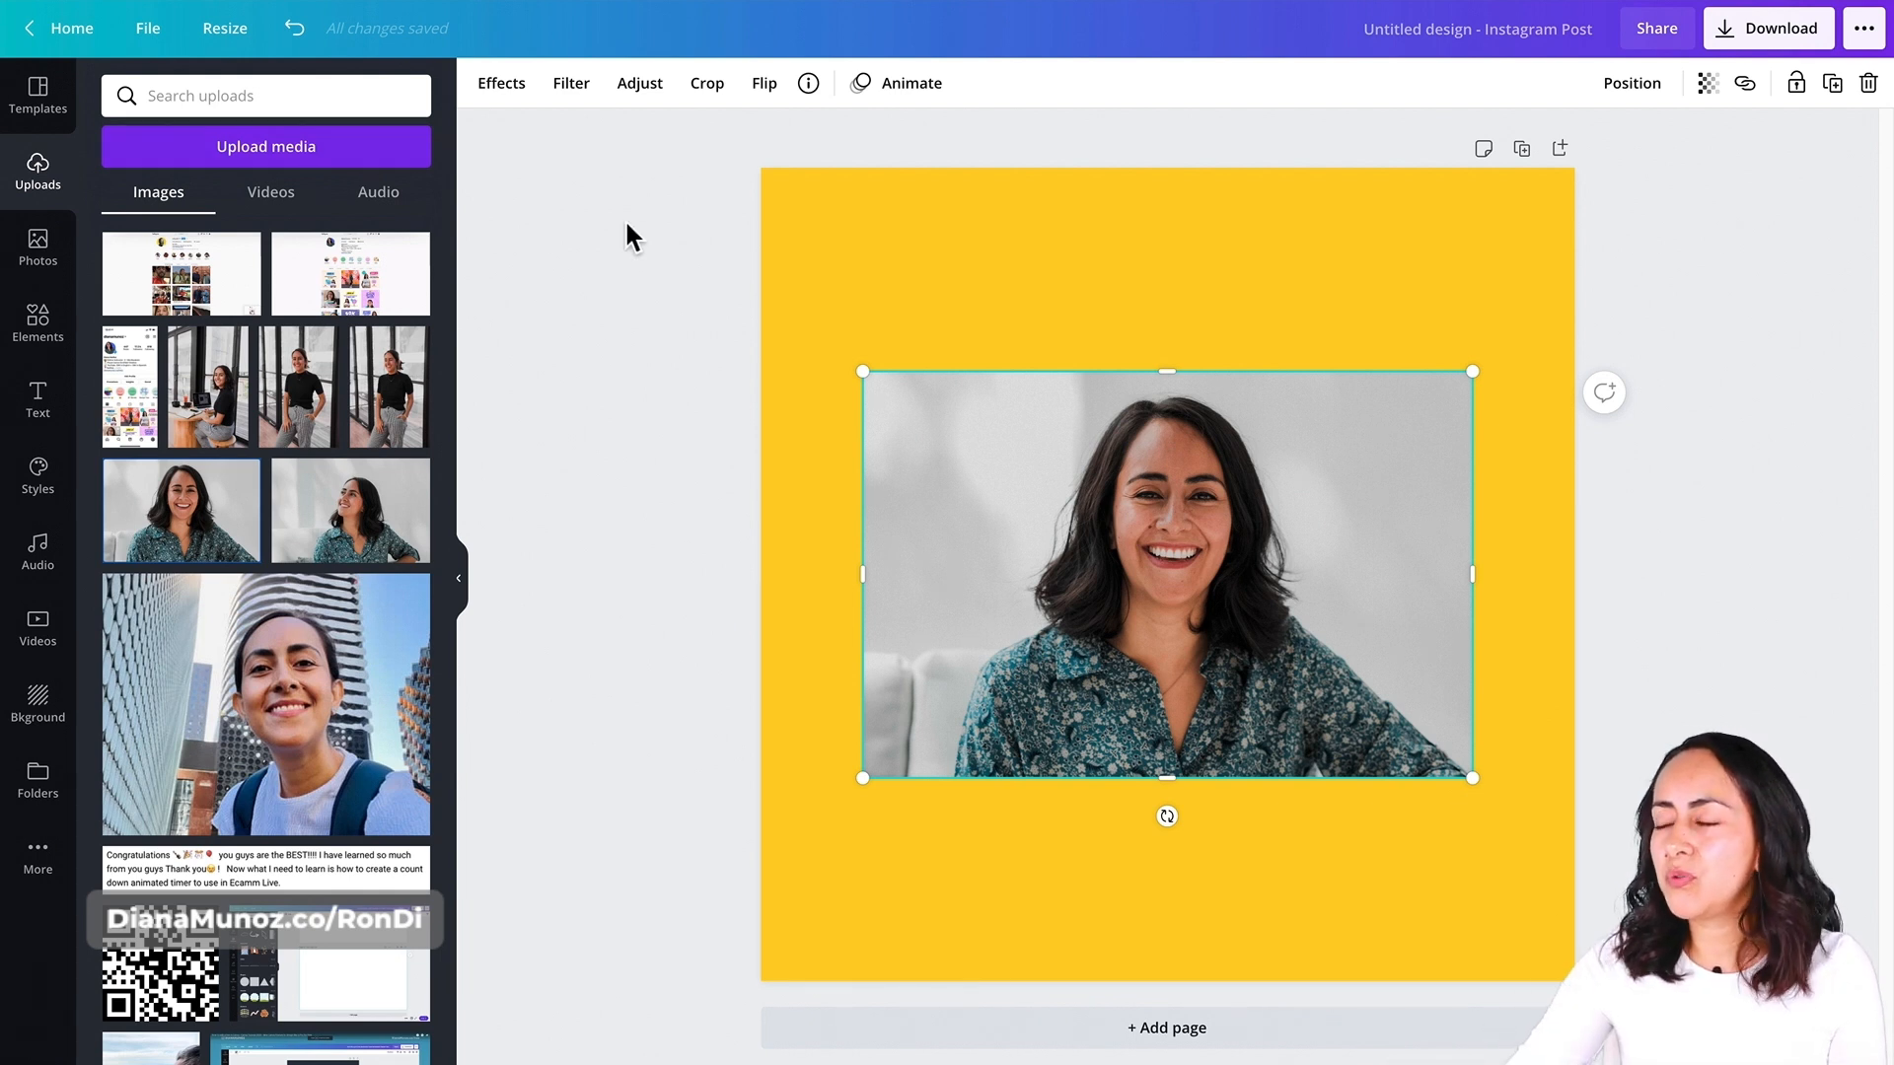
mouse_move(1164, 449)
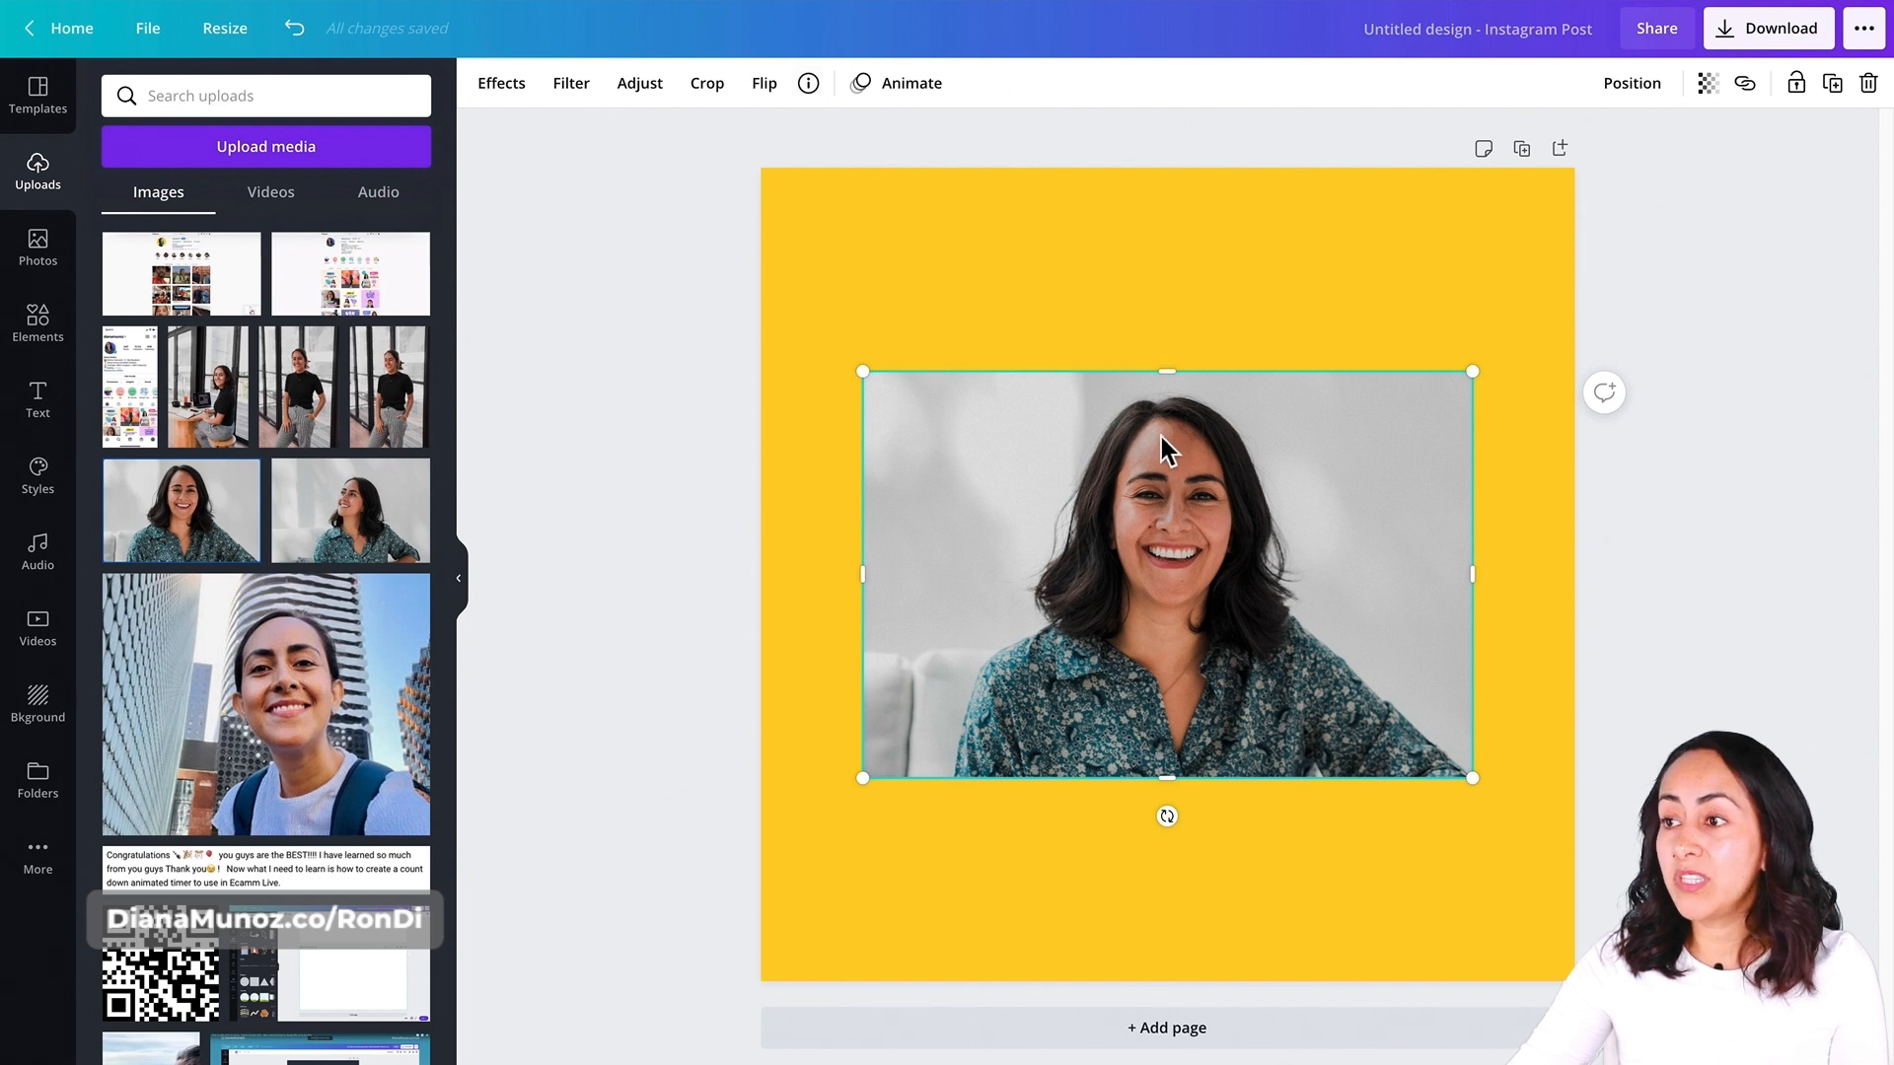
mouse_move(503, 119)
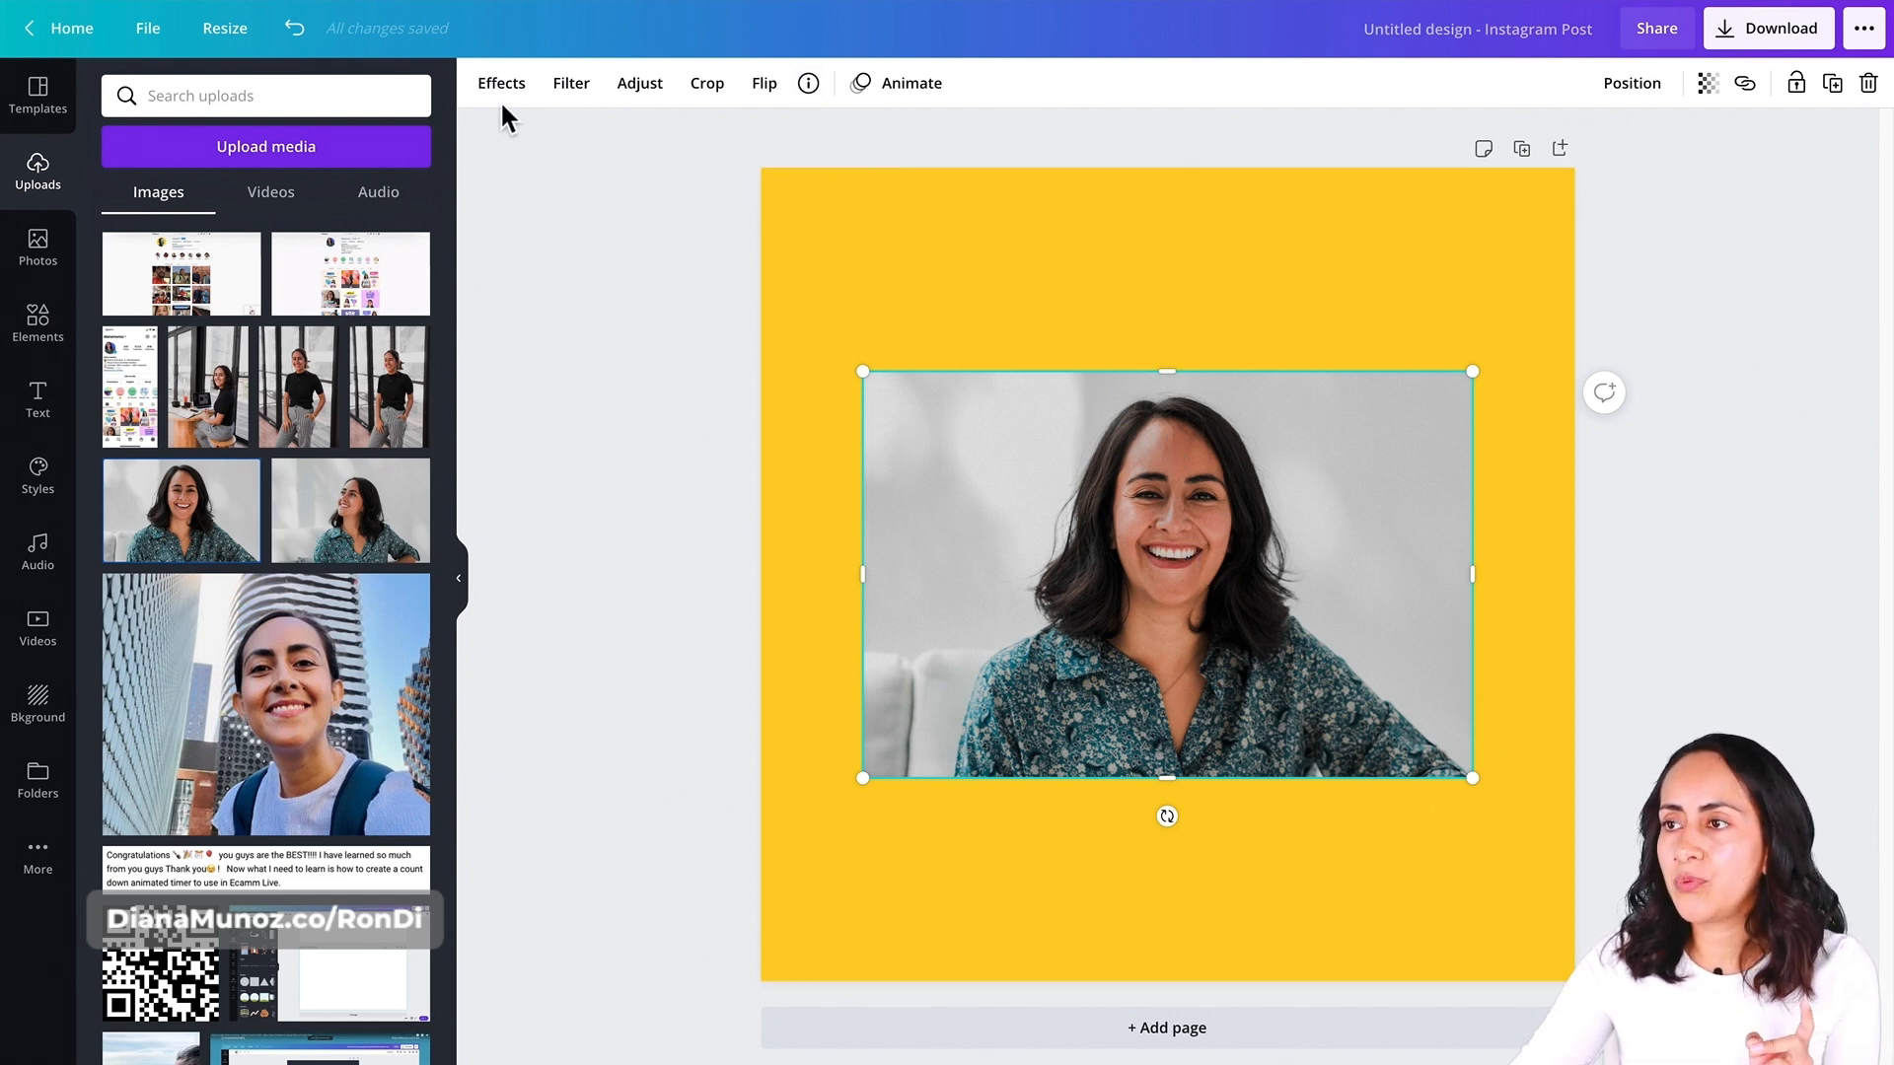
- Select the portrait and show its Effects panel with the background remover
click(1061, 291)
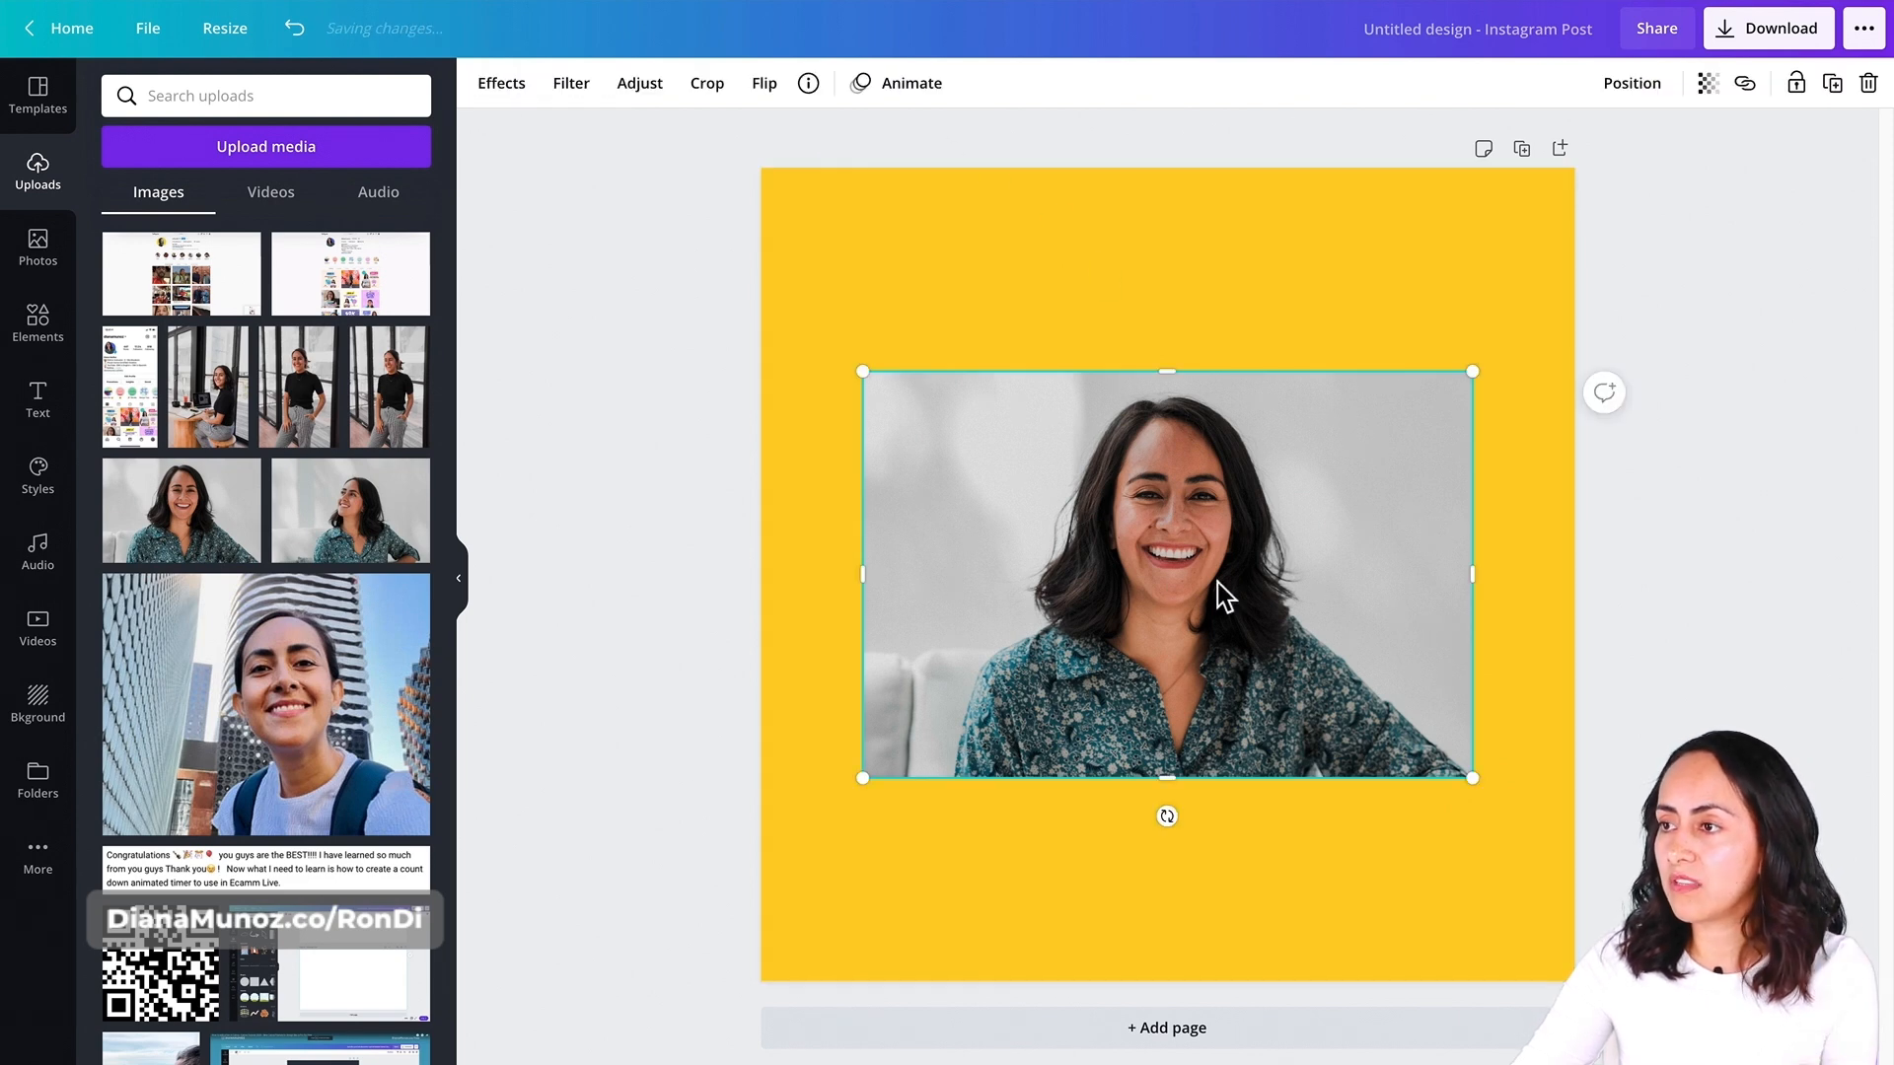
click(501, 83)
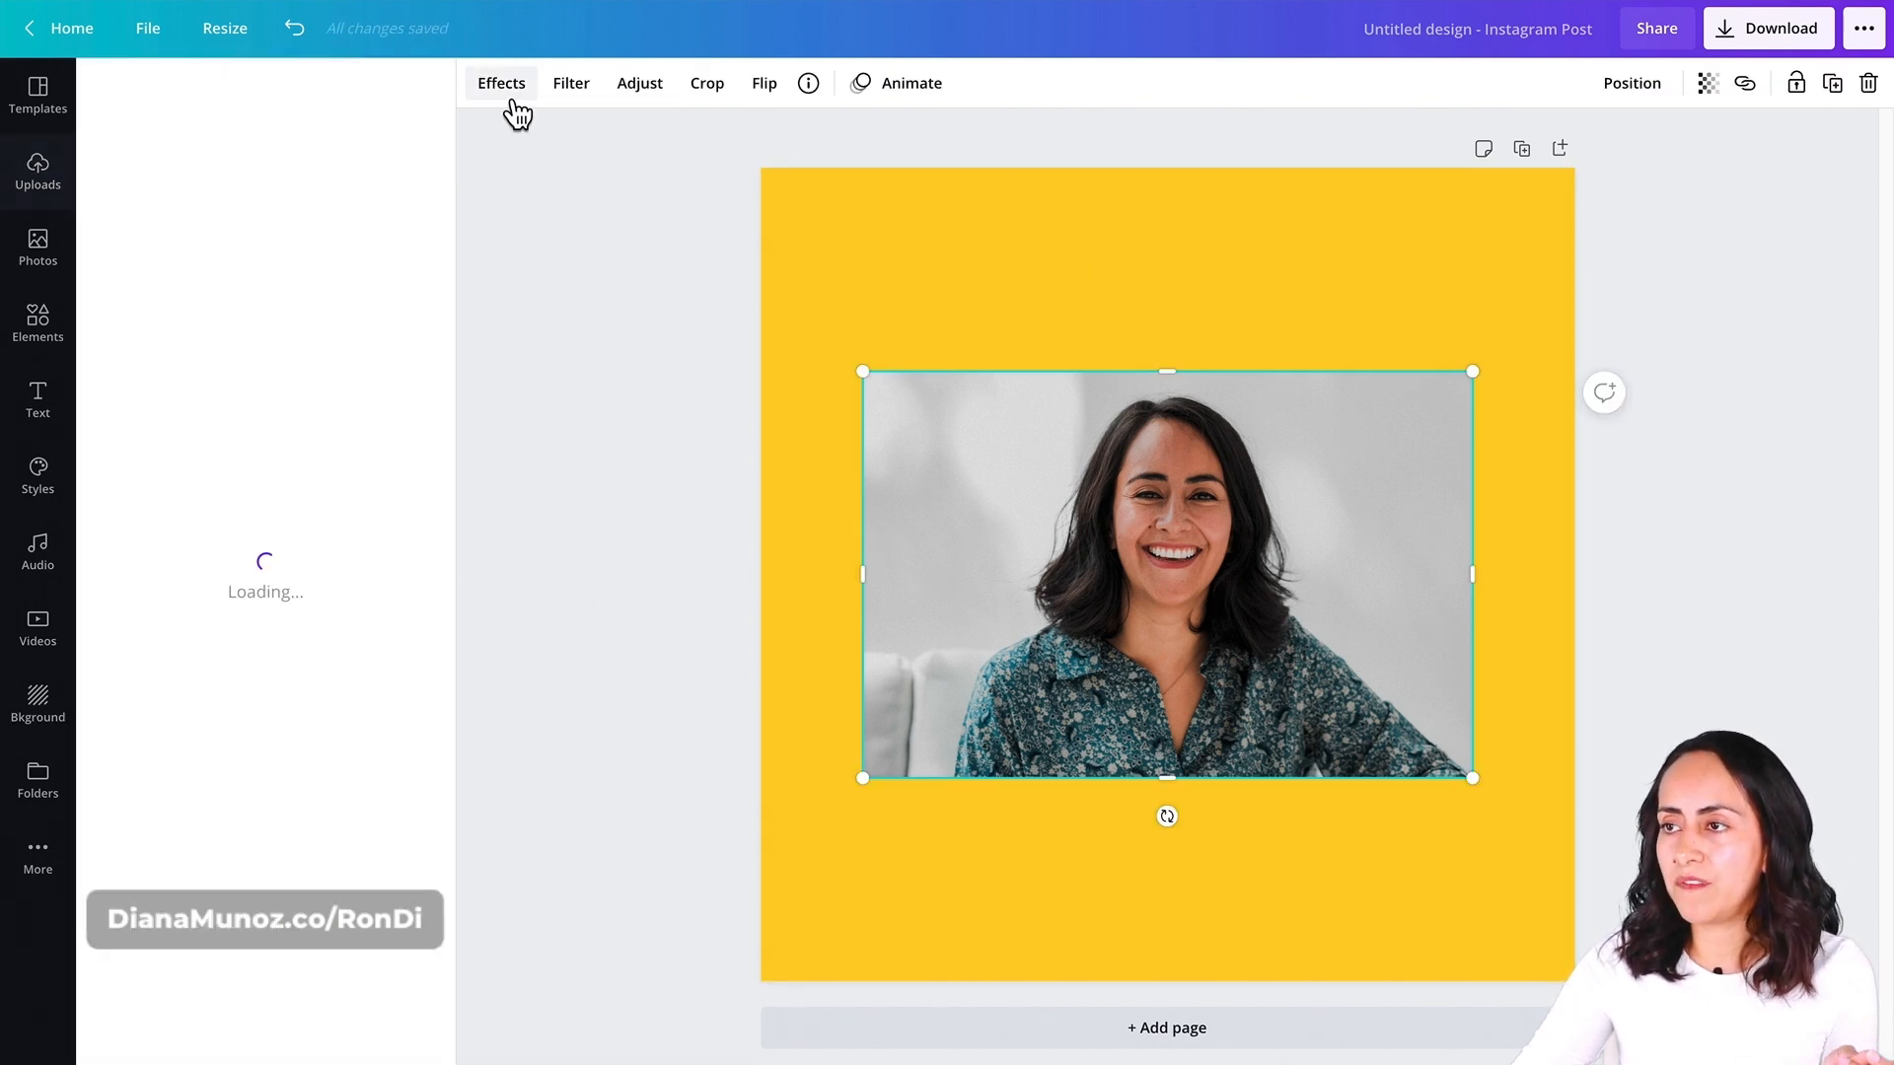
click(501, 83)
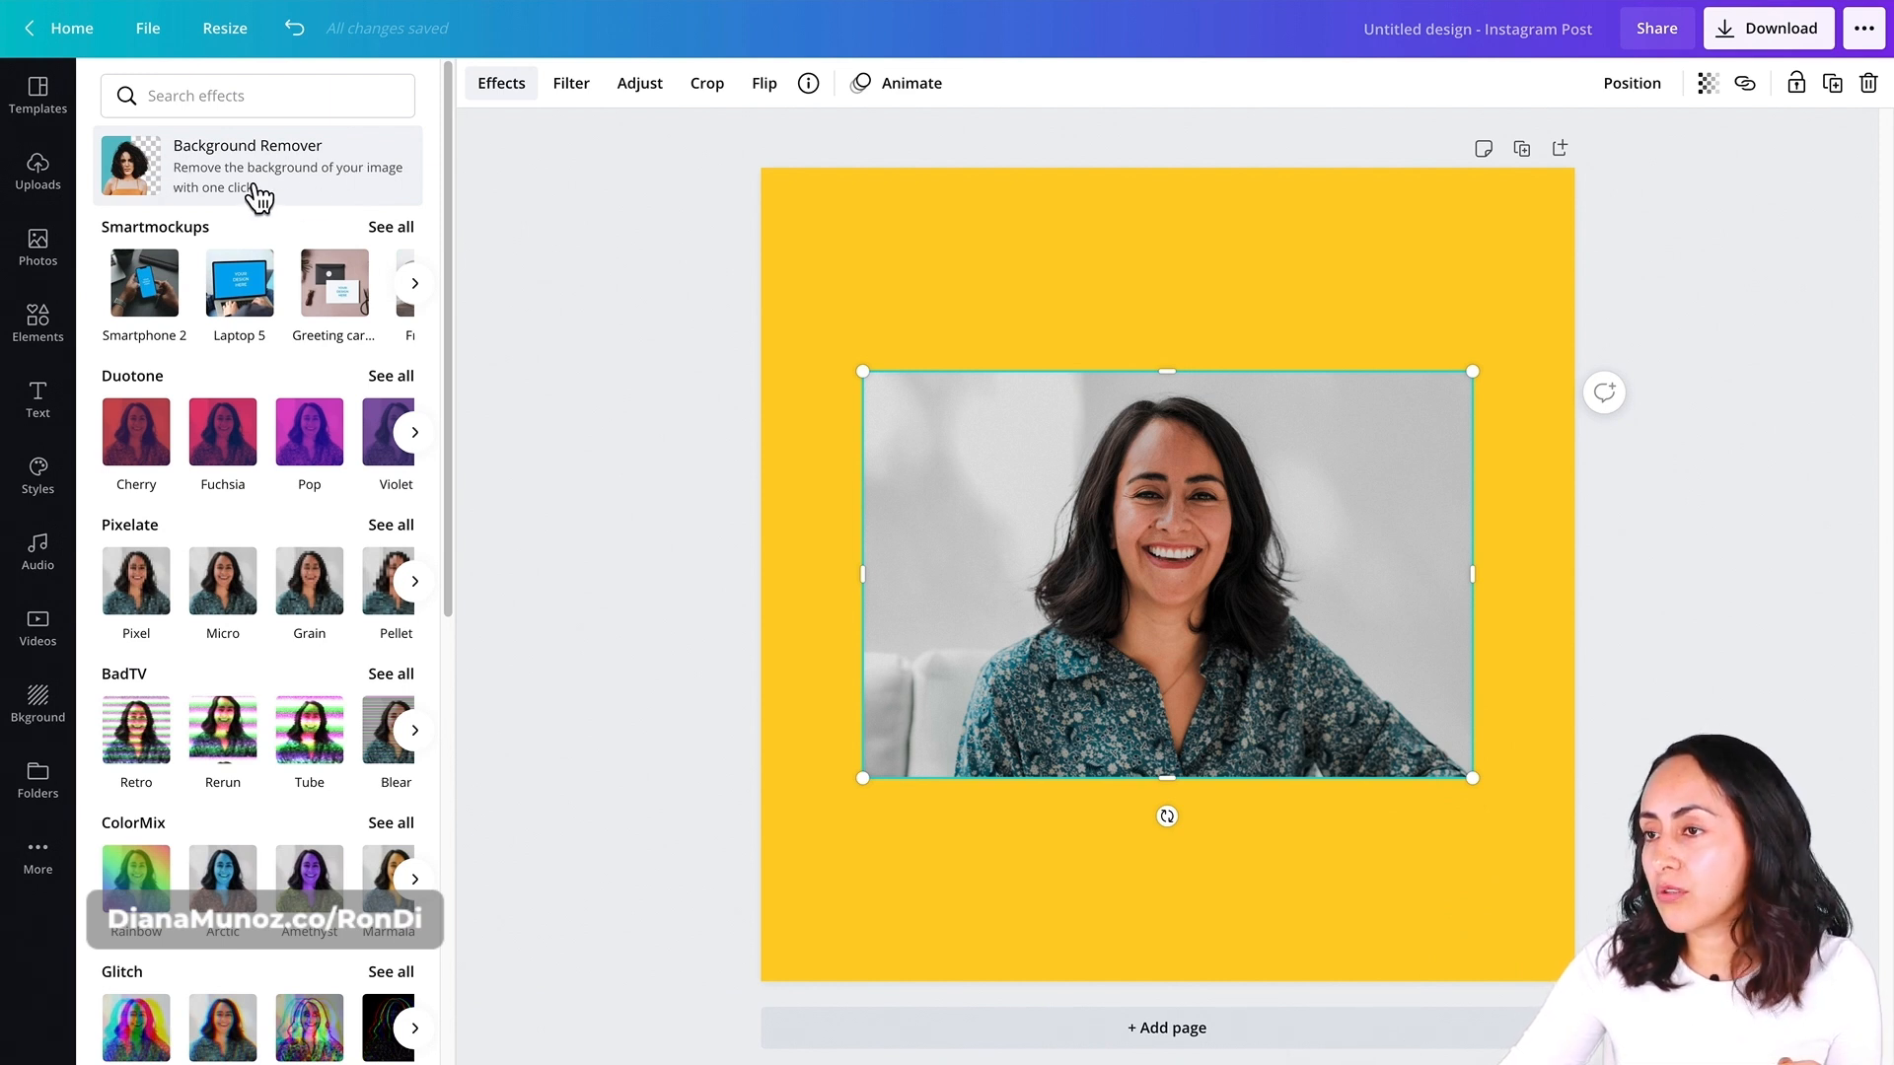
- Run Background Remover on the portrait and reveal the Restore and Erase brushes
click(256, 165)
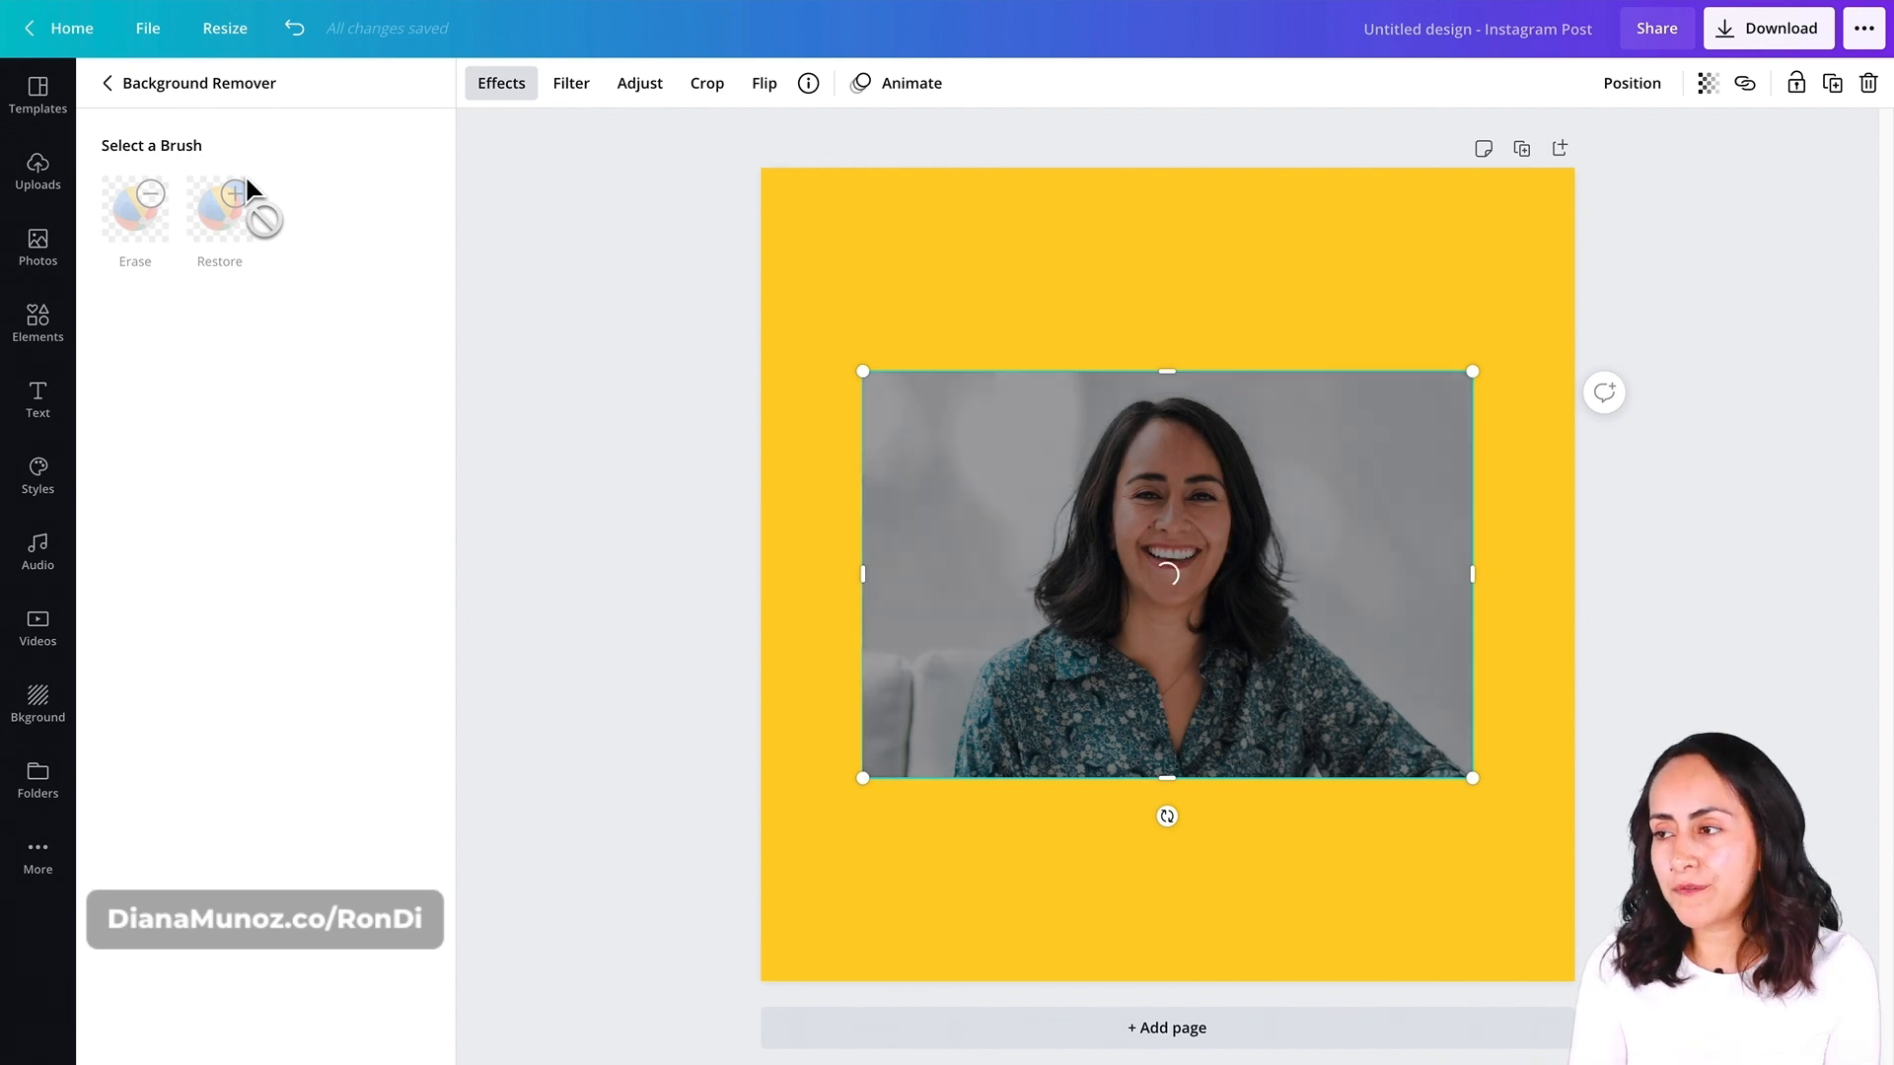
click(219, 207)
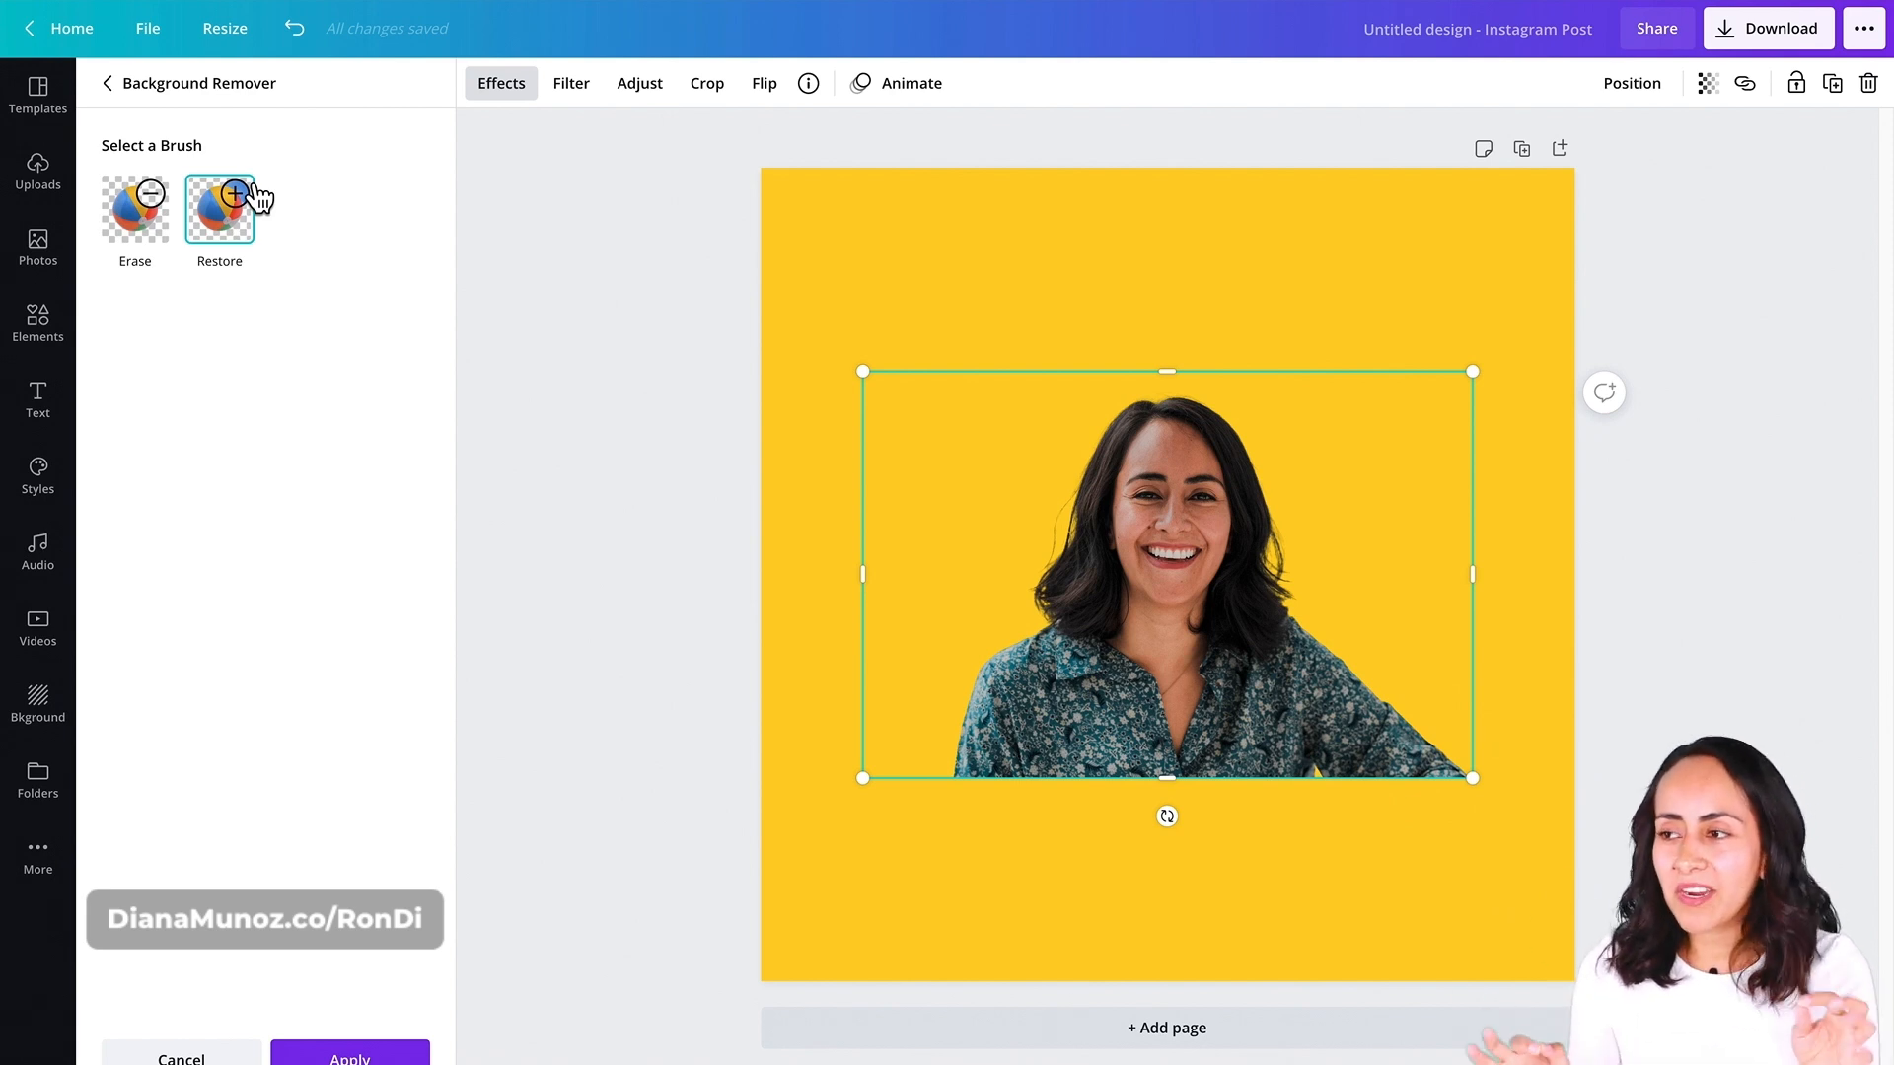
mouse_move(1083, 521)
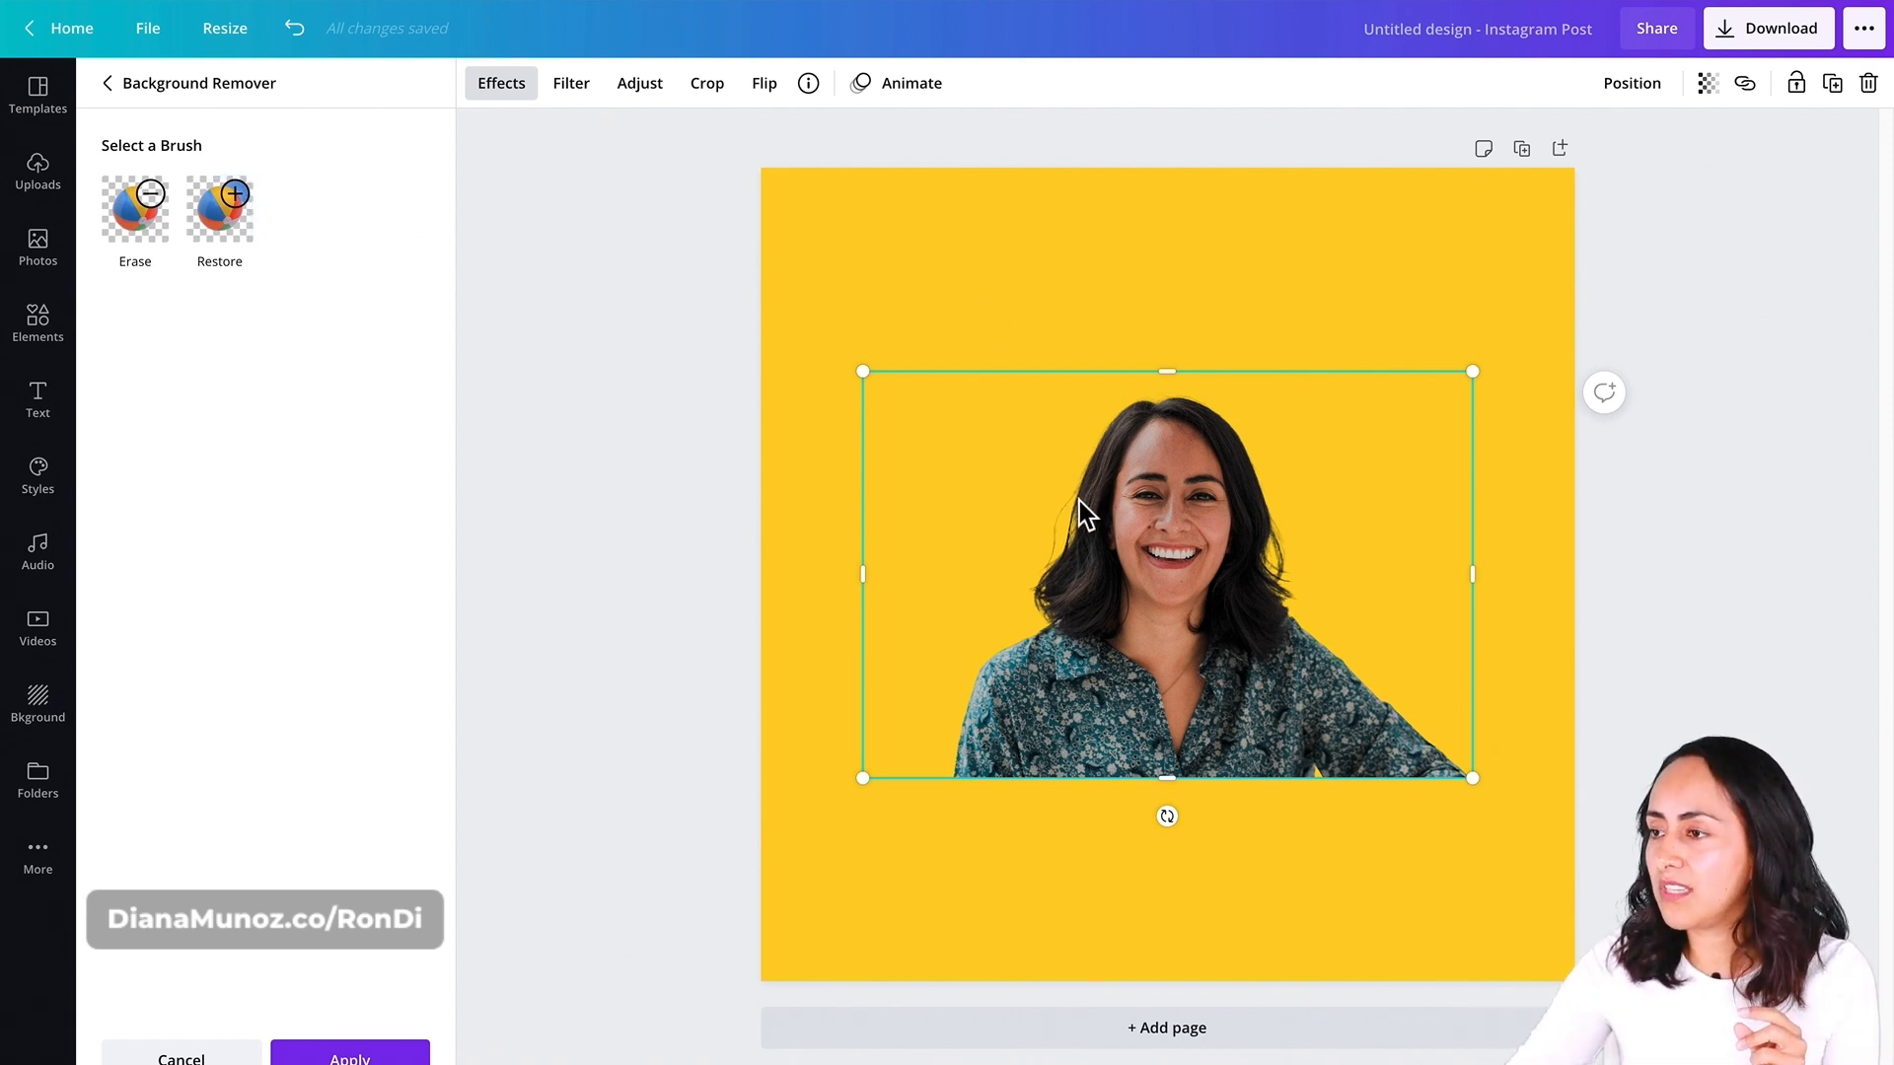
mouse_move(1278, 517)
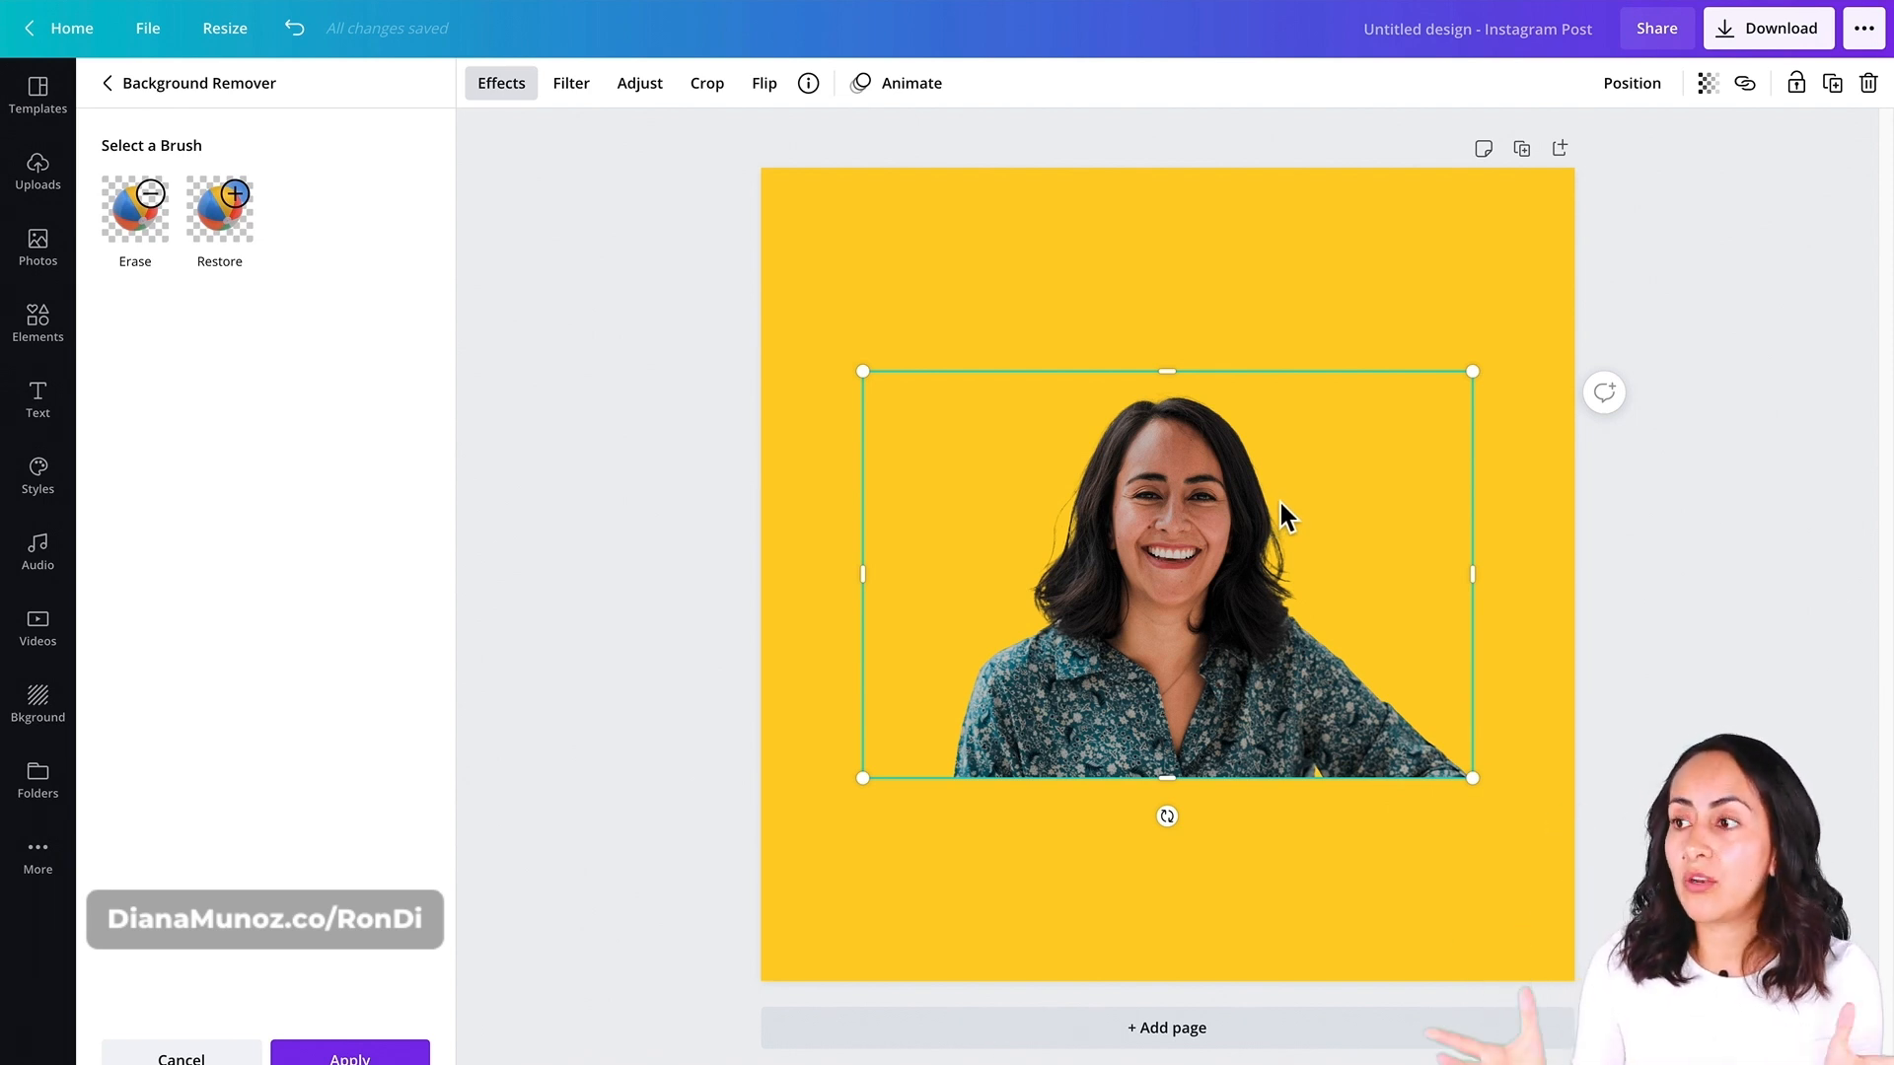
mouse_move(198, 363)
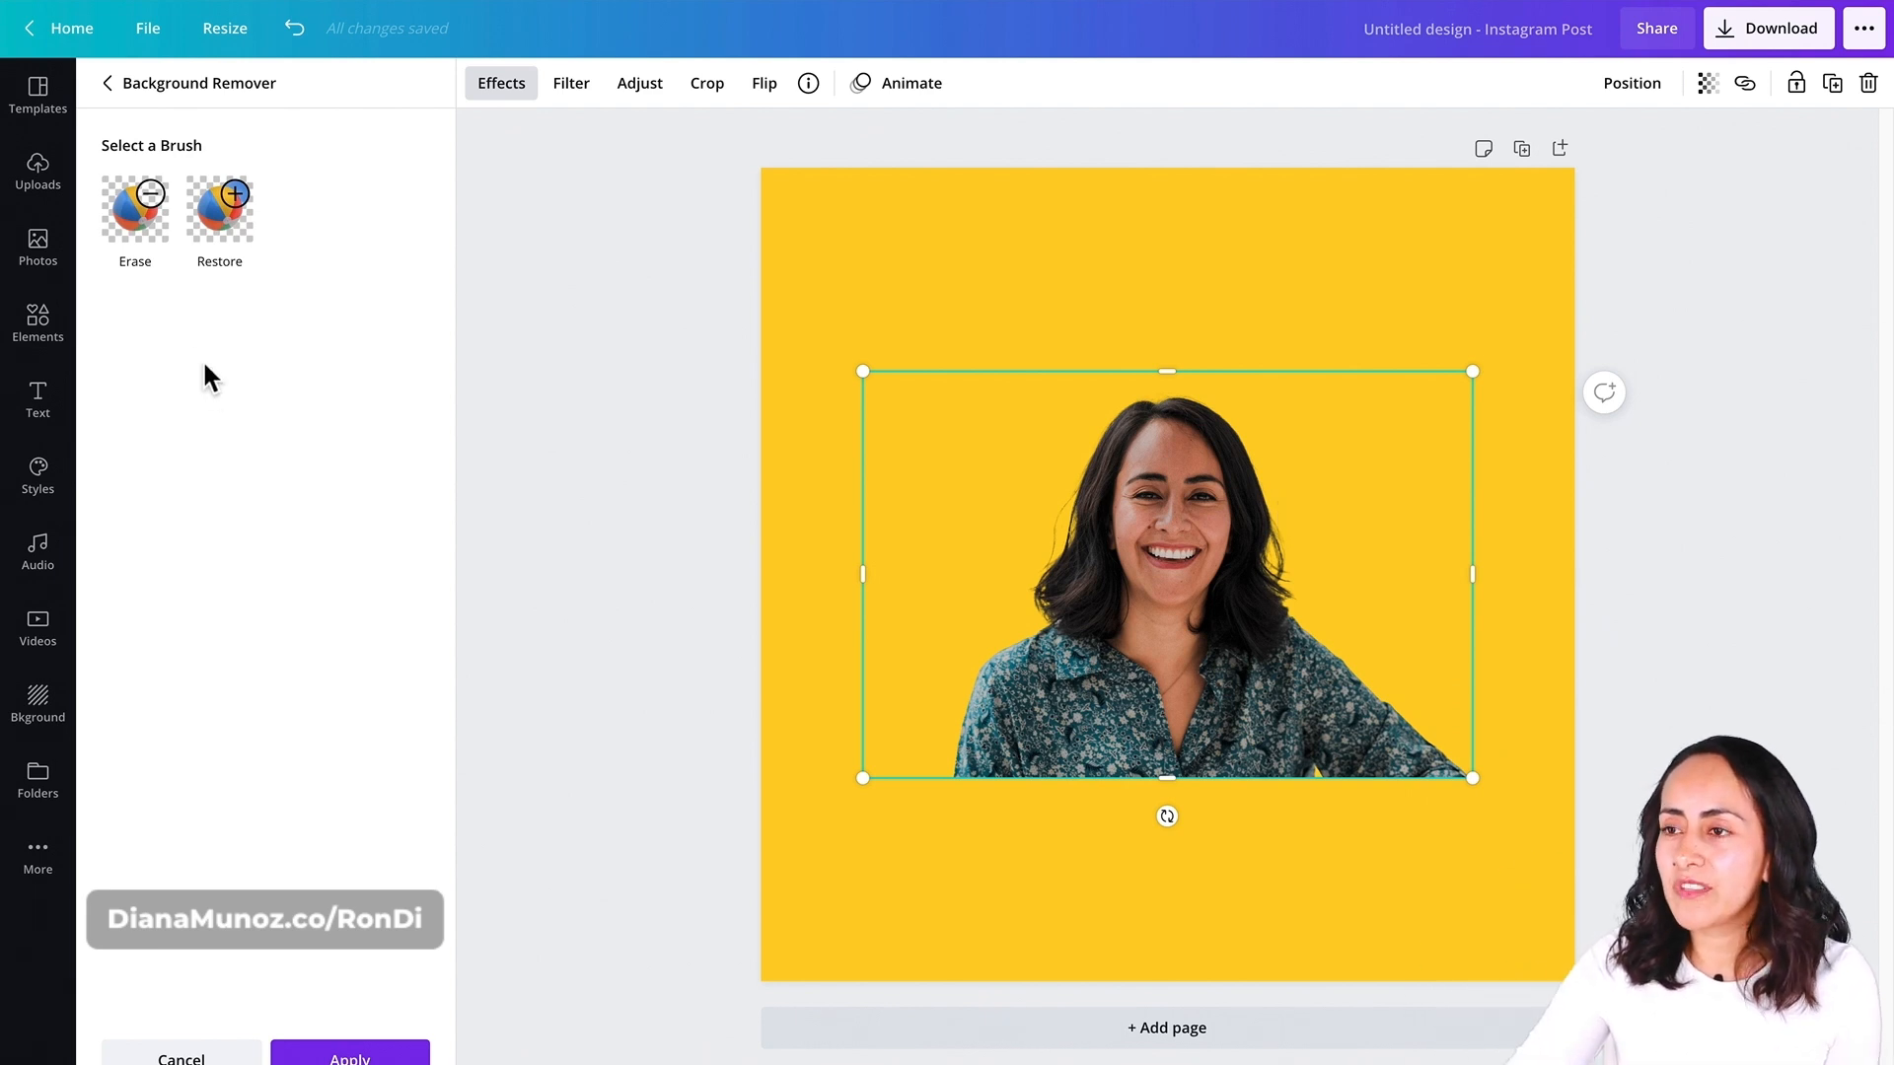
click(134, 207)
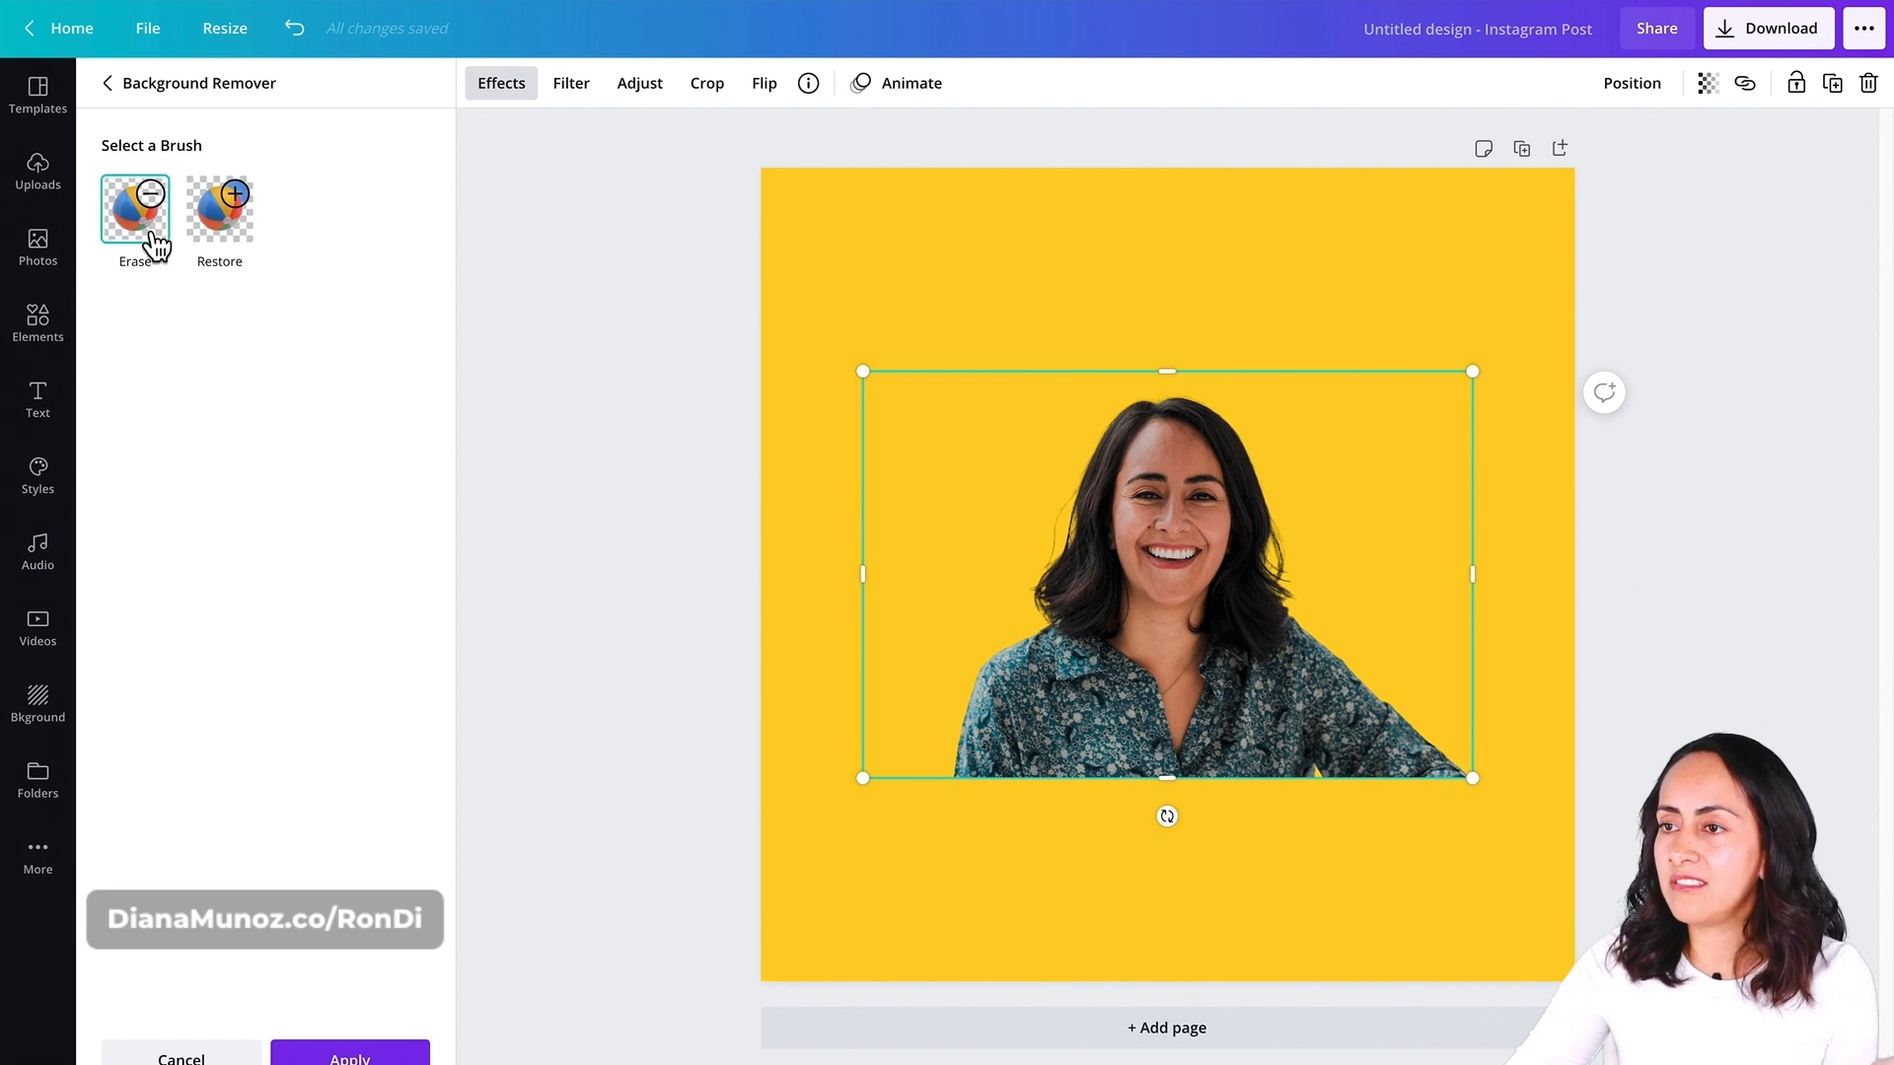
- Erase the stray background beside the woman's hair with the size-25 Erase brush
click(134, 207)
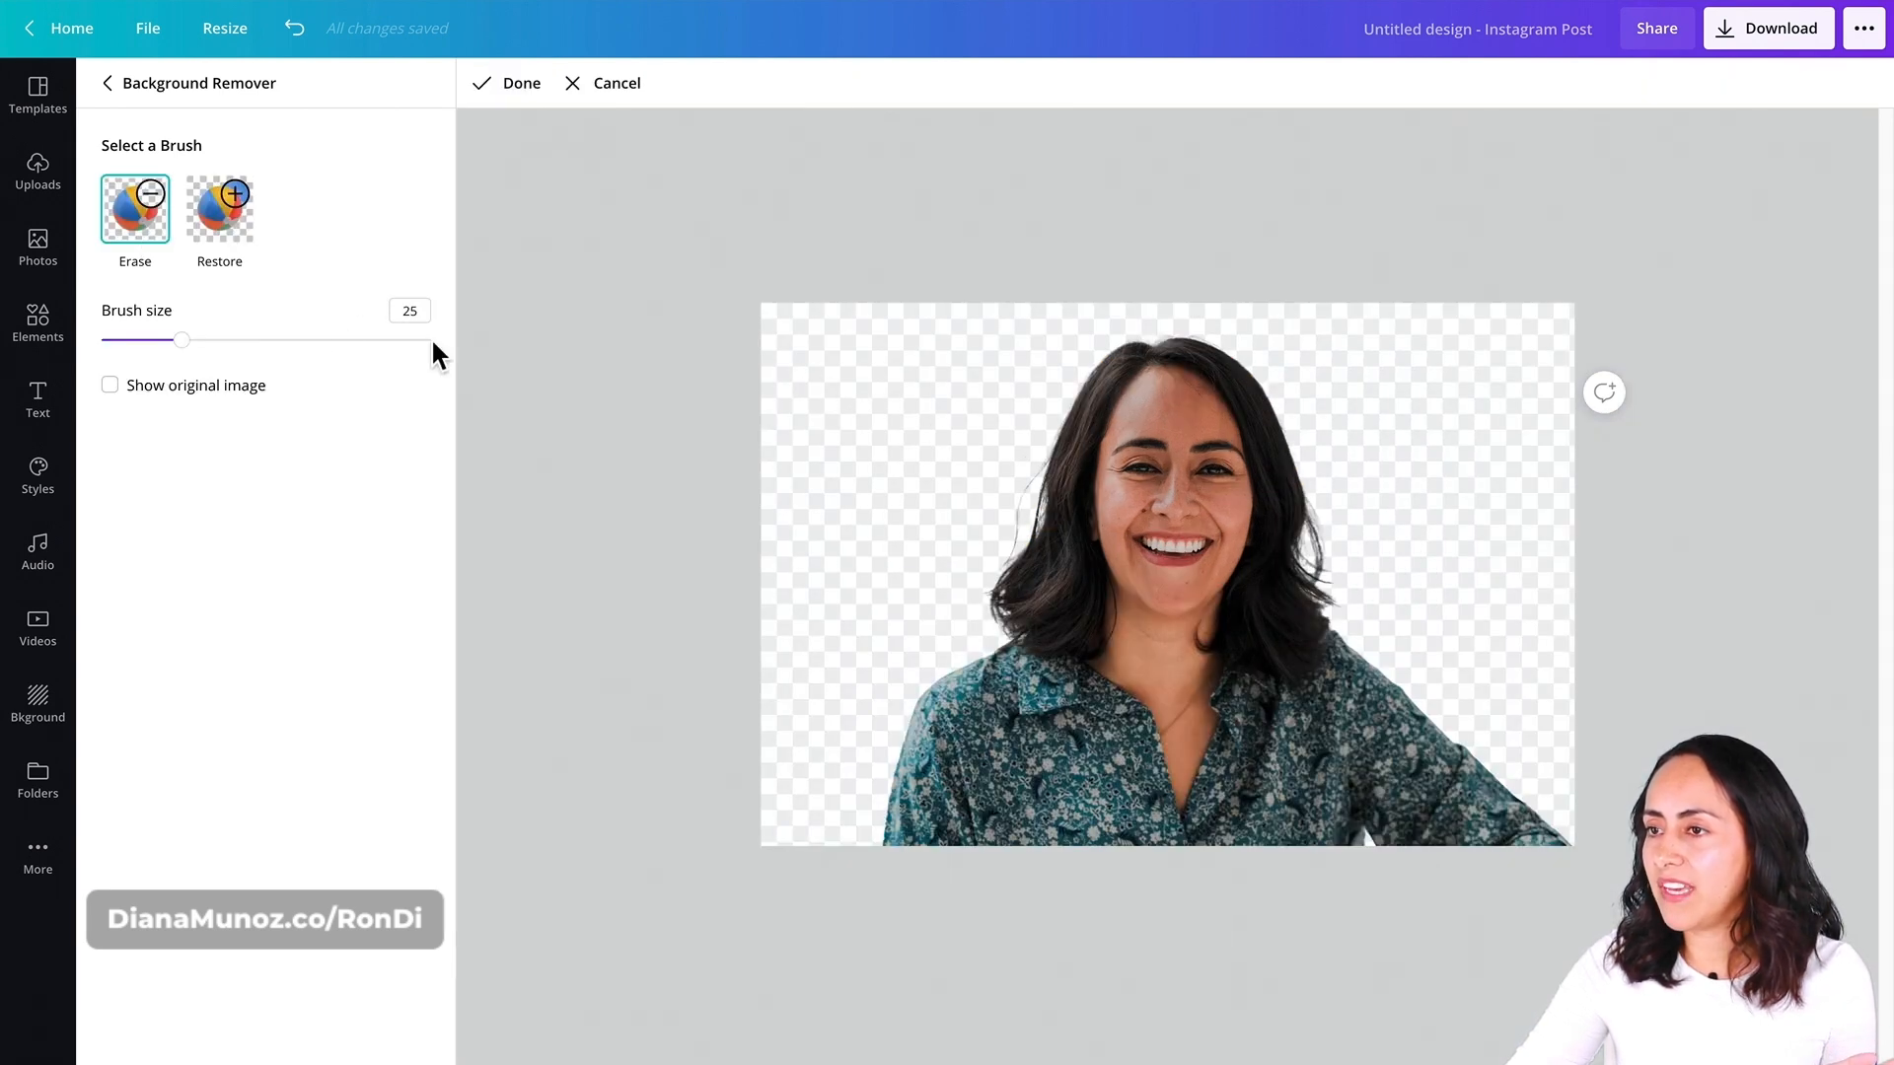
mouse_move(1014, 516)
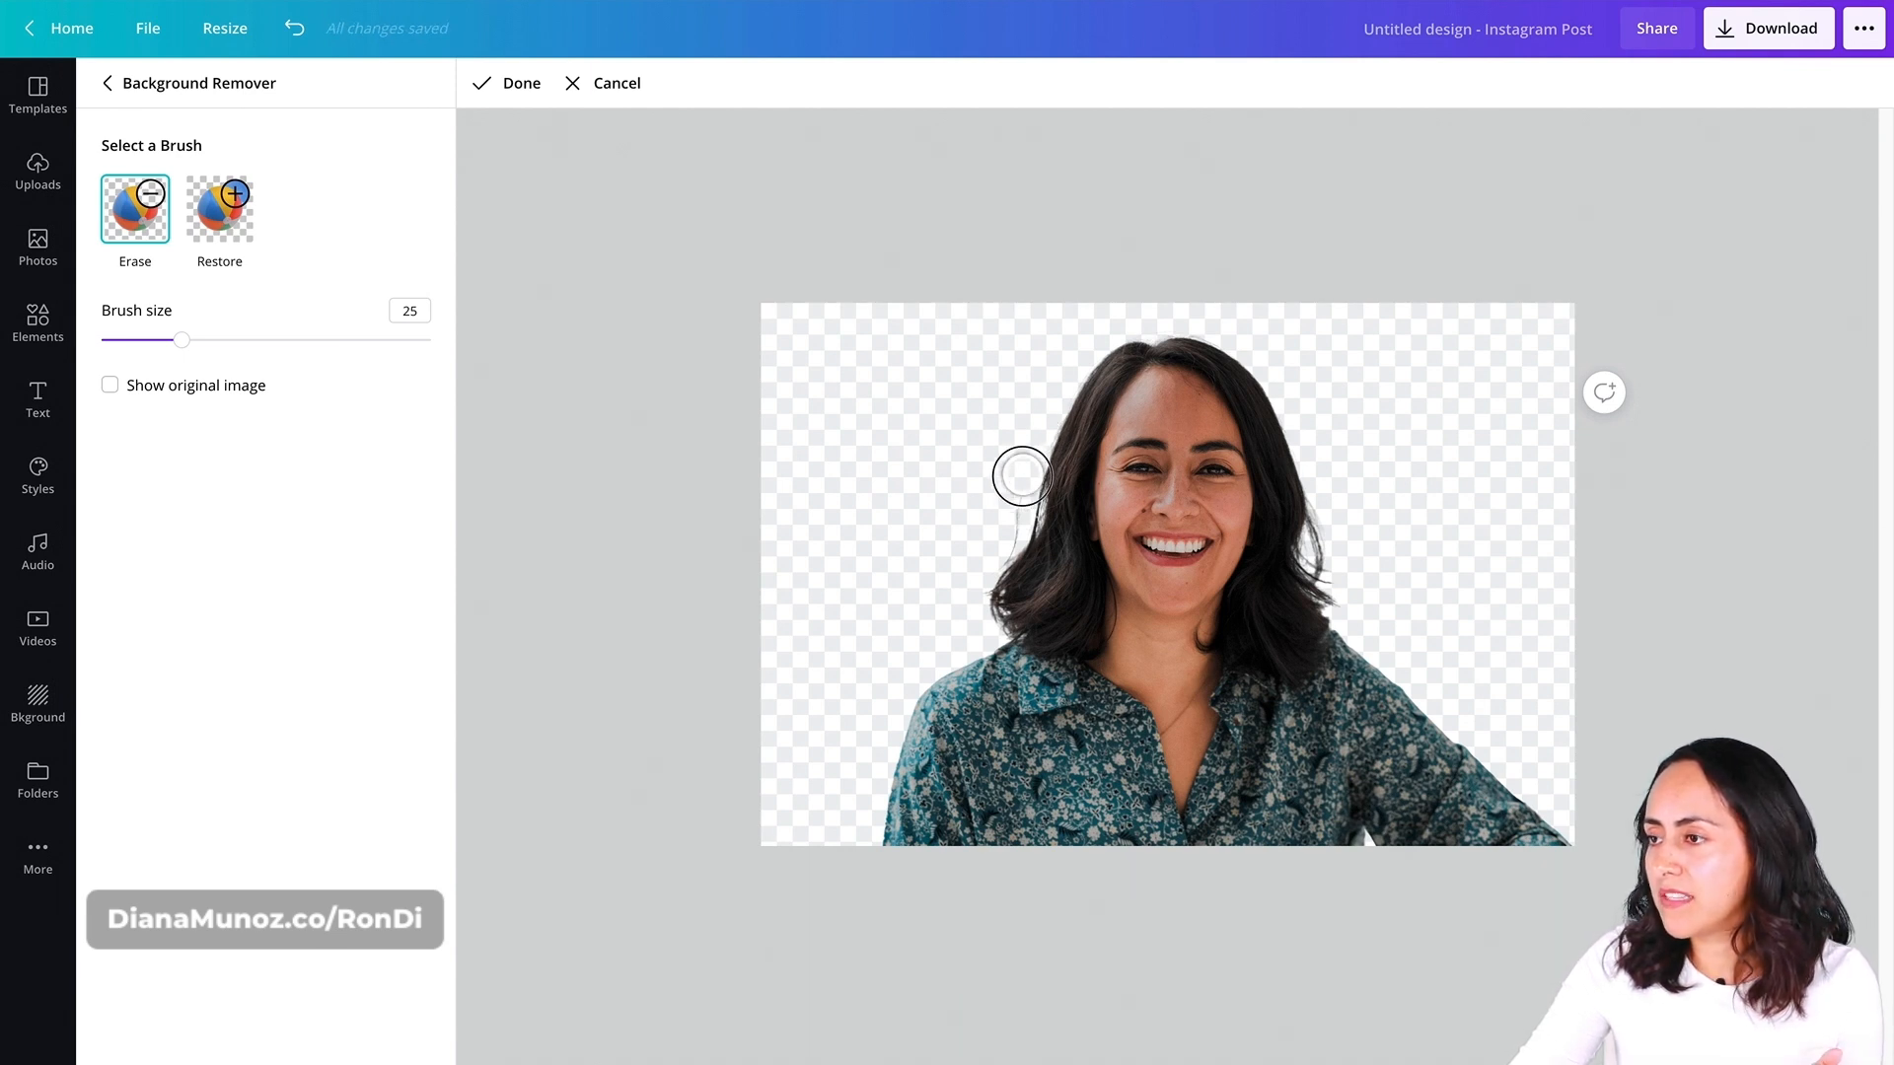
drag(1020, 476, 1004, 530)
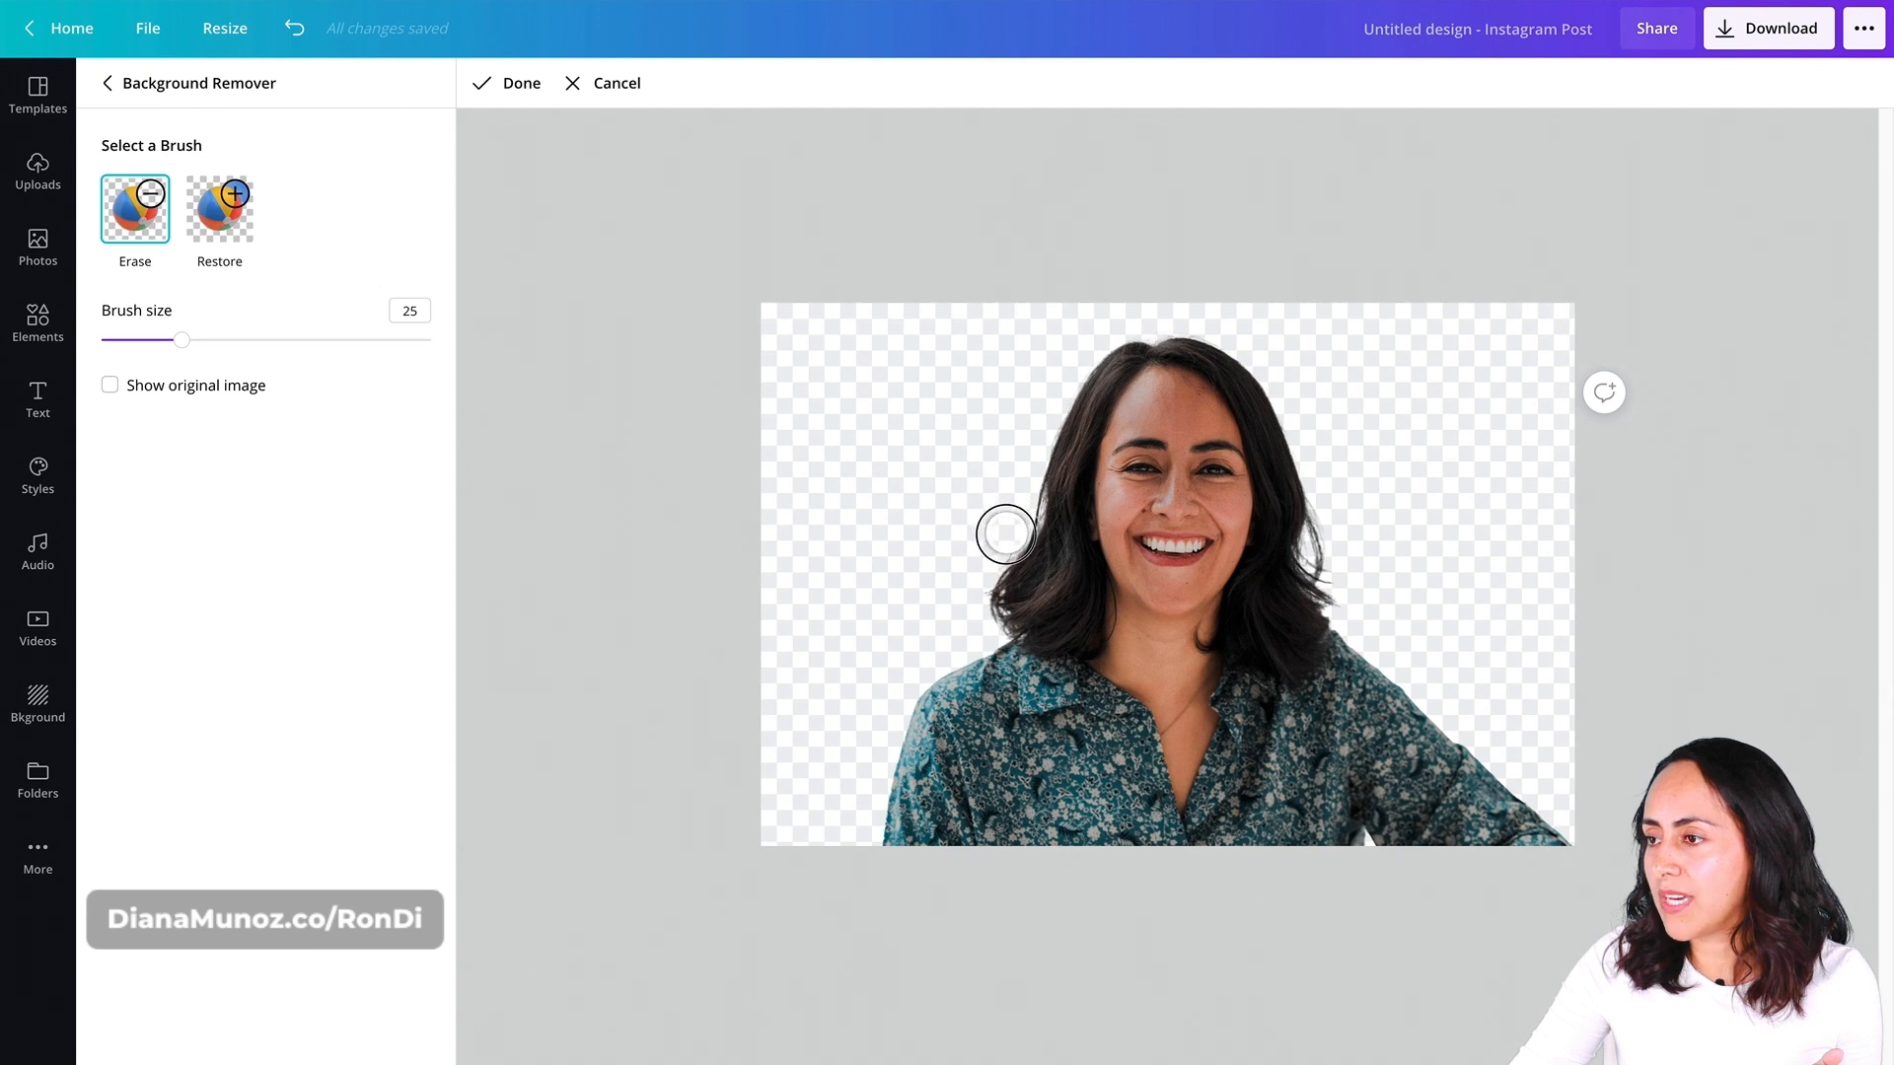
mouse_move(966, 580)
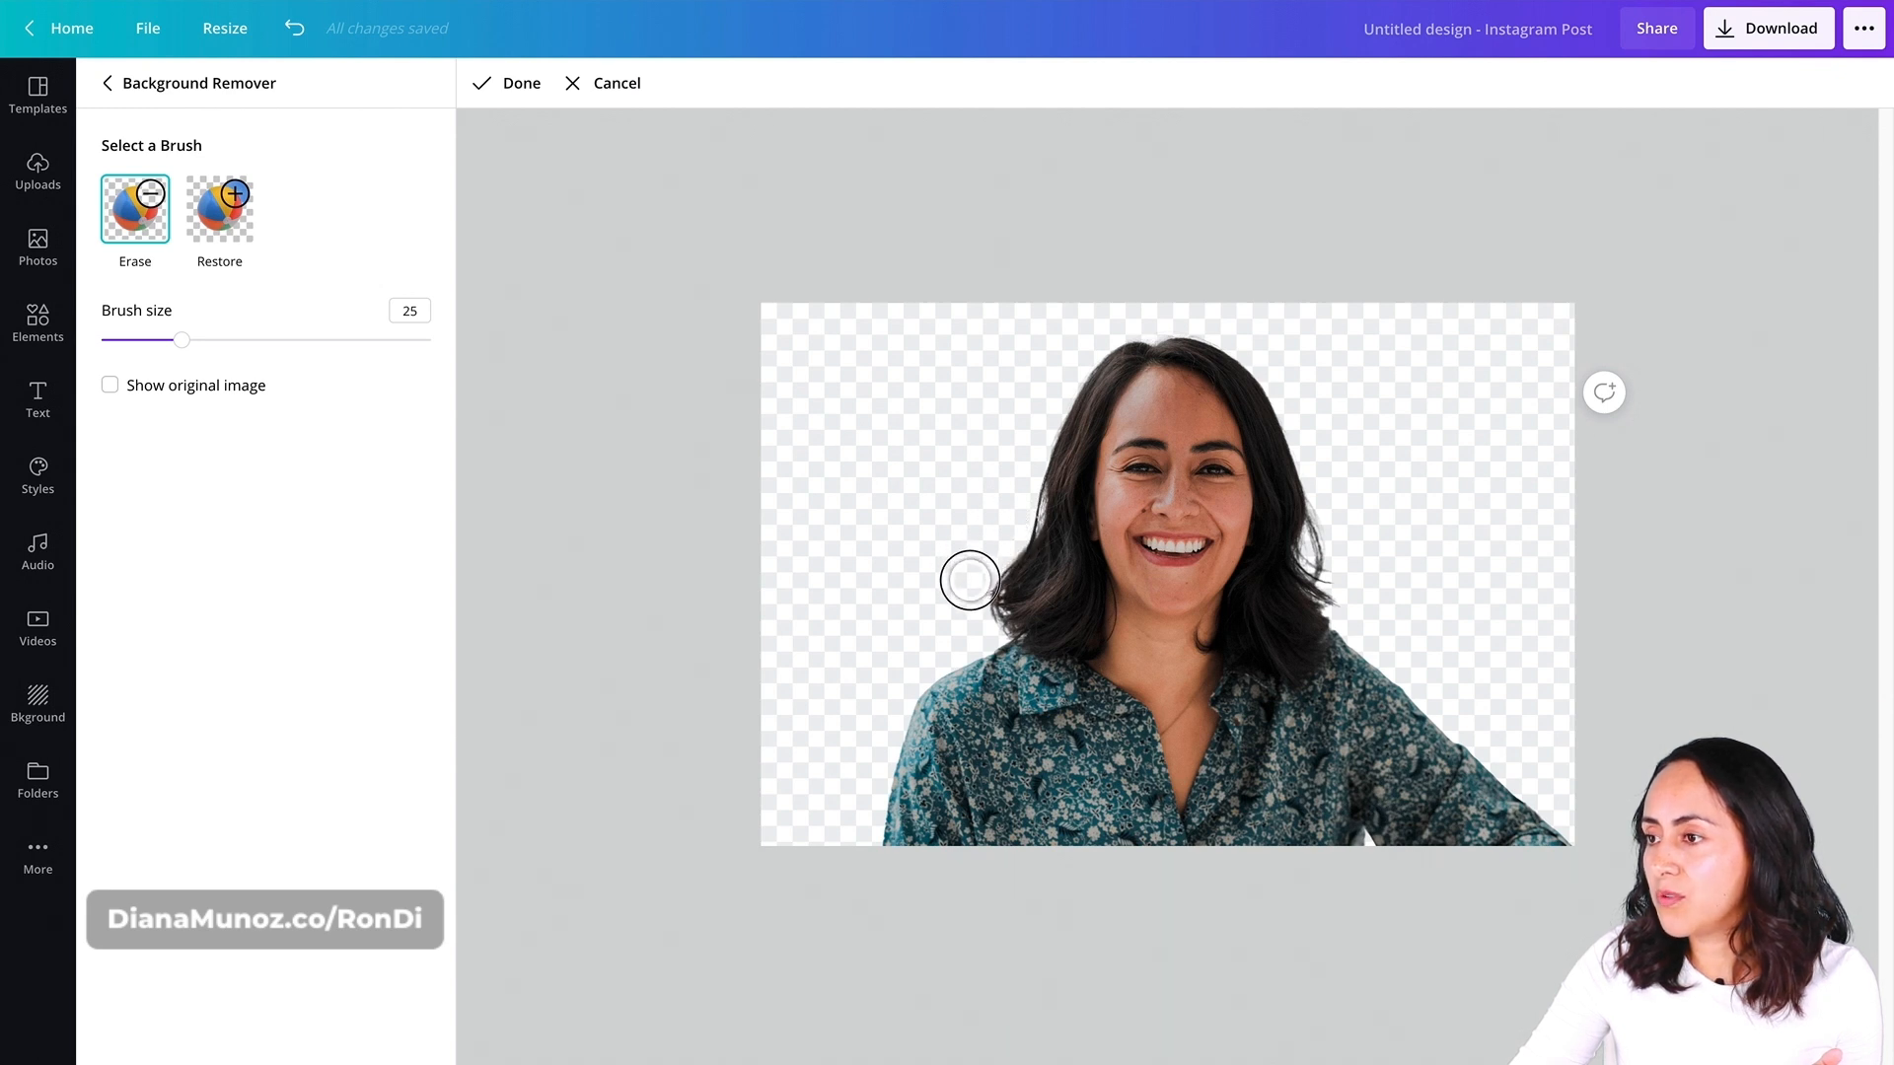
mouse_move(1035, 382)
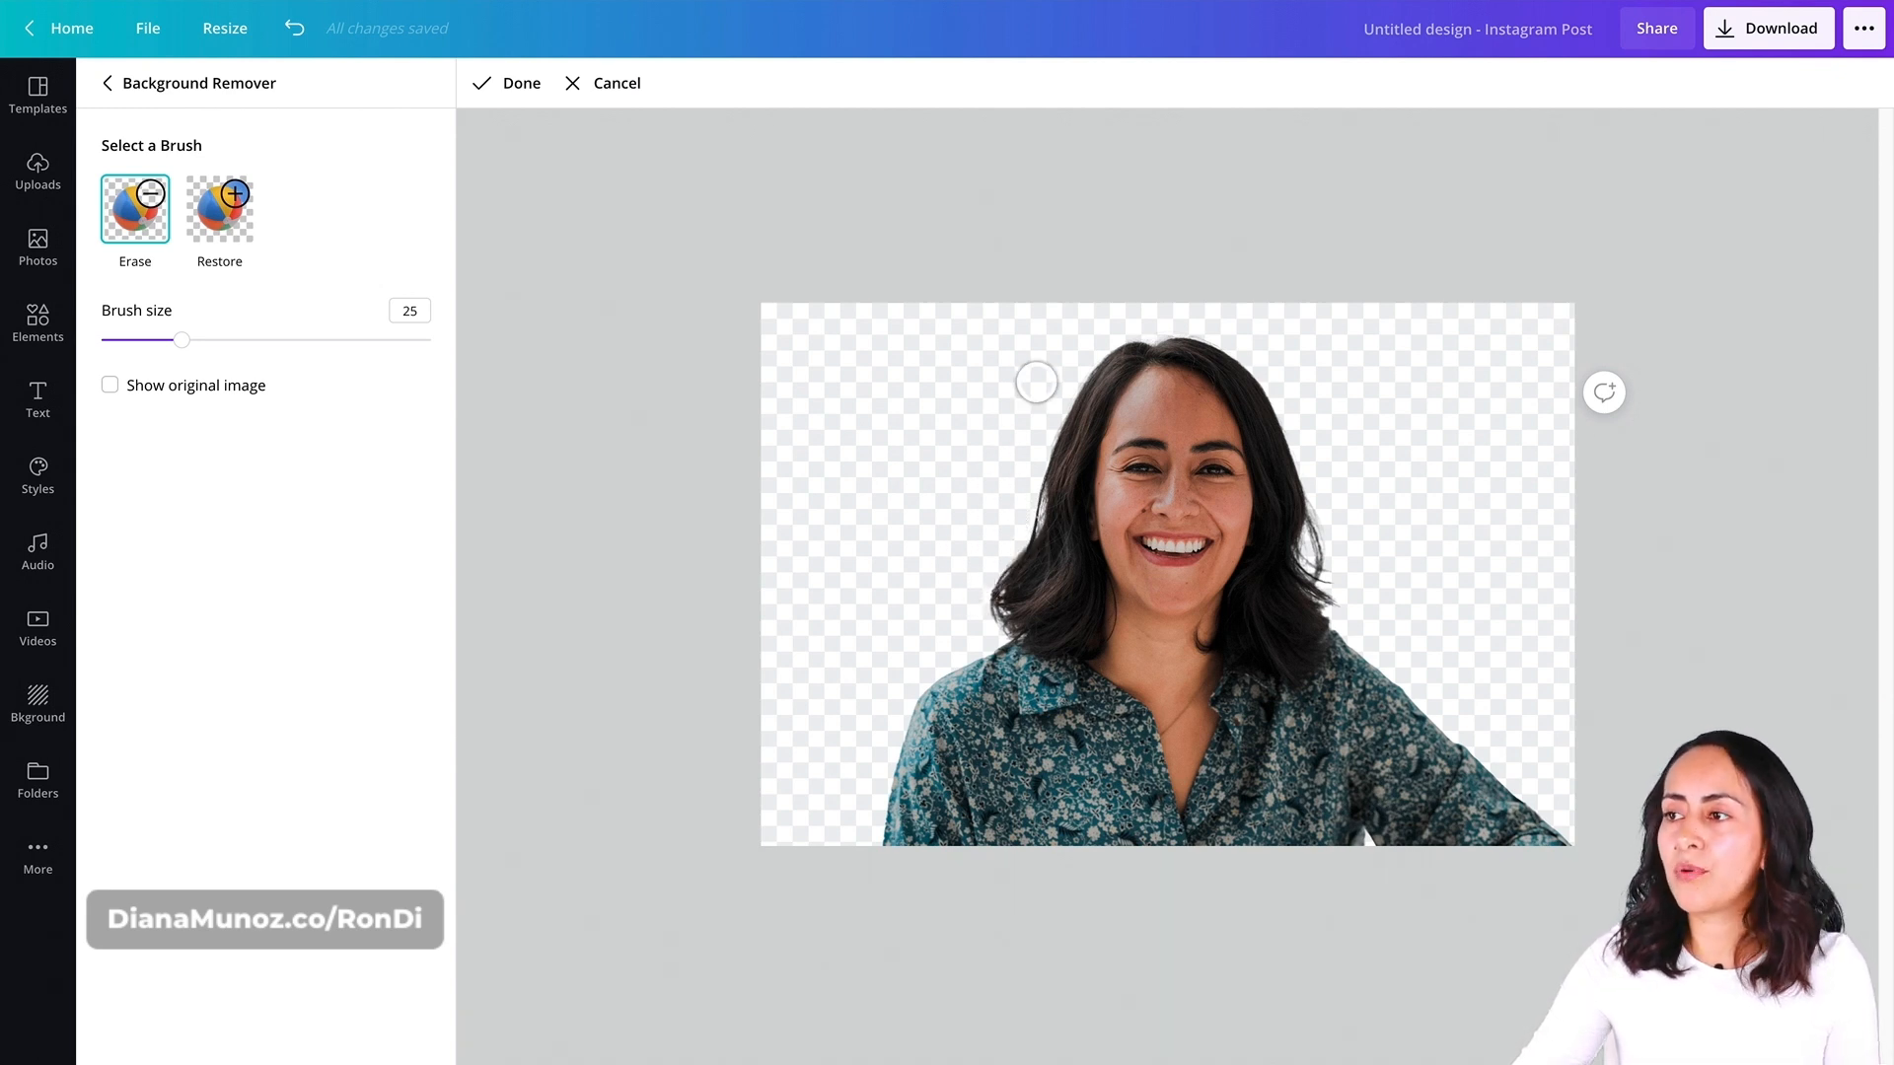
mouse_move(1144, 157)
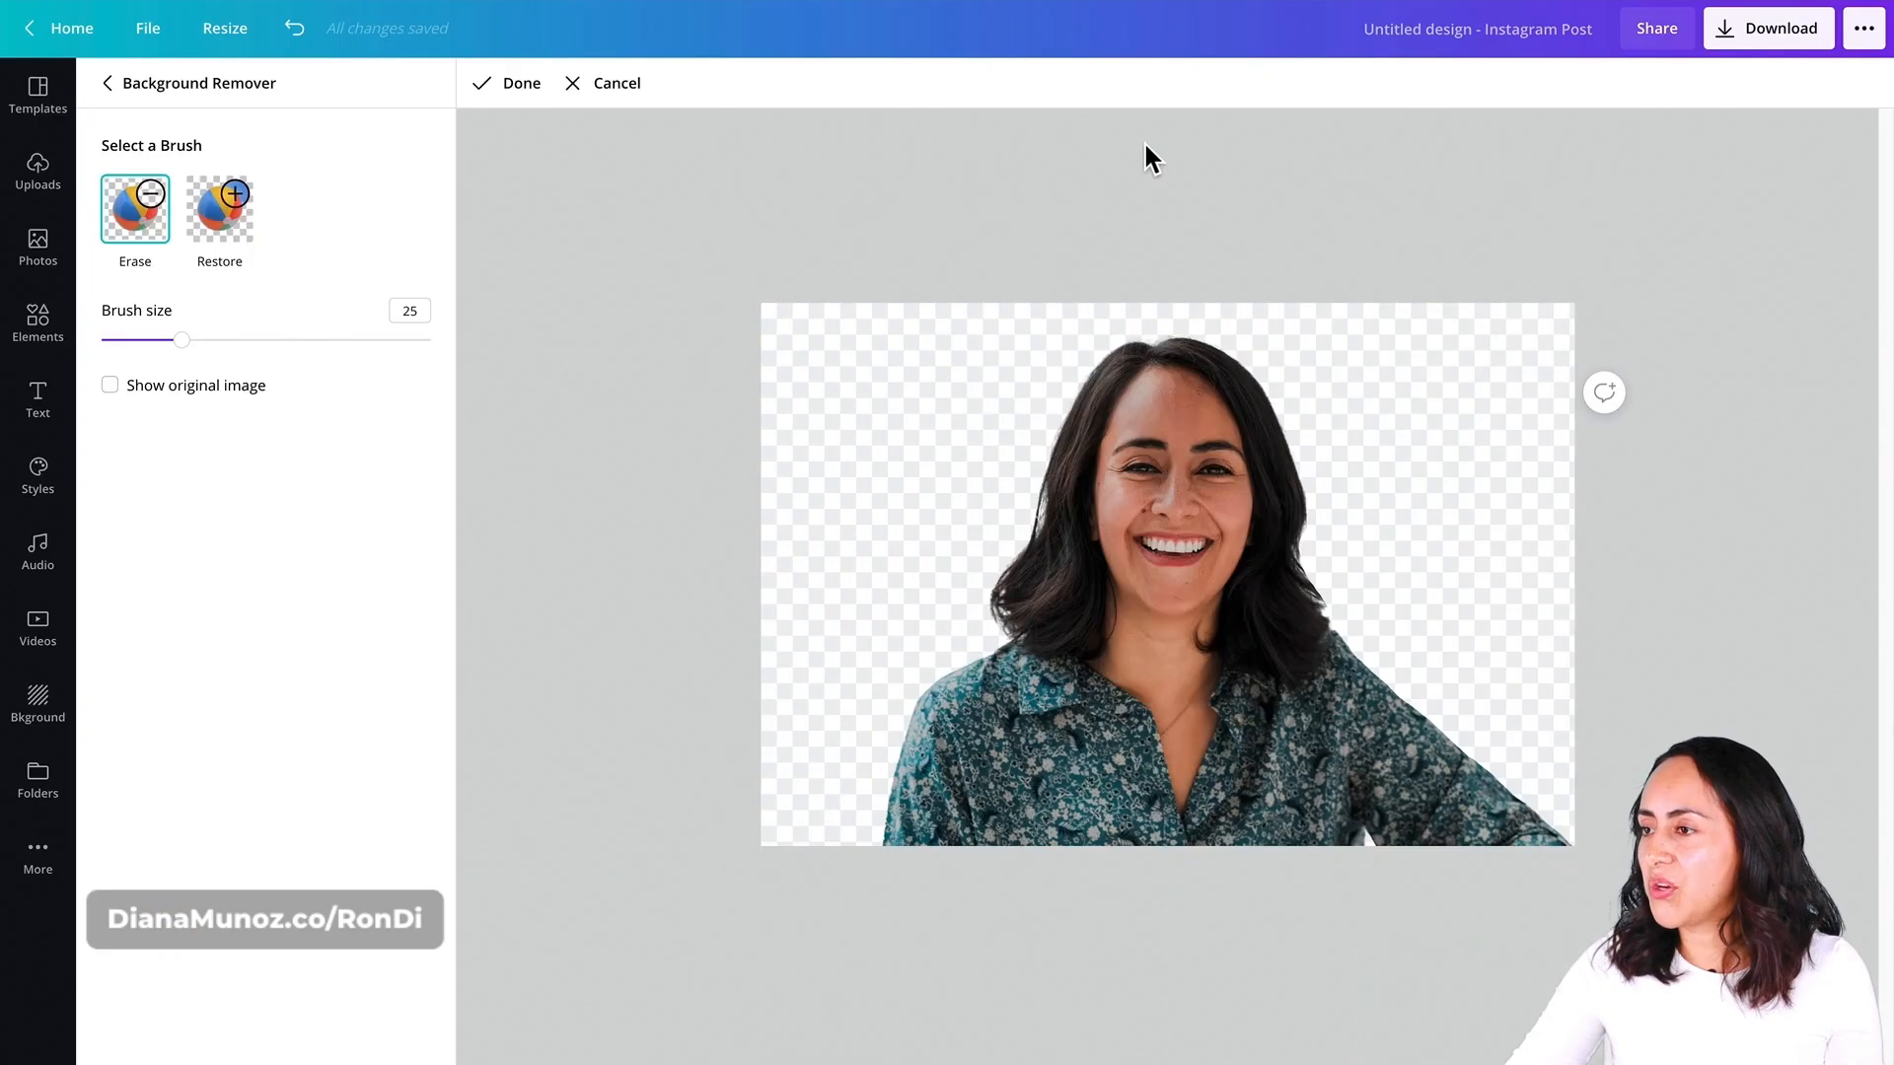
mouse_move(1156, 315)
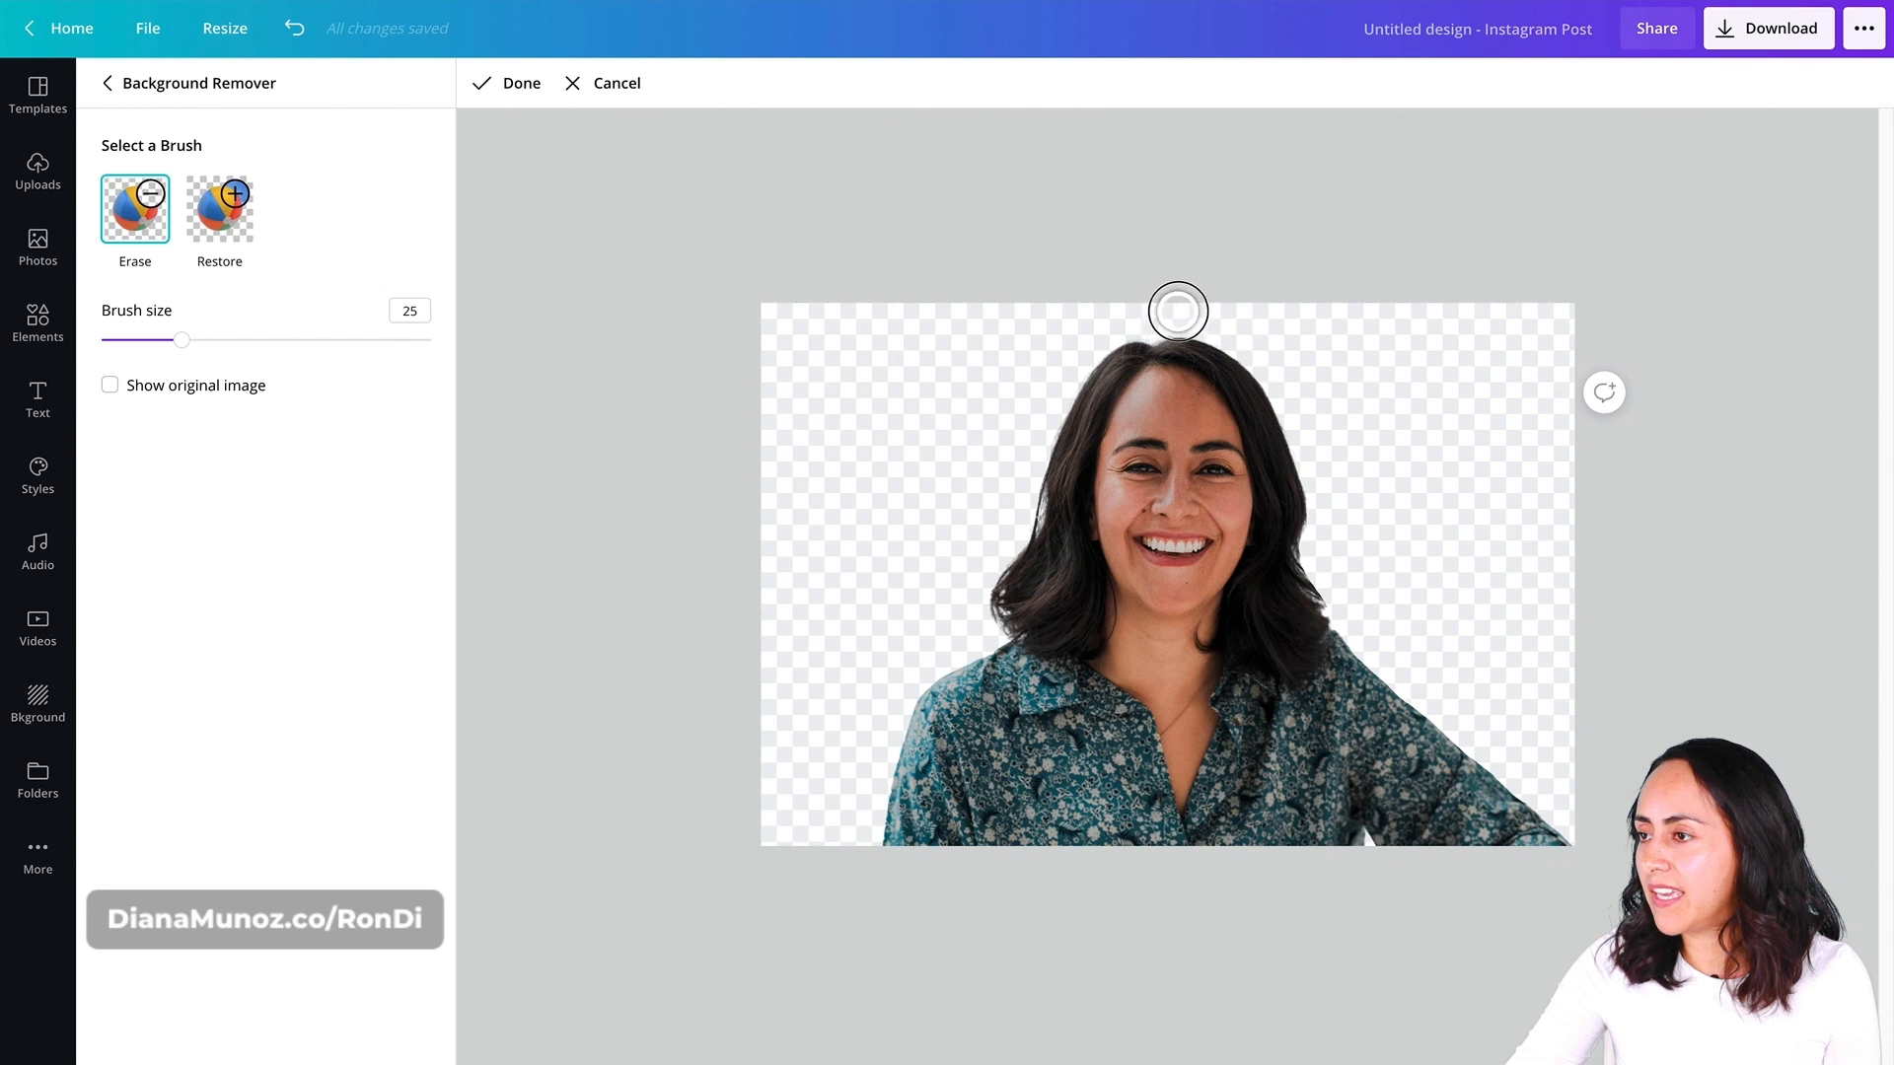
mouse_move(1404, 509)
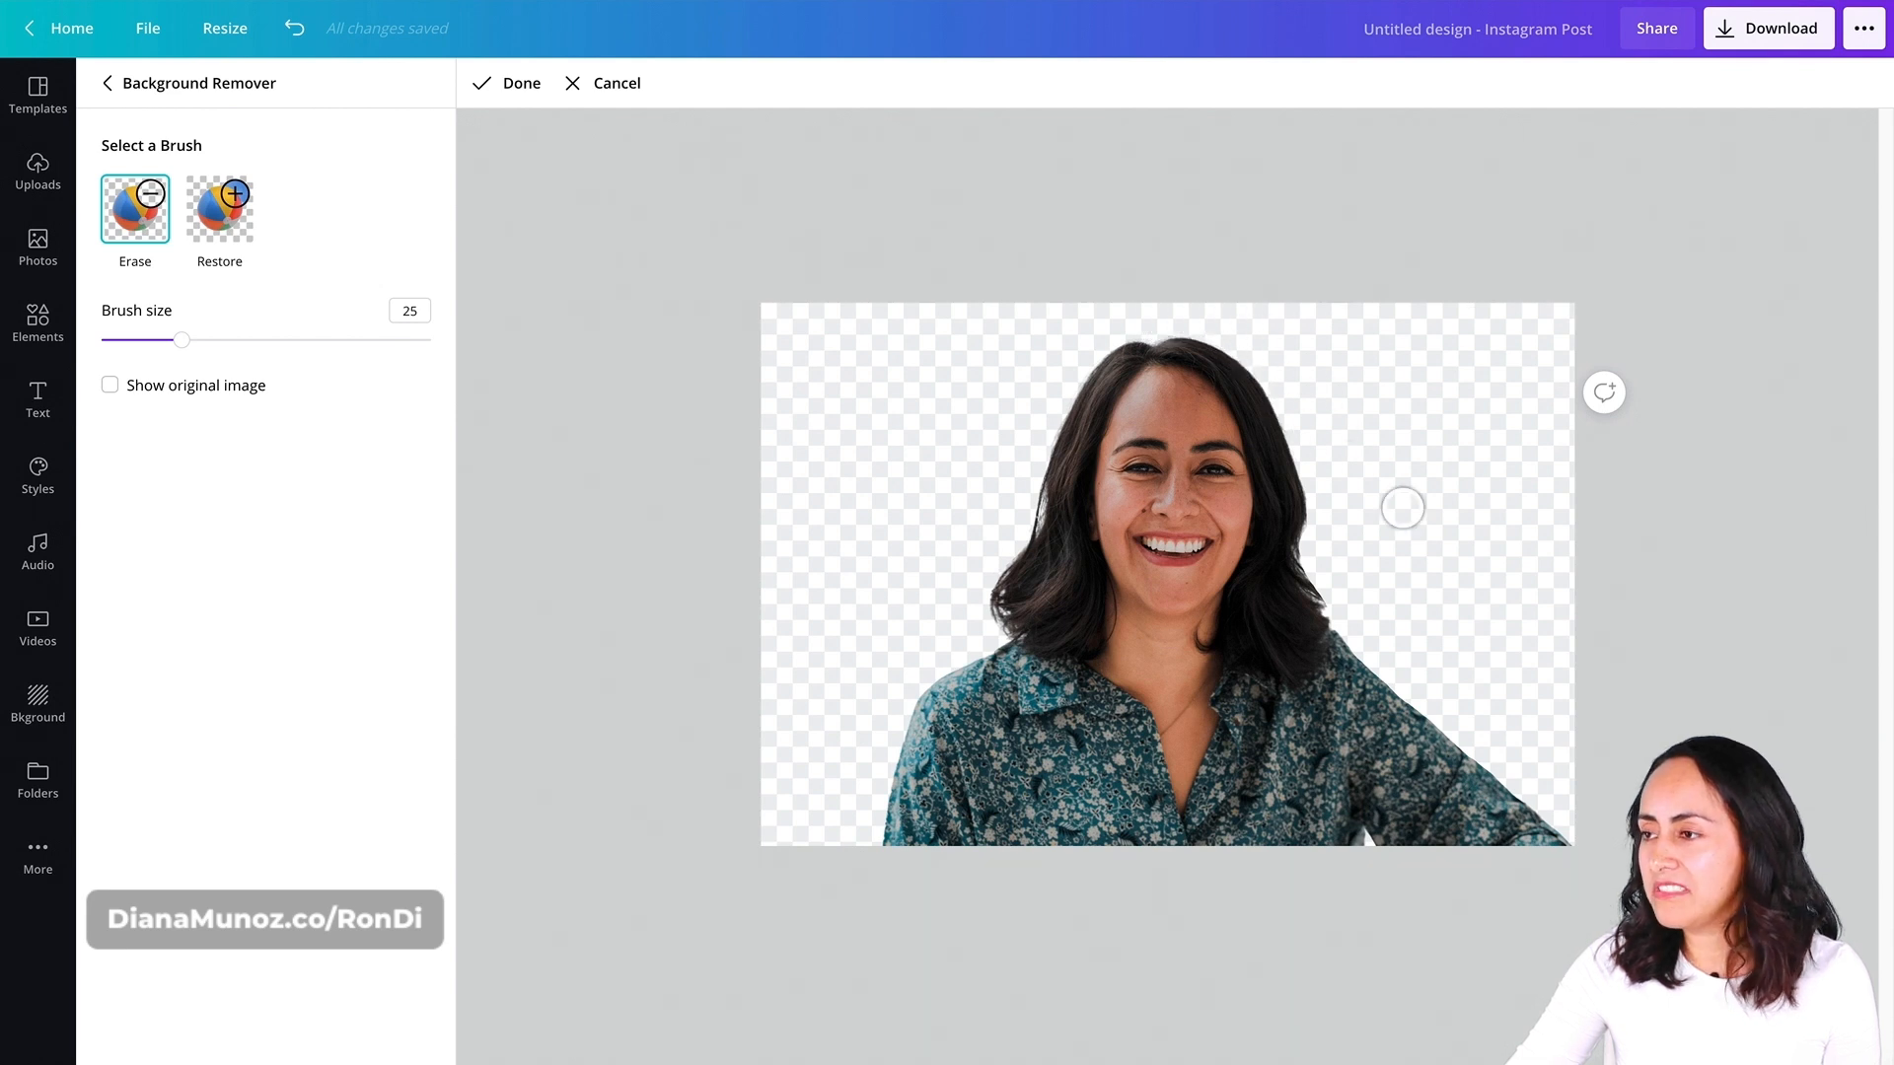
mouse_move(481, 150)
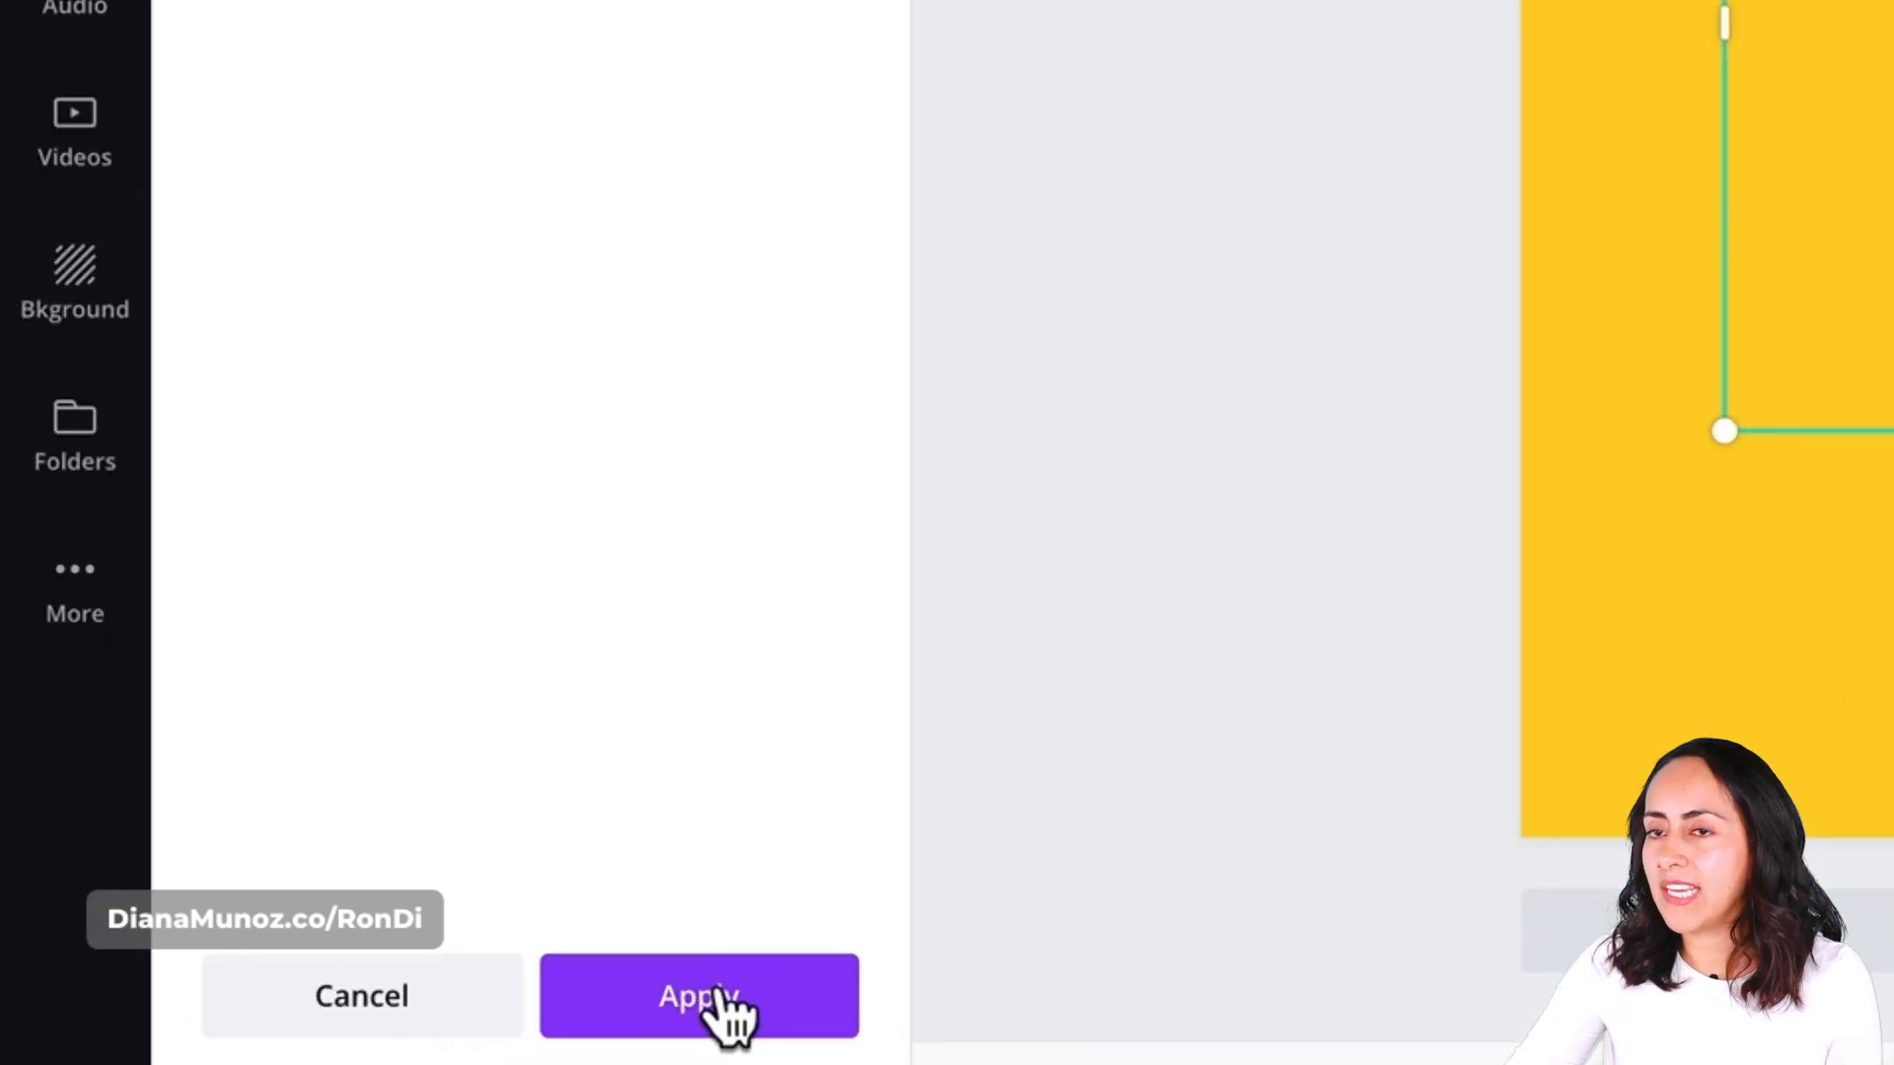
- Apply the background removal and scroll the Effects panel to the Shadows section
click(700, 996)
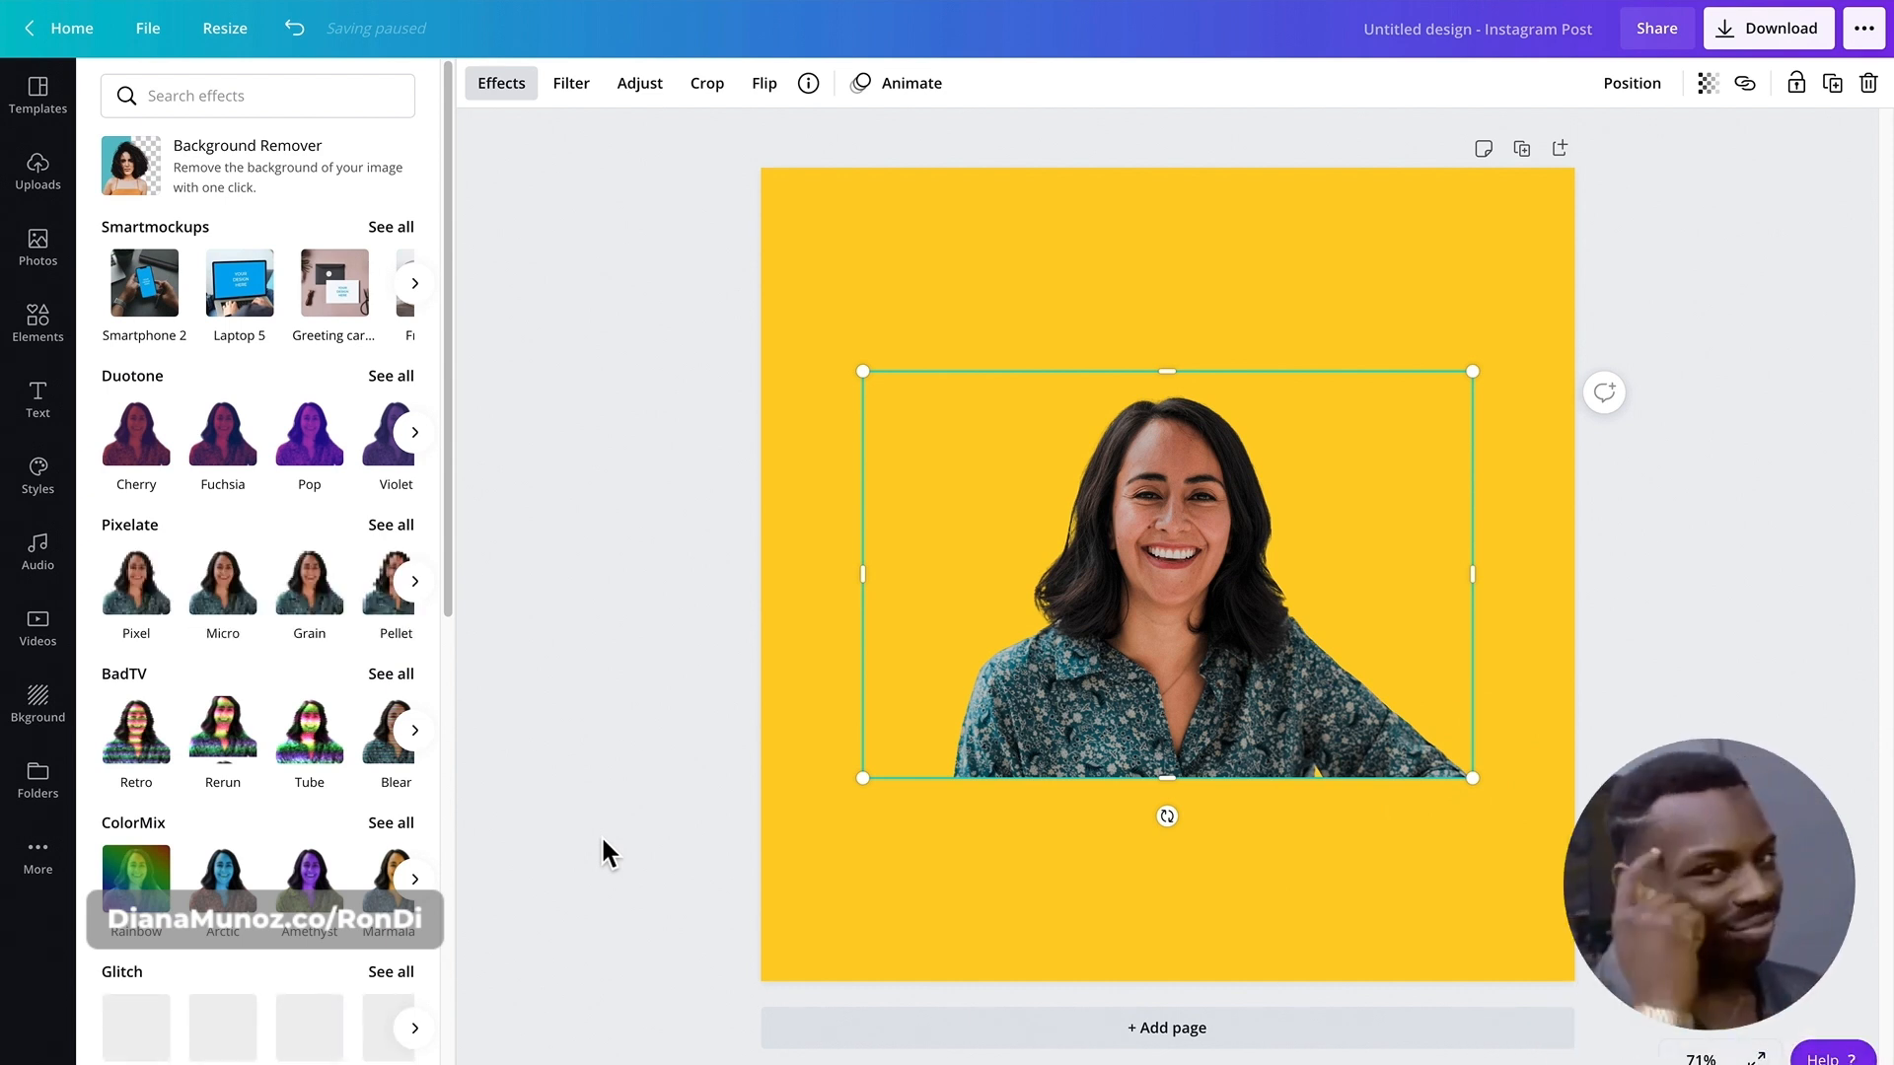
mouse_move(332, 663)
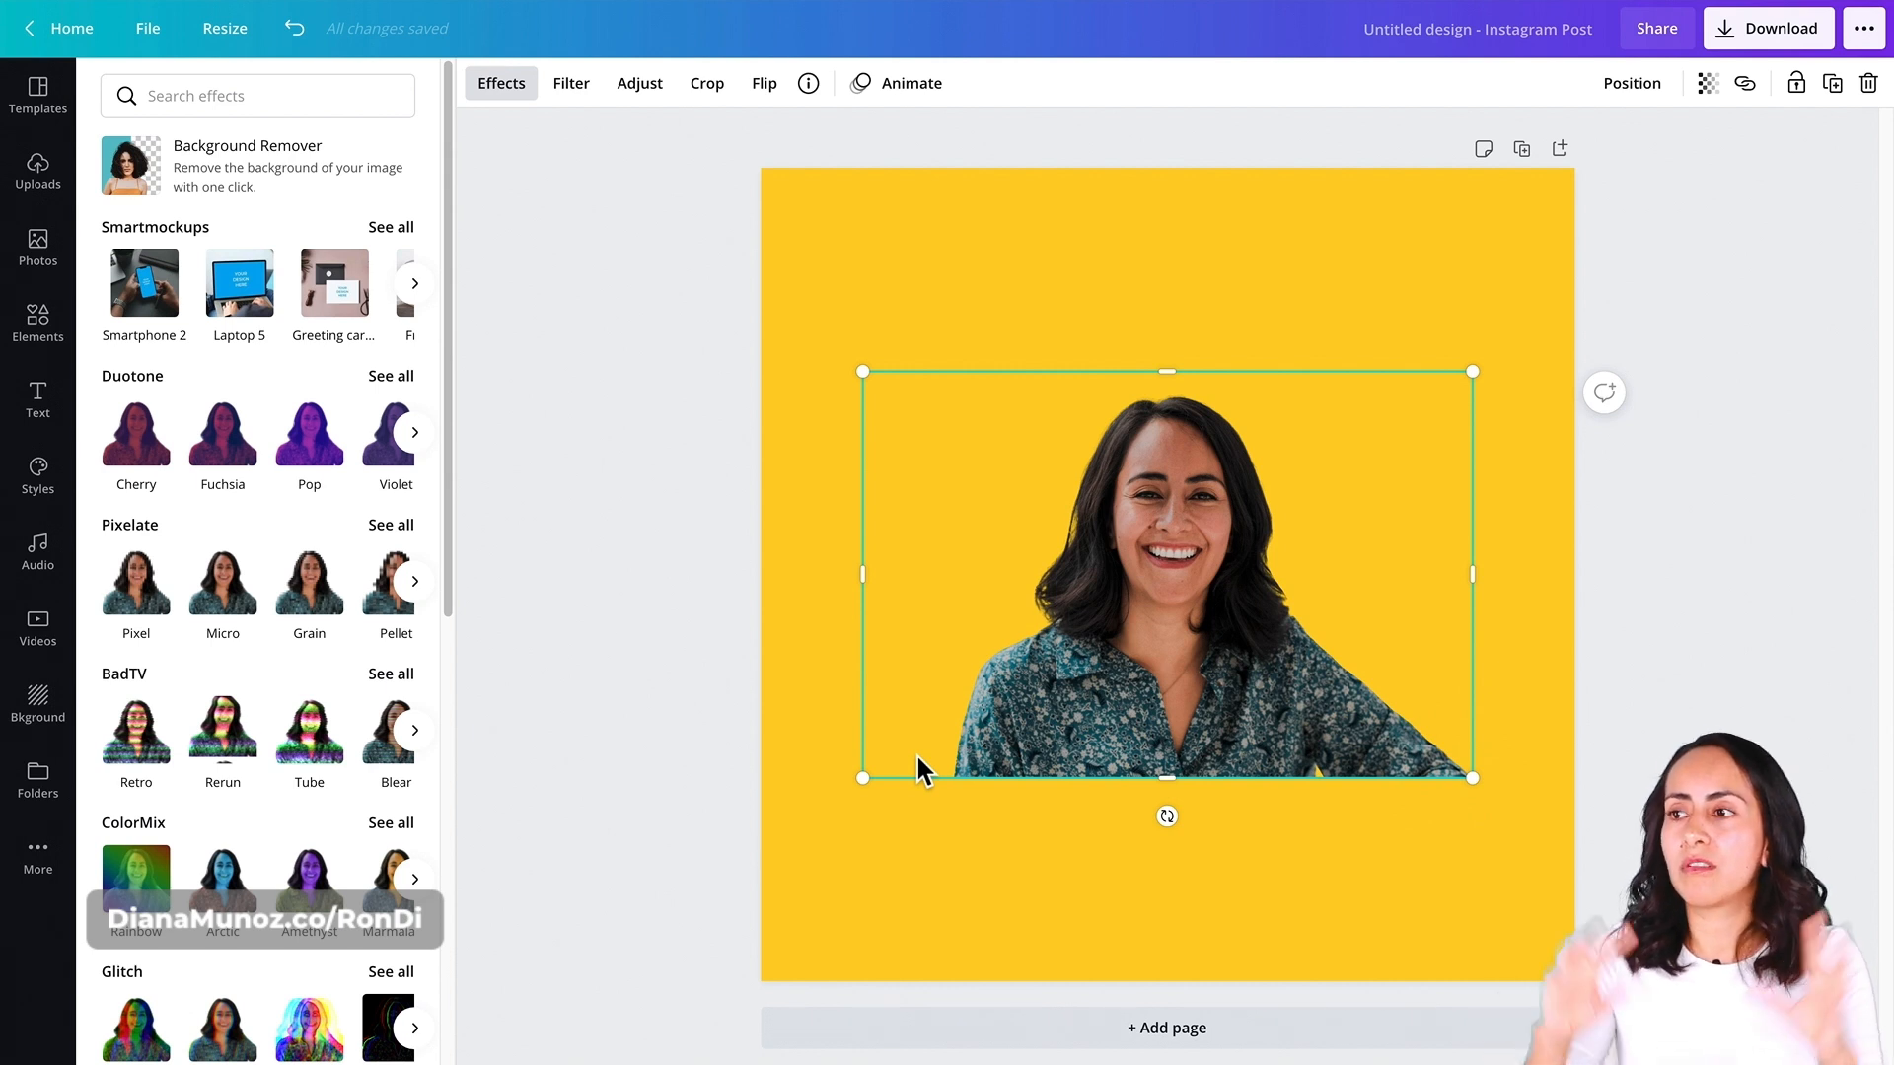
click(308, 432)
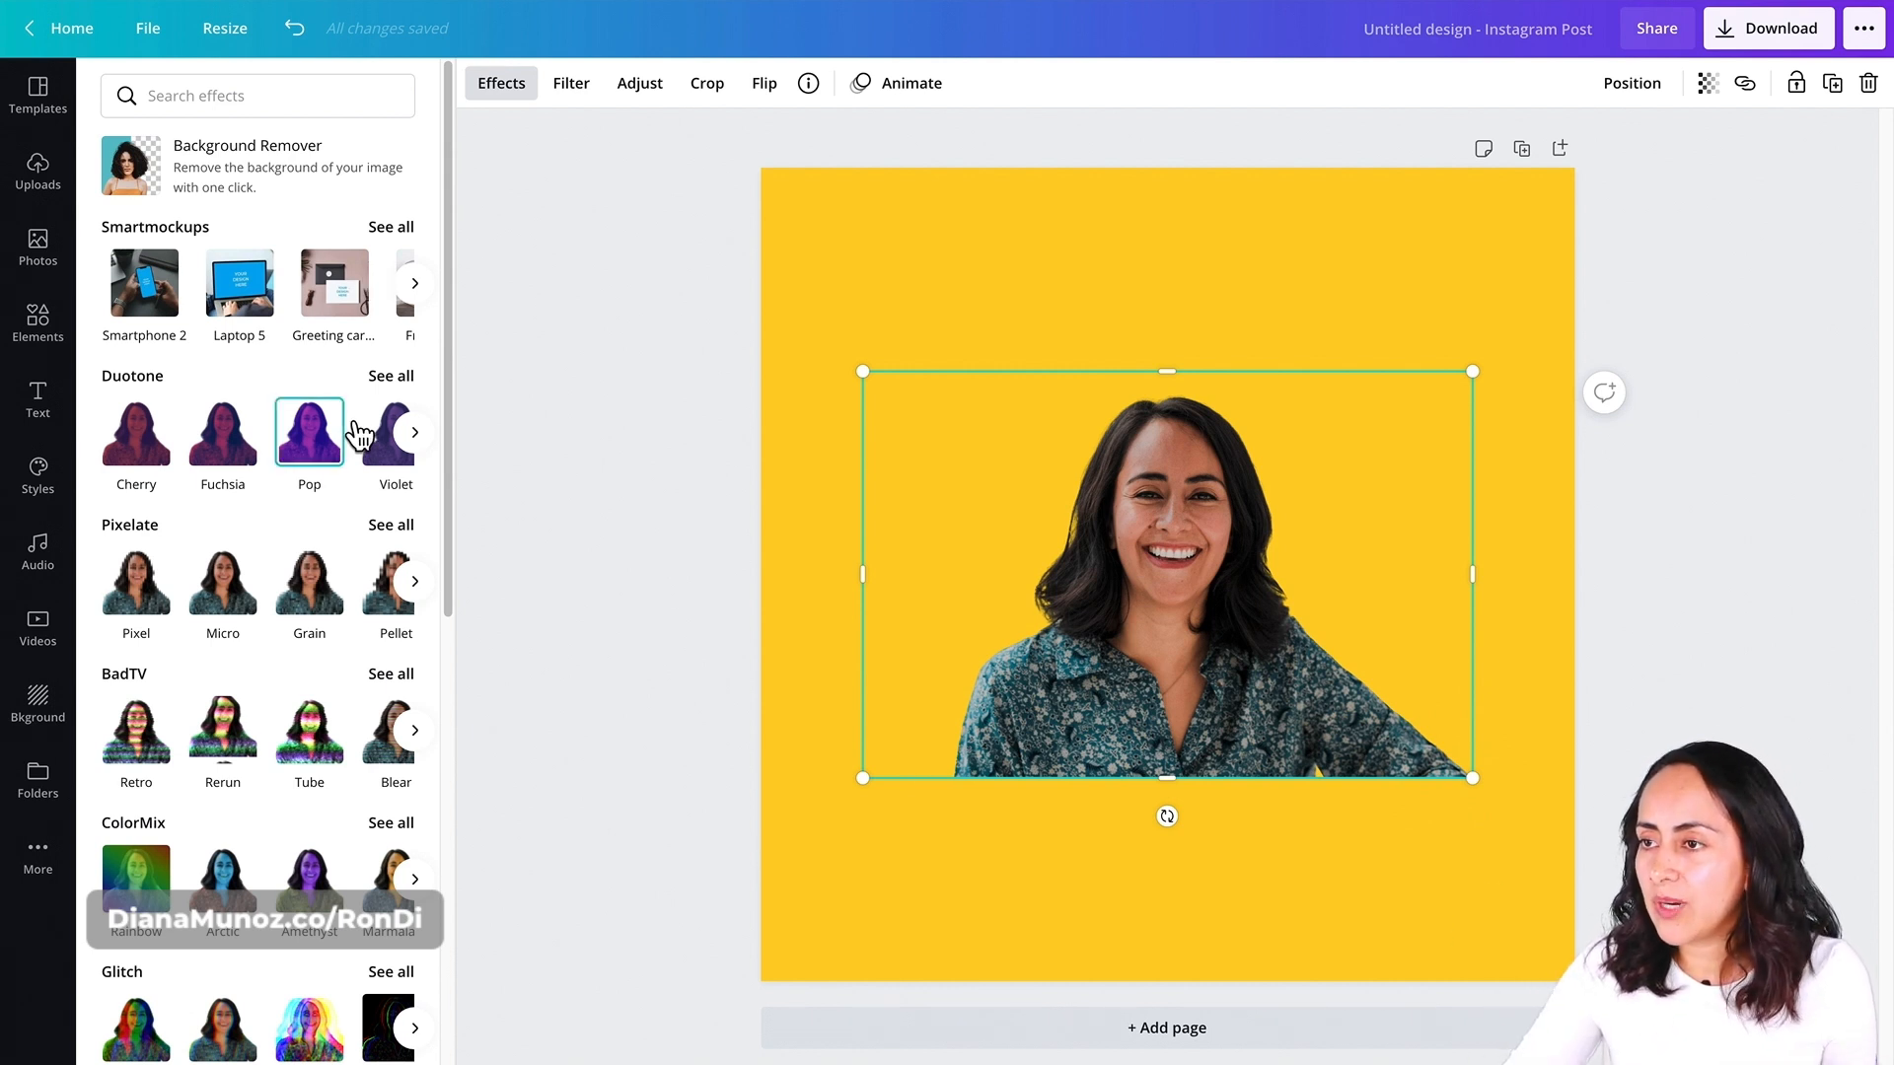
scroll(down, 3)
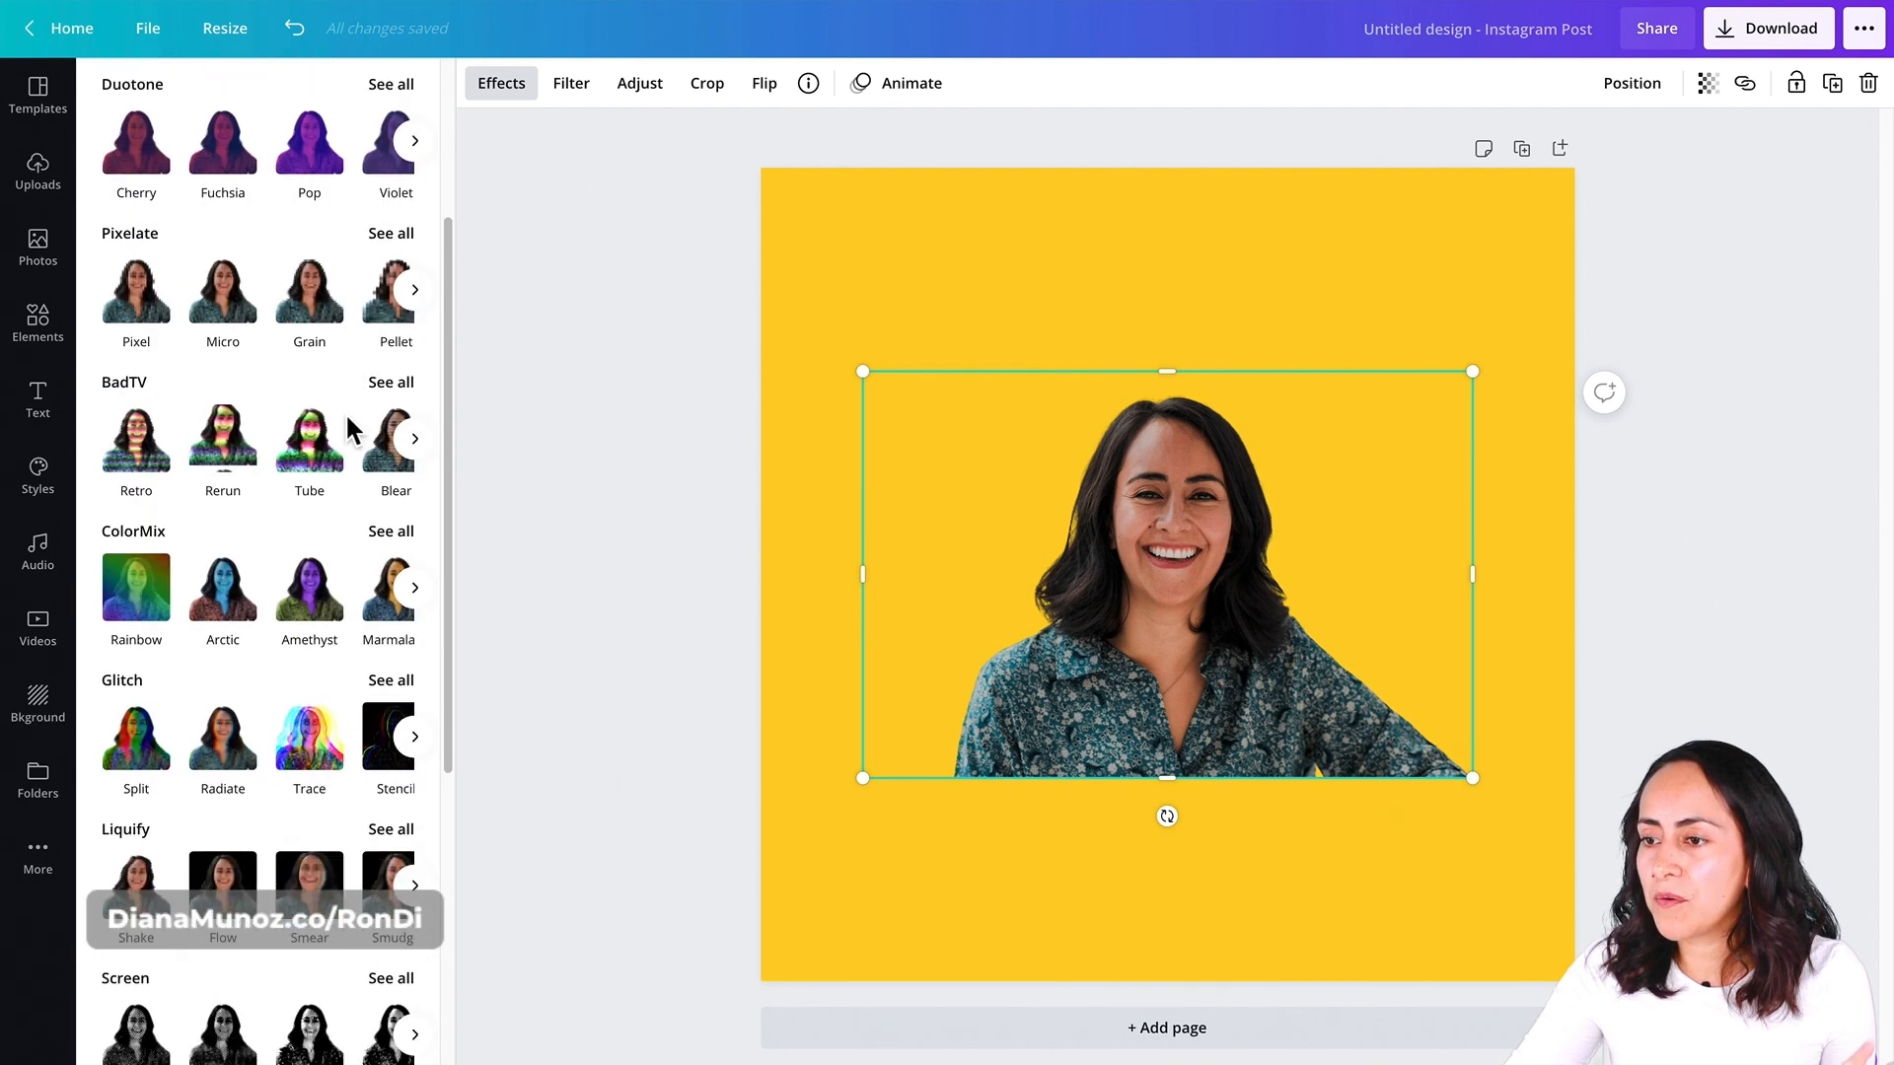
scroll(down, 3)
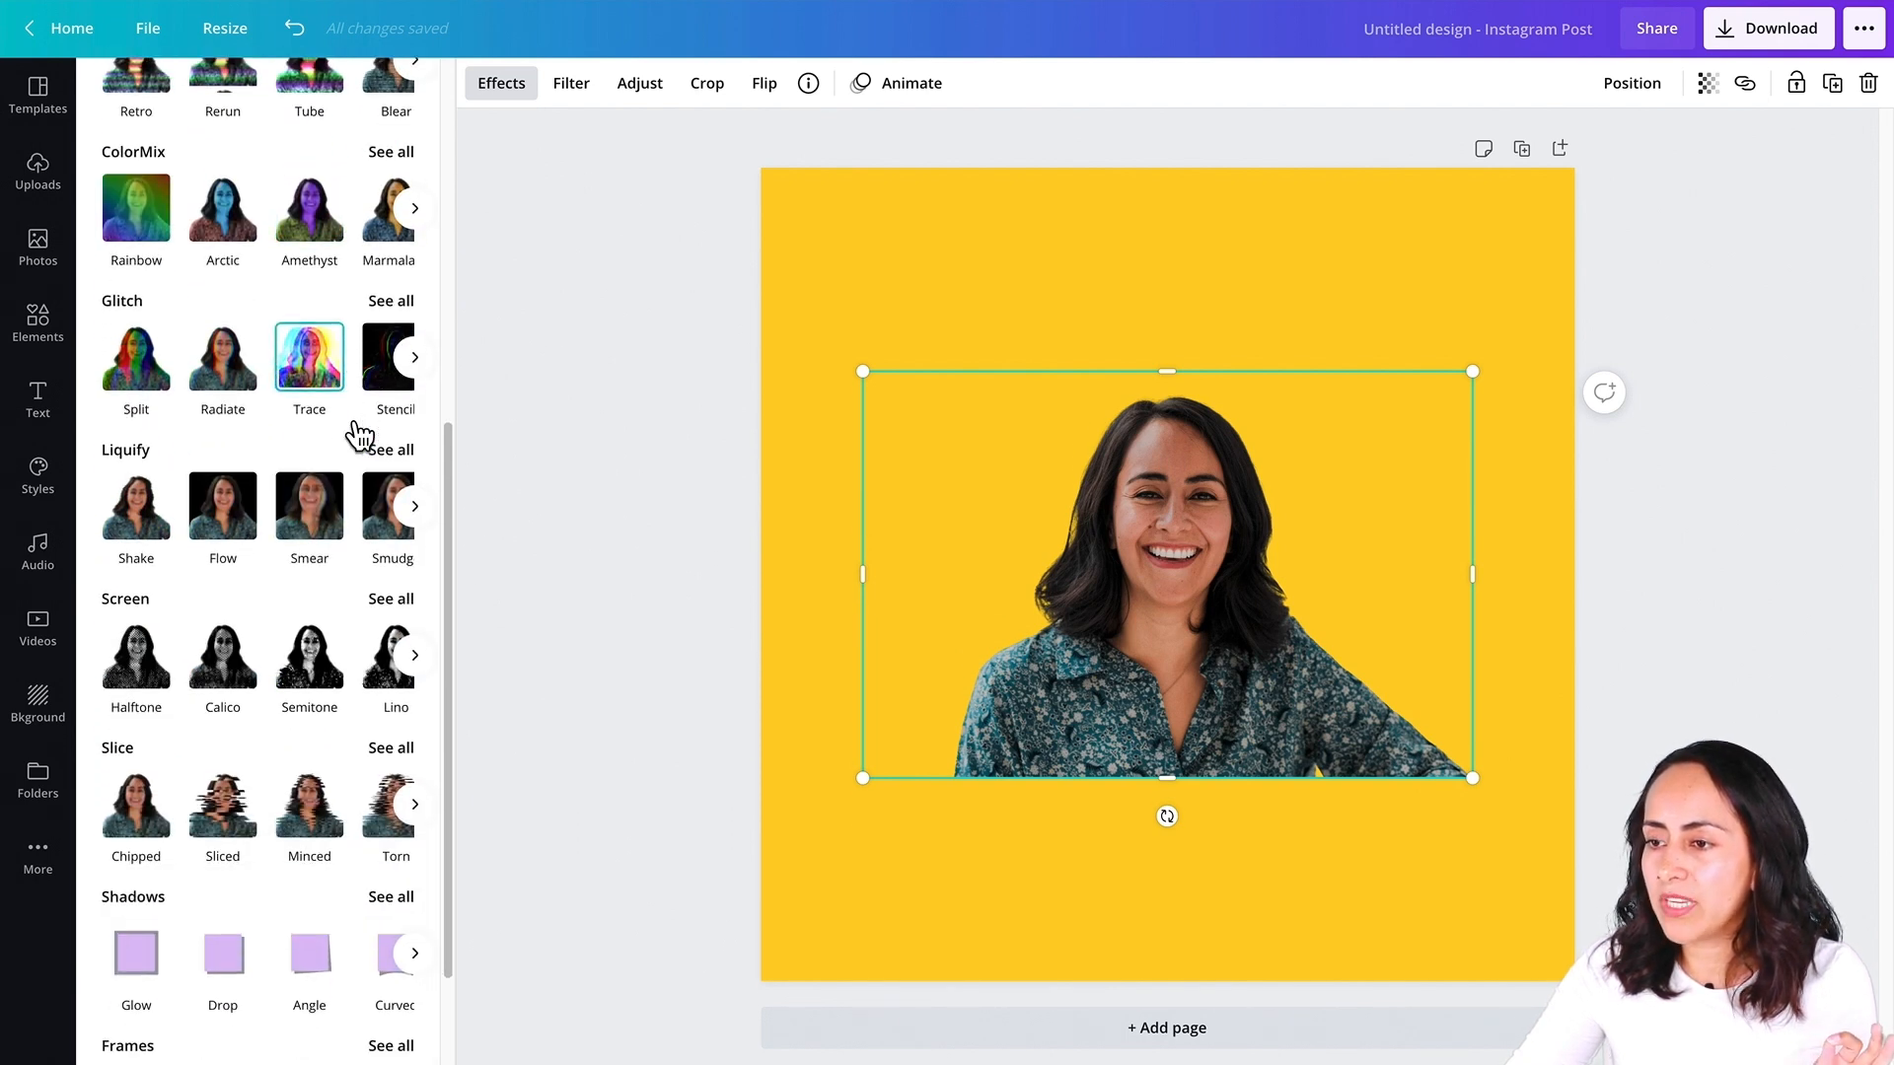
scroll(down, 3)
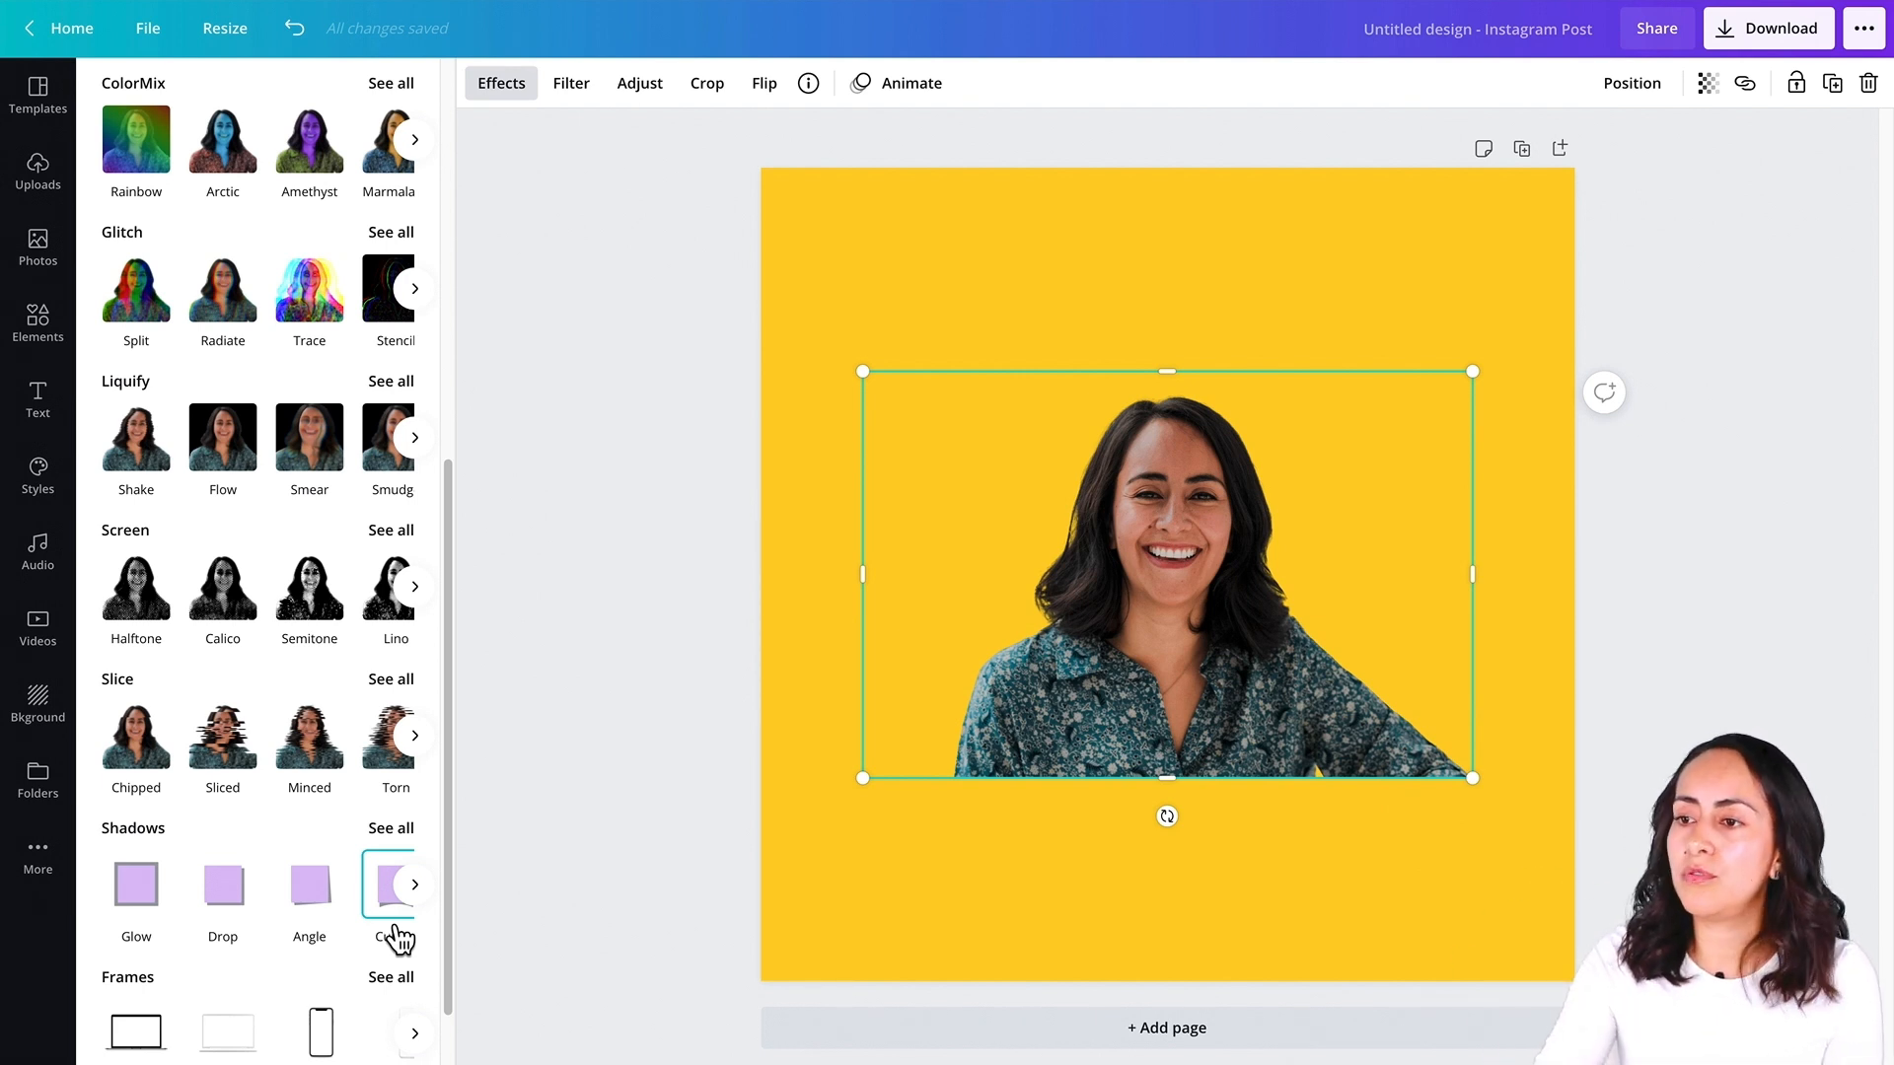
mouse_move(341, 987)
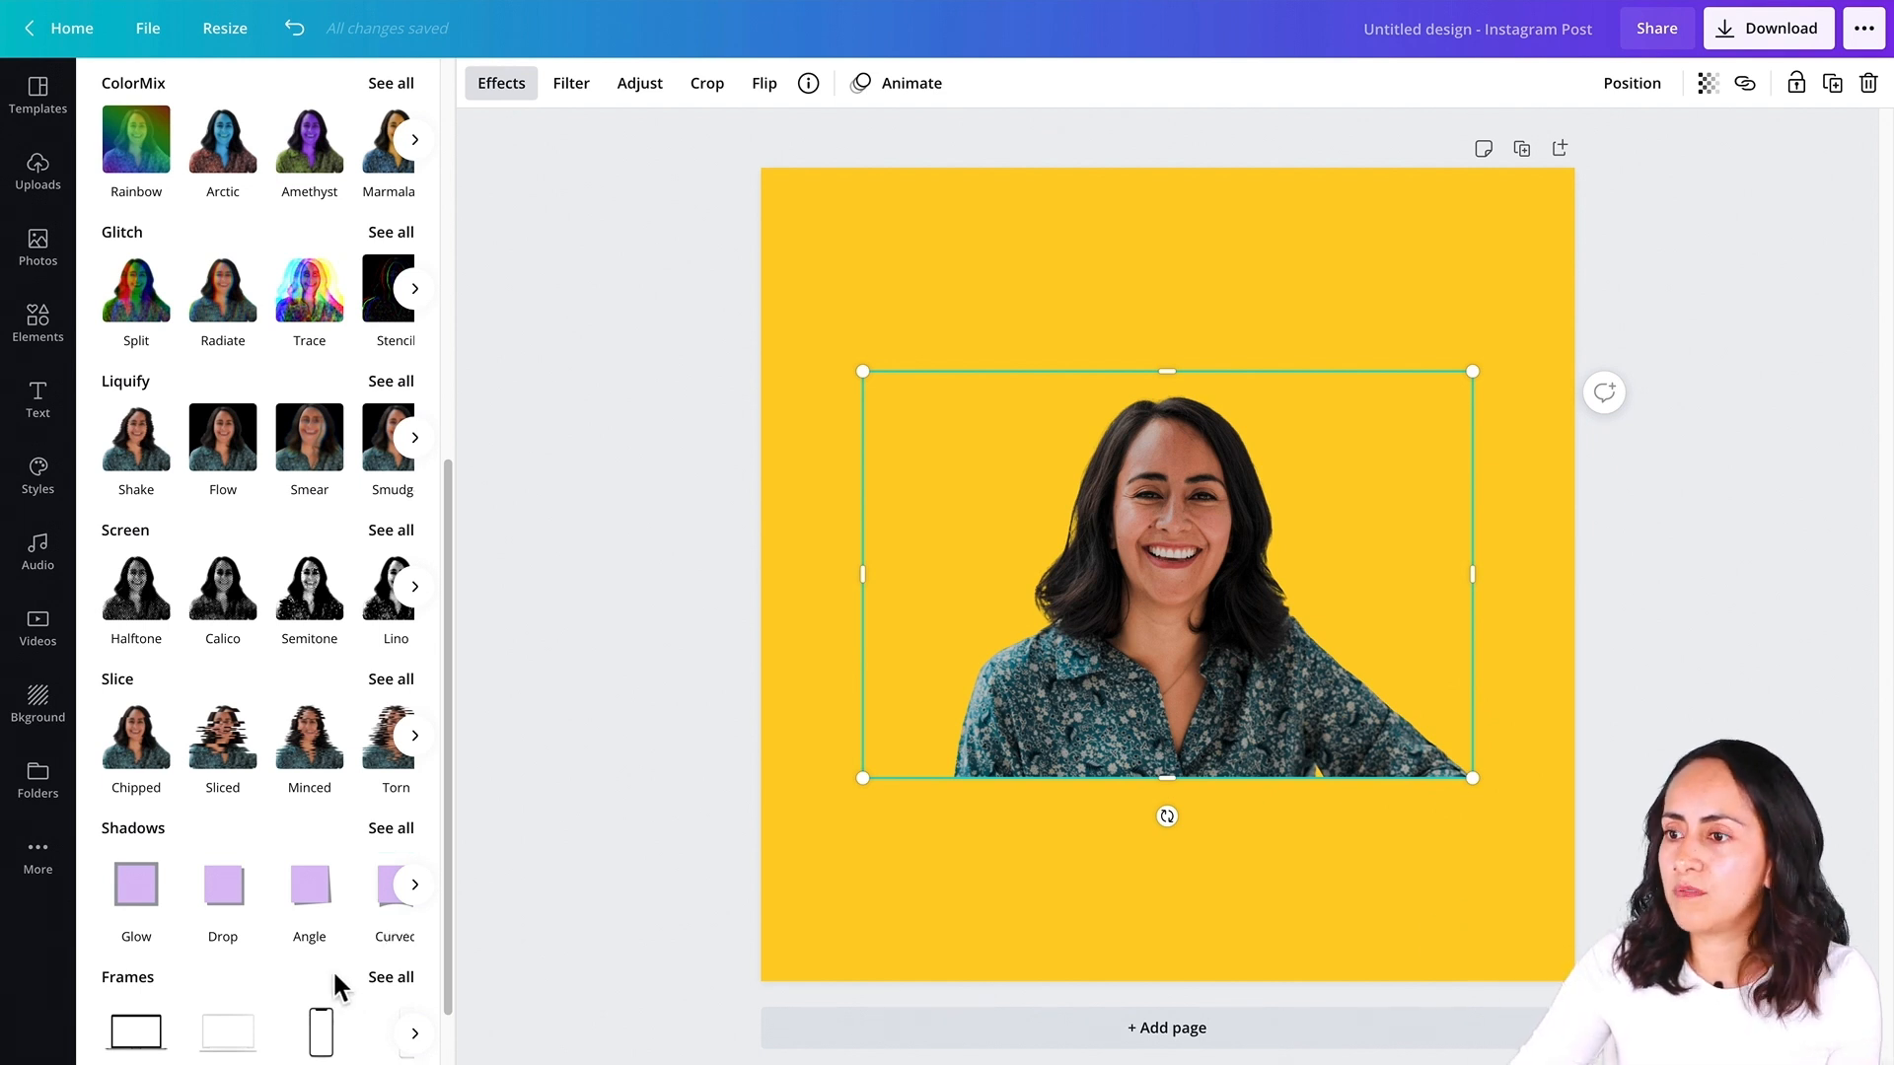
mouse_move(320, 1004)
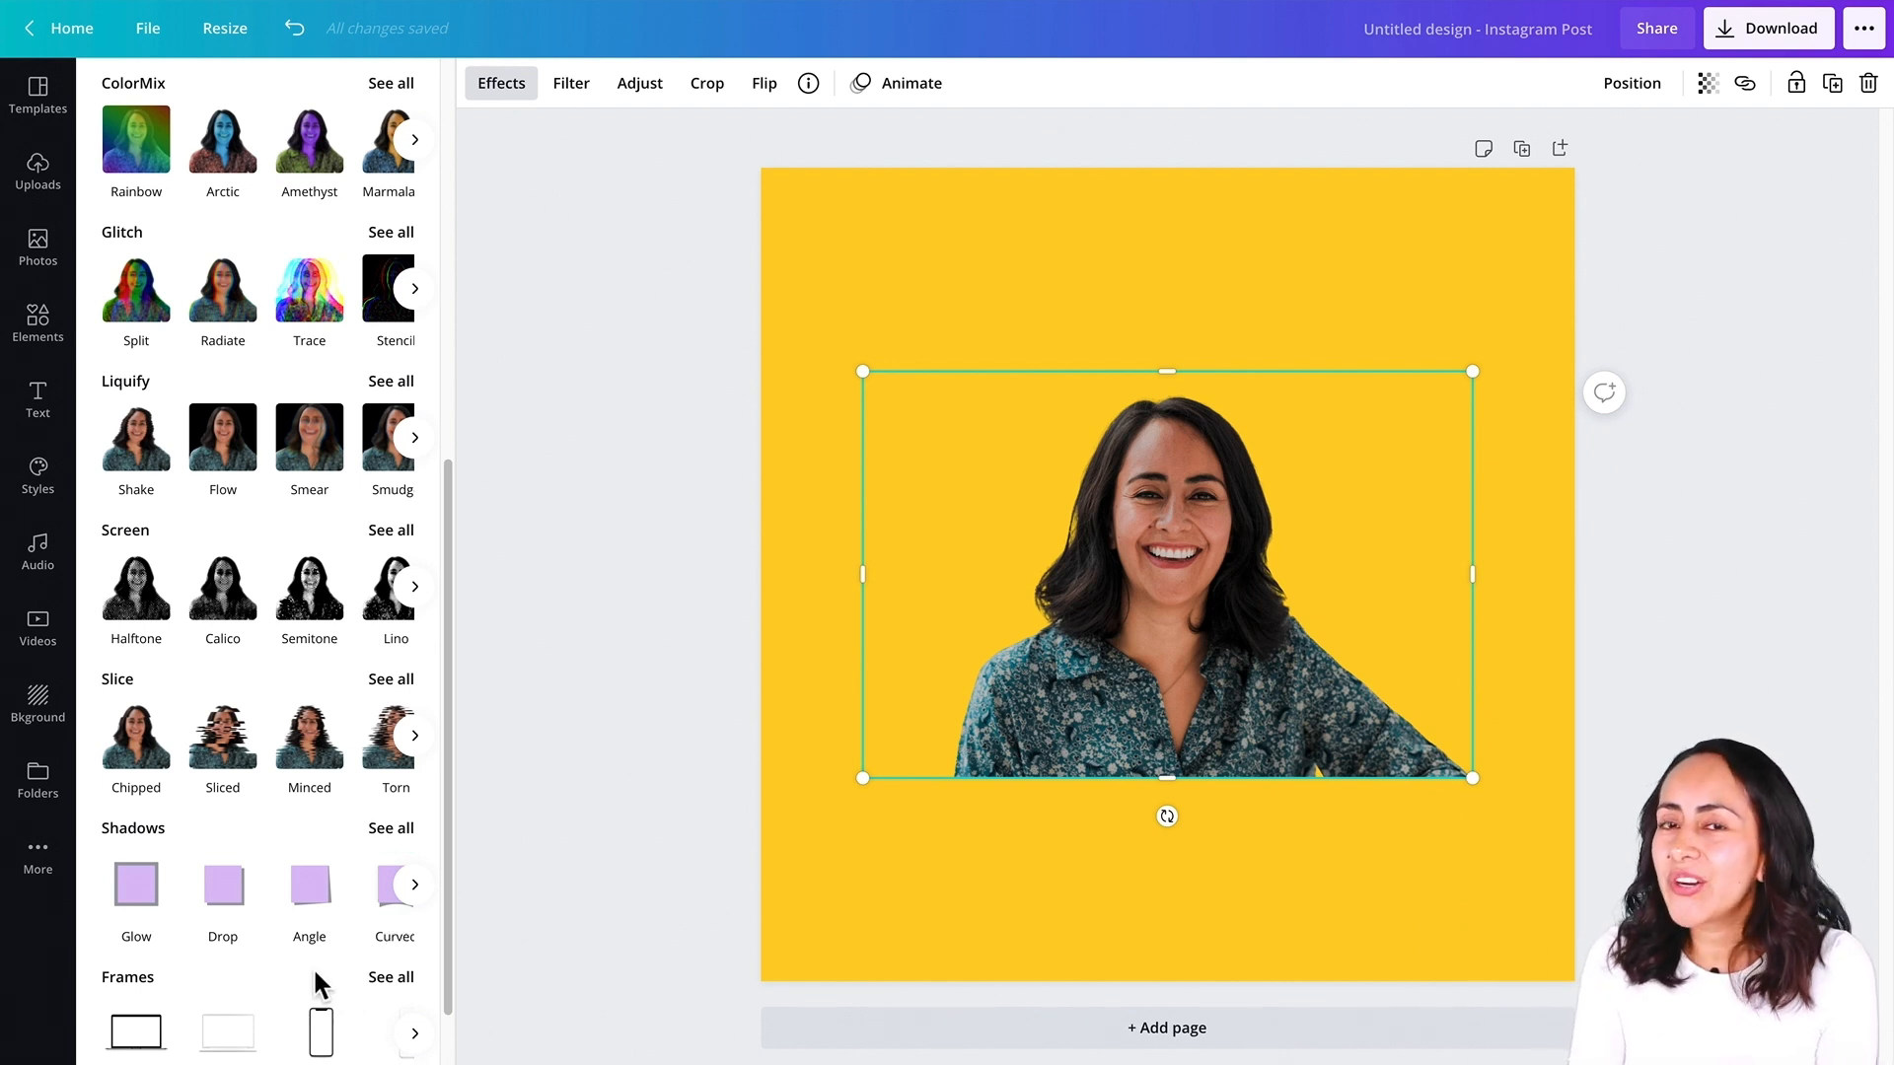
mouse_move(269, 969)
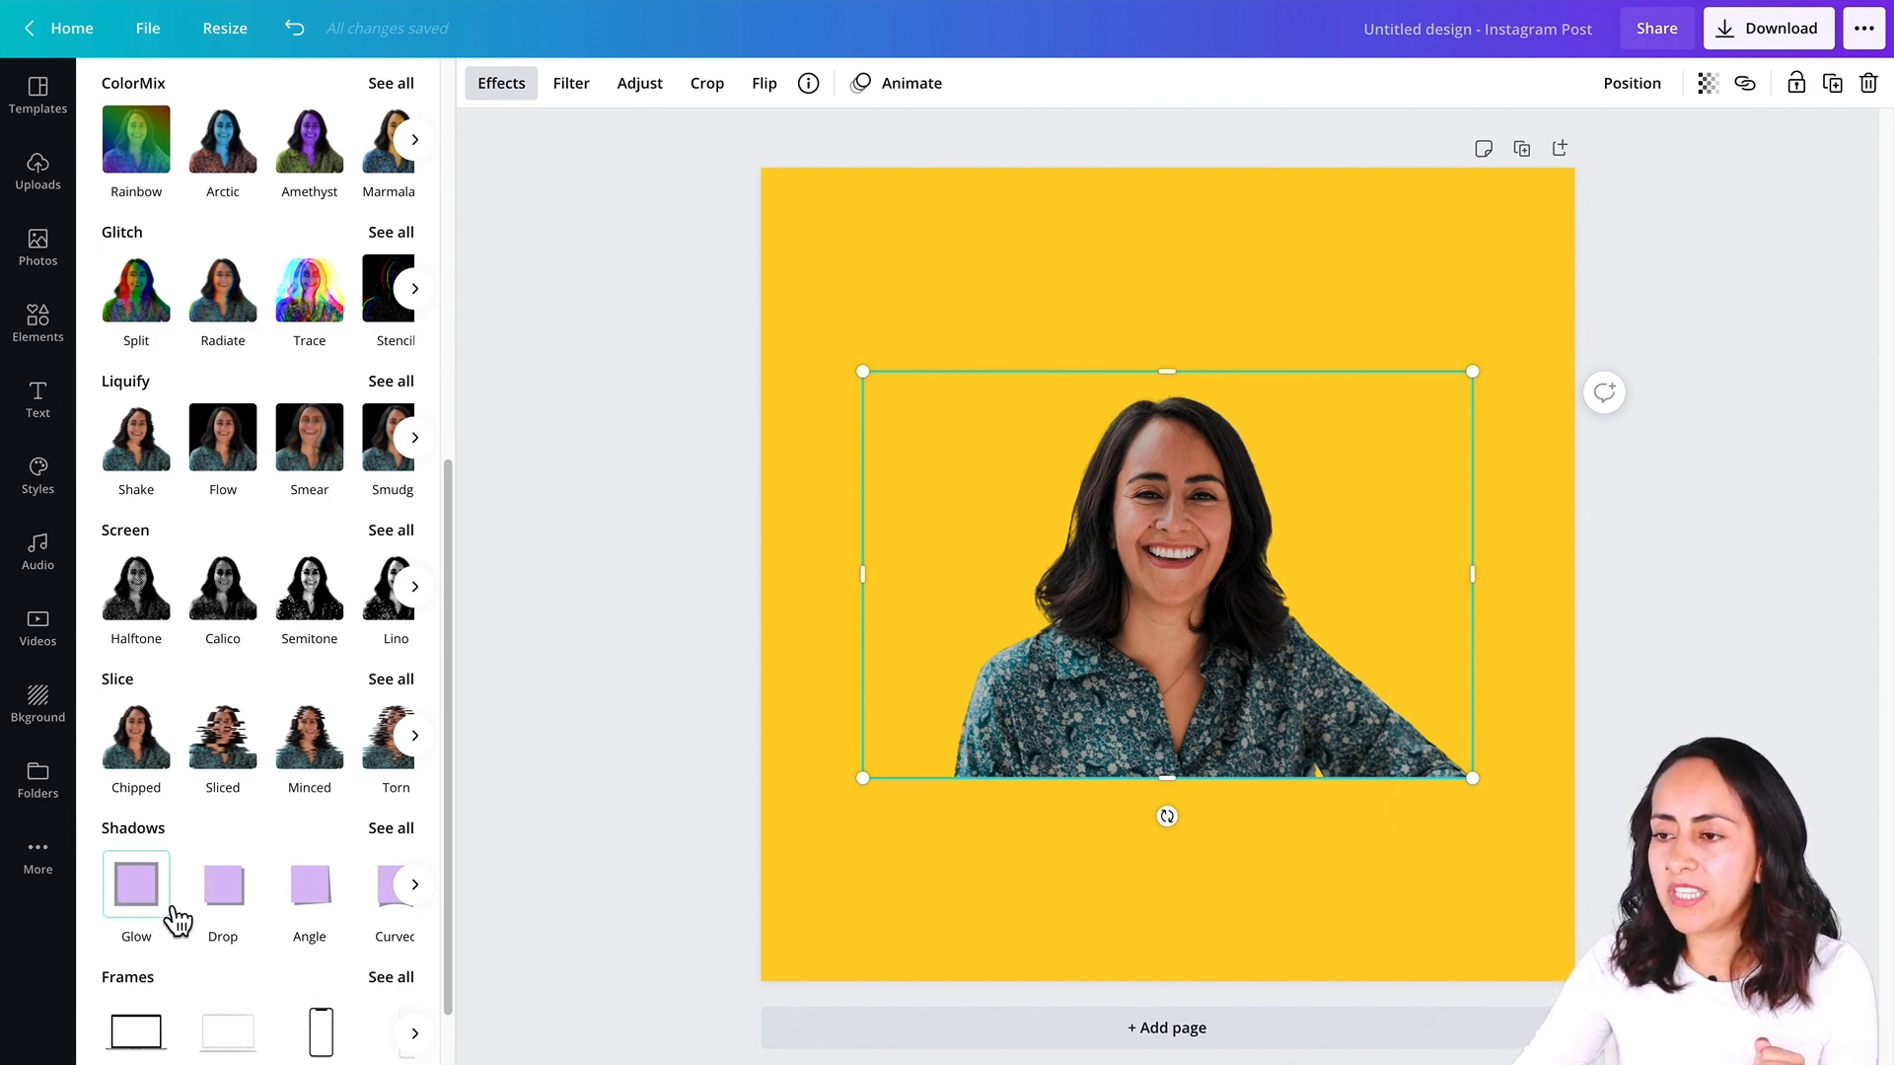
- Add a Glow shadow with blur 0, transparency 100 and size 10 as a black outline
click(136, 888)
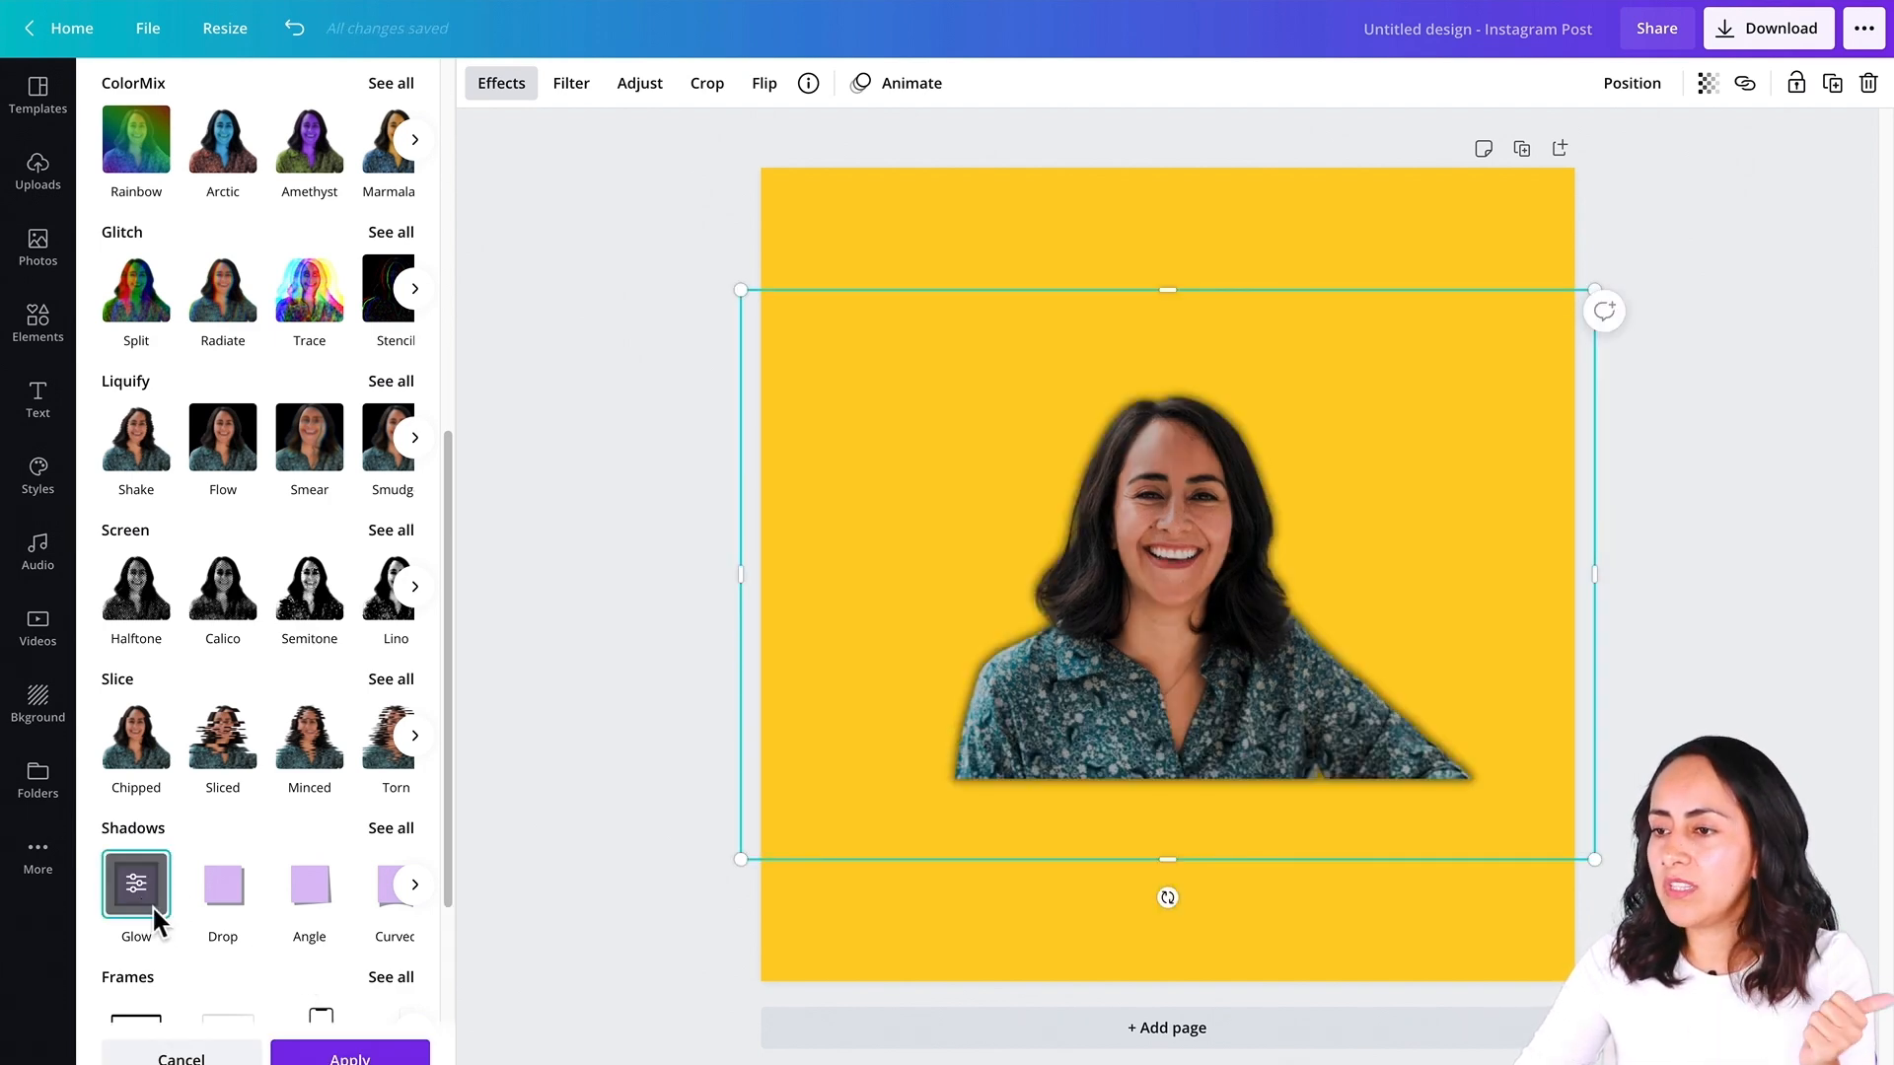
click(136, 888)
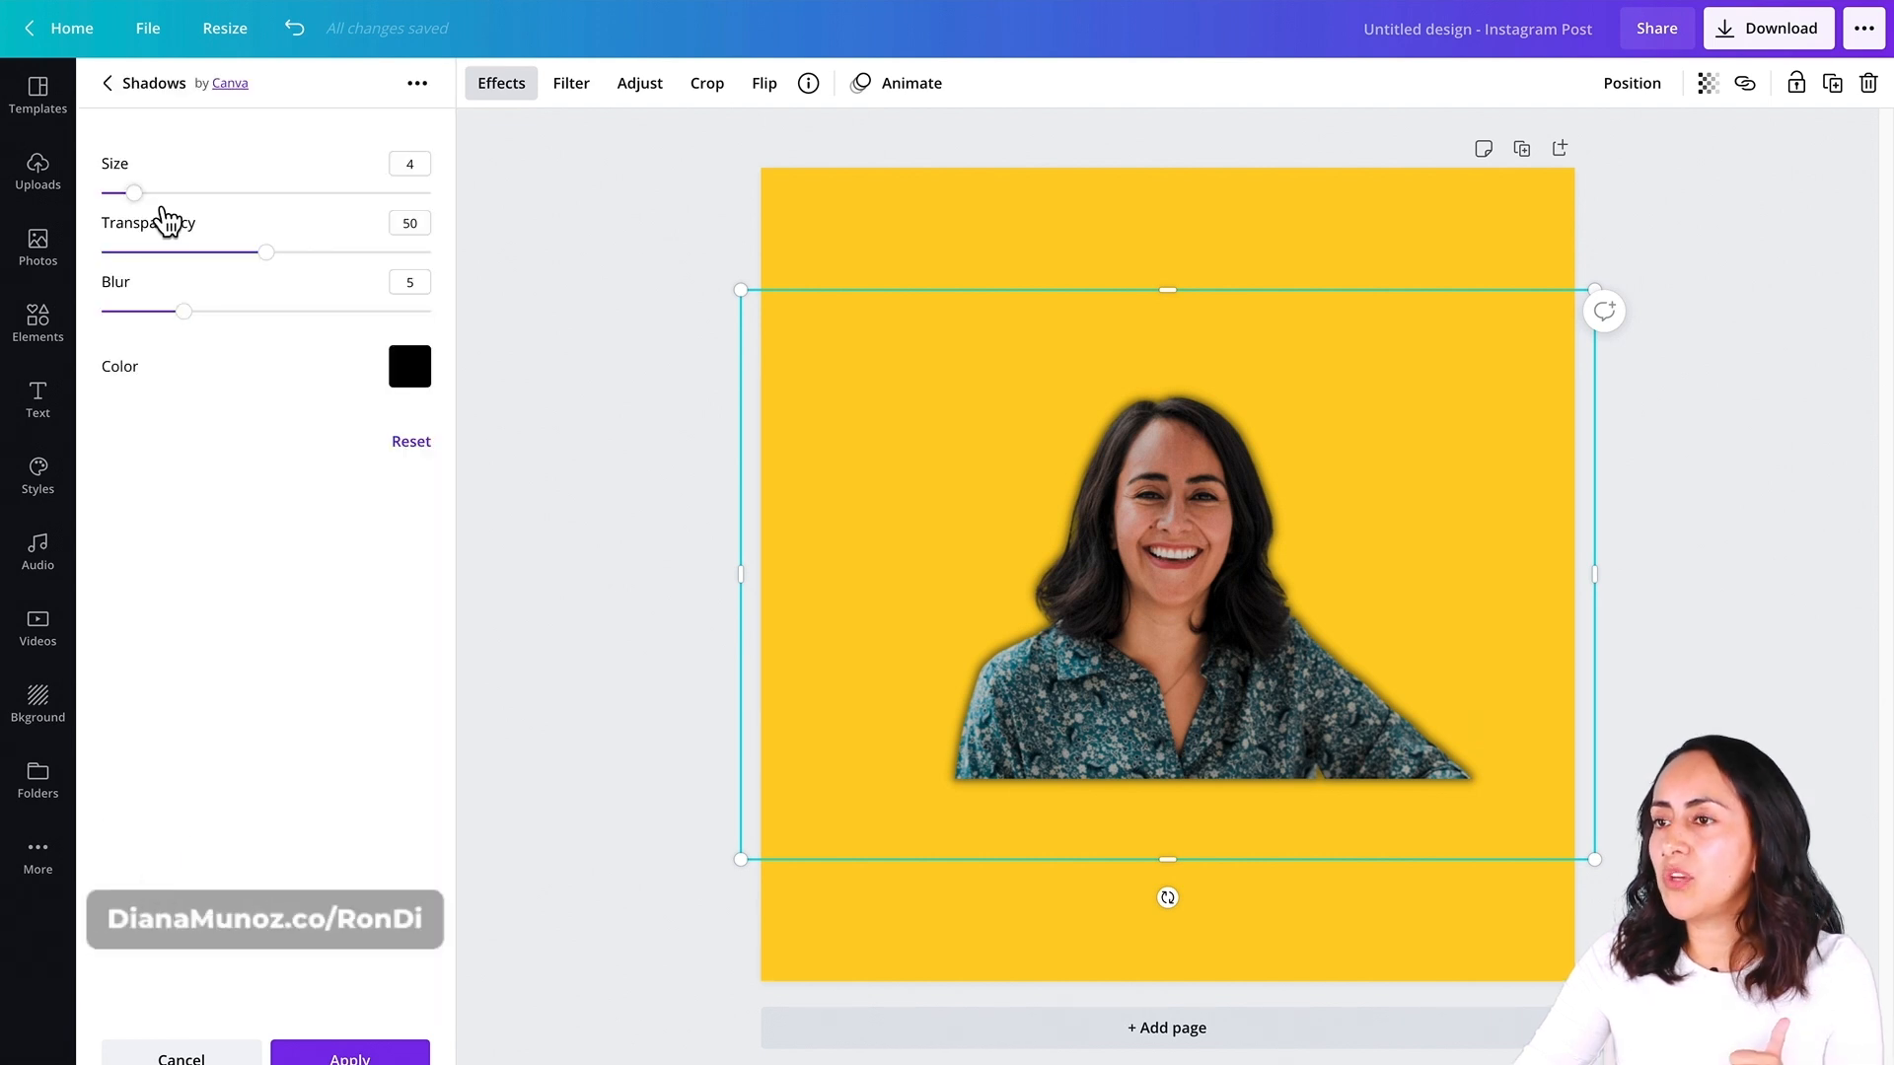
mouse_move(157, 280)
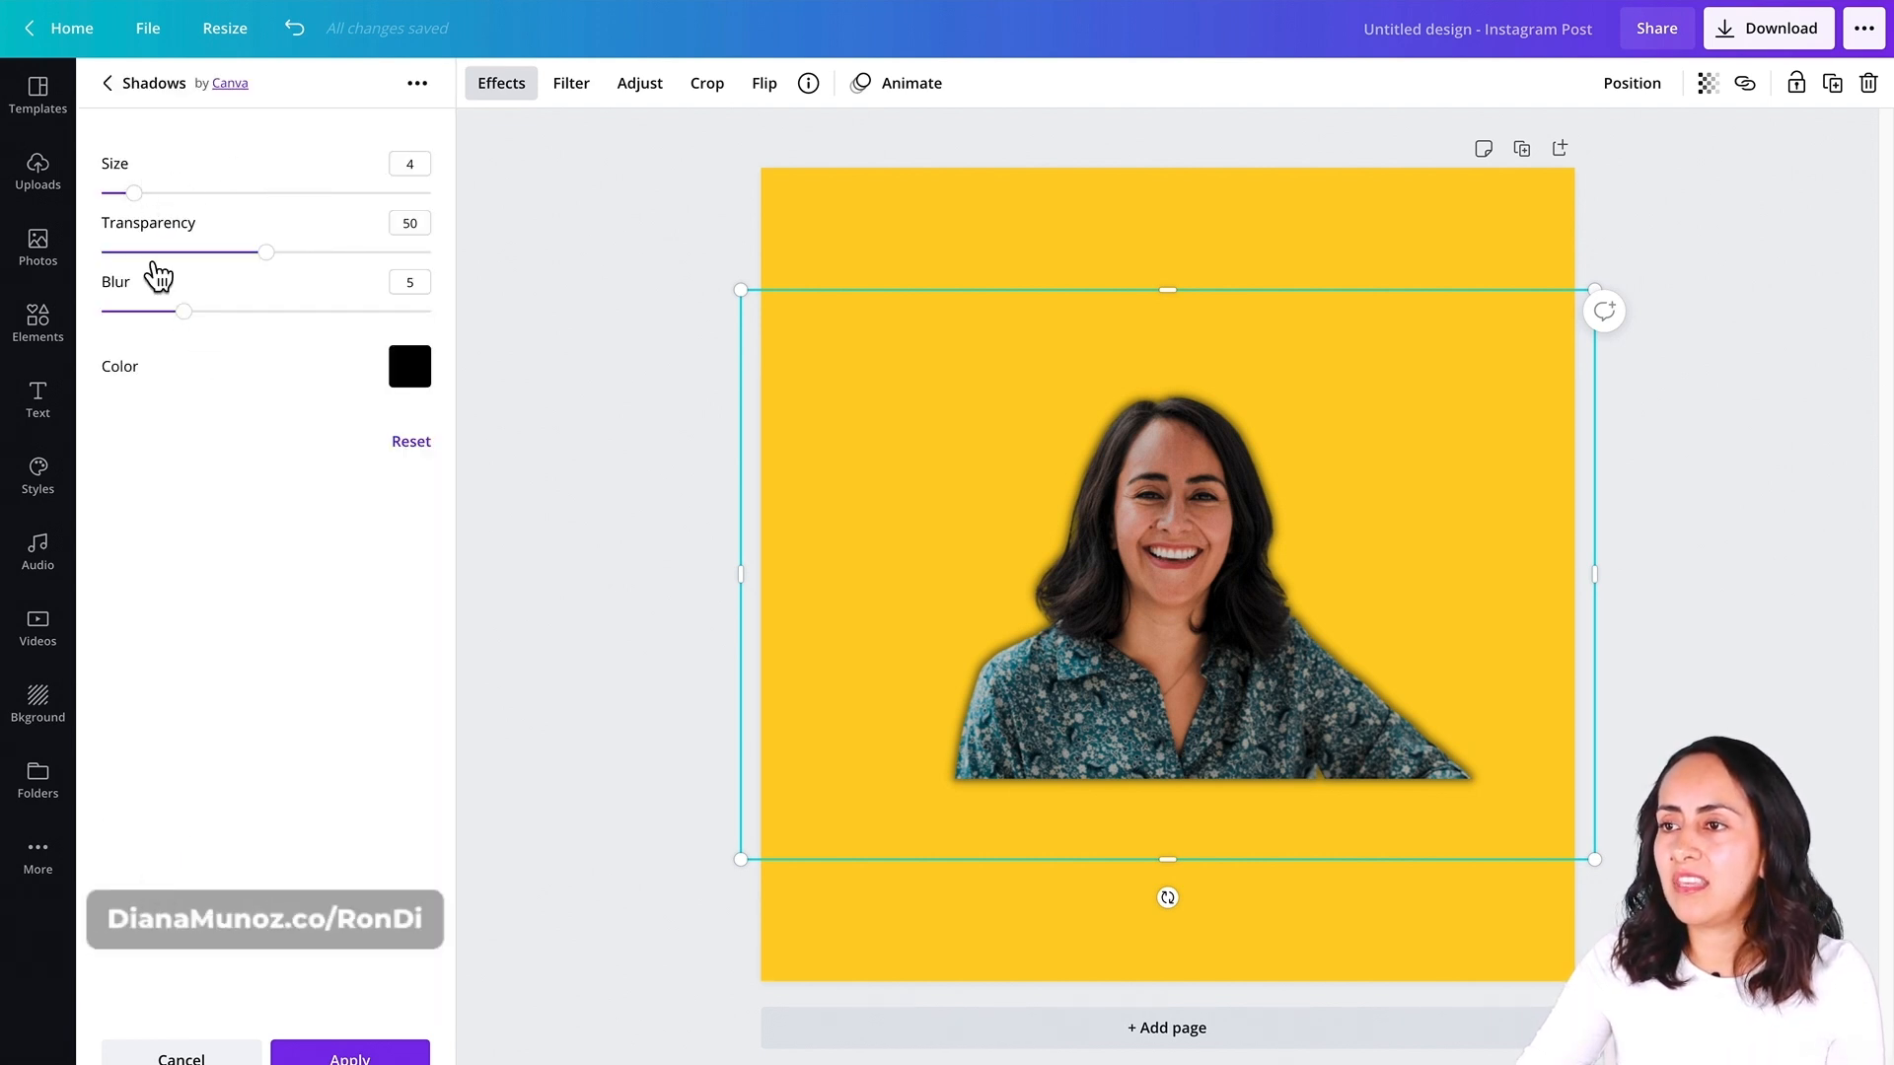
mouse_move(205, 334)
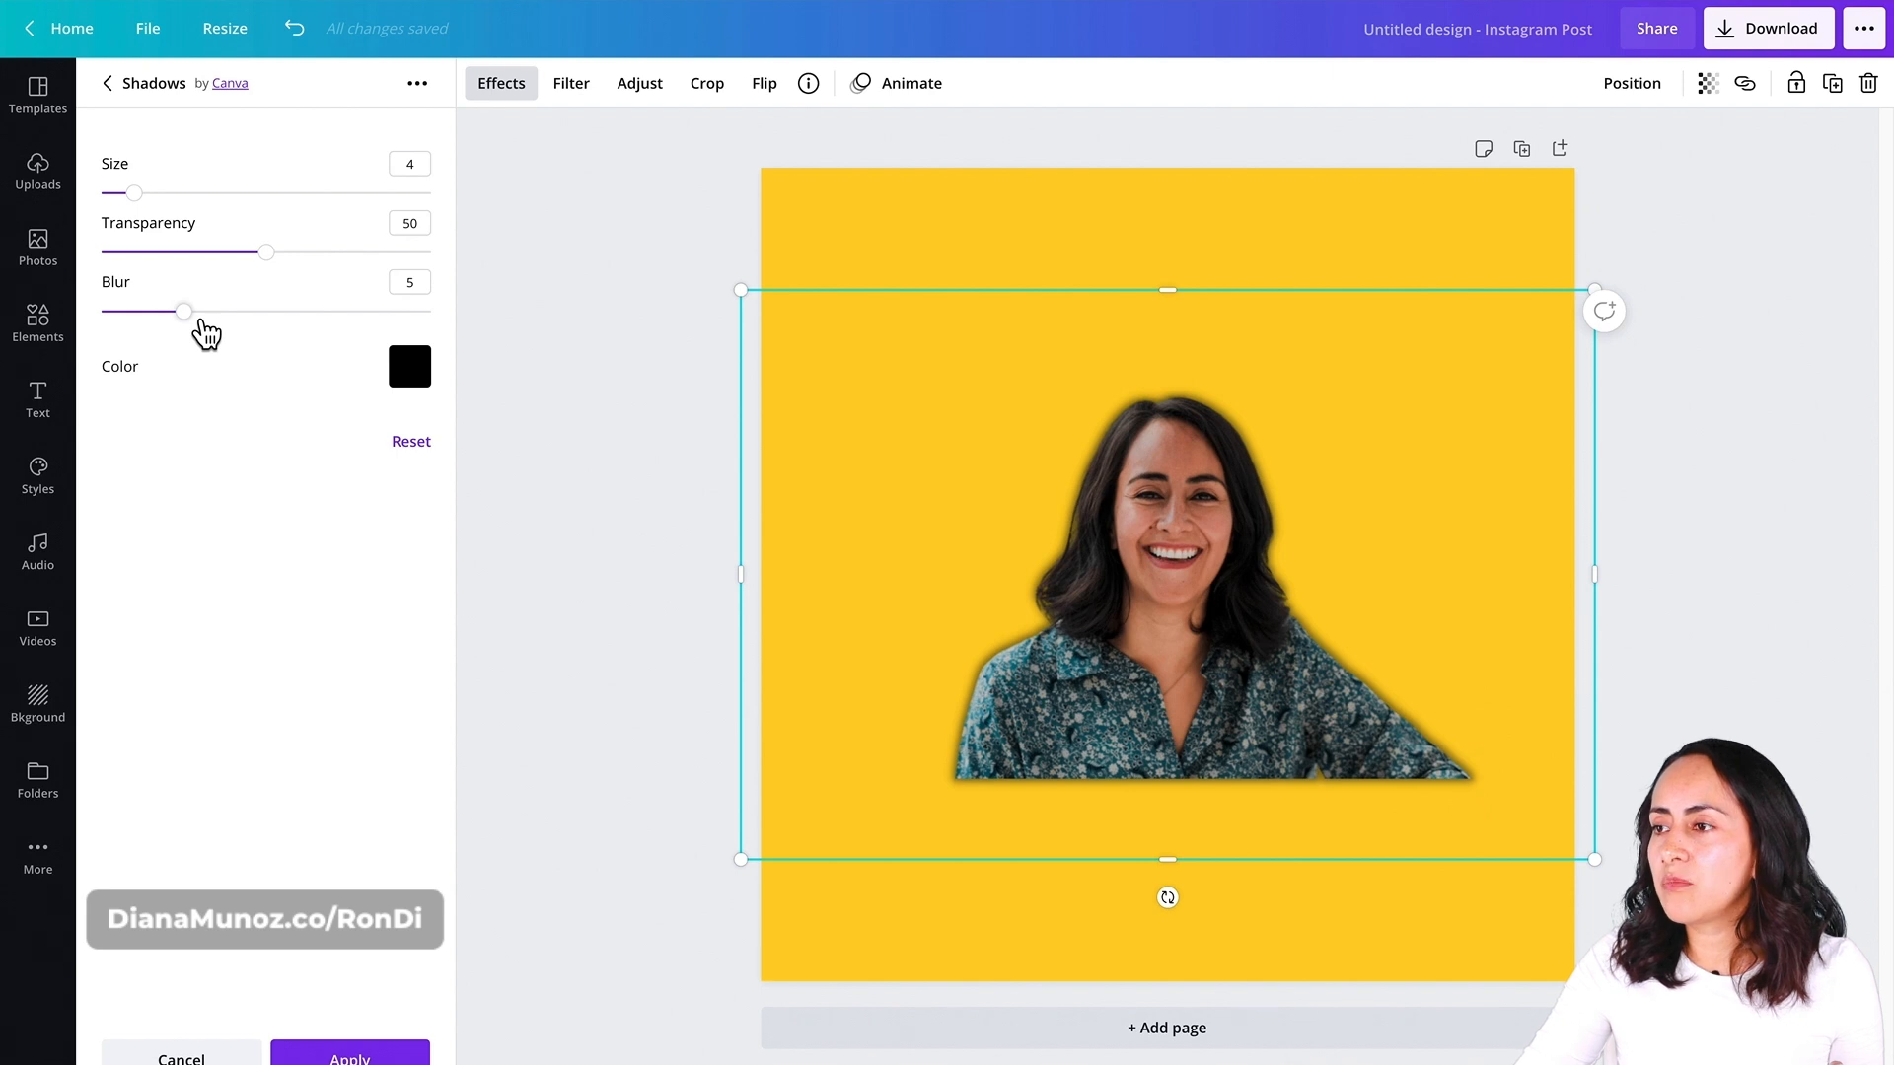
drag(182, 312, 134, 312)
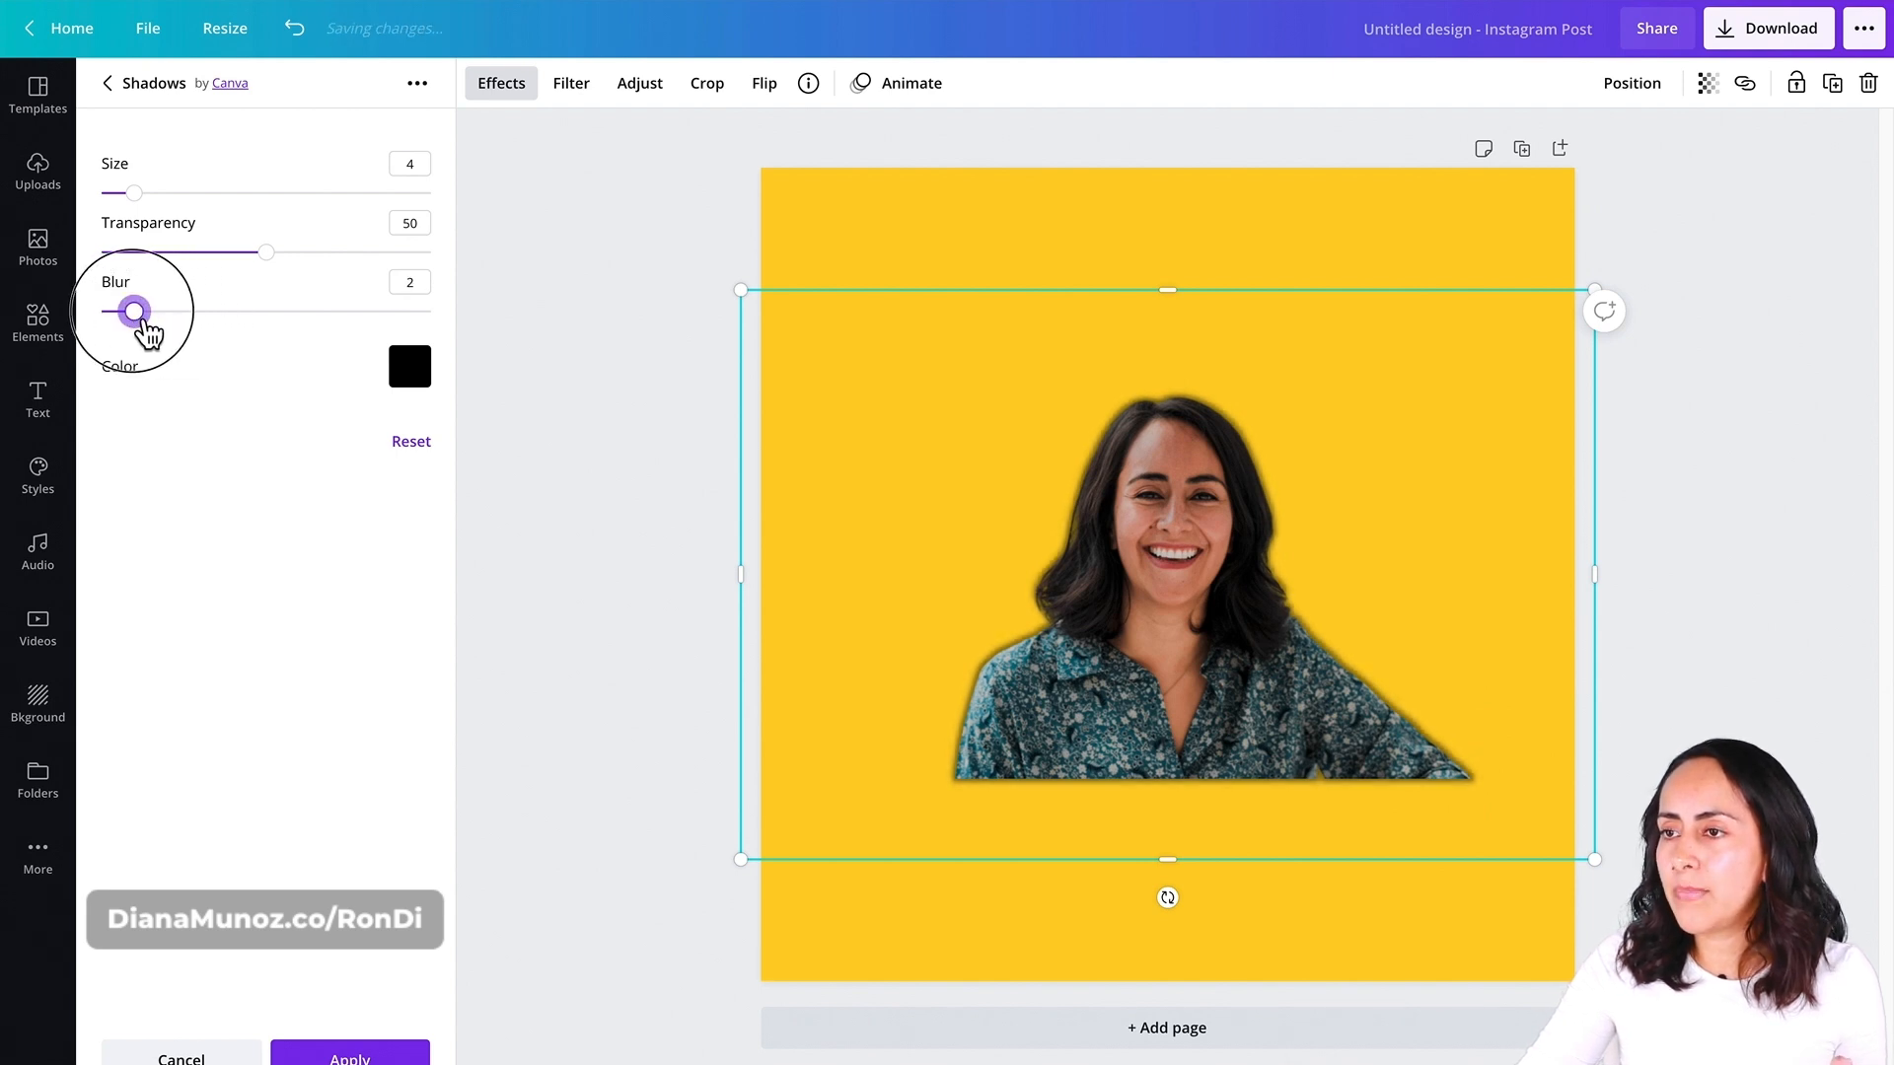
drag(133, 312, 100, 311)
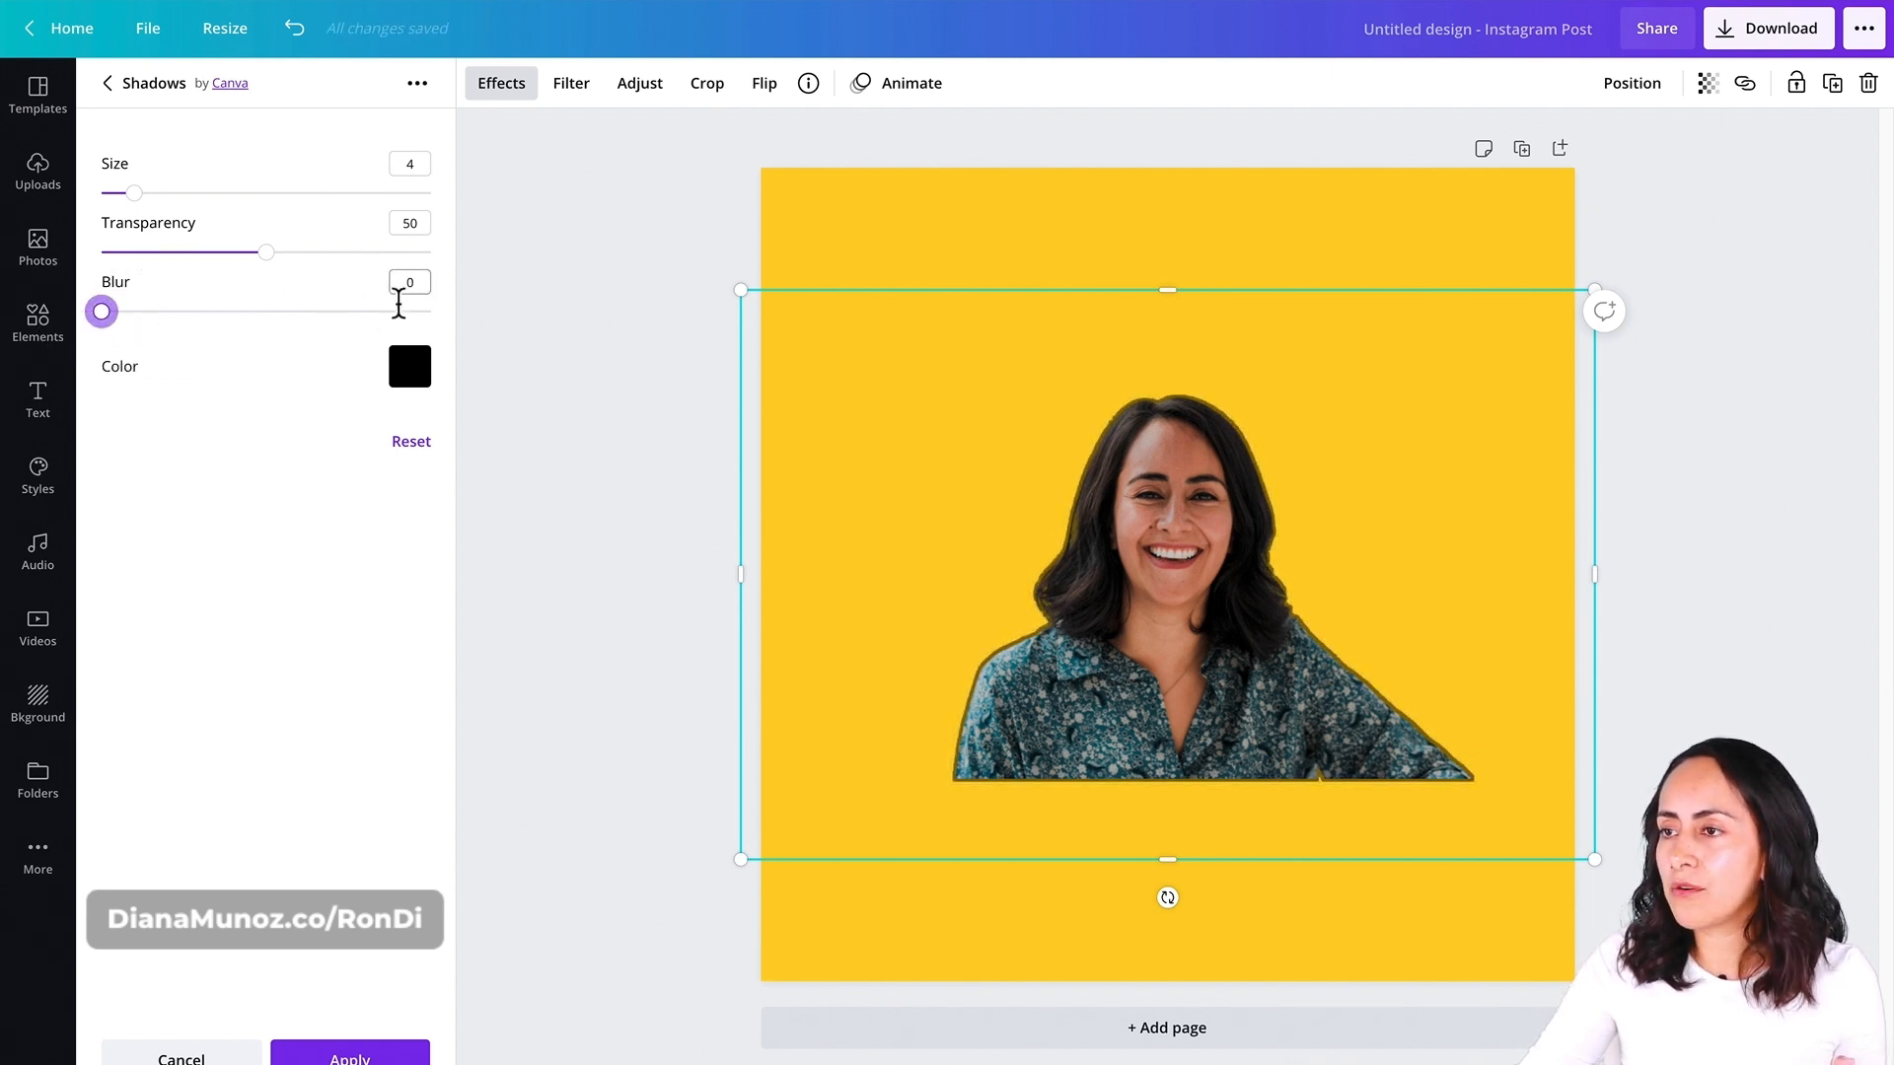
drag(266, 251, 430, 250)
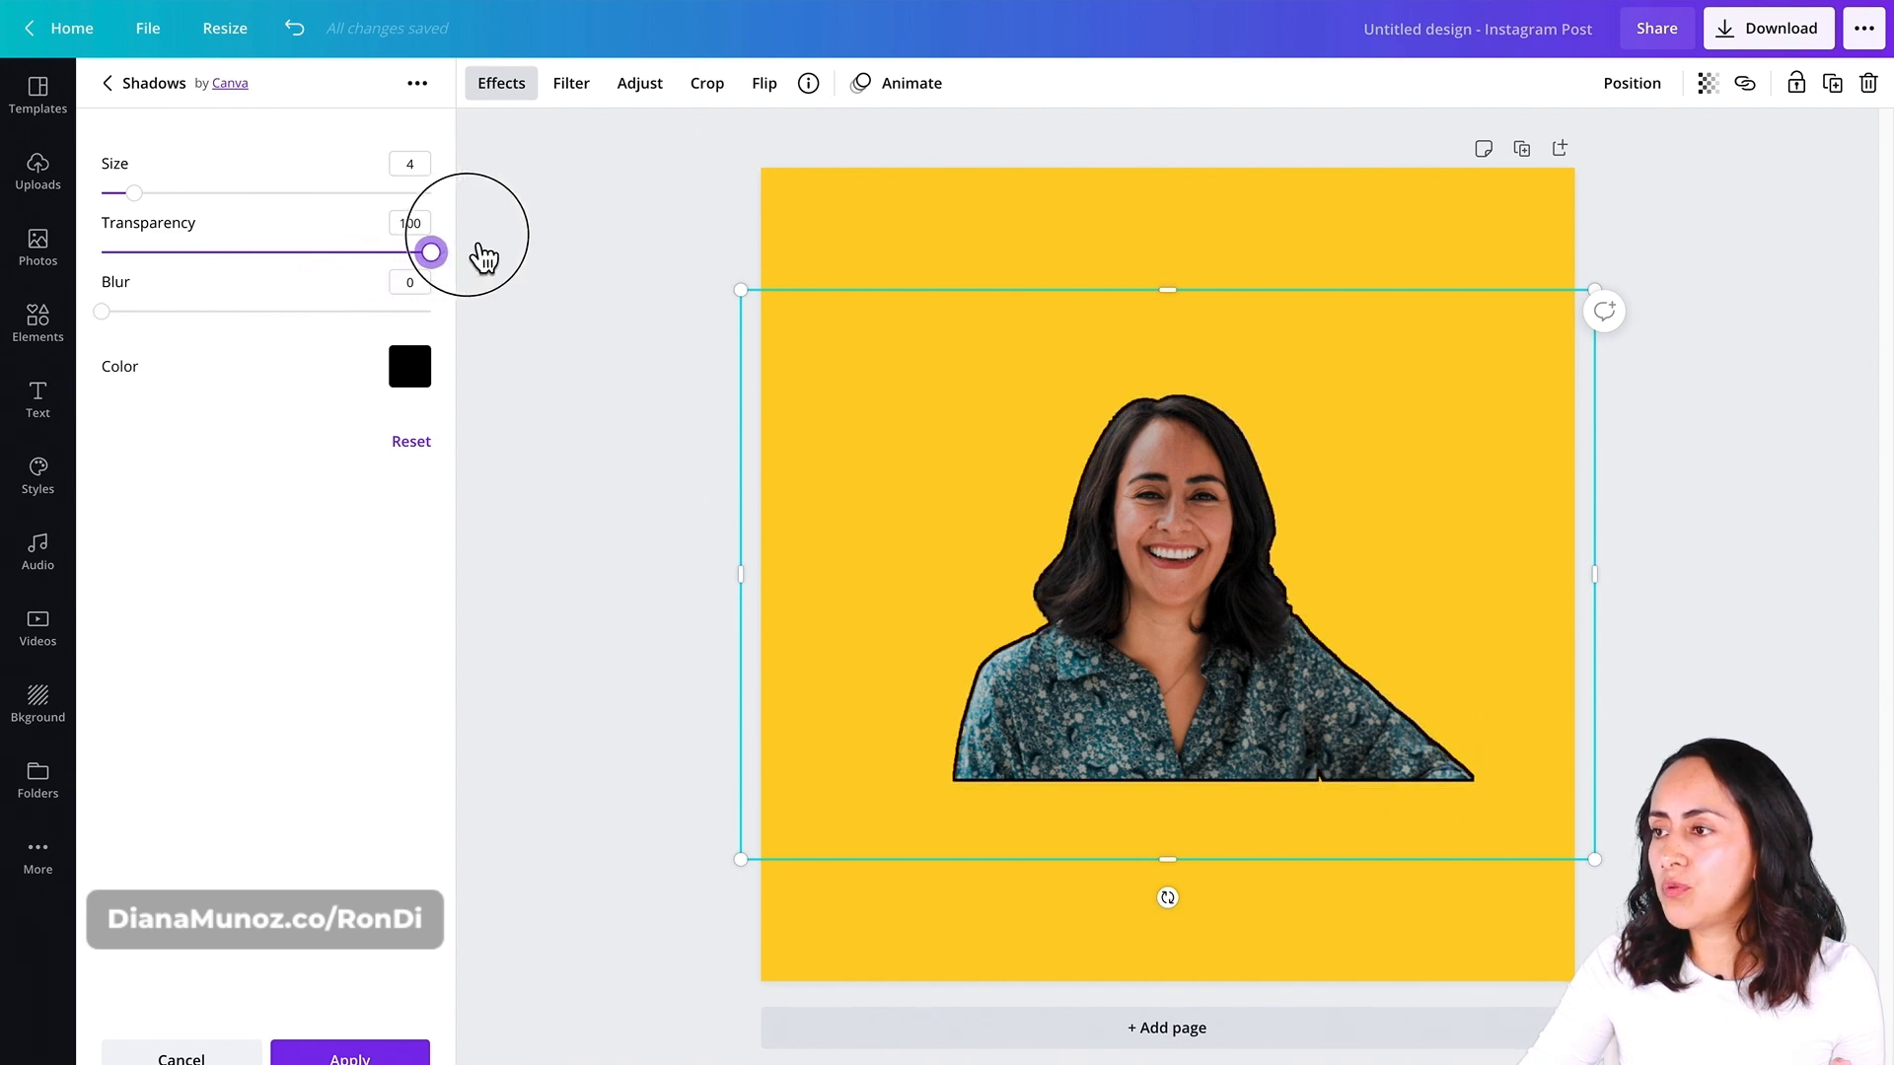
mouse_move(1117, 446)
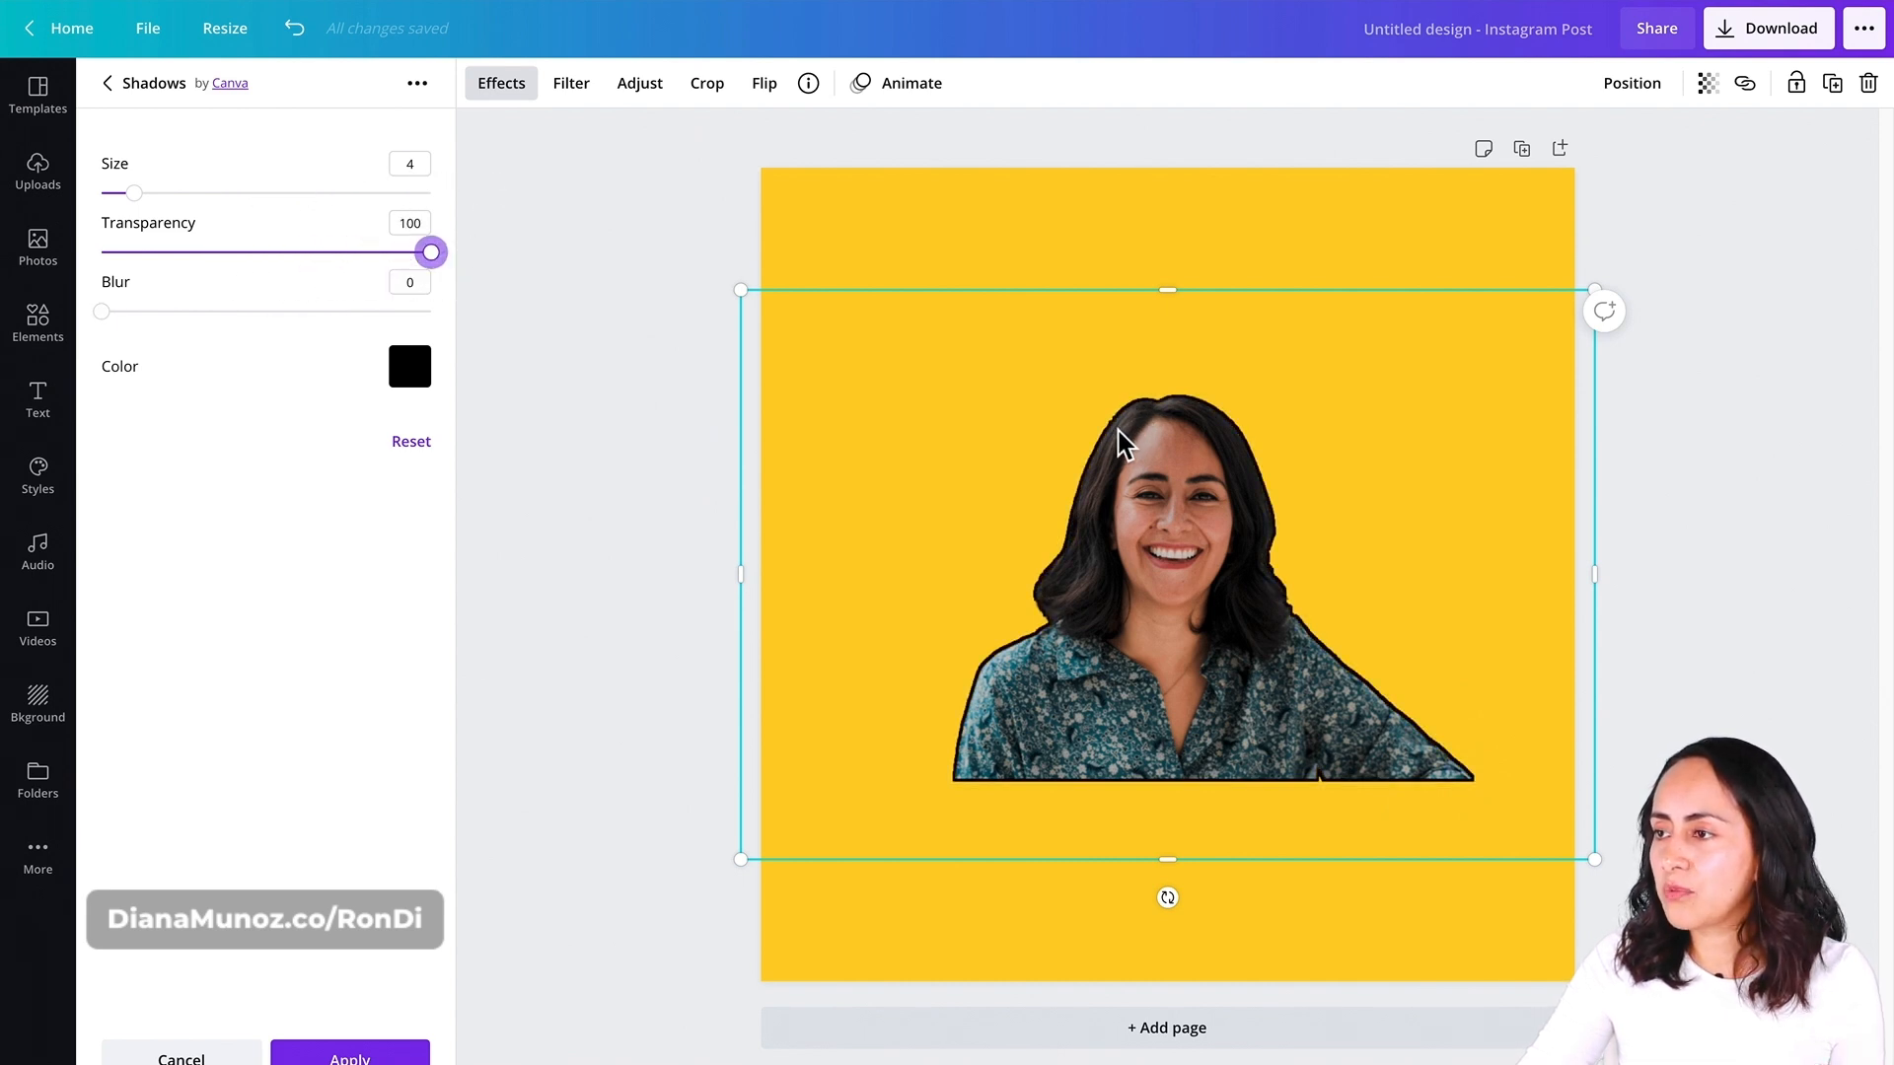
mouse_move(1353, 783)
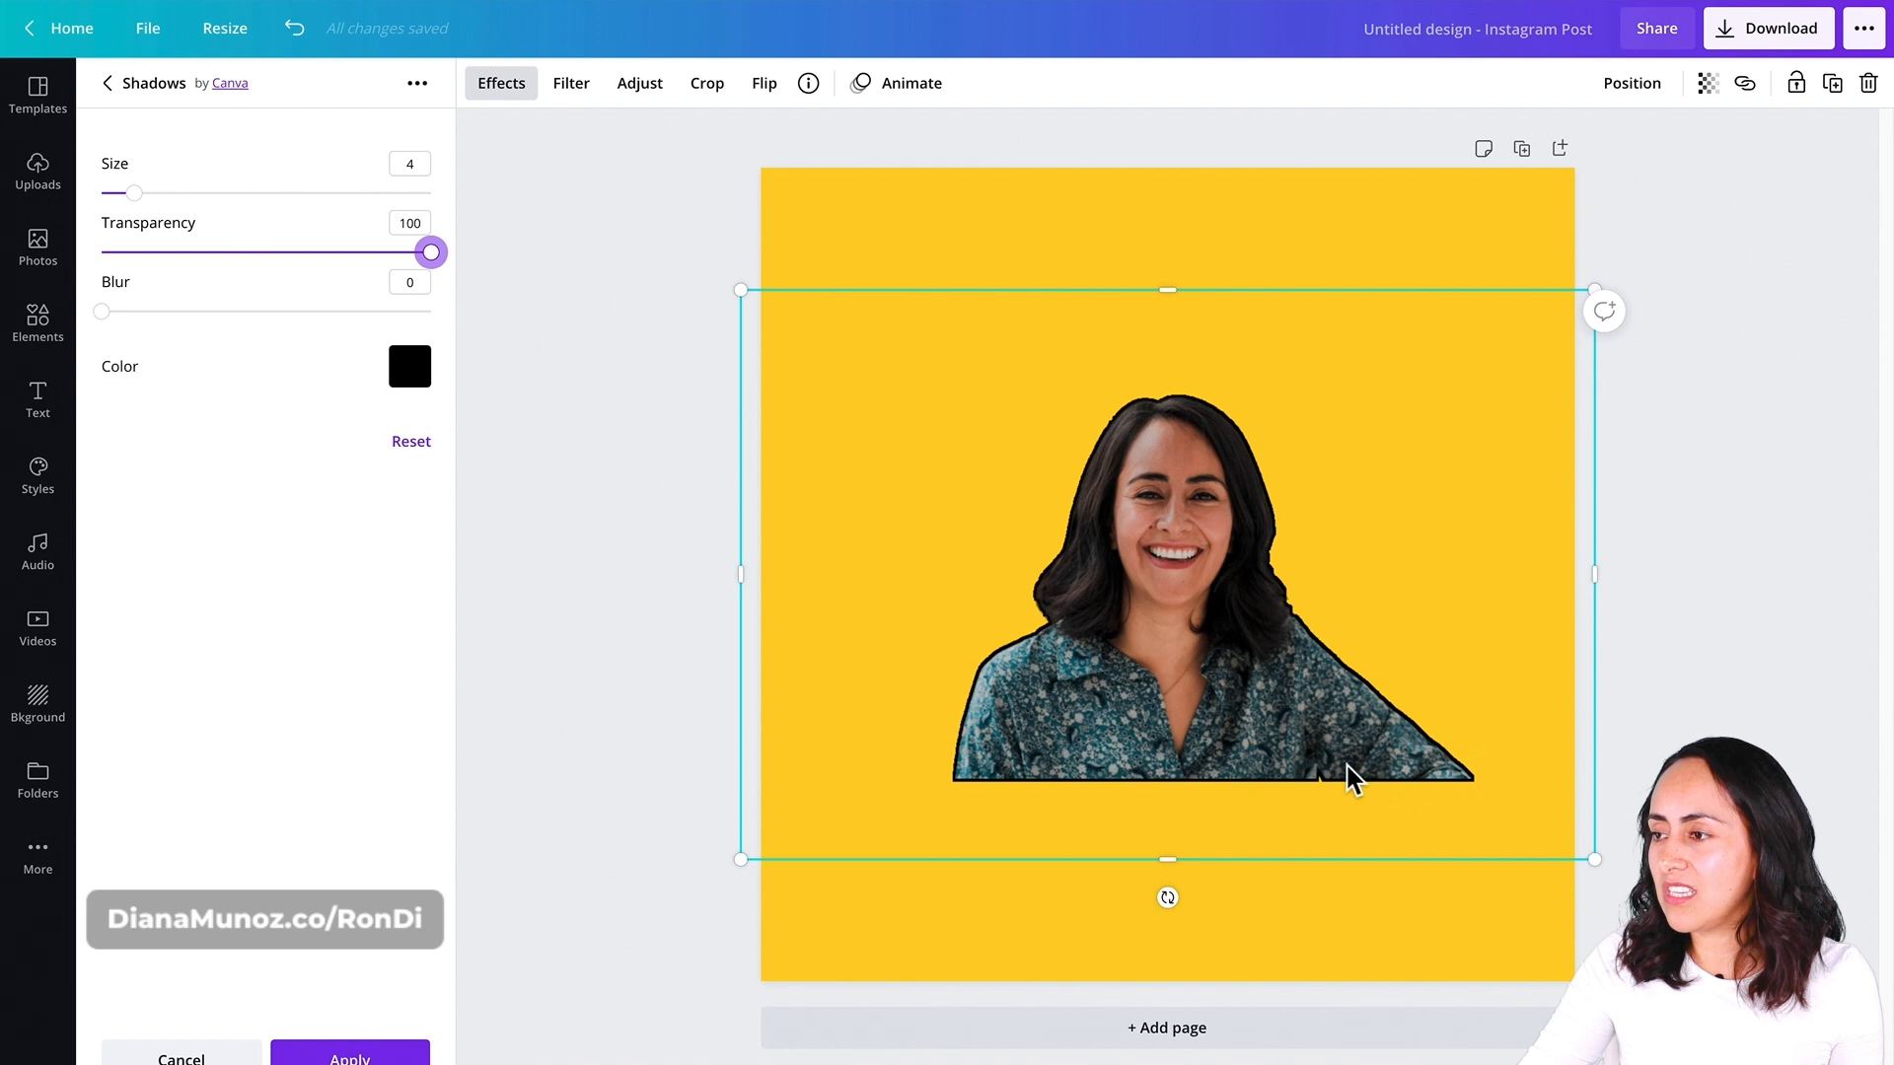
mouse_move(683, 367)
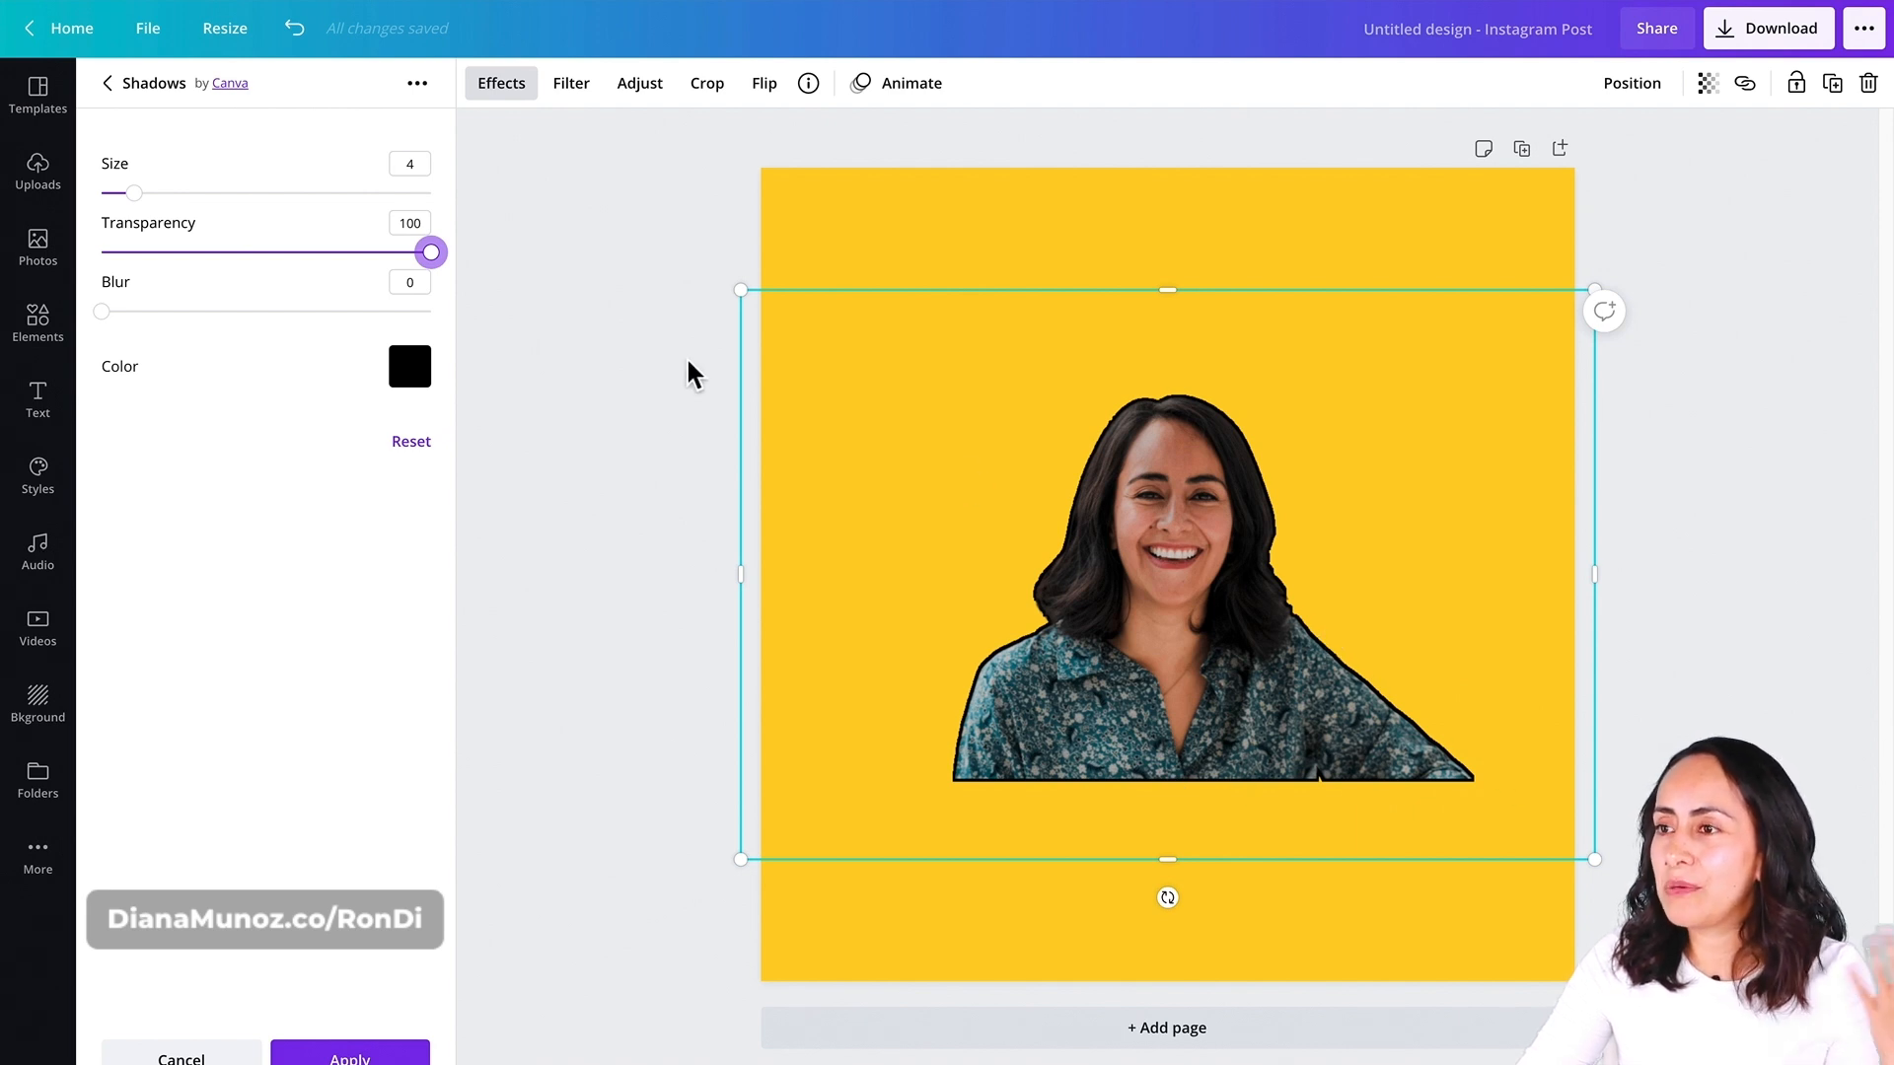
drag(130, 193, 175, 193)
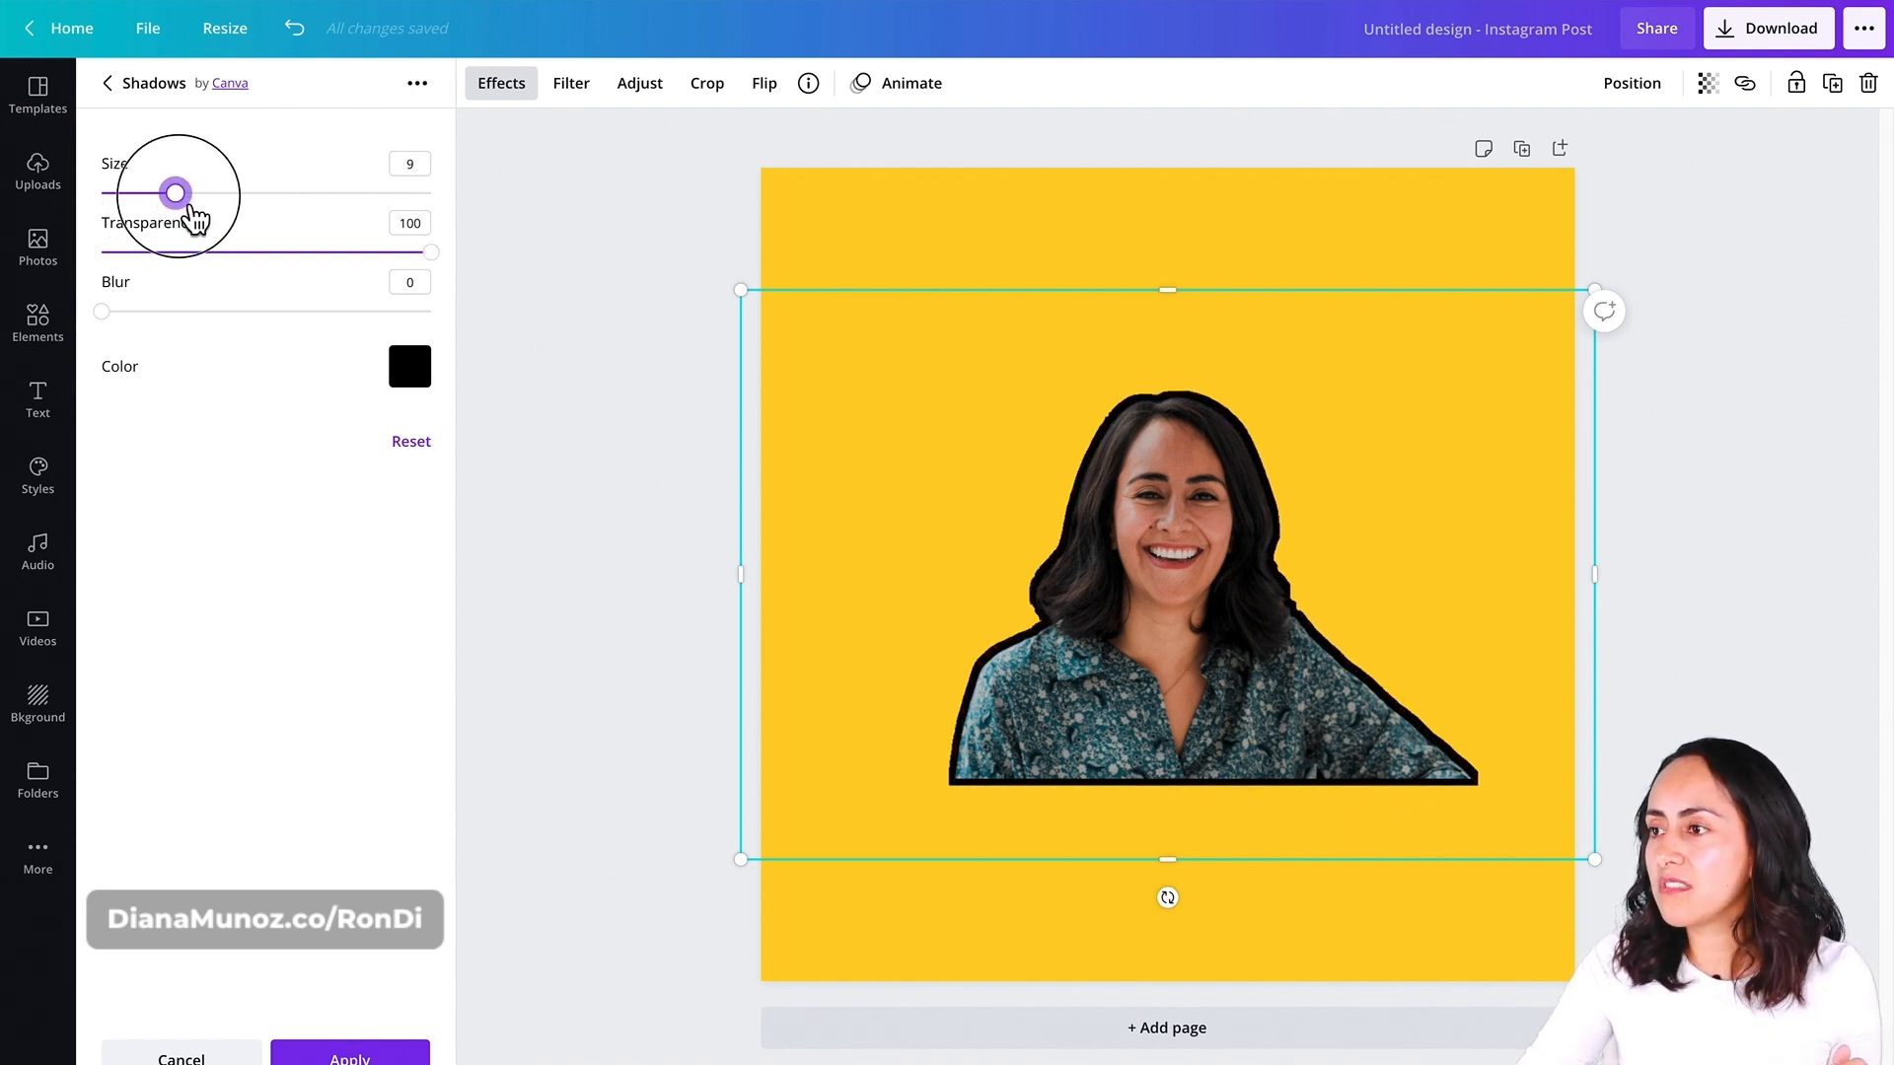
drag(175, 193, 184, 193)
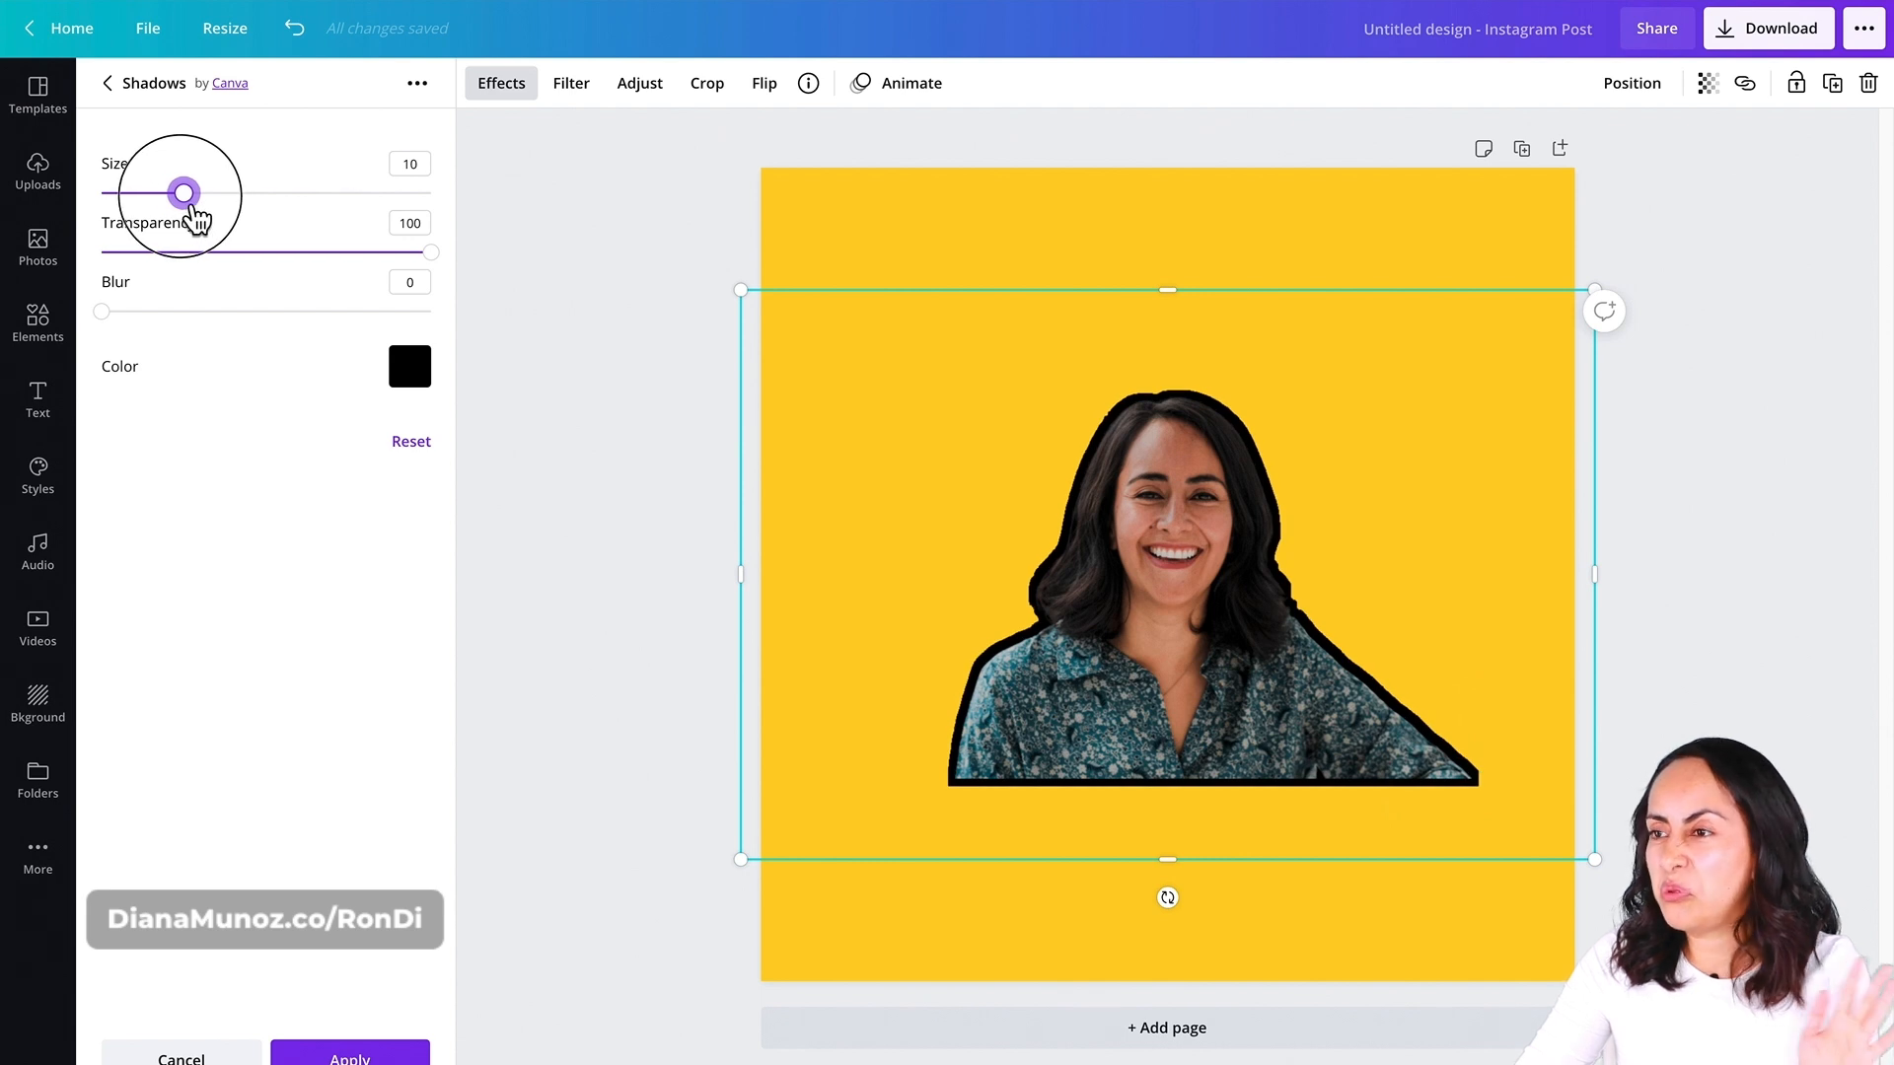
- Change the outline colour to white and raise its size to 13
click(410, 367)
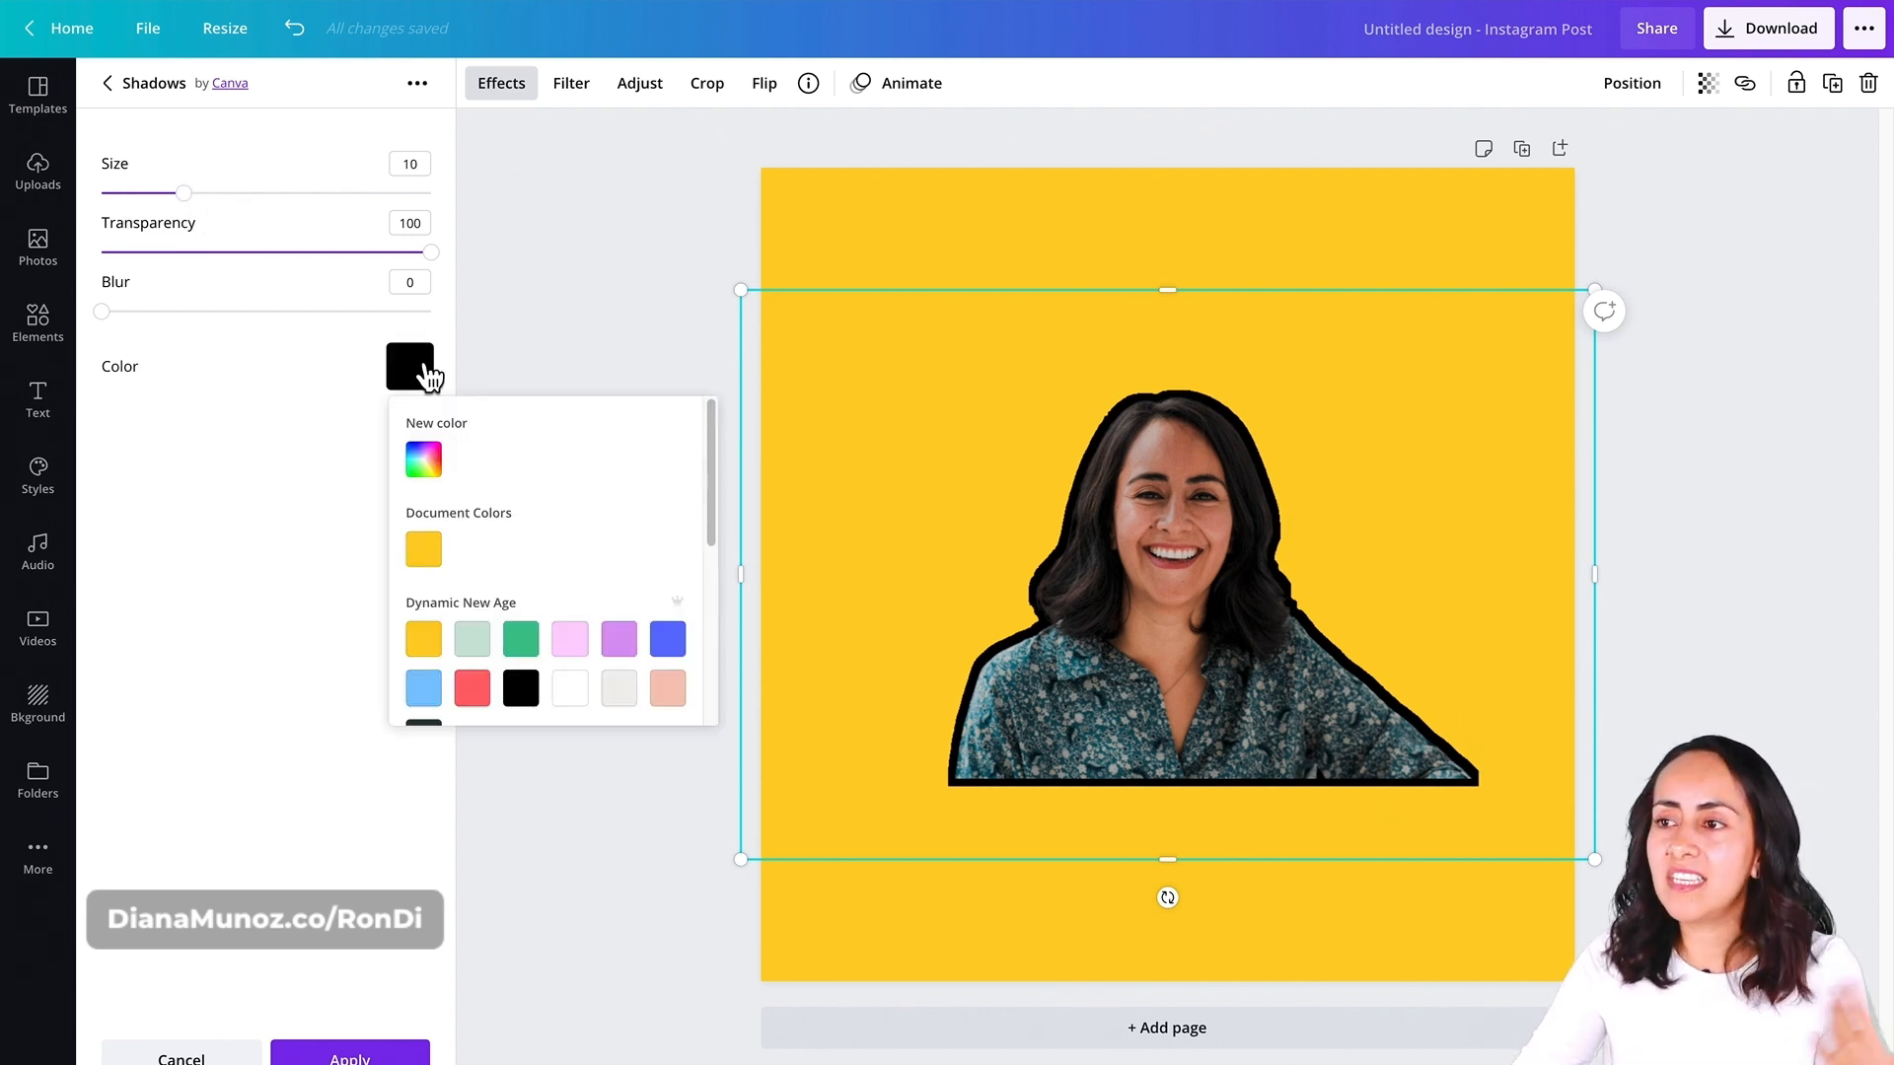
click(568, 687)
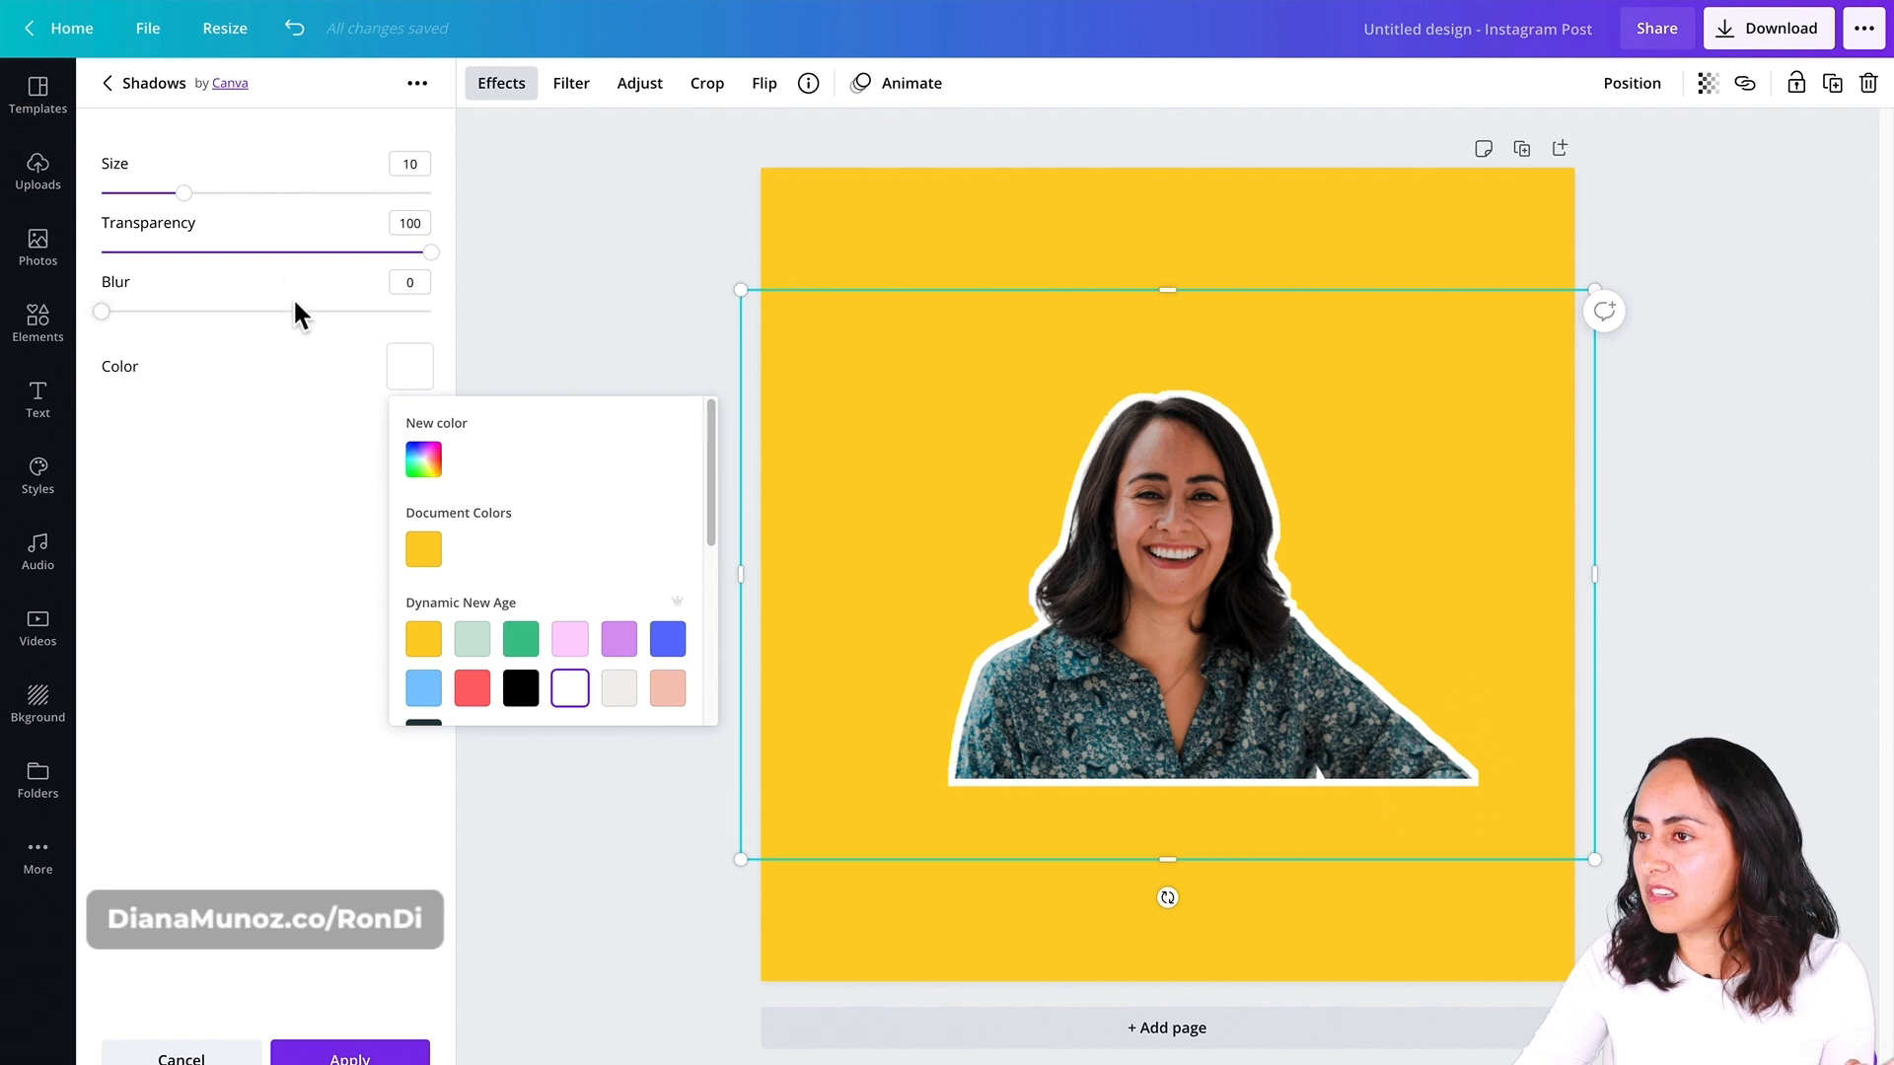
drag(181, 193, 201, 194)
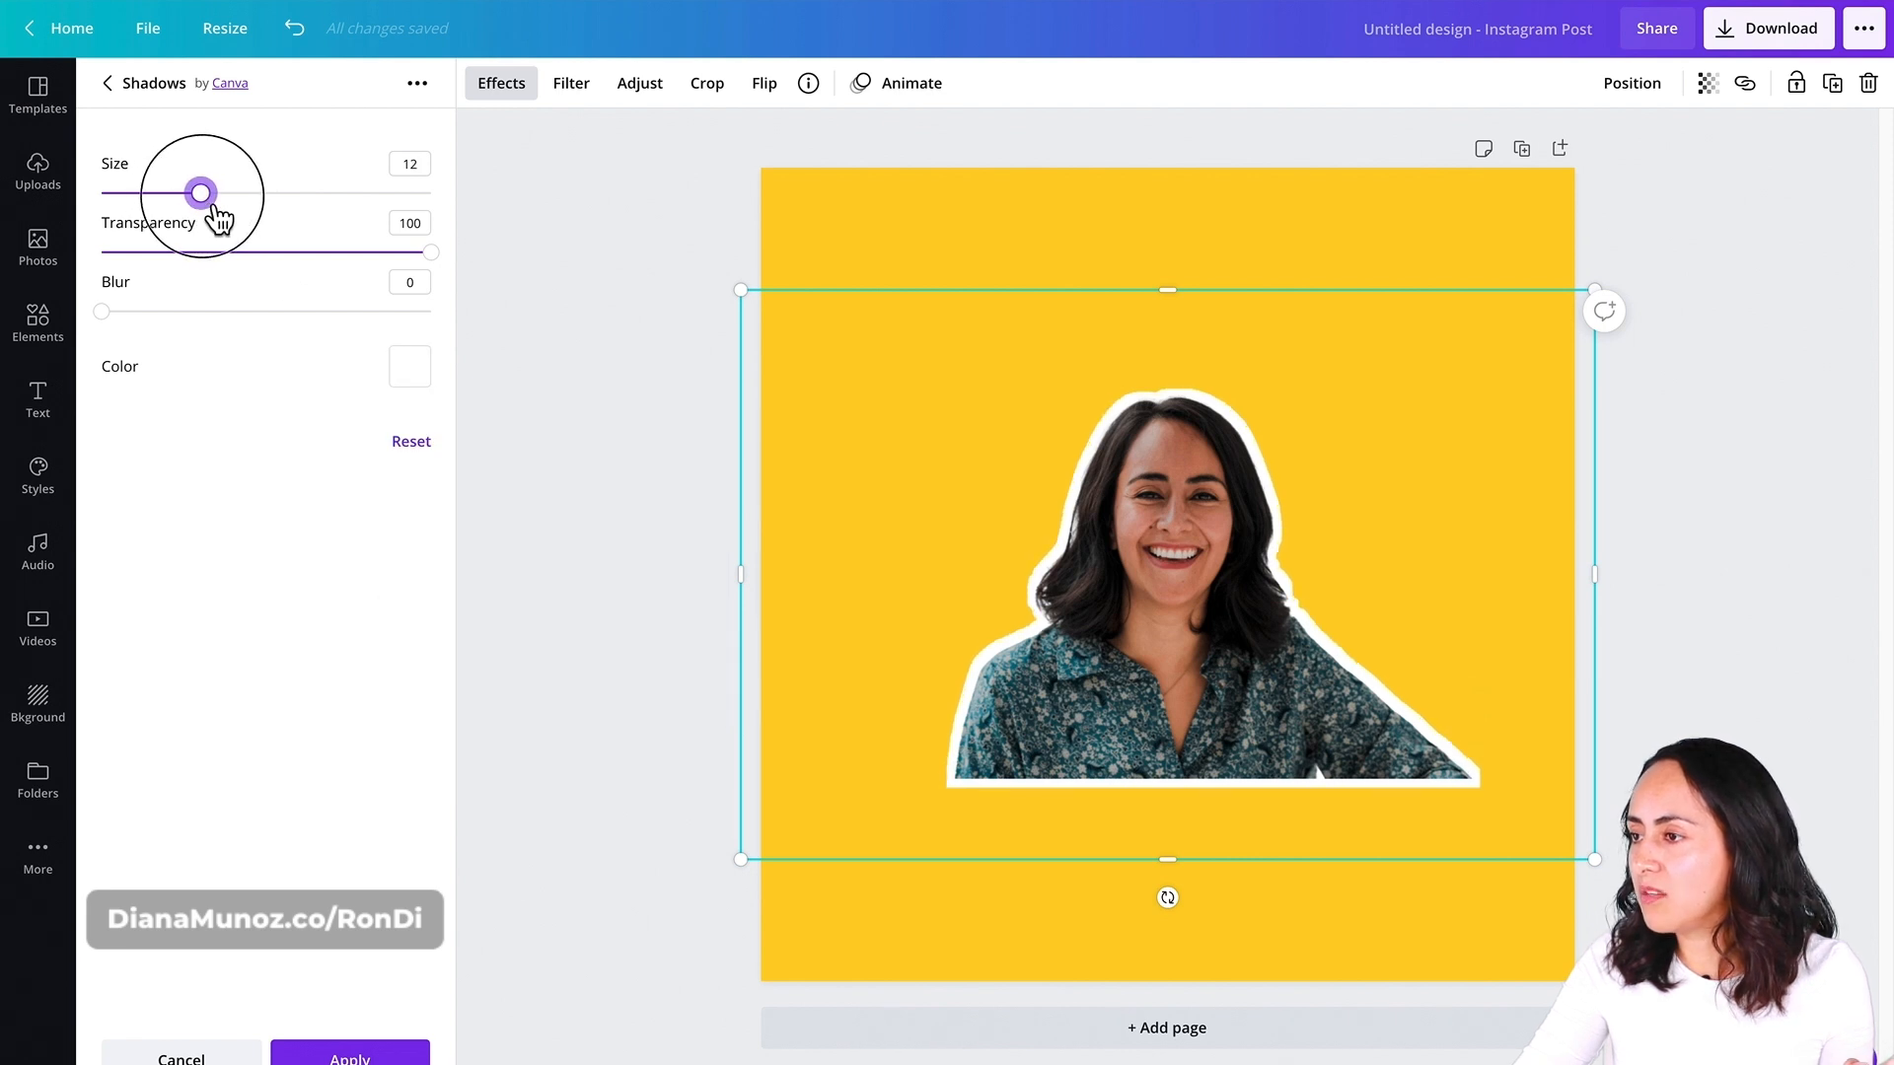
drag(201, 191, 207, 191)
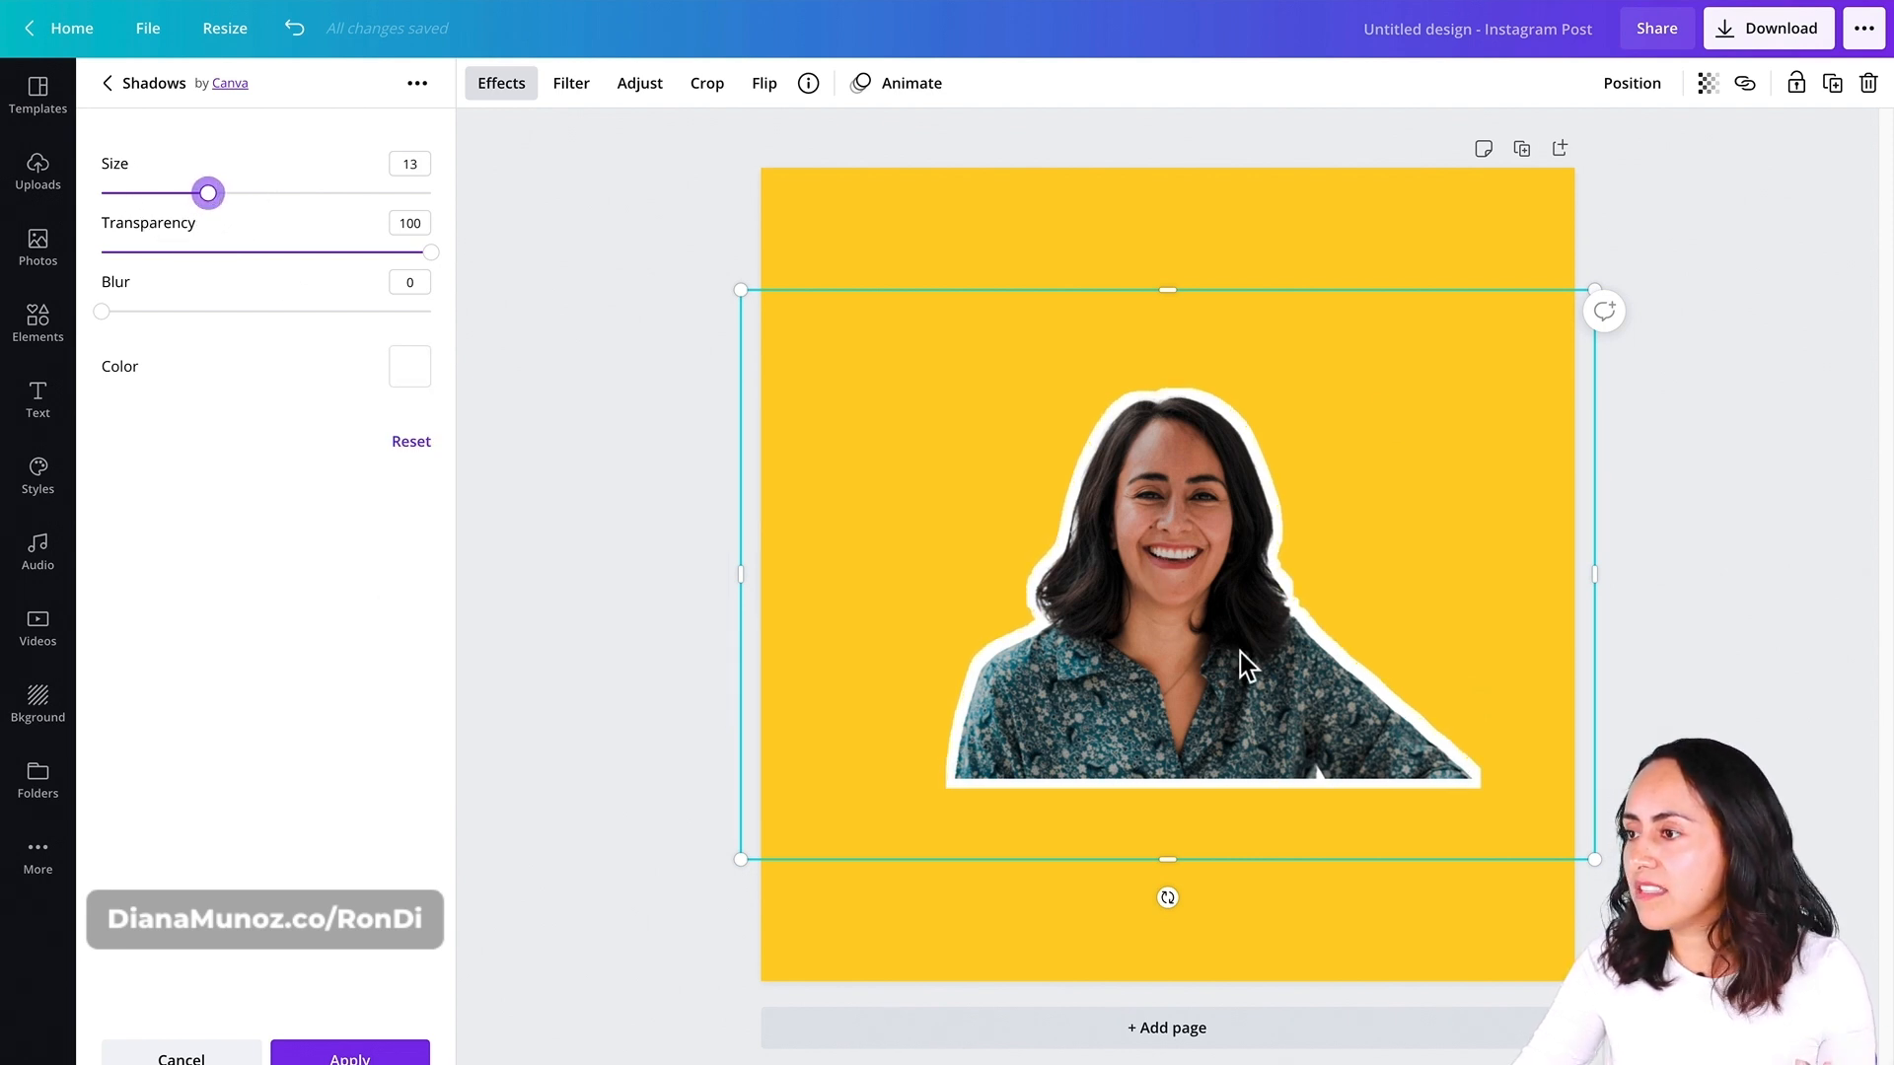
mouse_move(1258, 458)
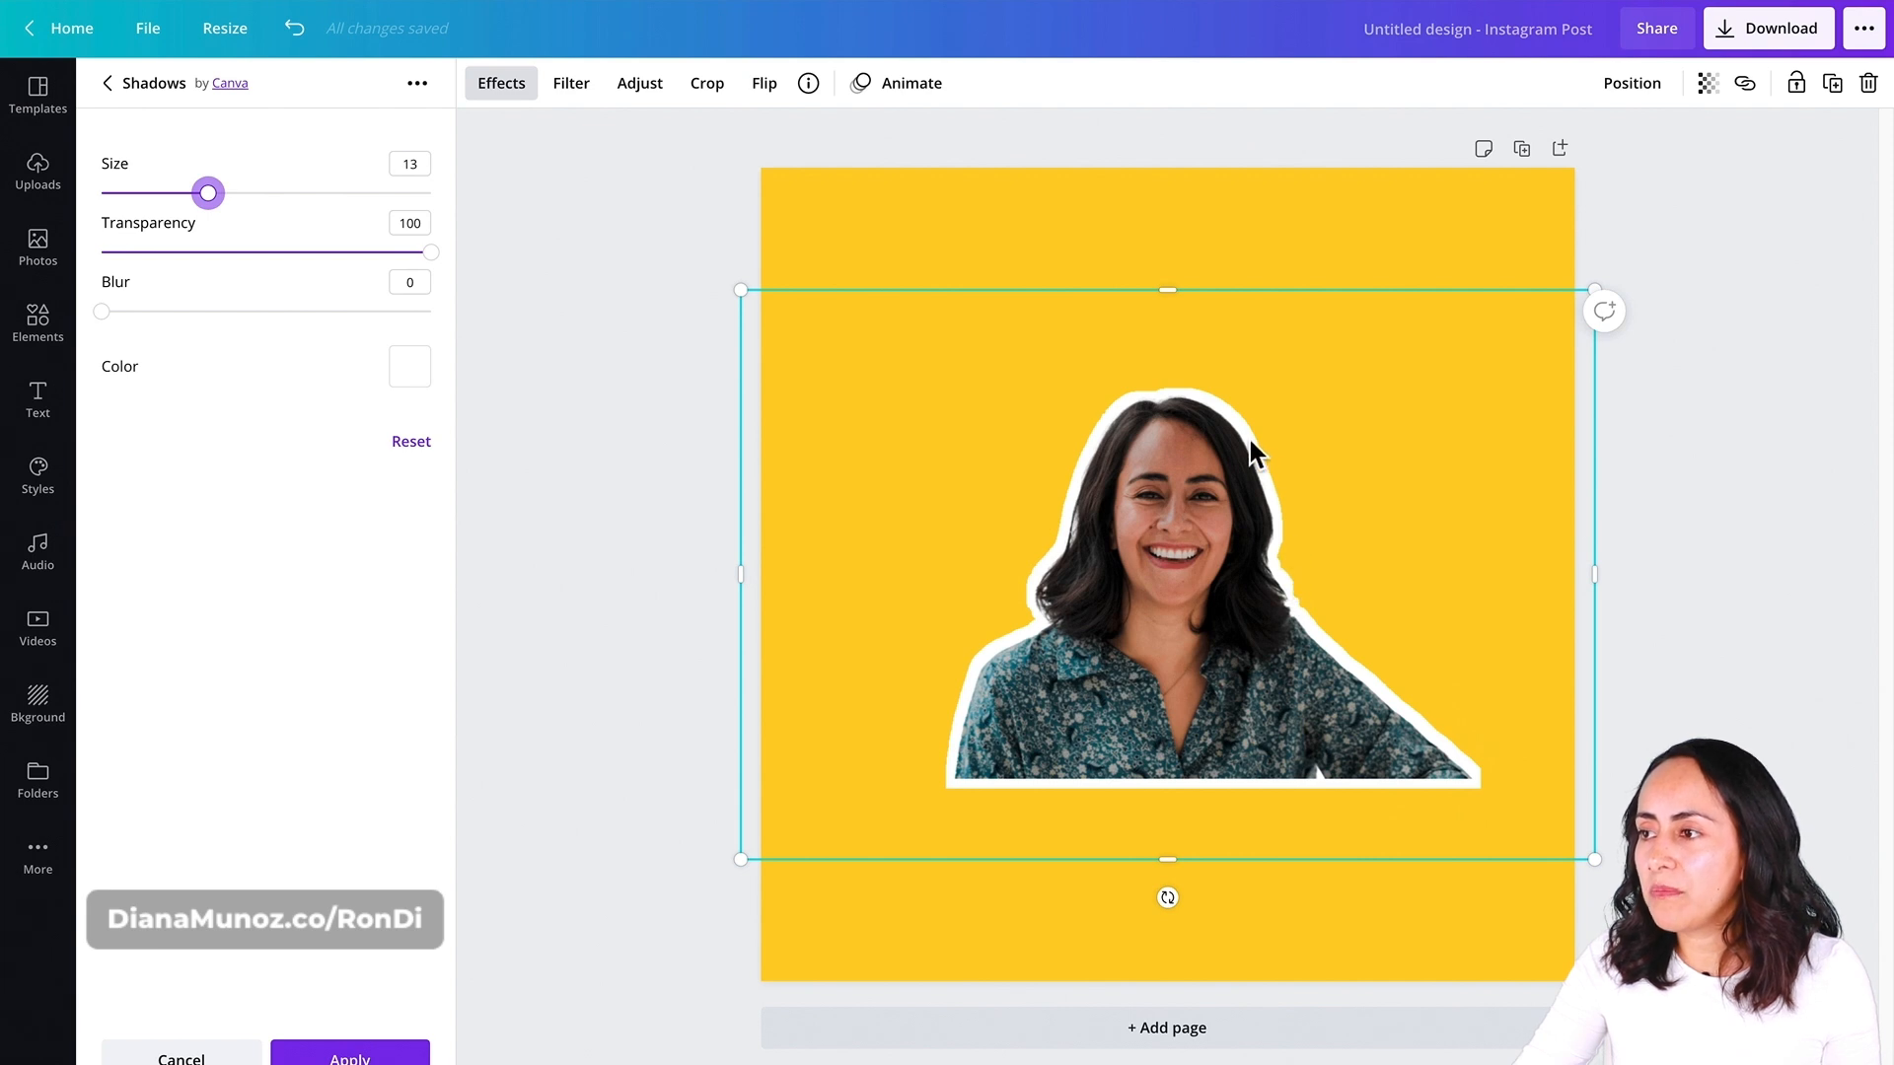
mouse_move(1302, 612)
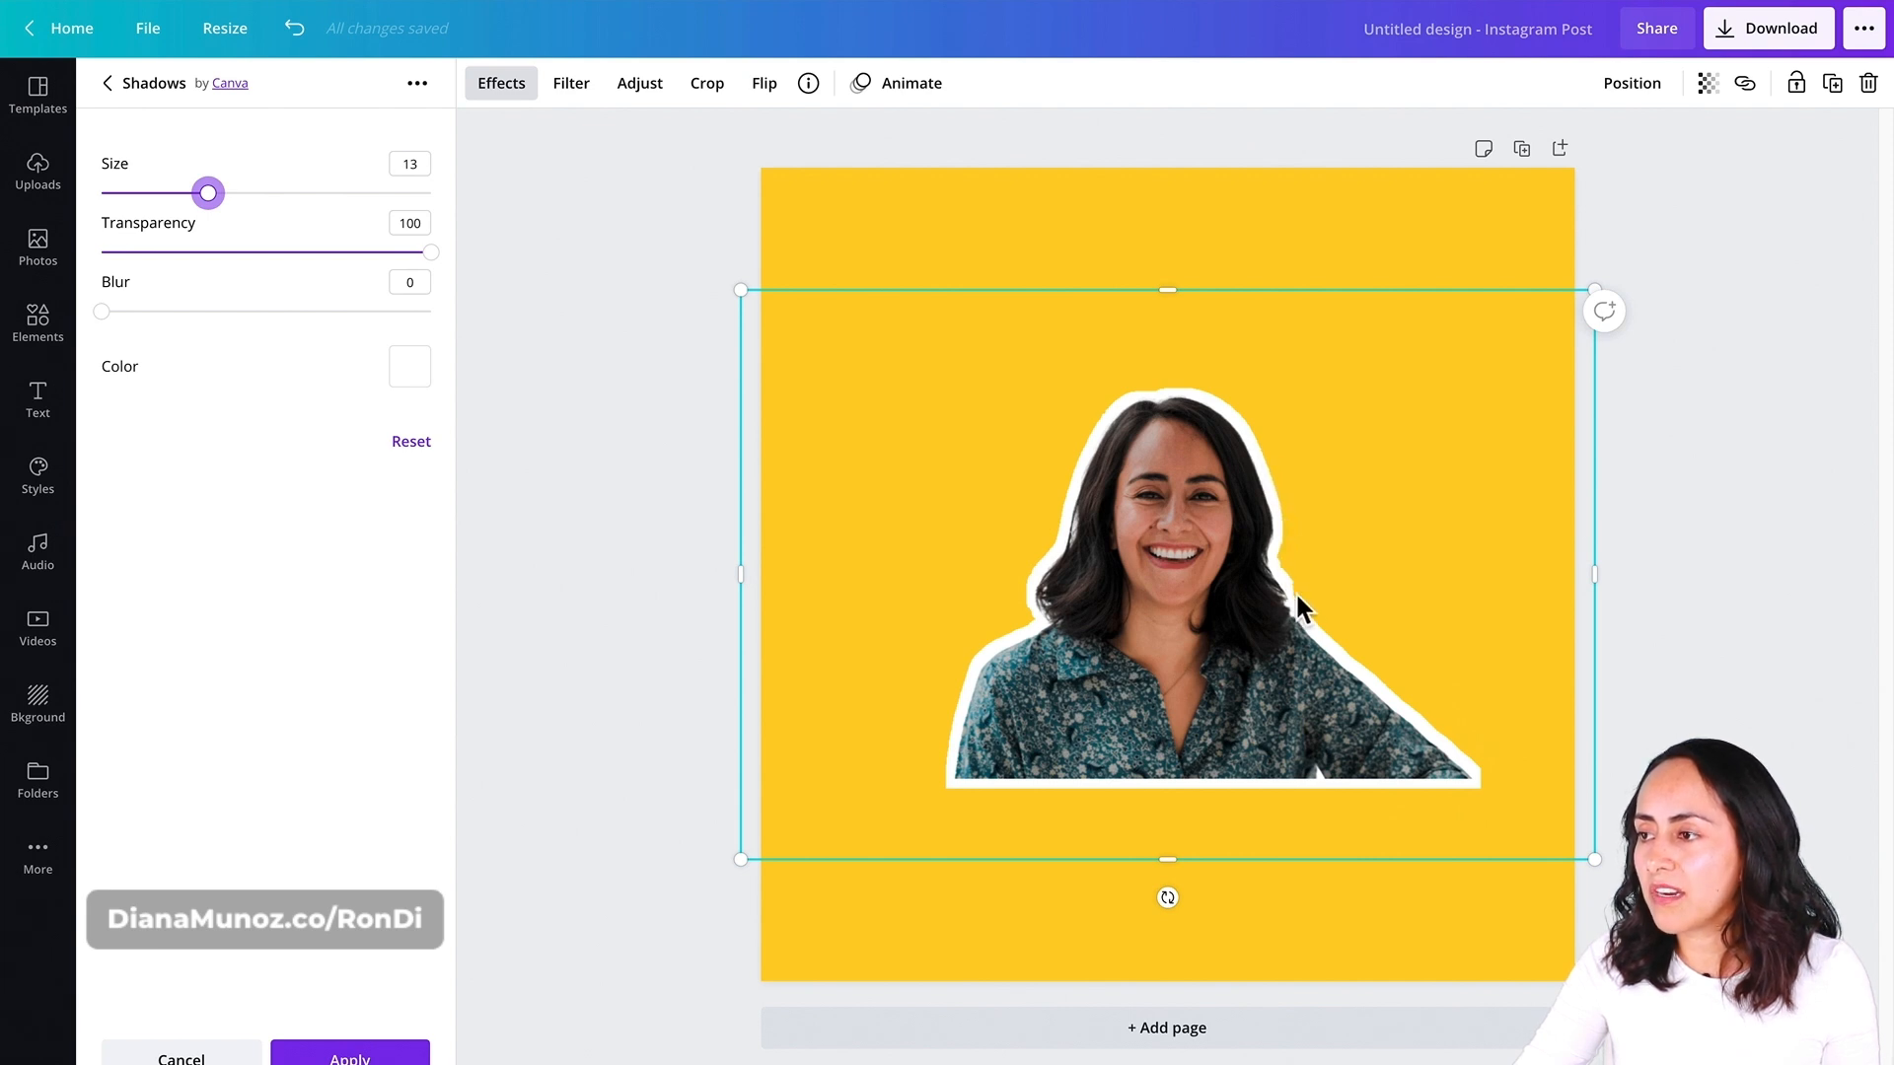
mouse_move(1045, 671)
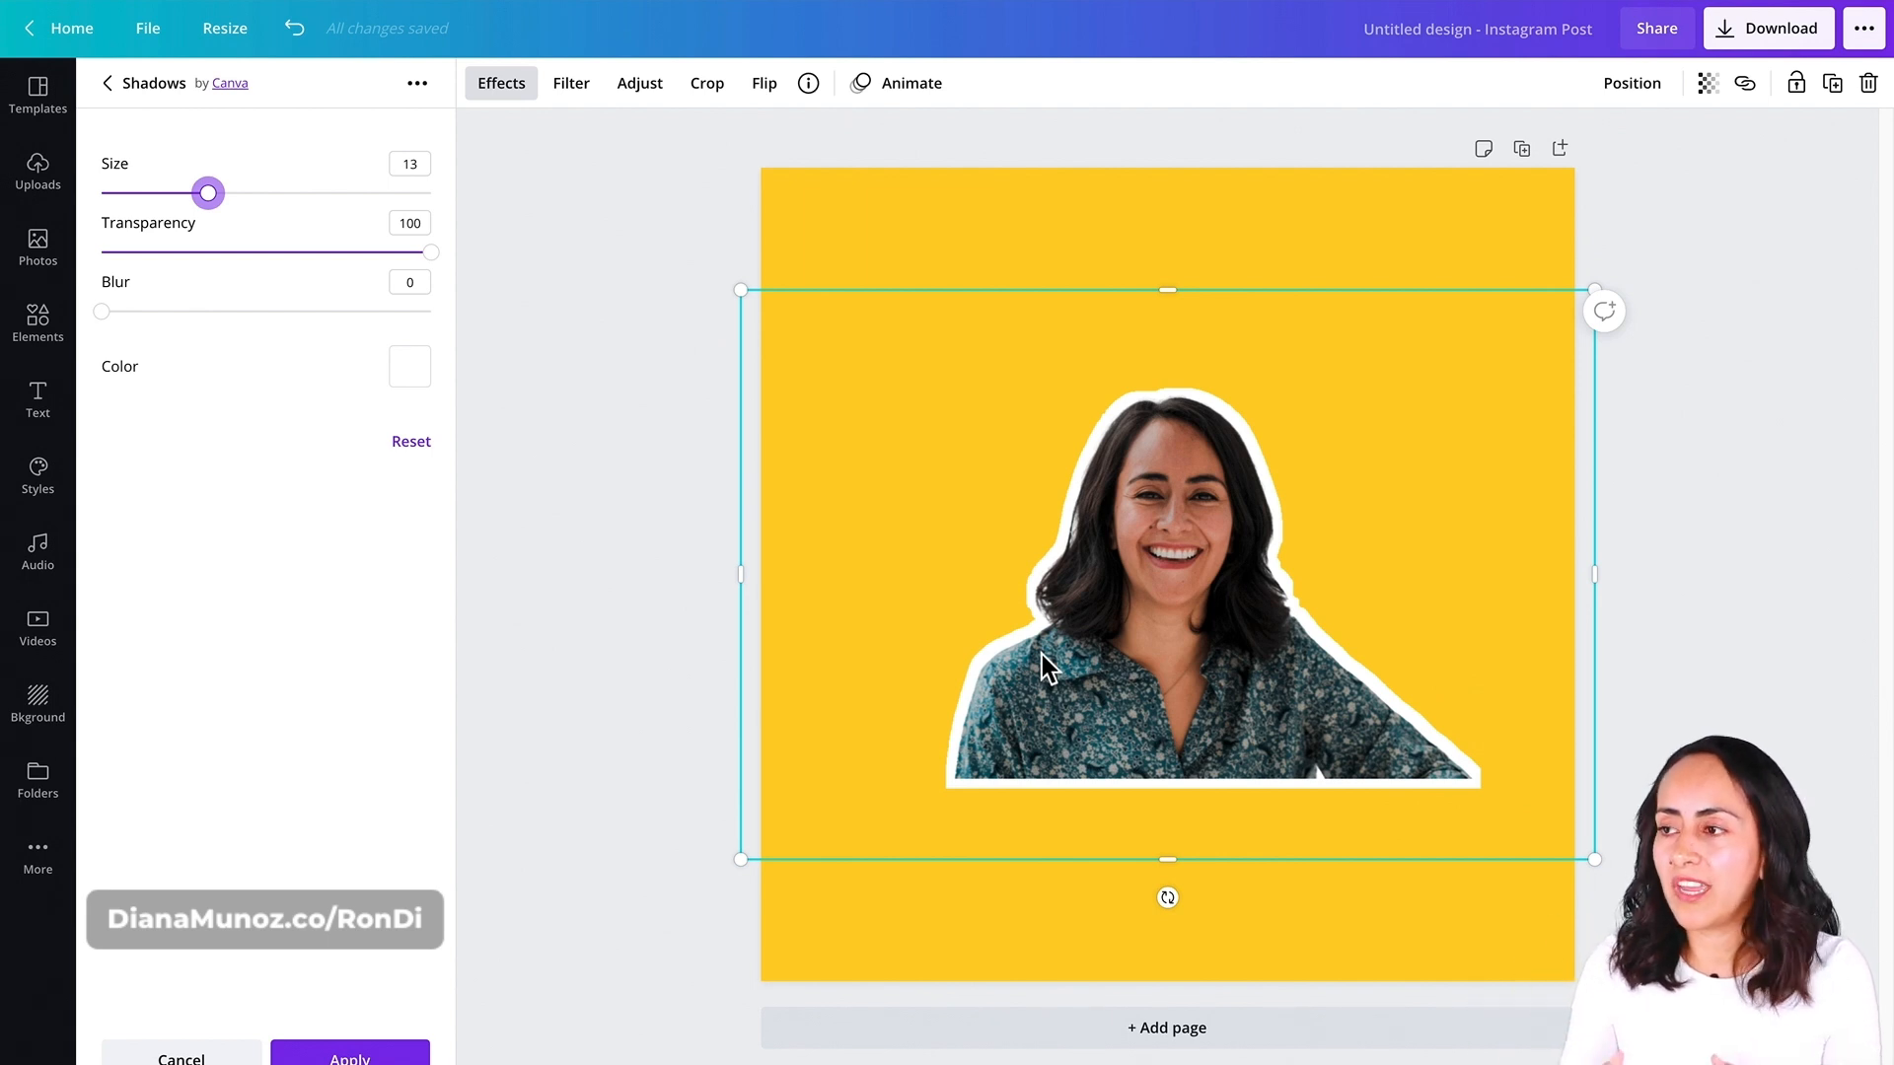
mouse_move(1032, 631)
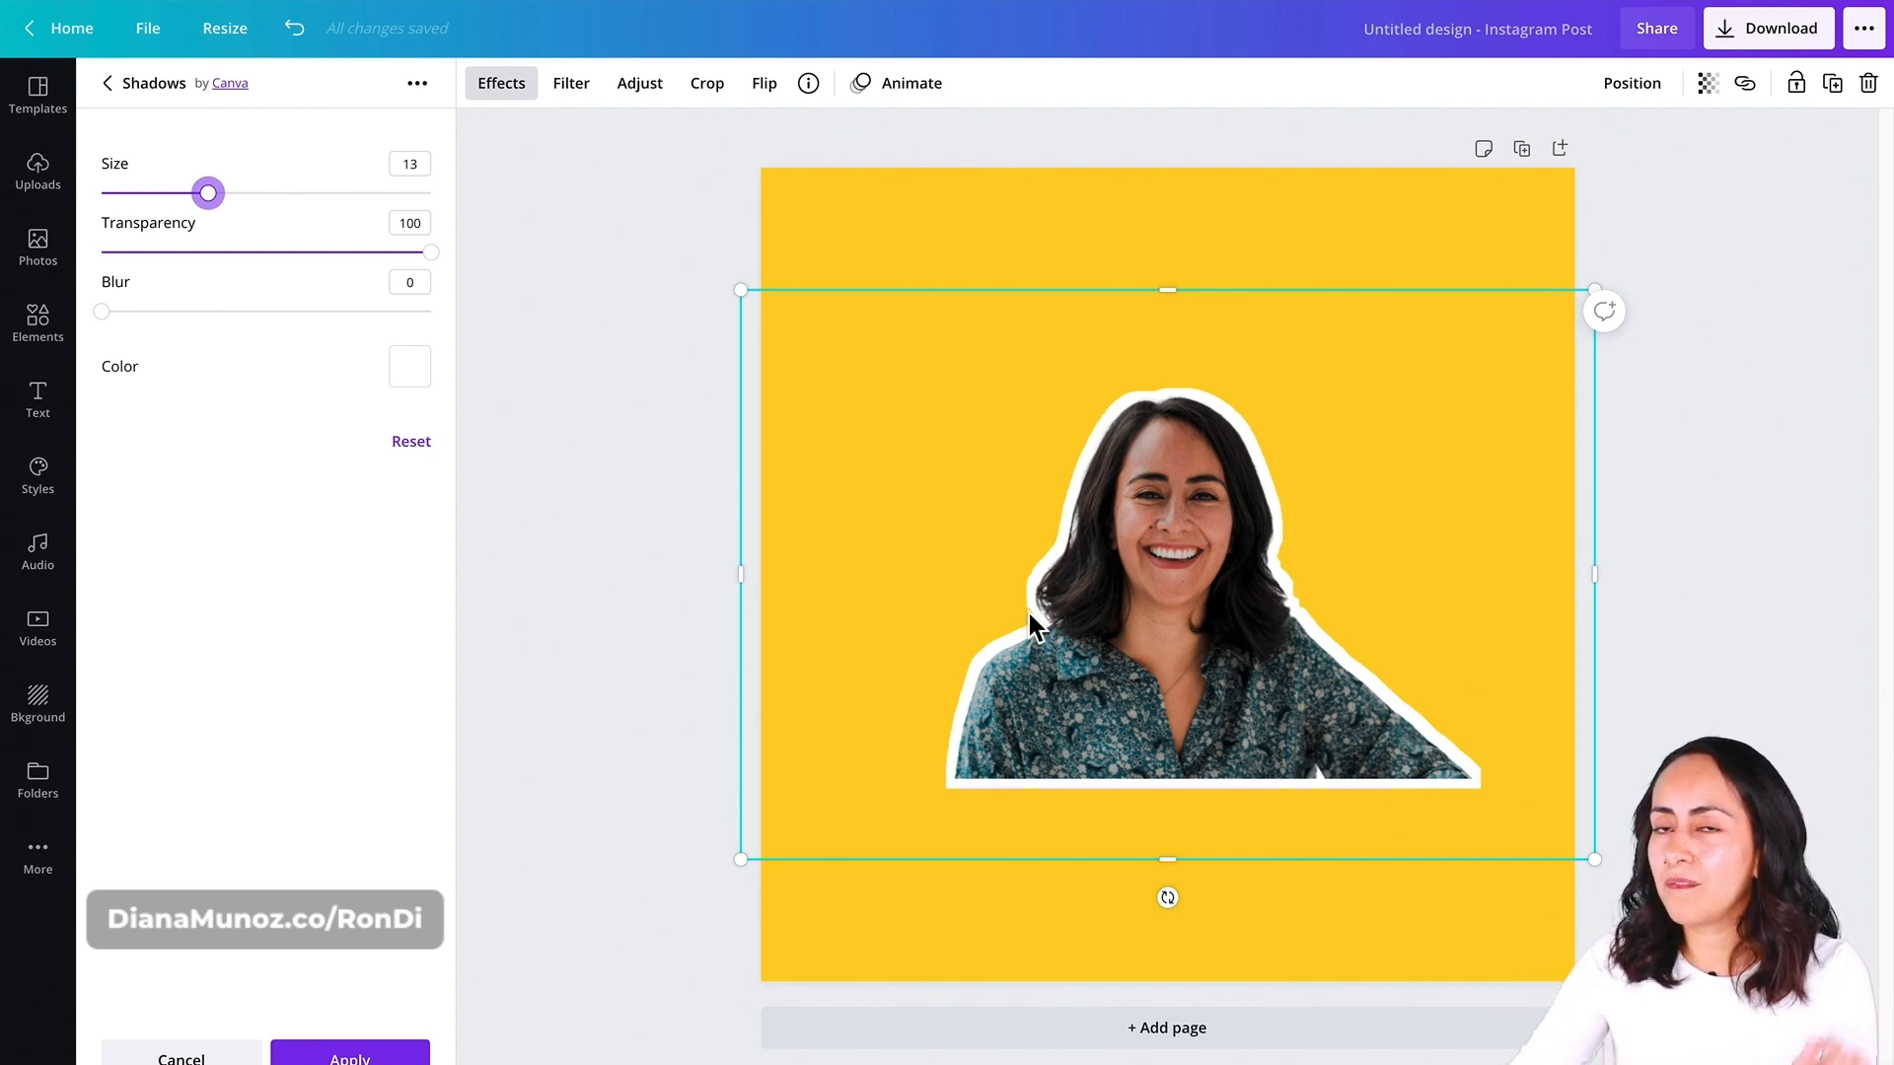
mouse_move(1191, 418)
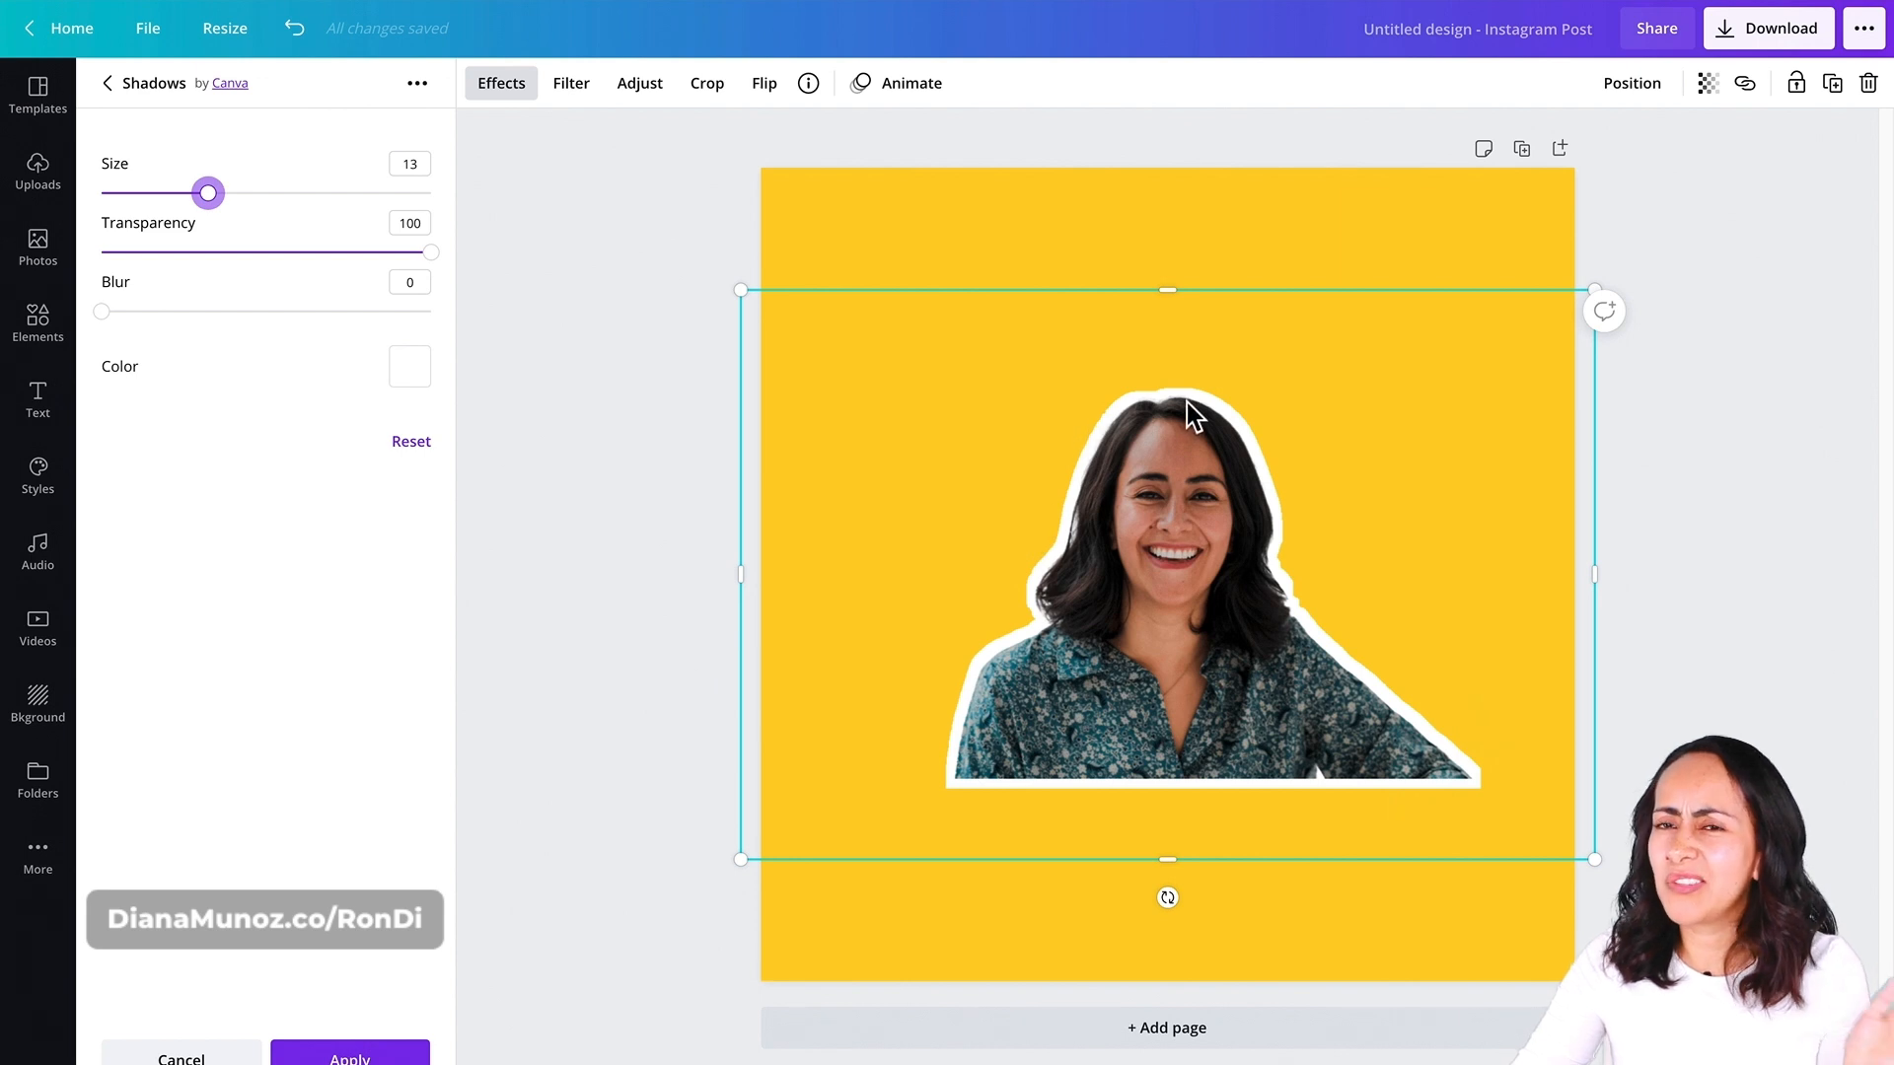
mouse_move(1313, 572)
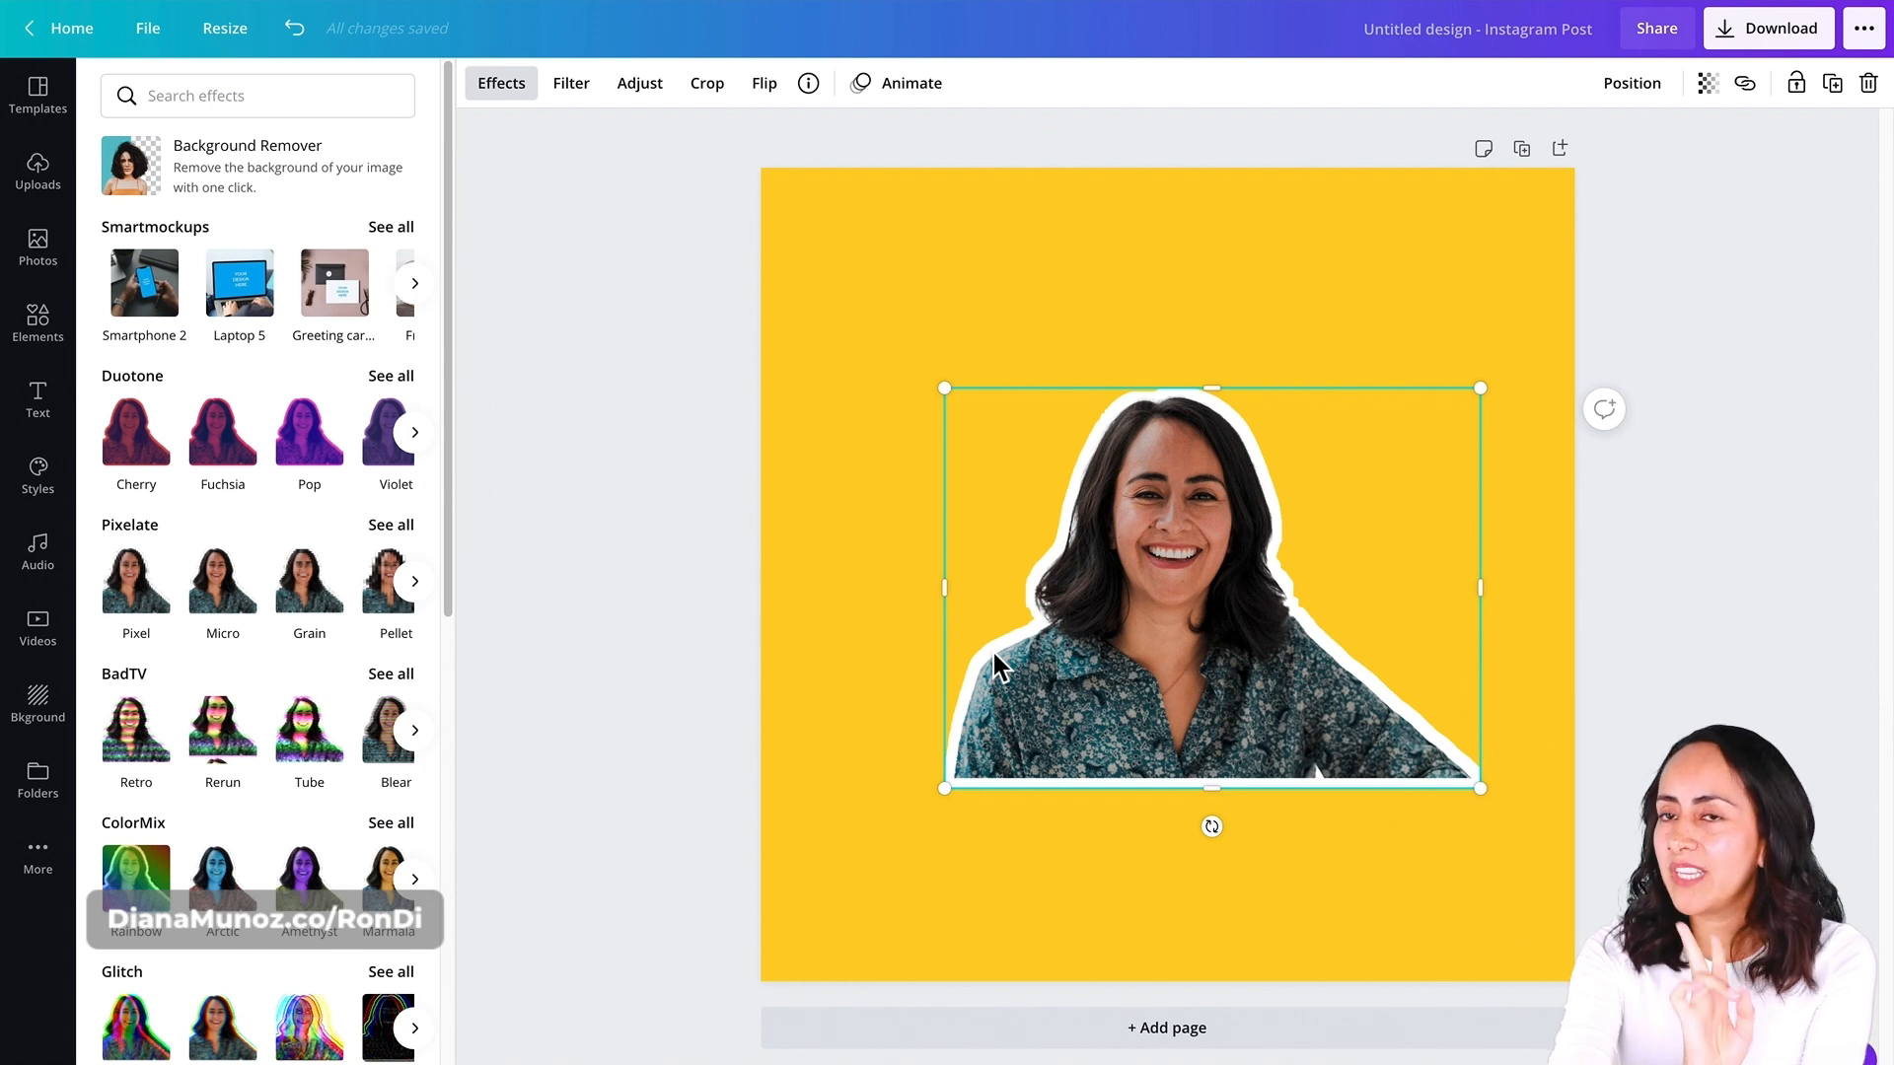
mouse_move(1192, 527)
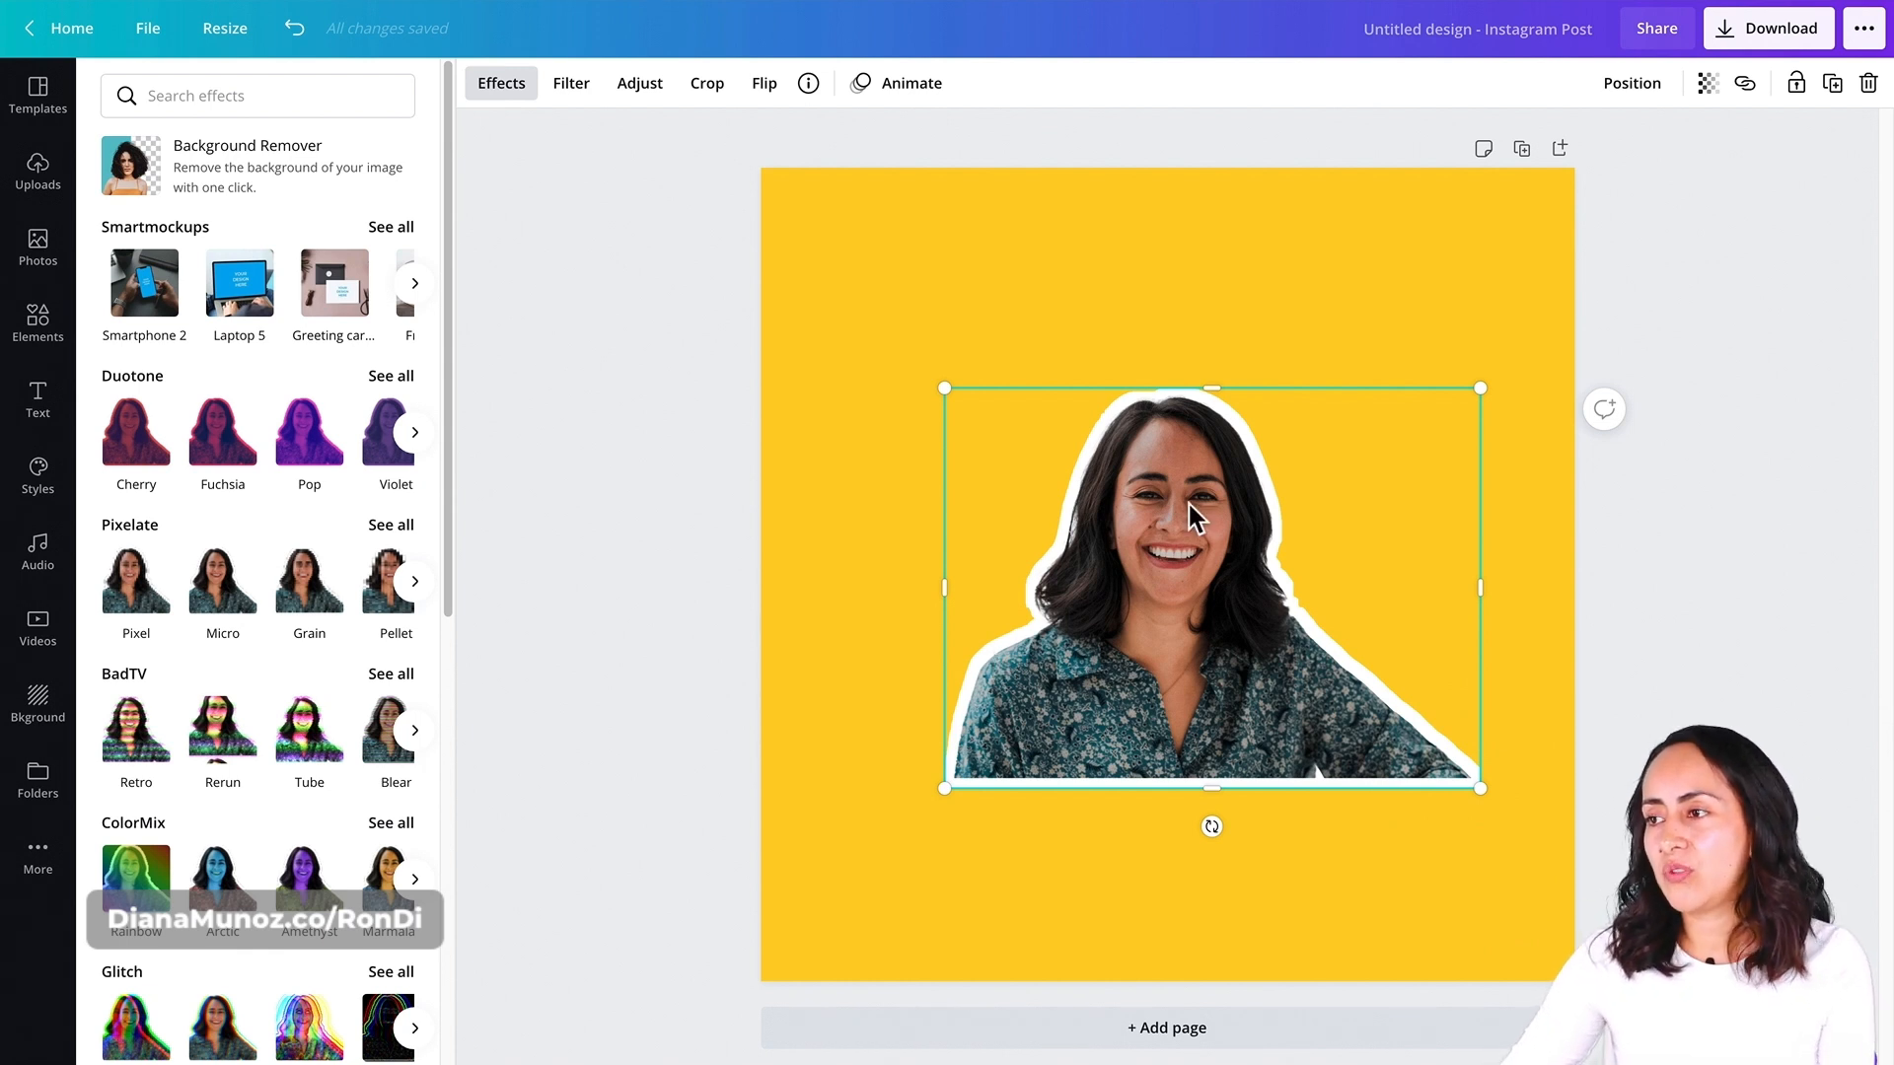
mouse_move(1369, 781)
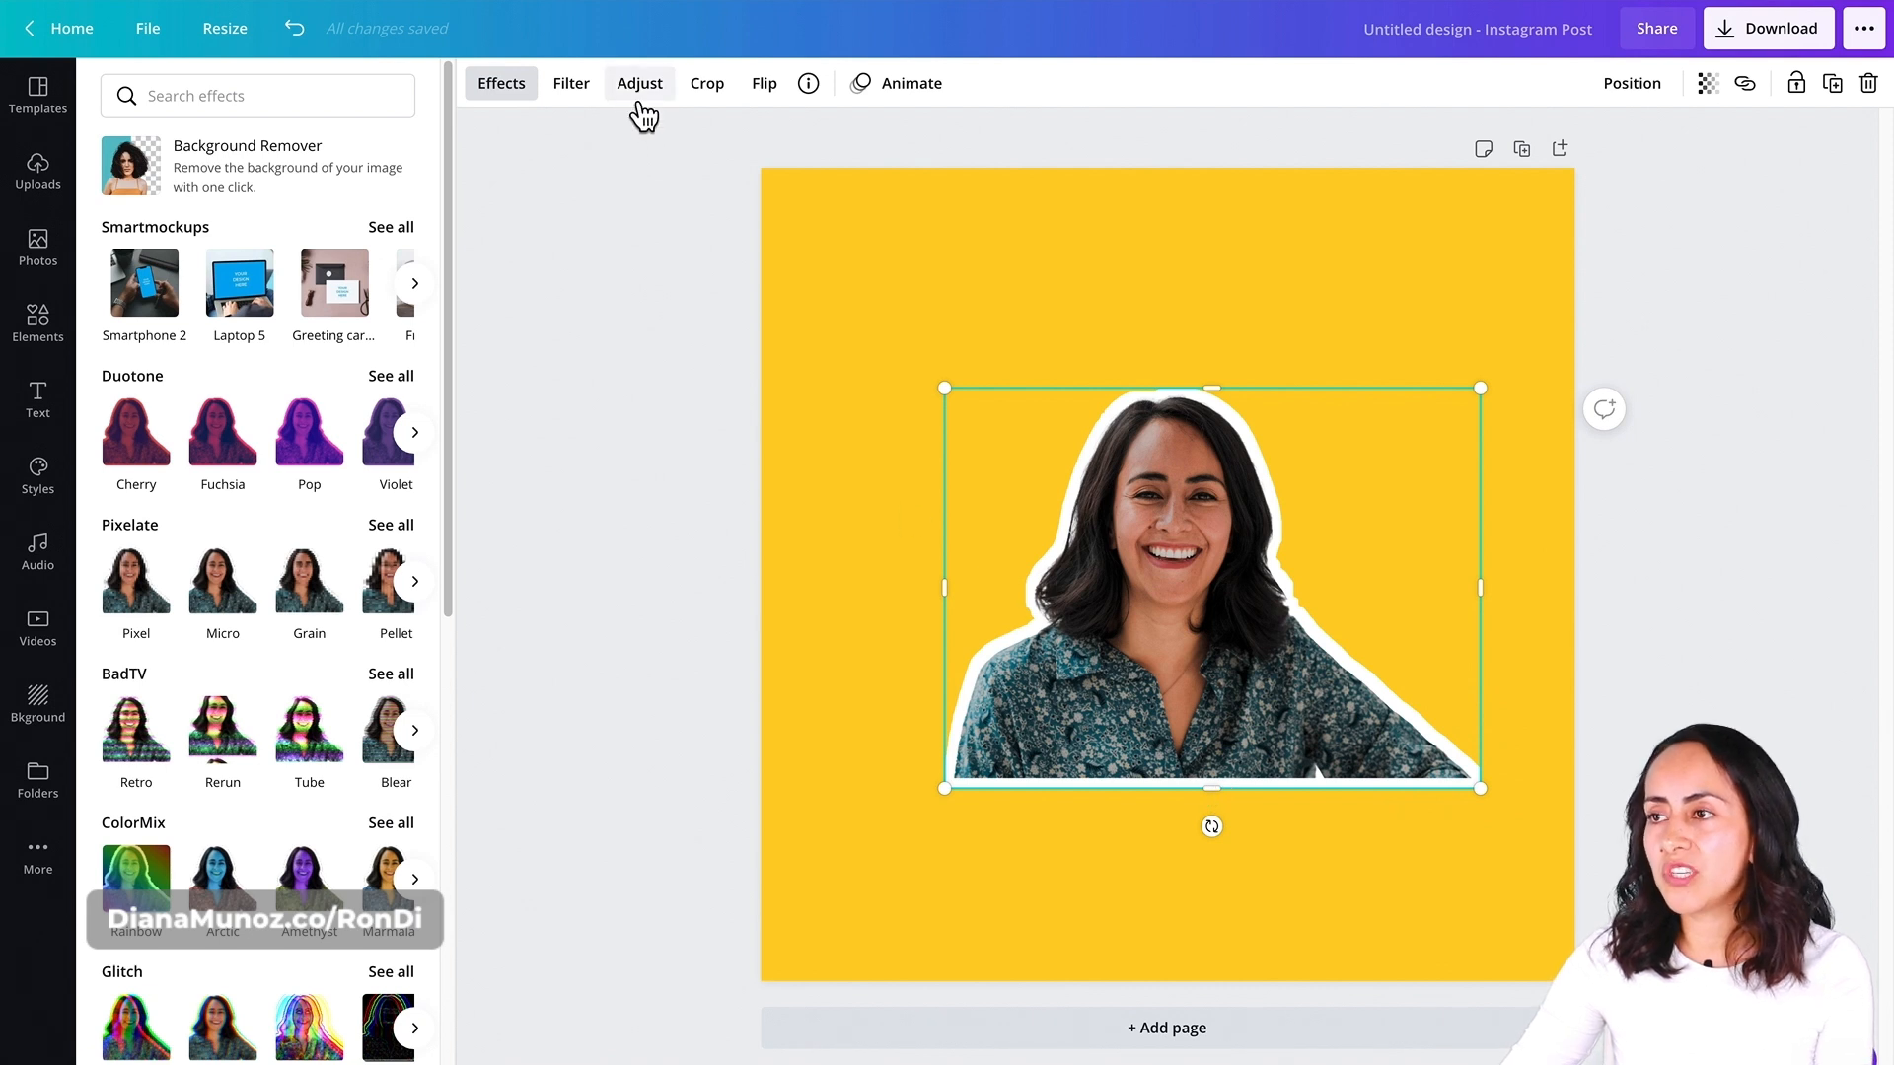
- Drop Saturation to -100 for black and white, then enlarge the portrait to fill the square
click(639, 82)
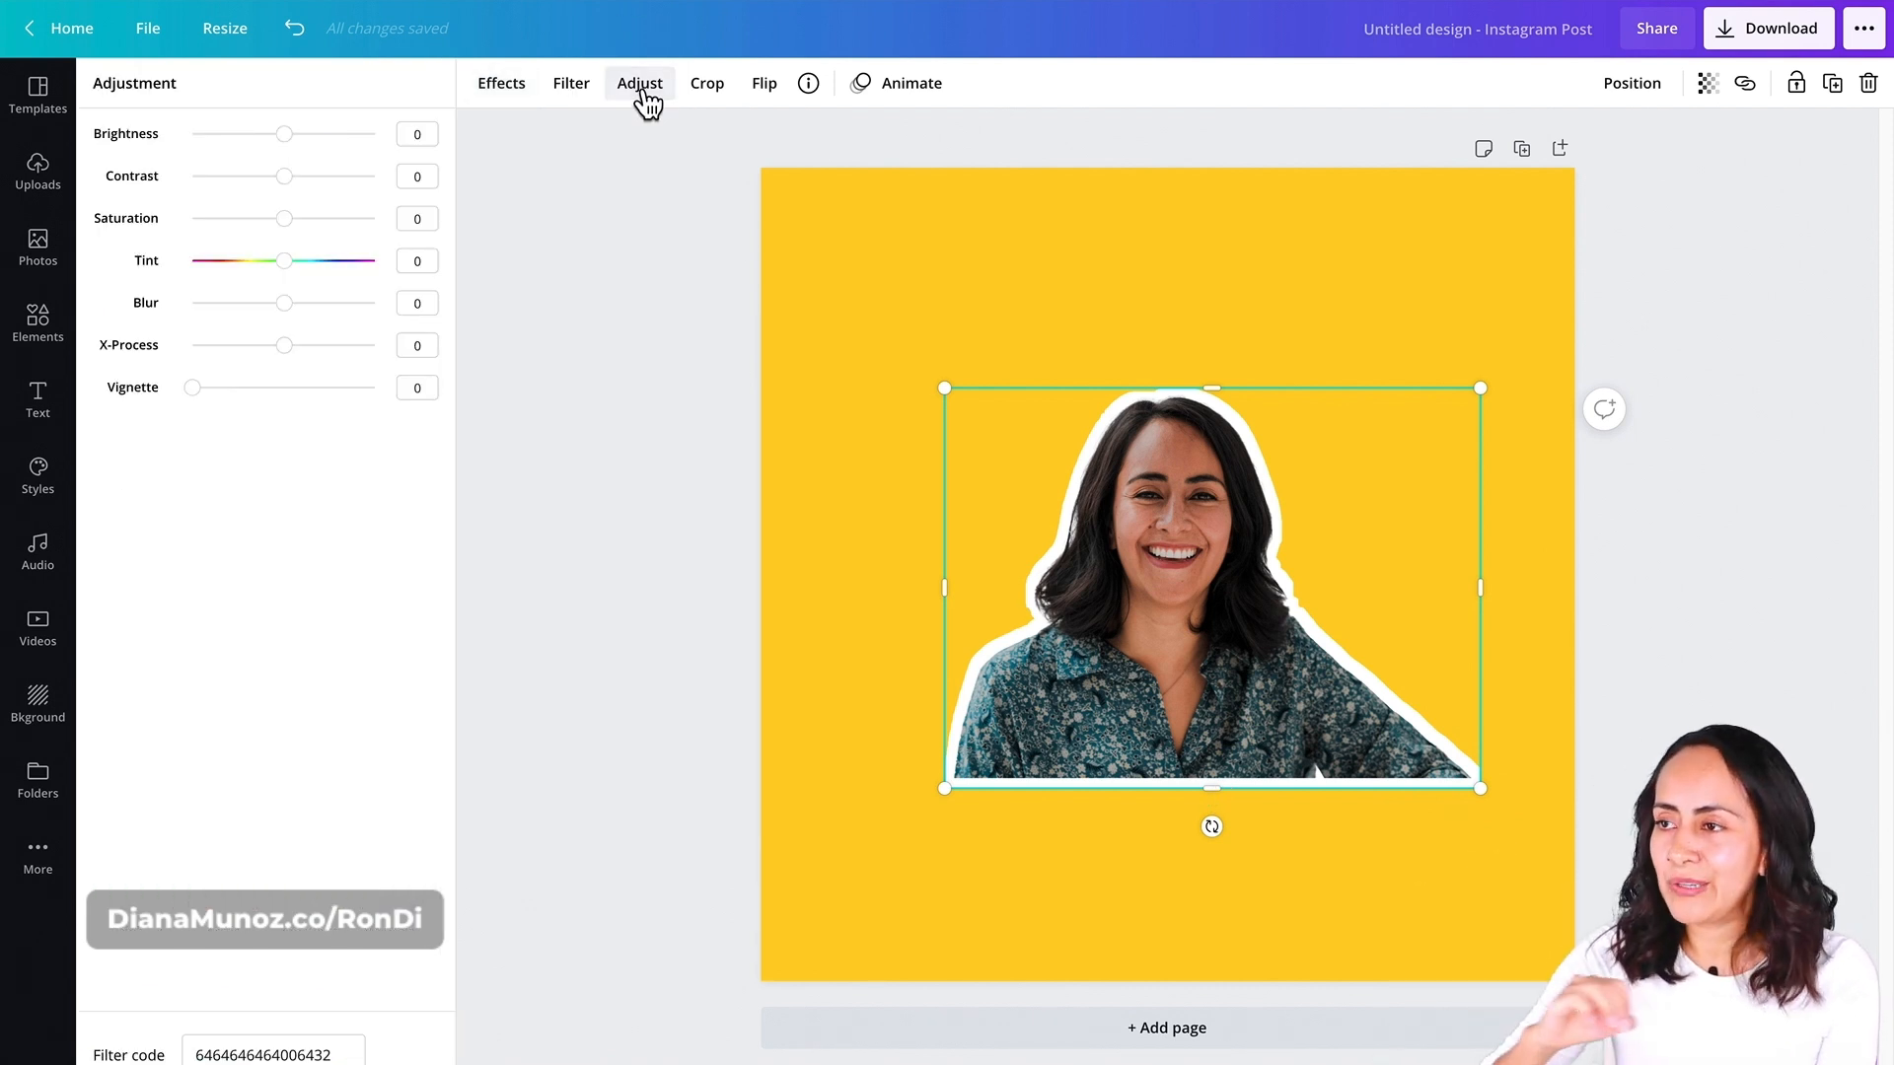
mouse_move(300, 239)
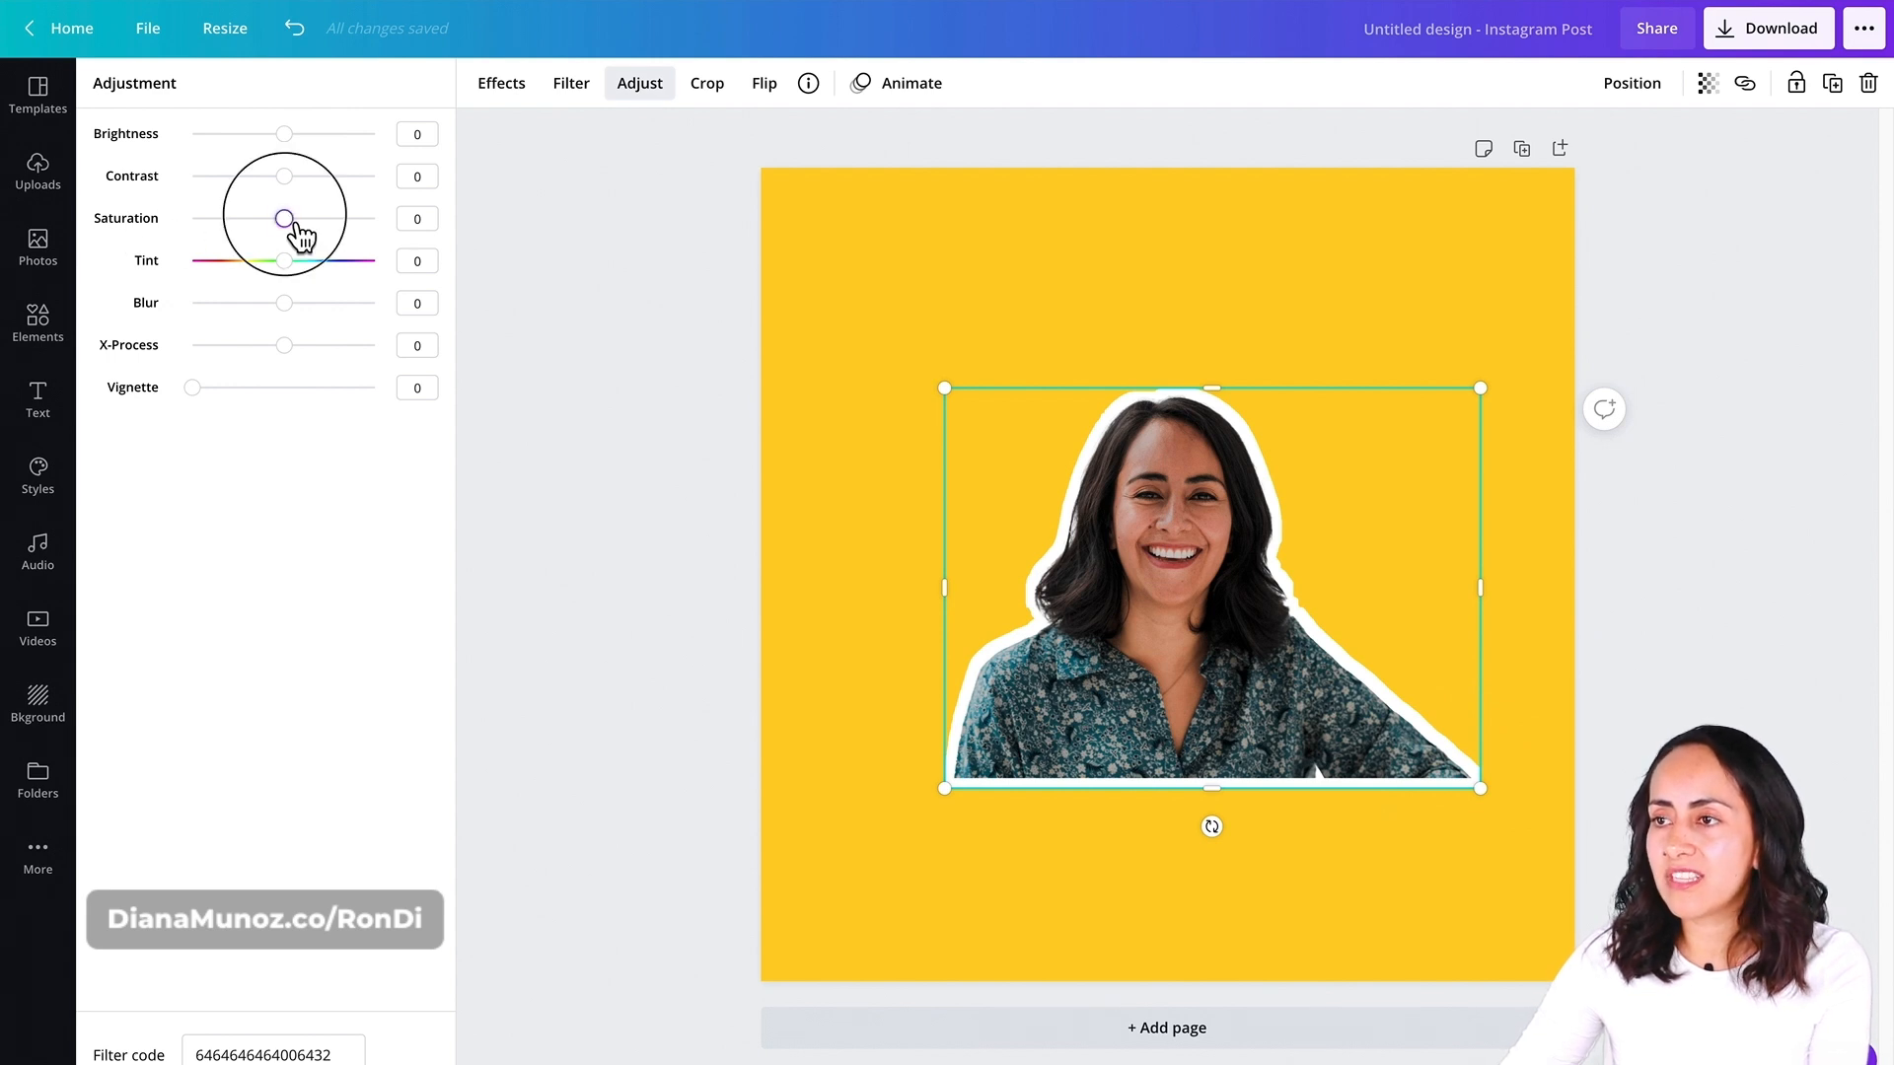
drag(284, 219, 191, 219)
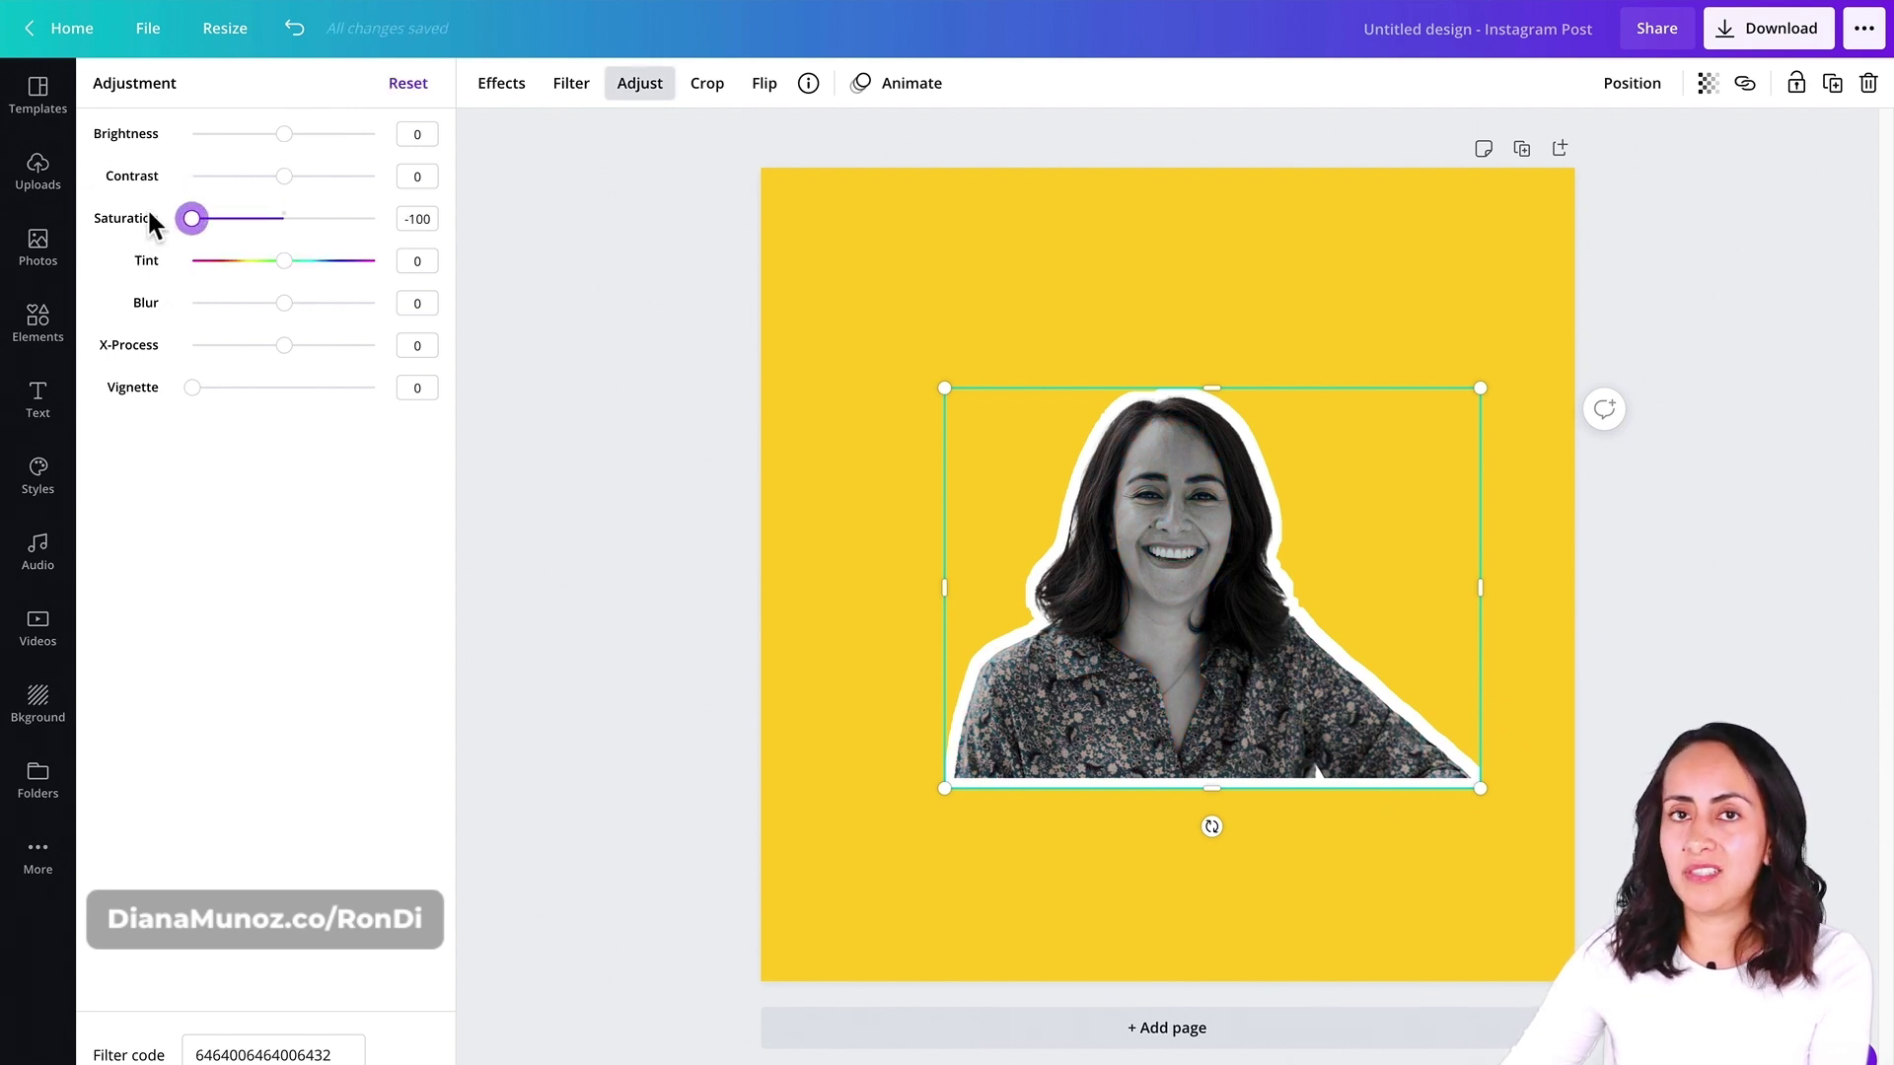
click(37, 168)
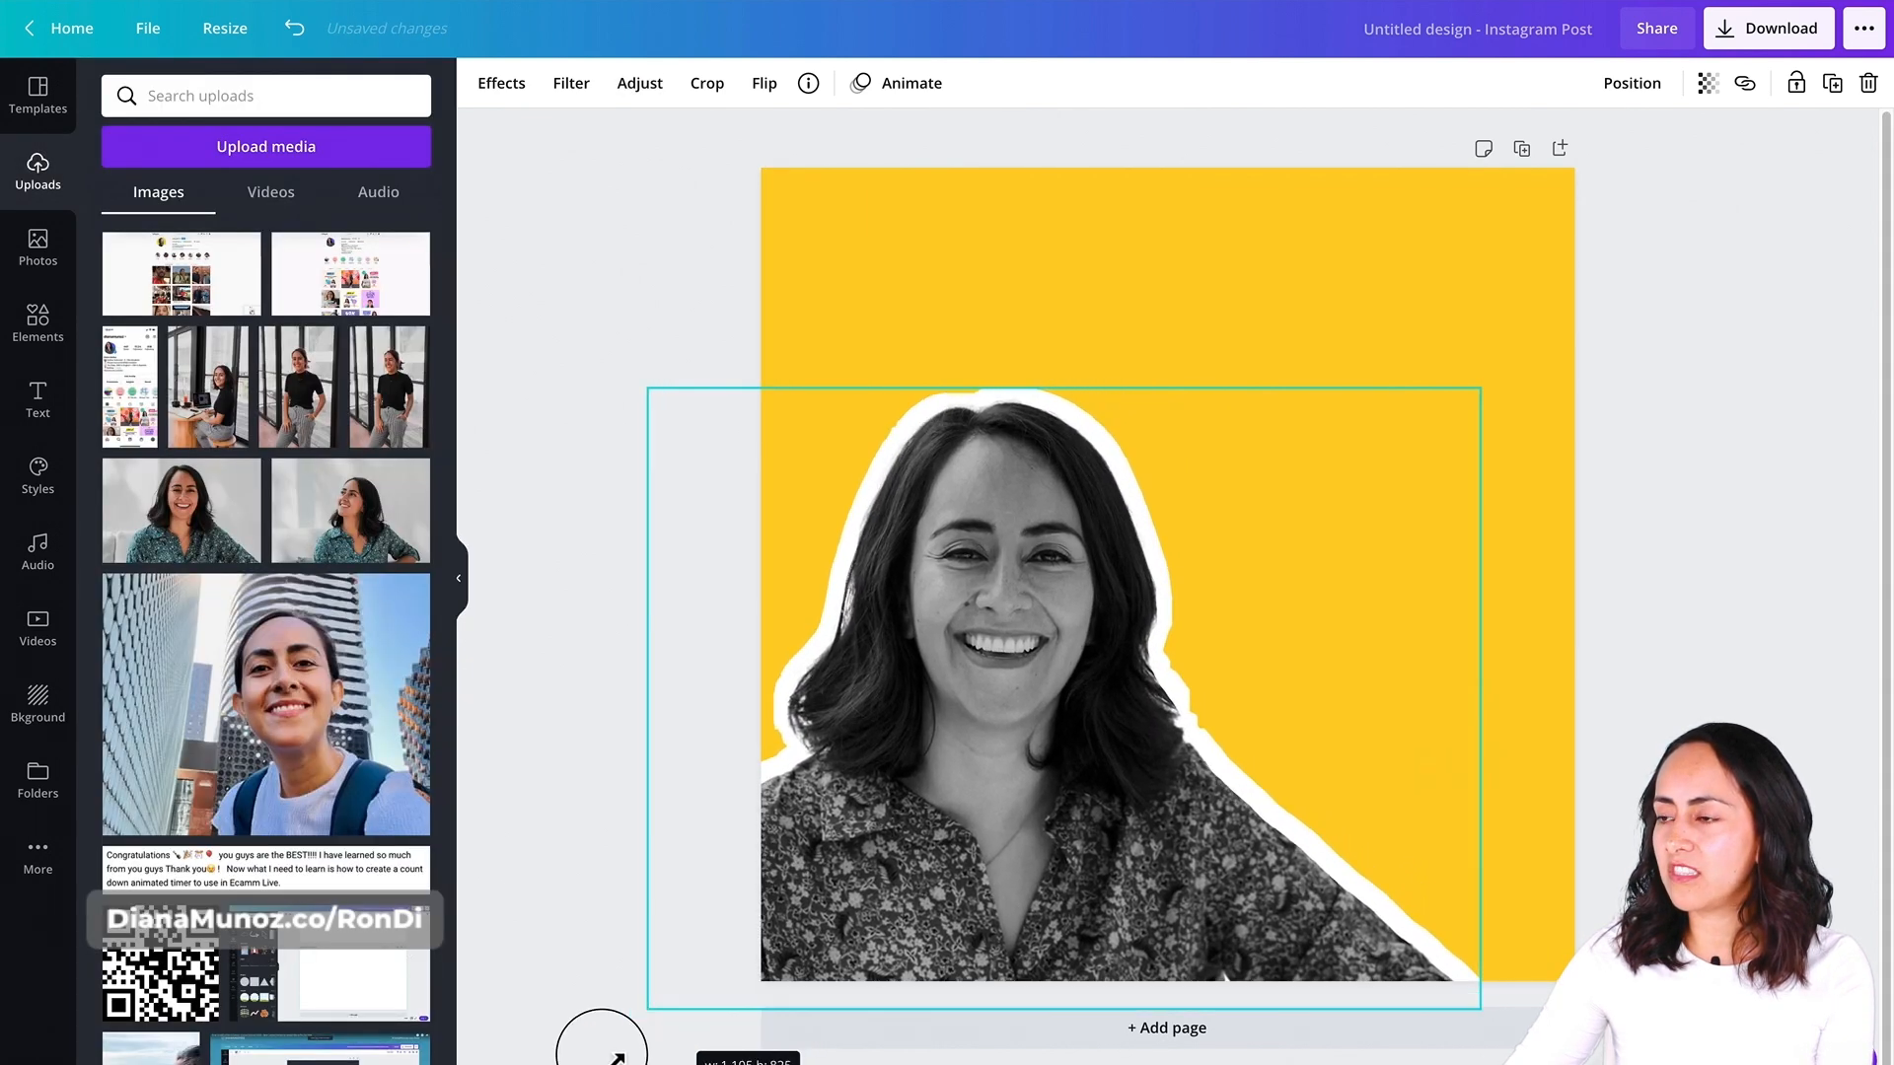
drag(1479, 407, 1775, 181)
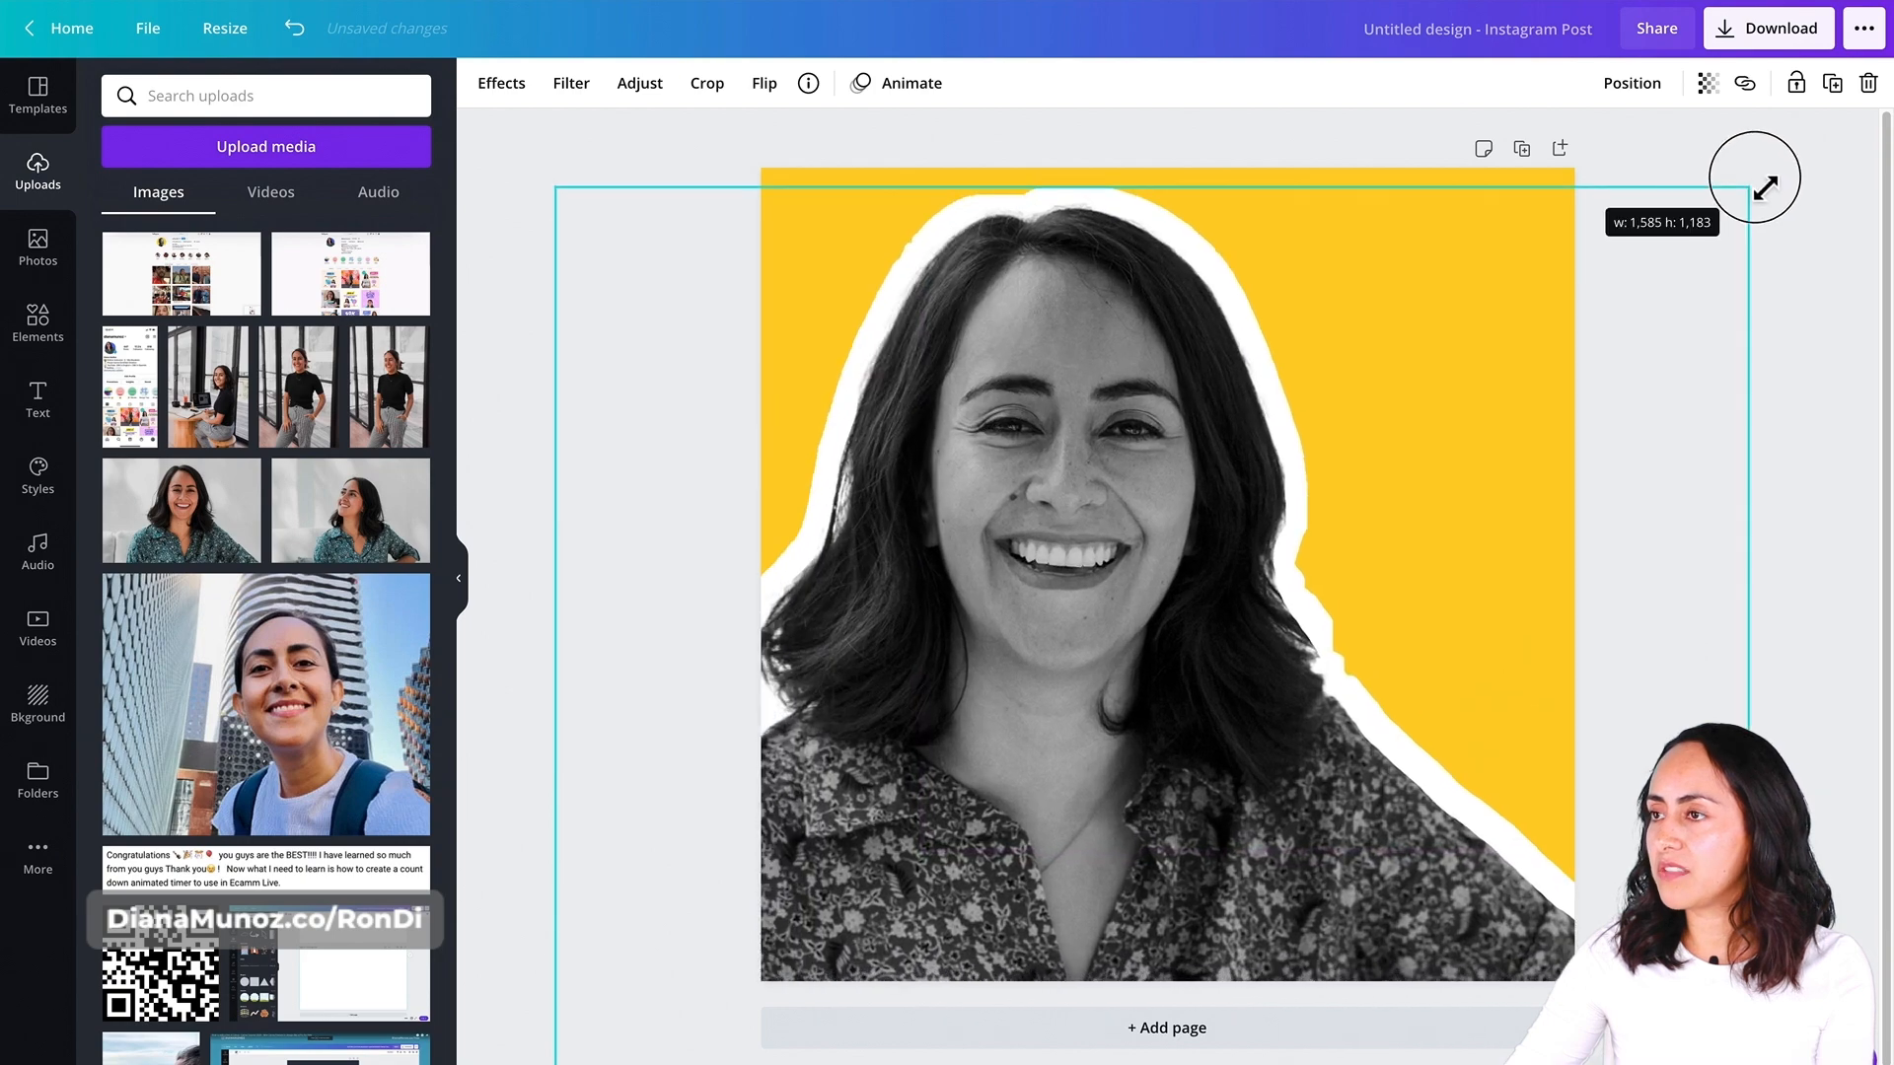
drag(1753, 179, 1238, 317)
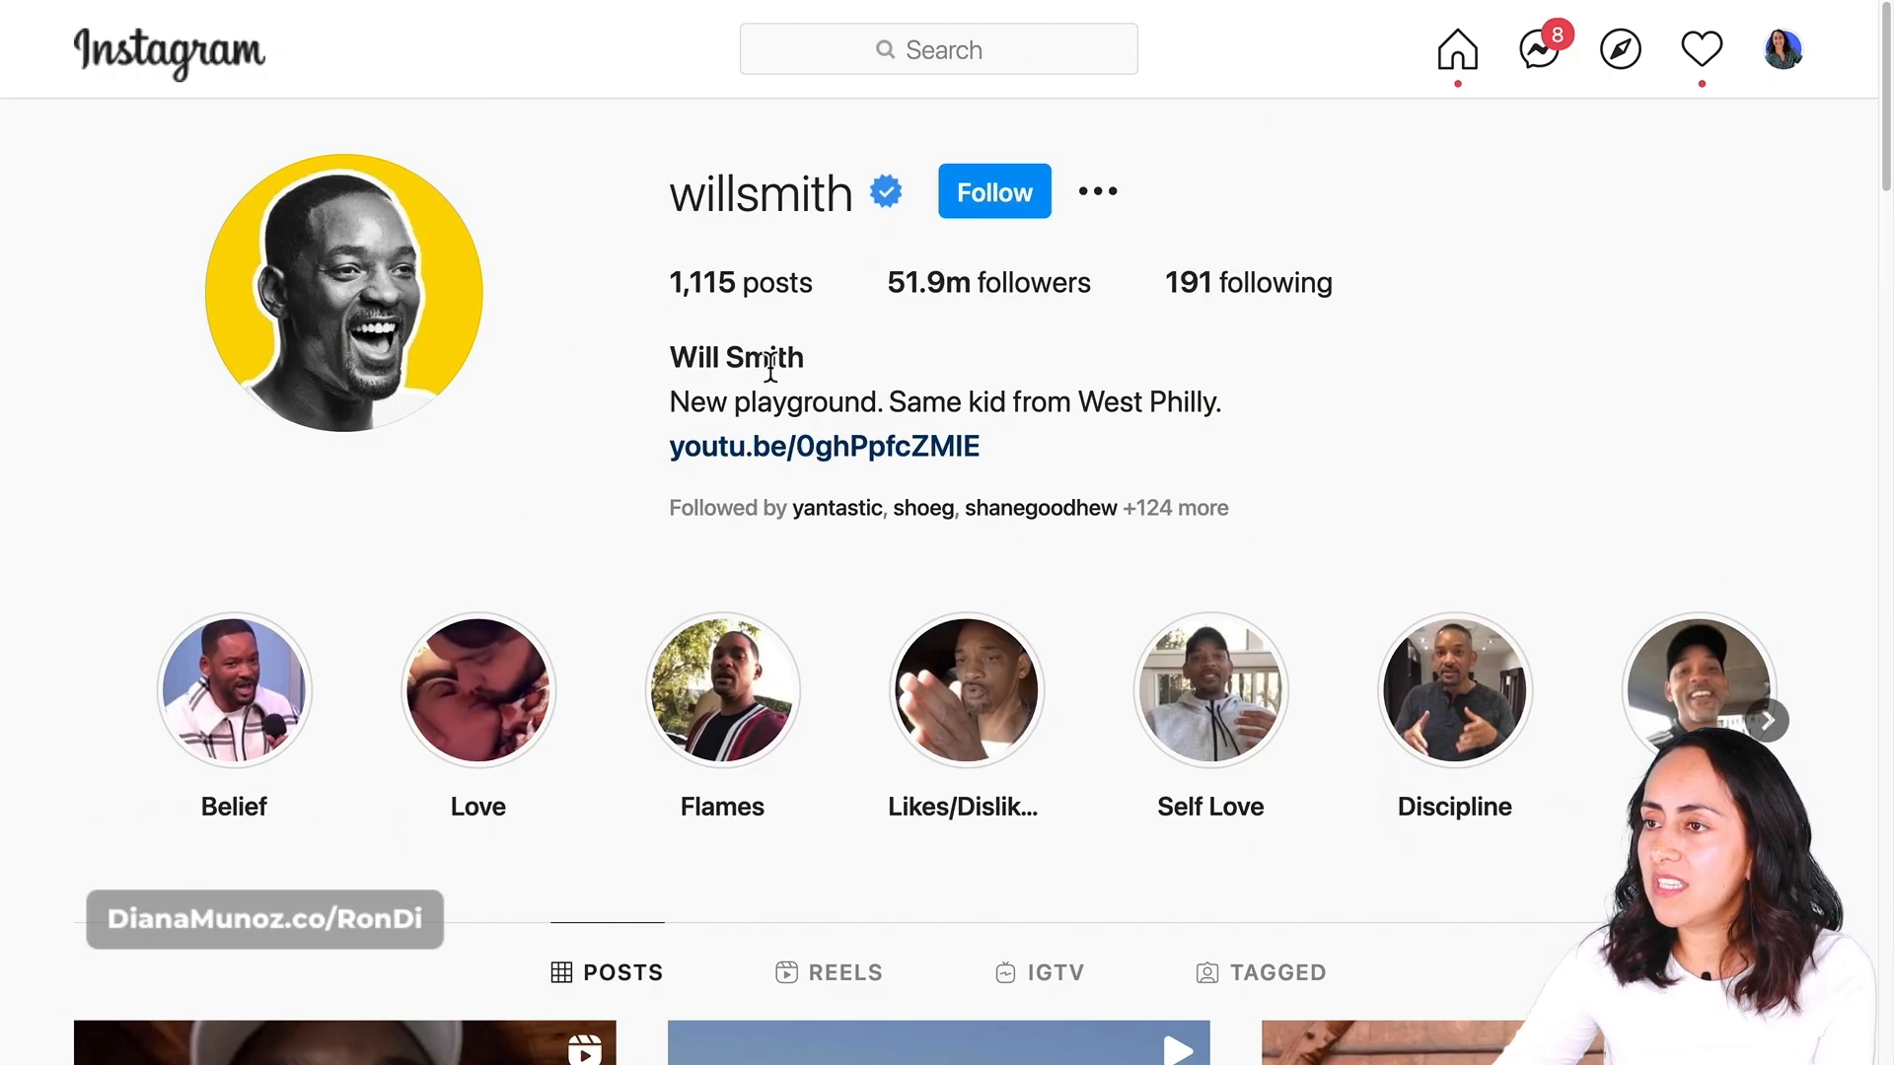
mouse_move(304, 383)
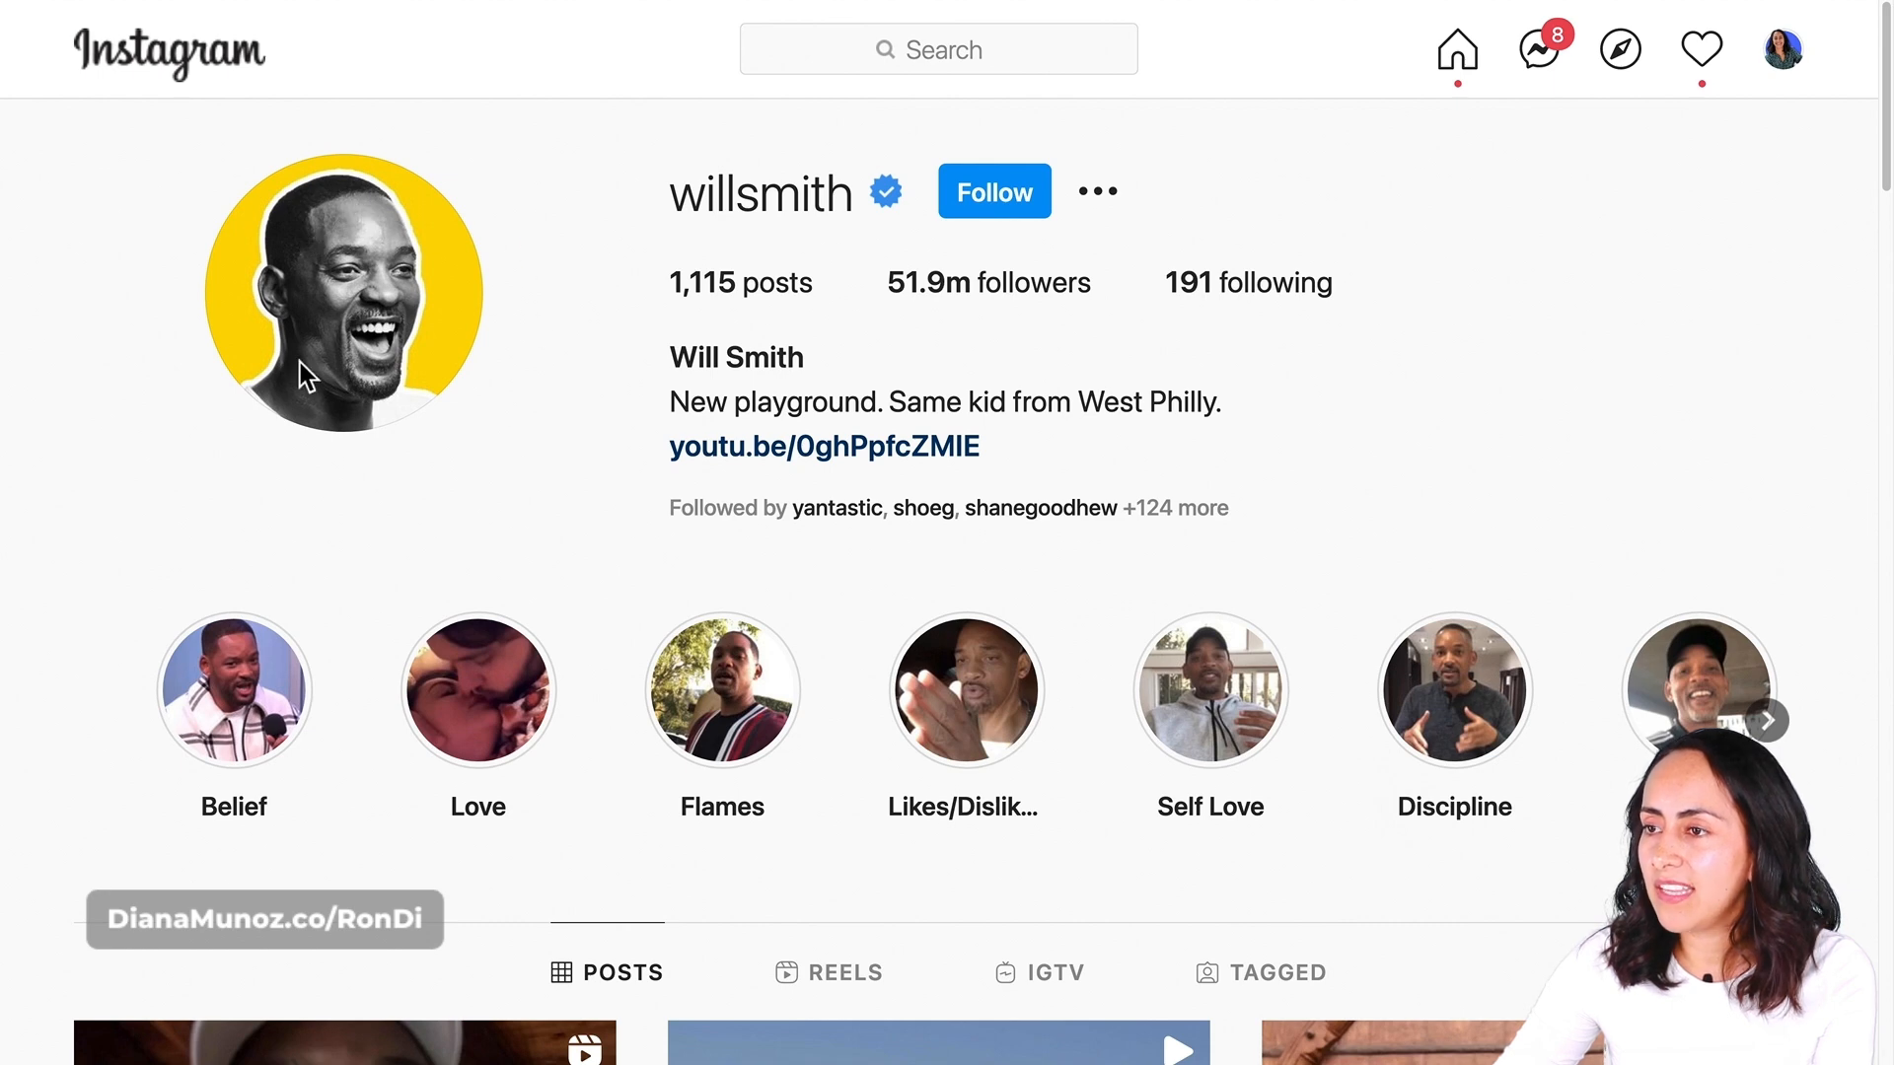
mouse_move(414, 429)
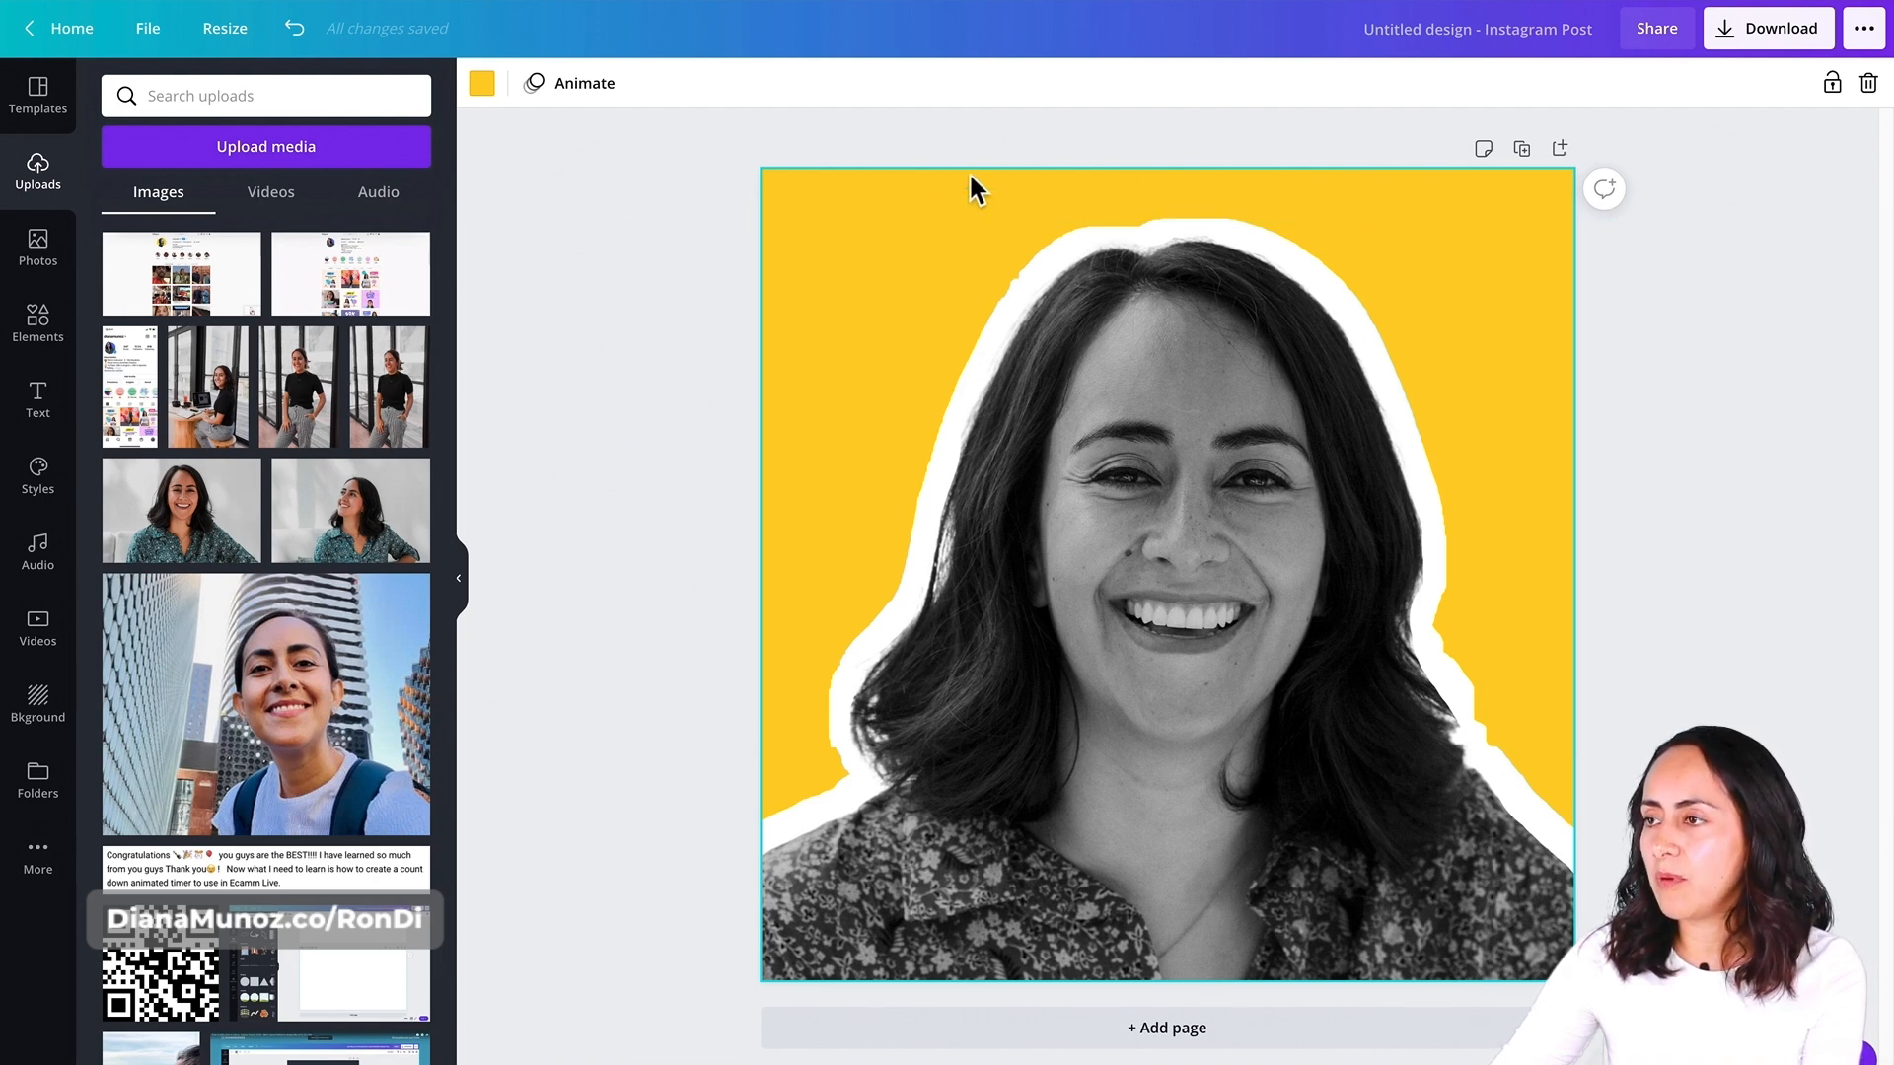
mouse_move(1118, 193)
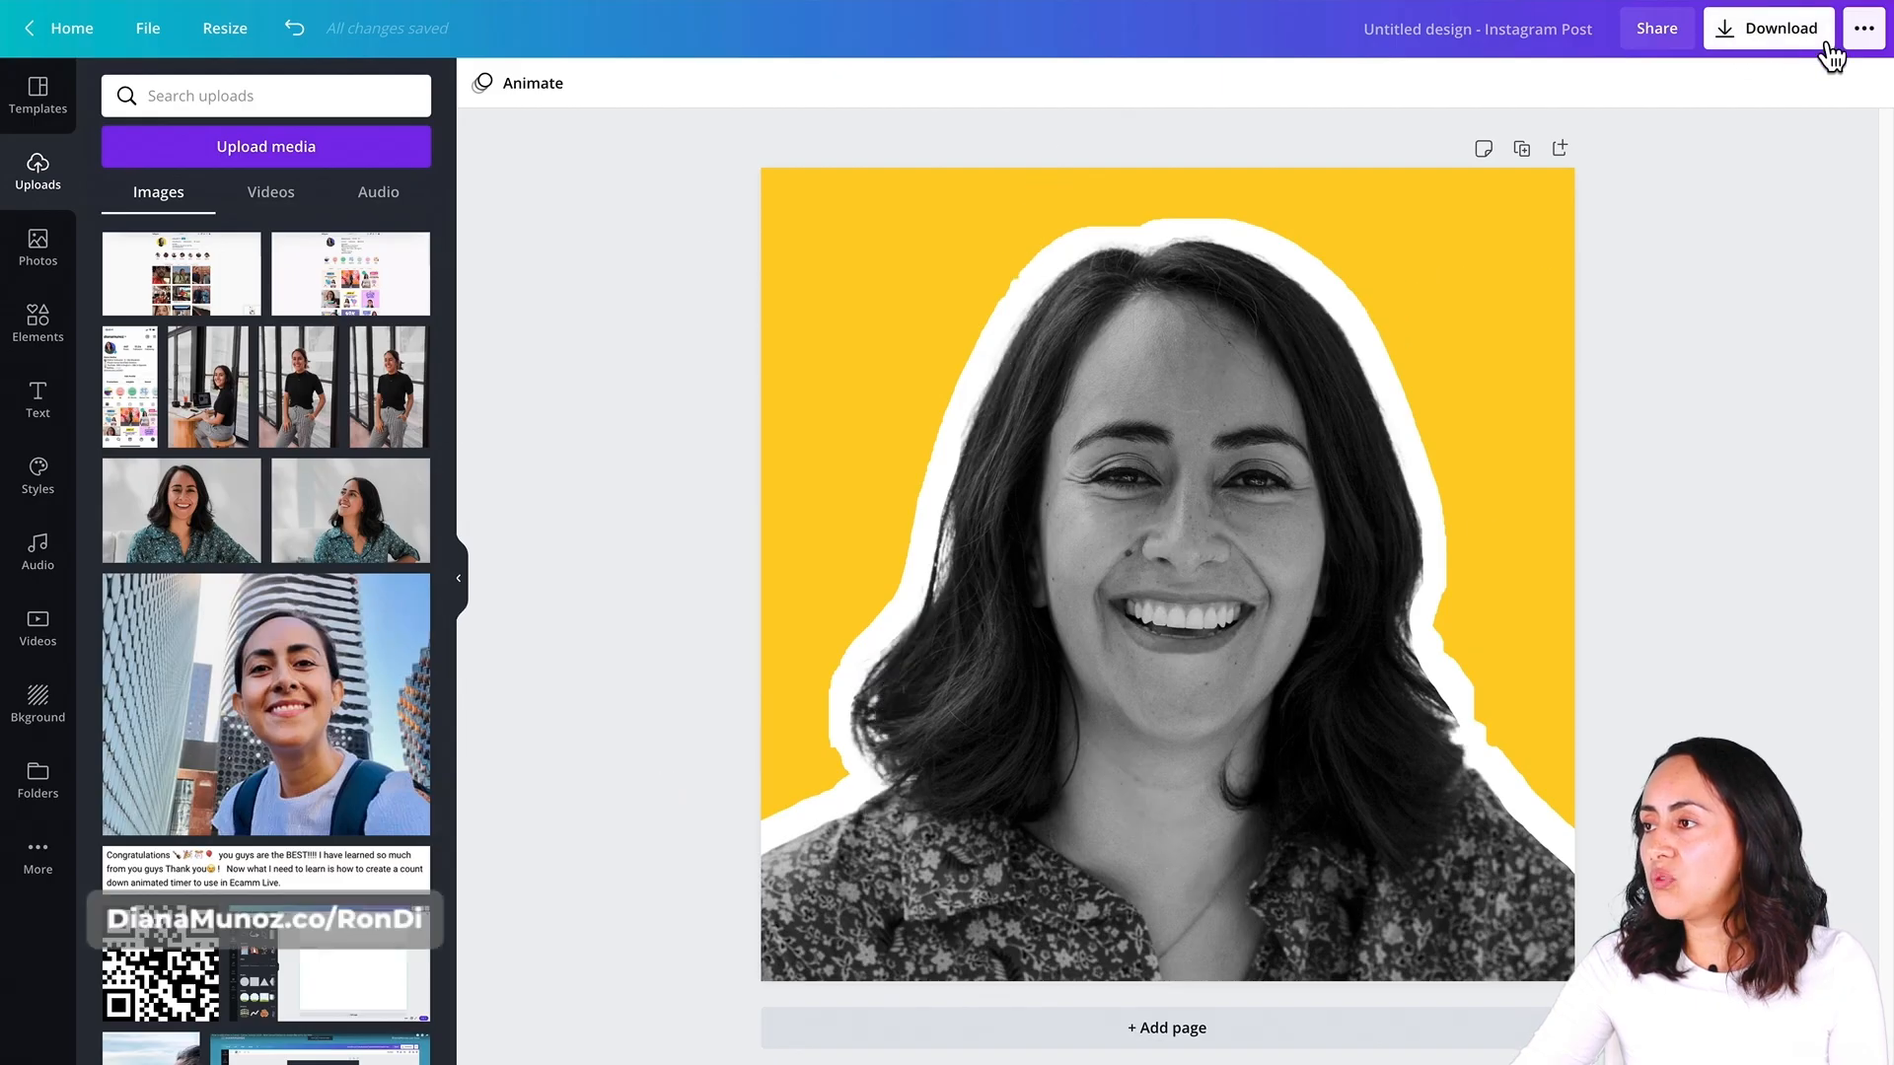
mouse_move(1789, 56)
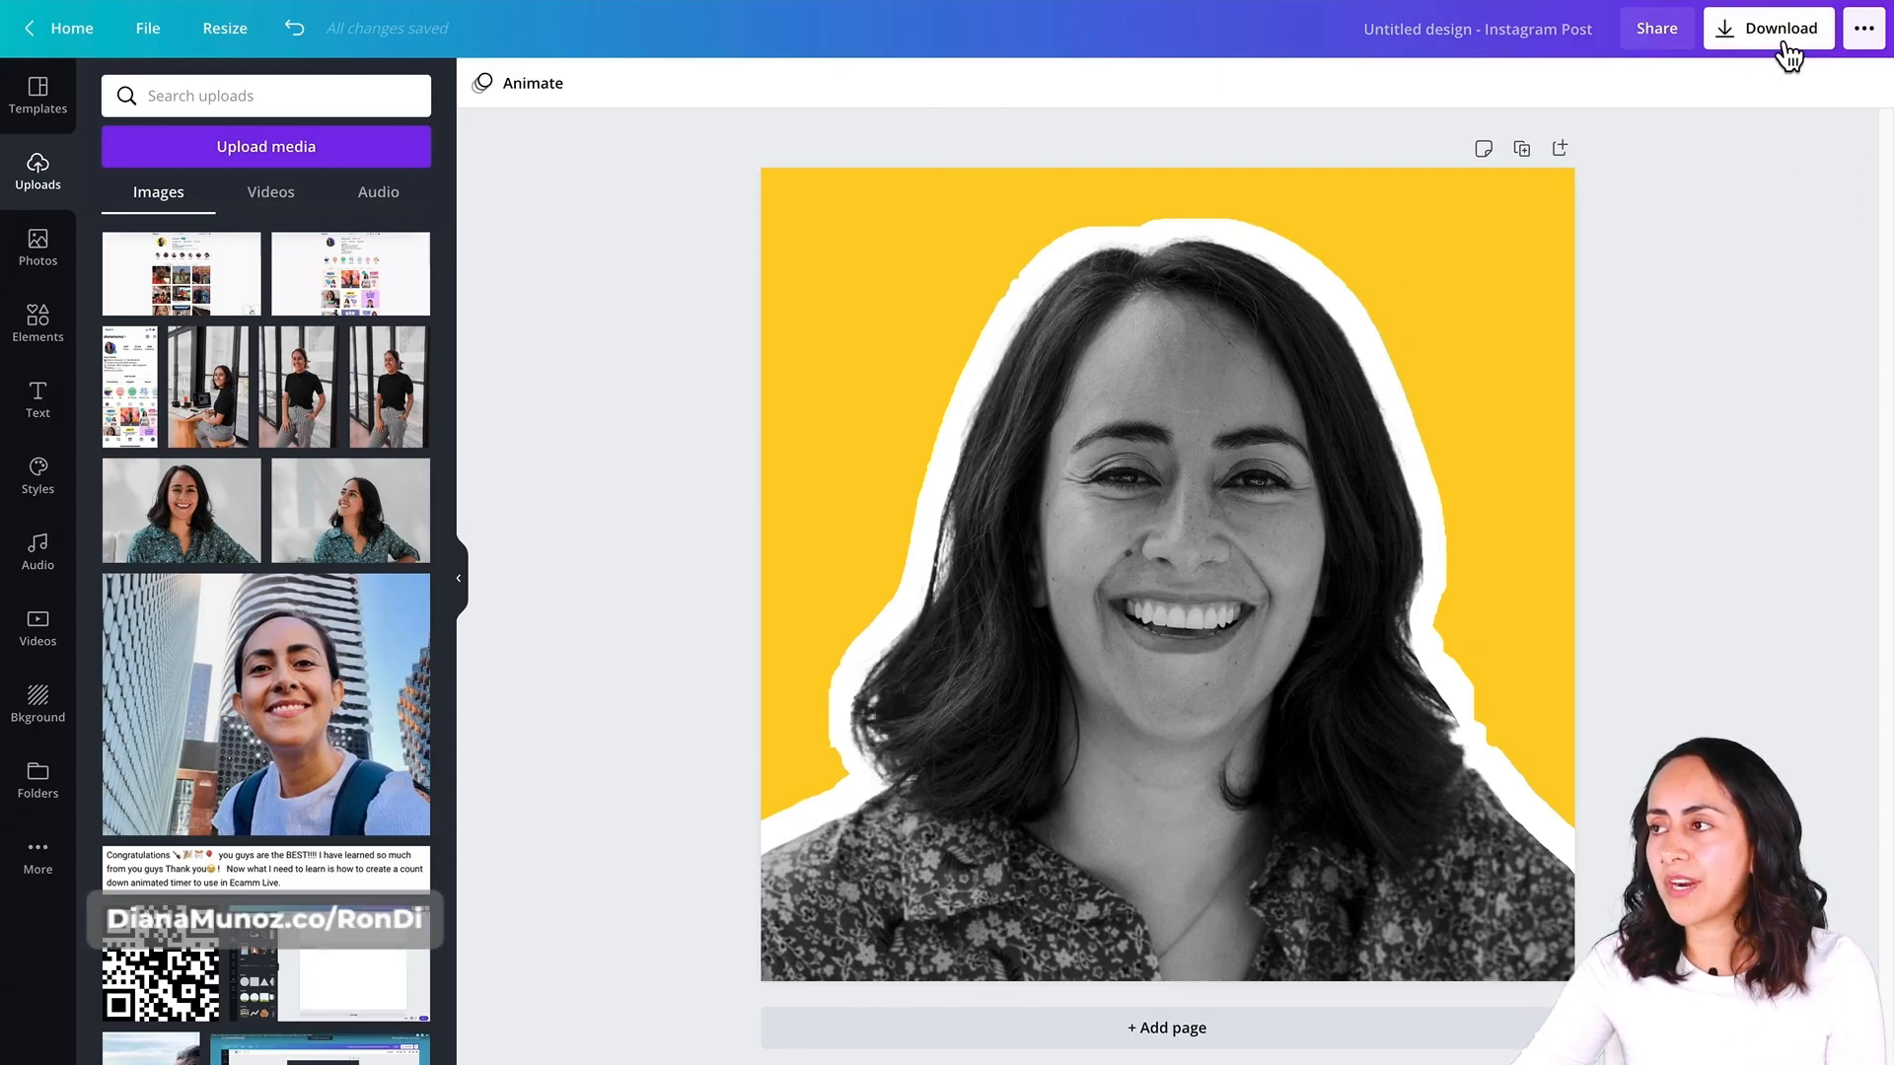
mouse_move(1590, 39)
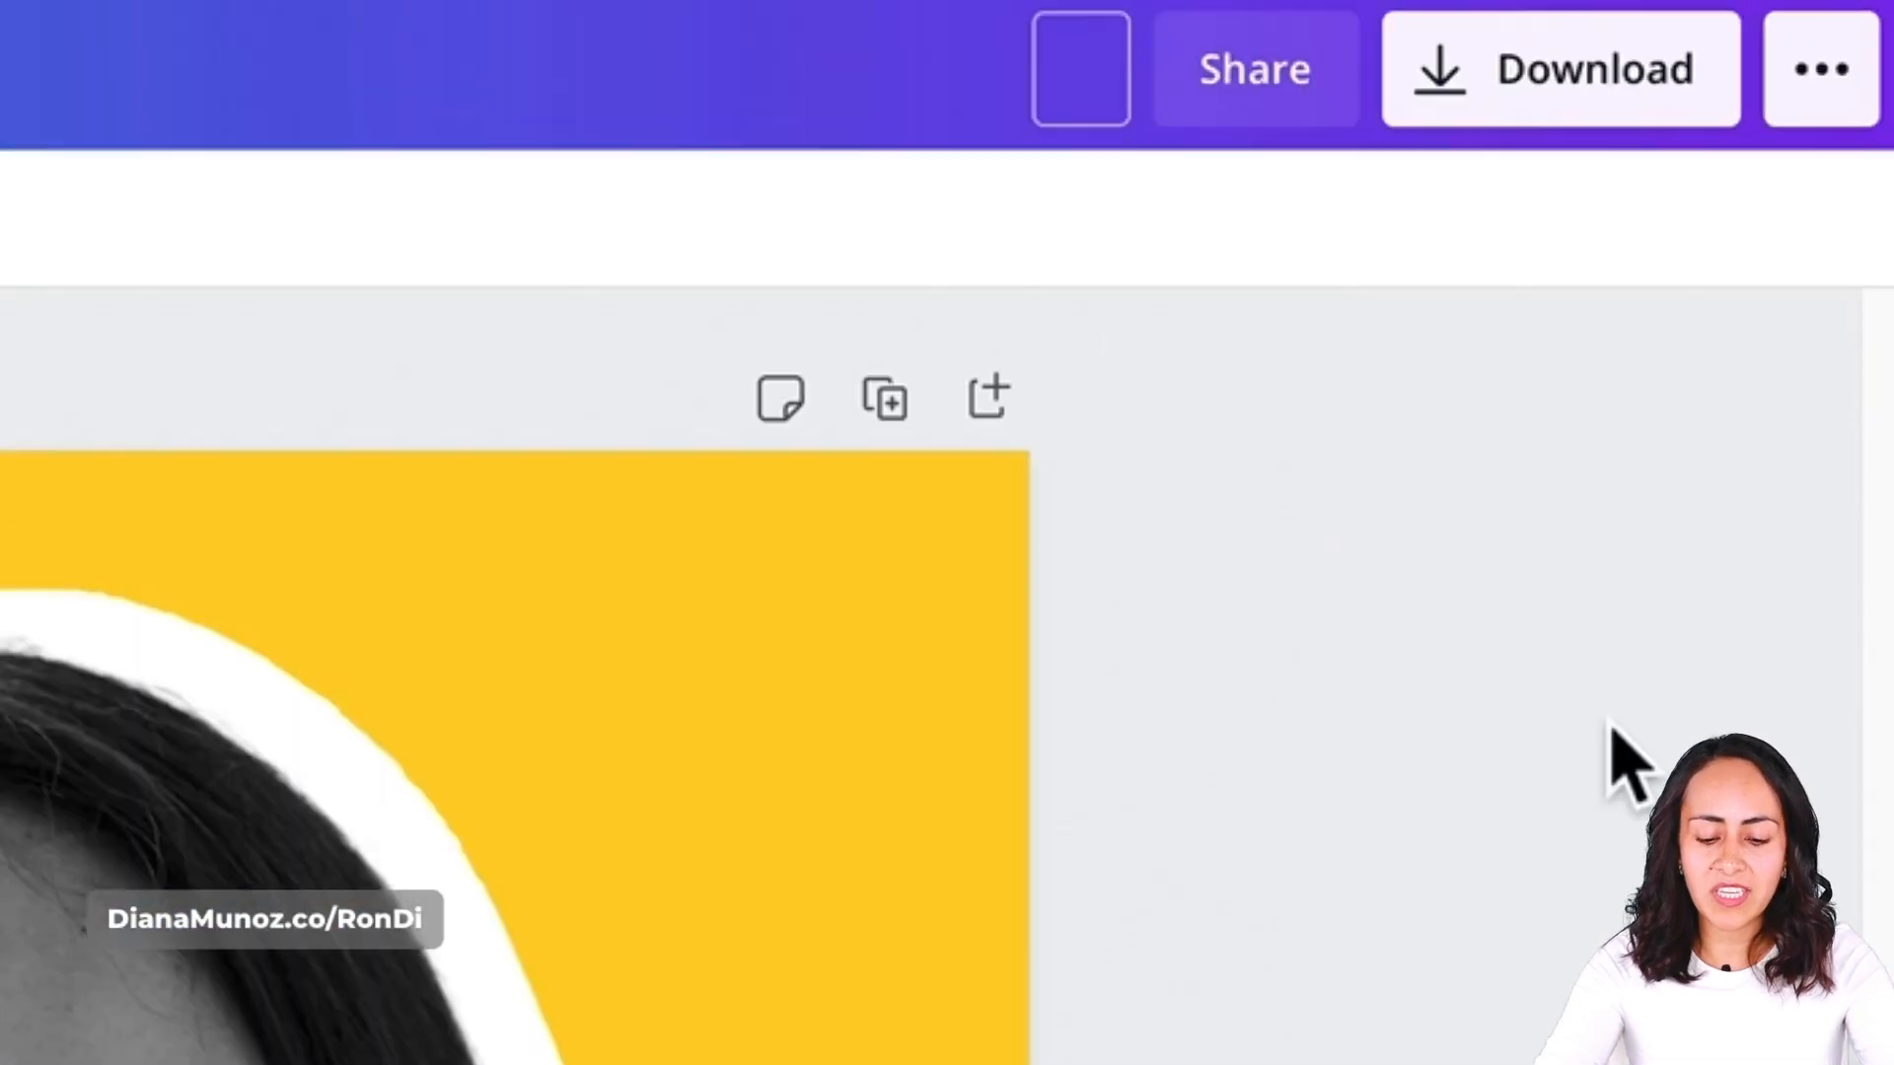
- Rename the design 'Profile picture' and choose PNG at 1080 × 1080 px for download
text(Profile picture)
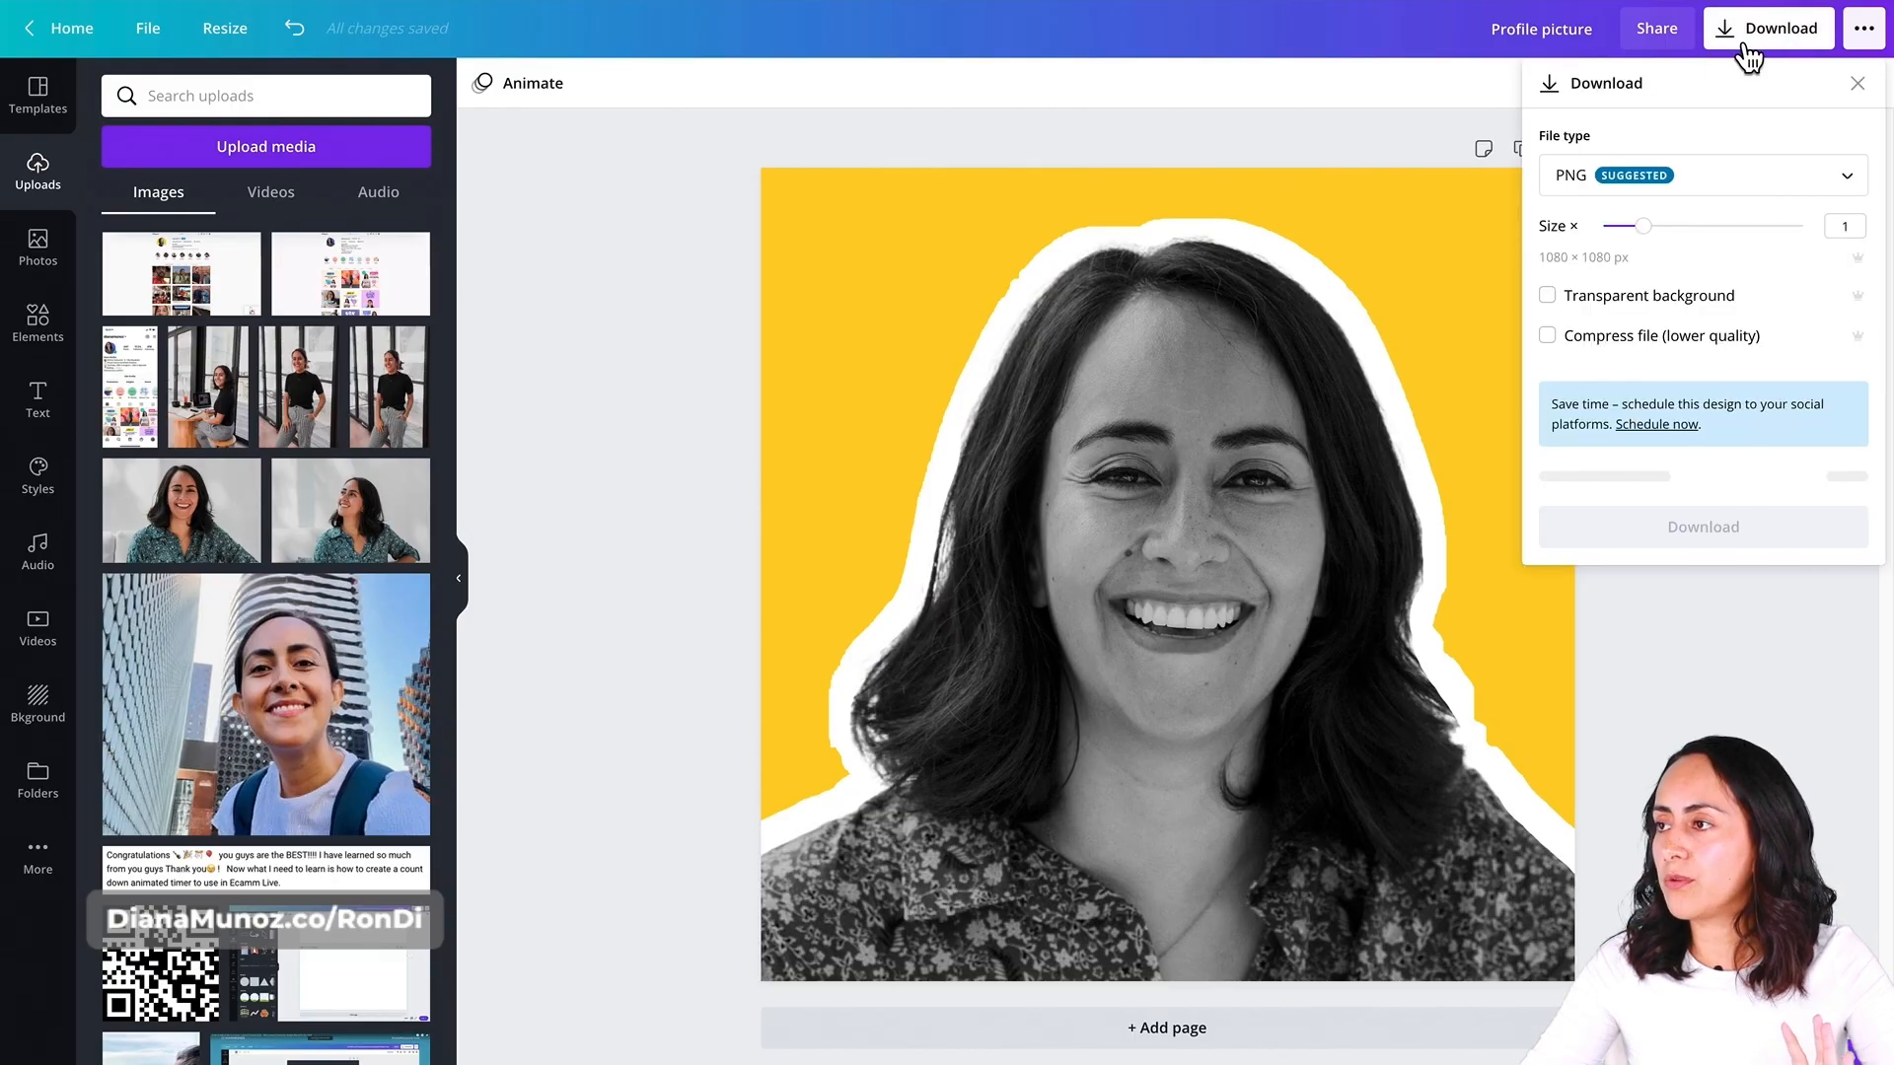
click(1704, 176)
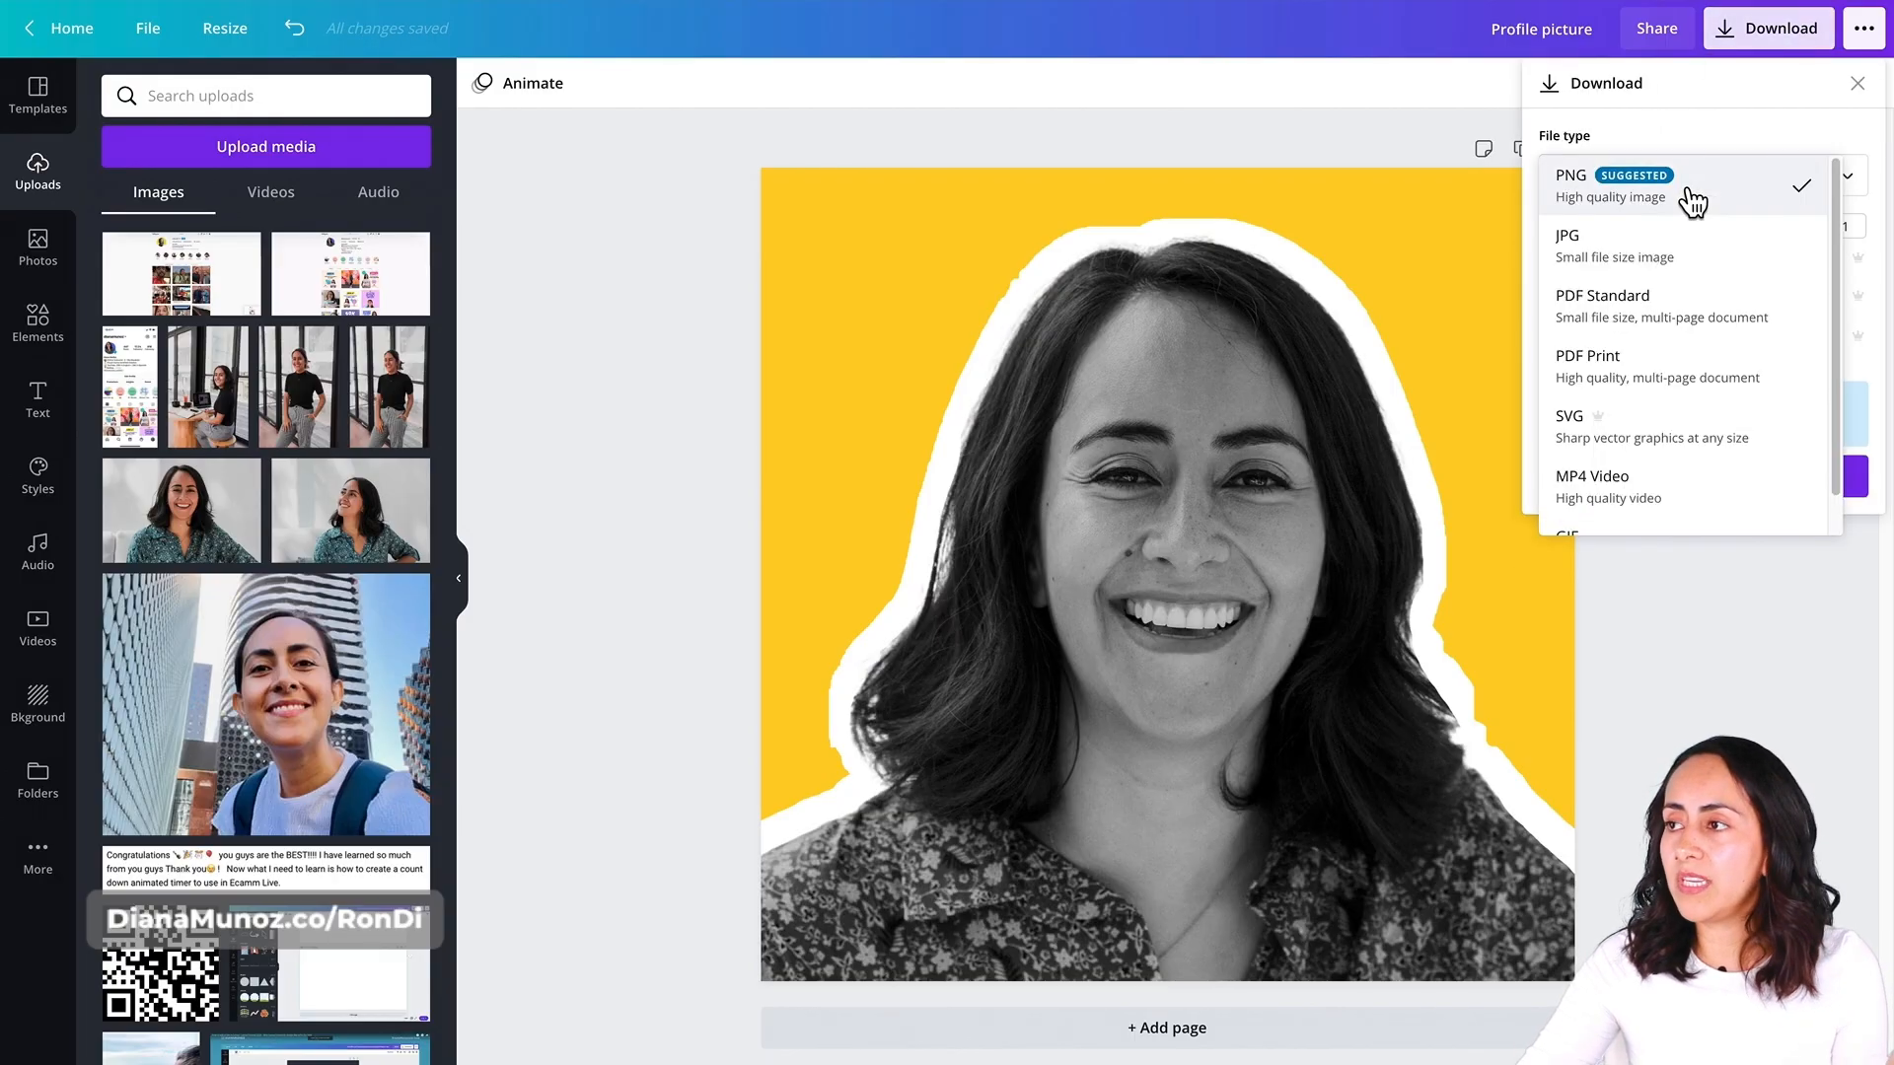
click(1609, 186)
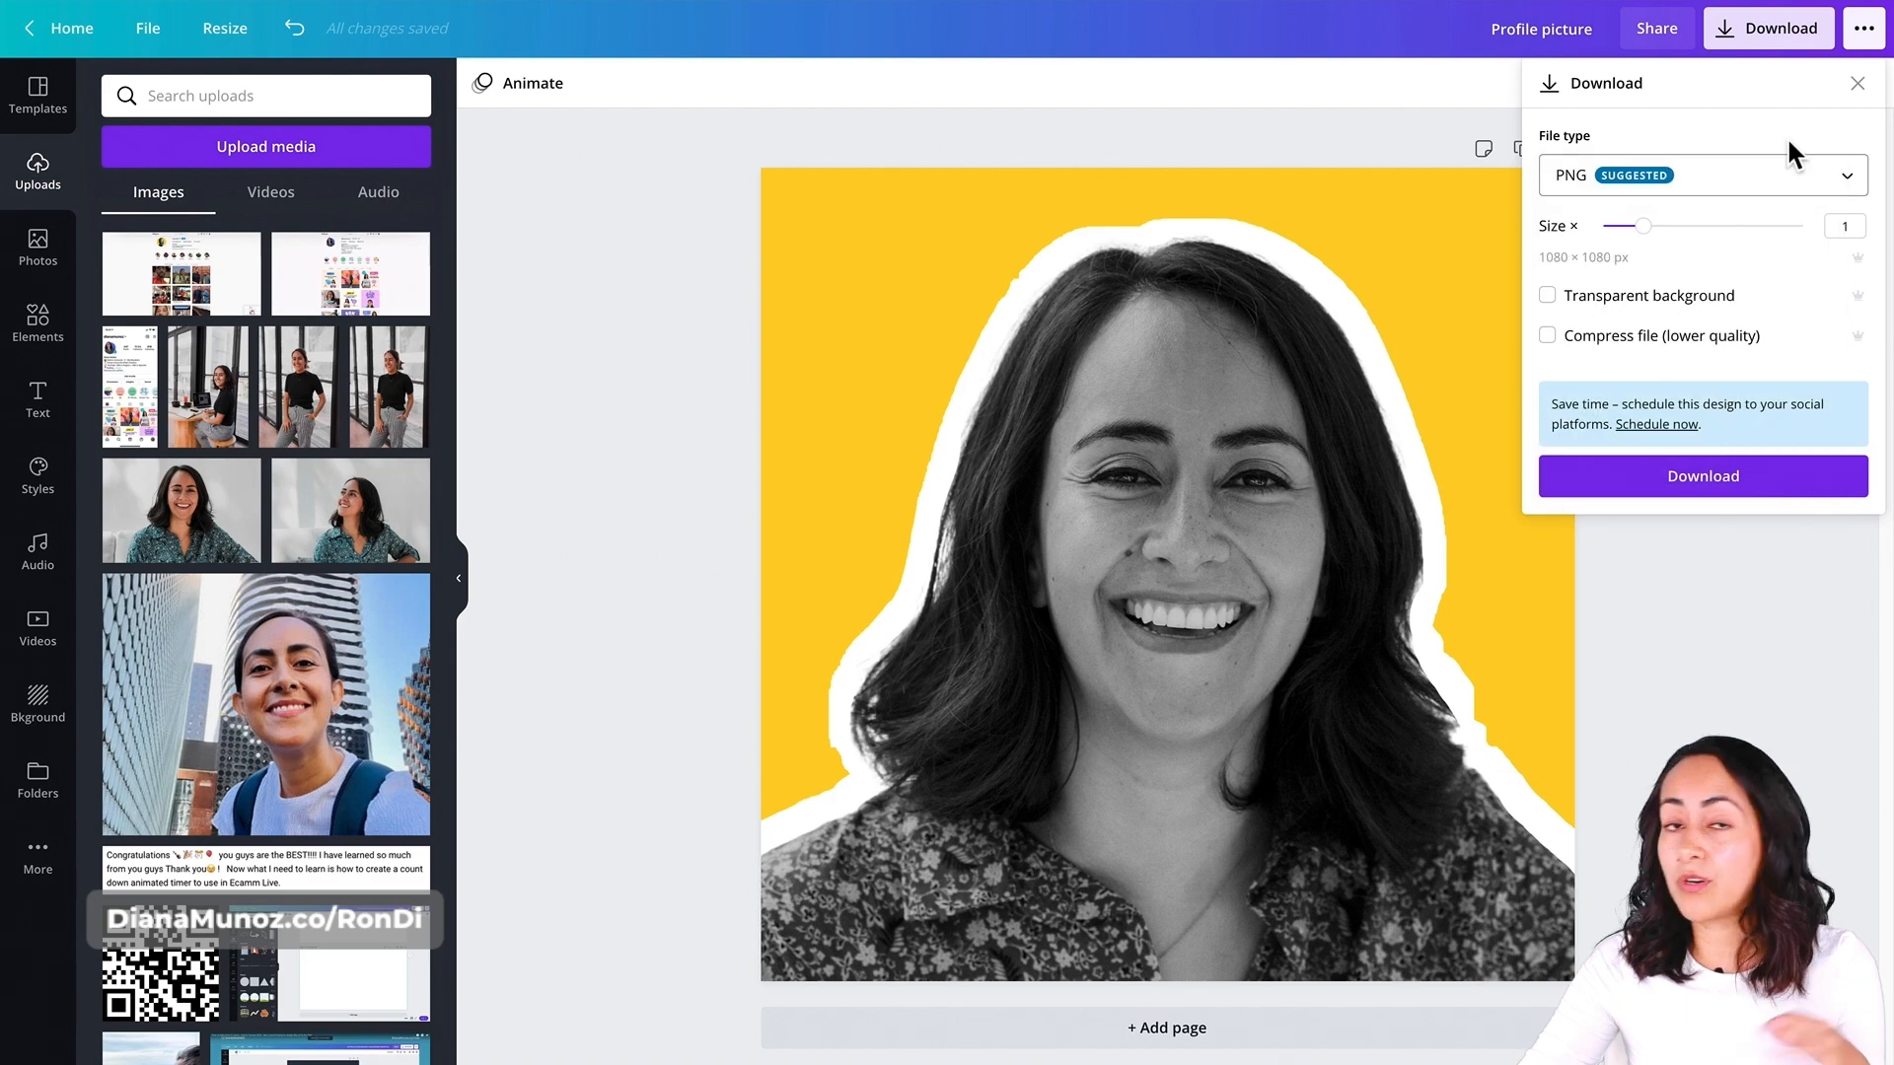